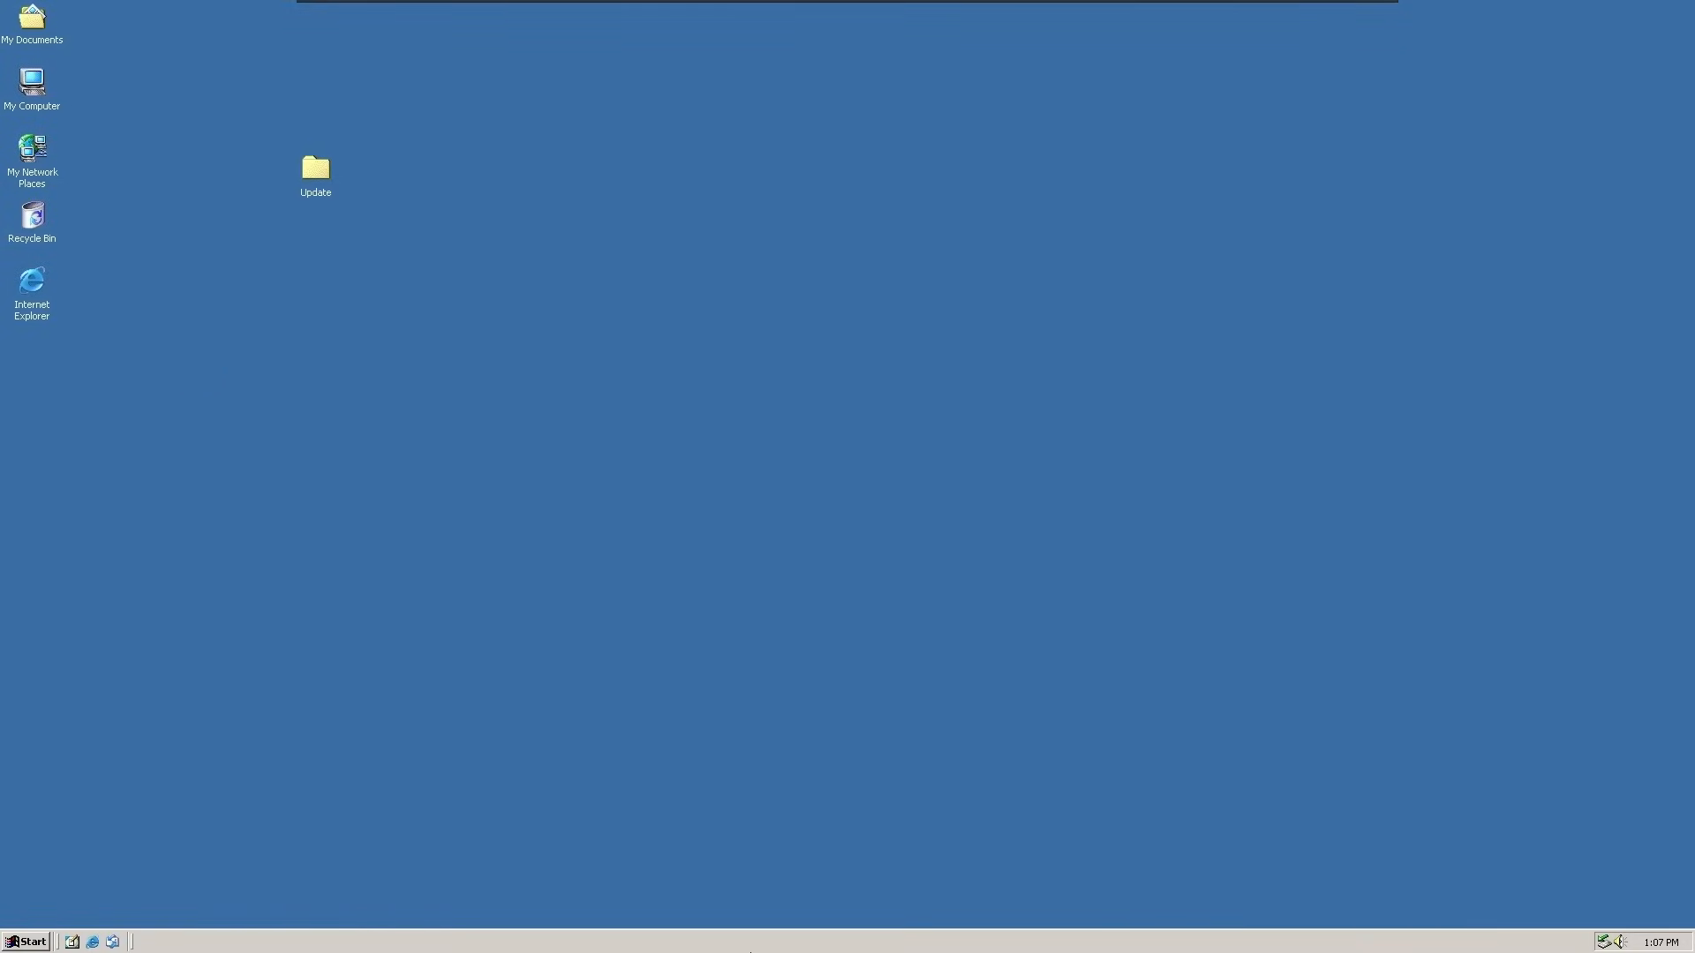
pyautogui.moveTo(234, 661)
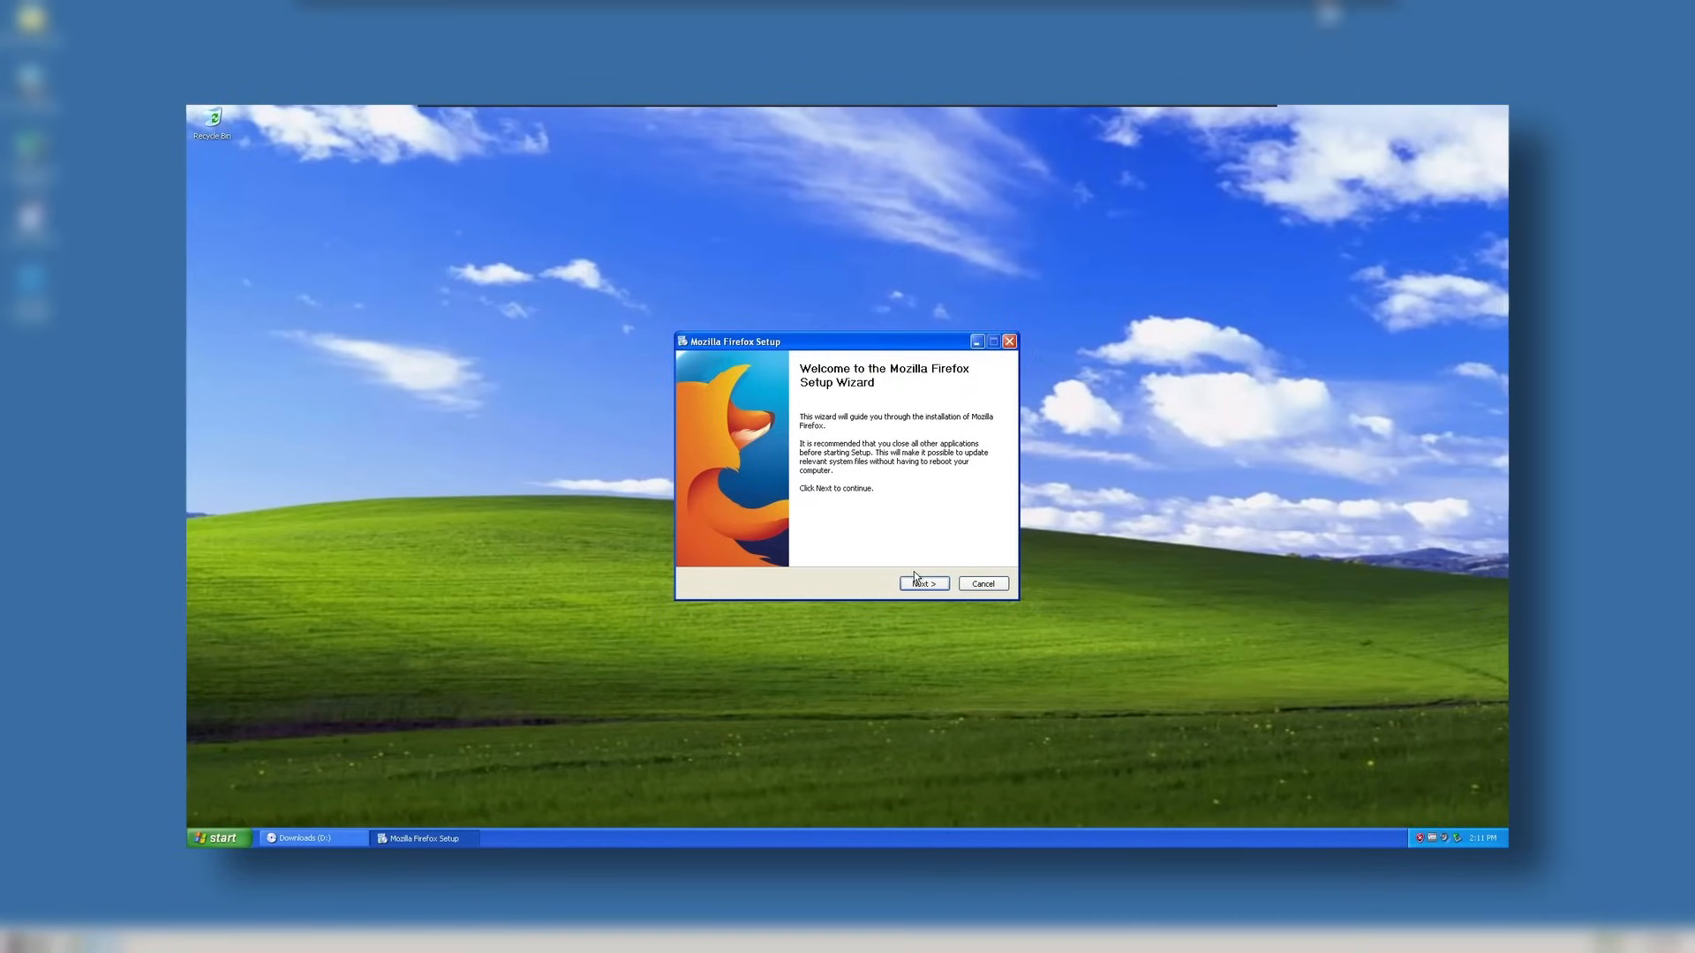
# Step: Boot the VM from the Windows 2000 CD so text-mode setup starts
pyautogui.click(922, 584)
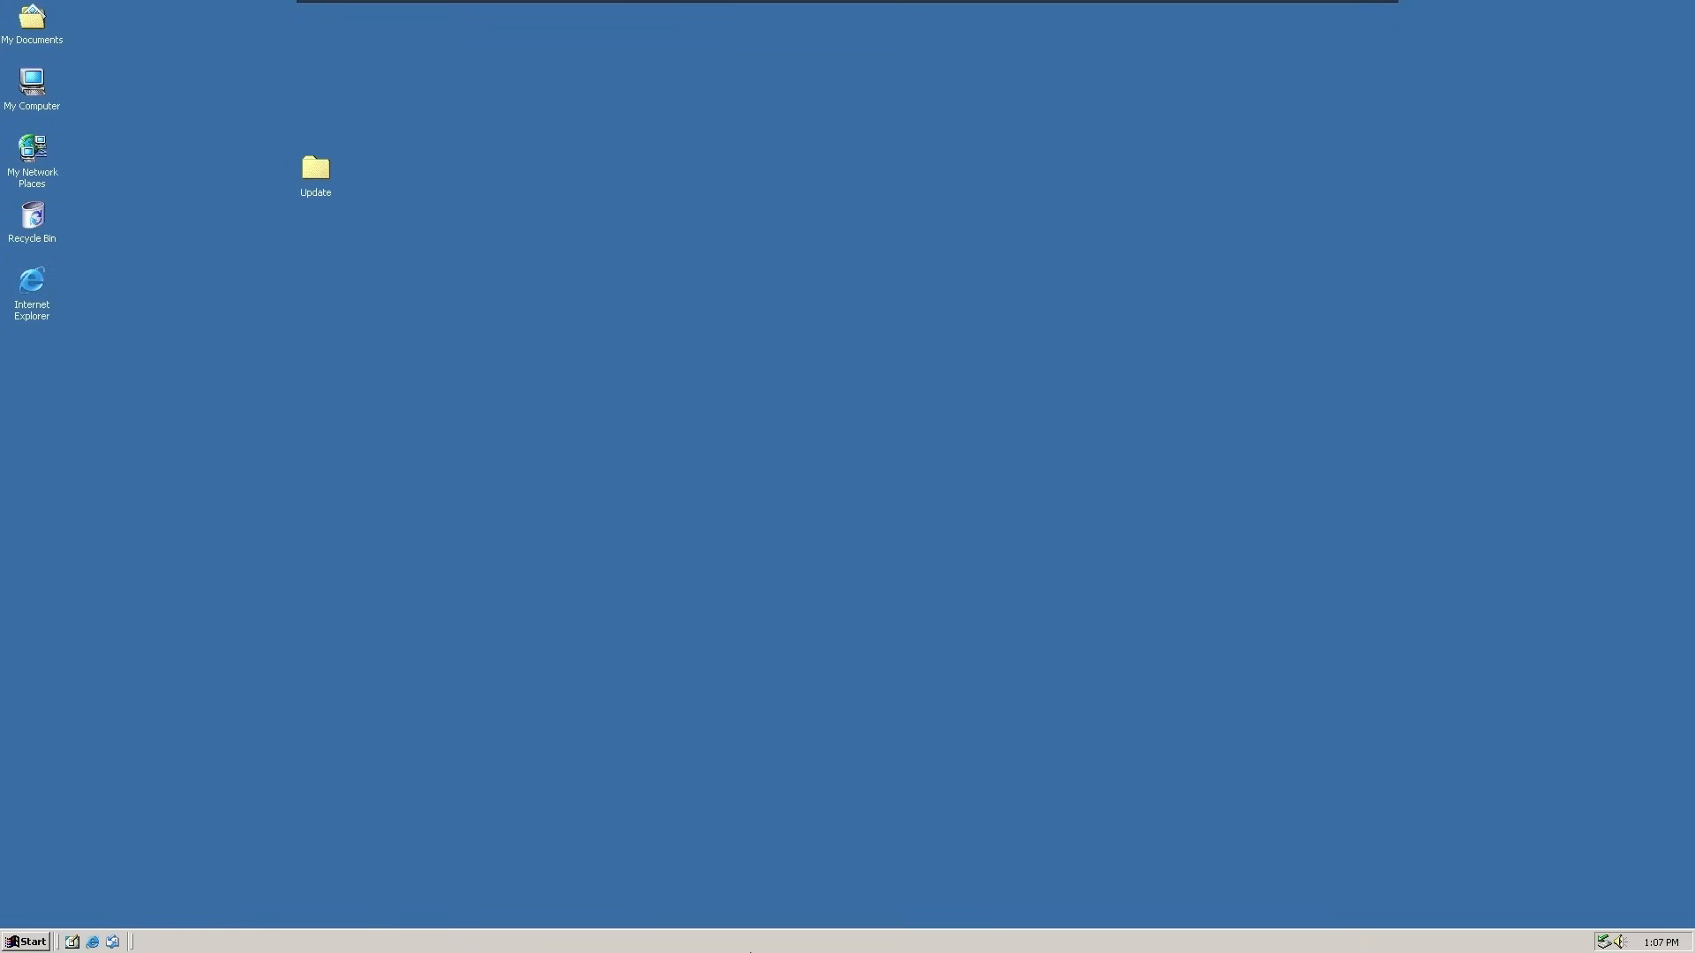
pyautogui.moveTo(307, 634)
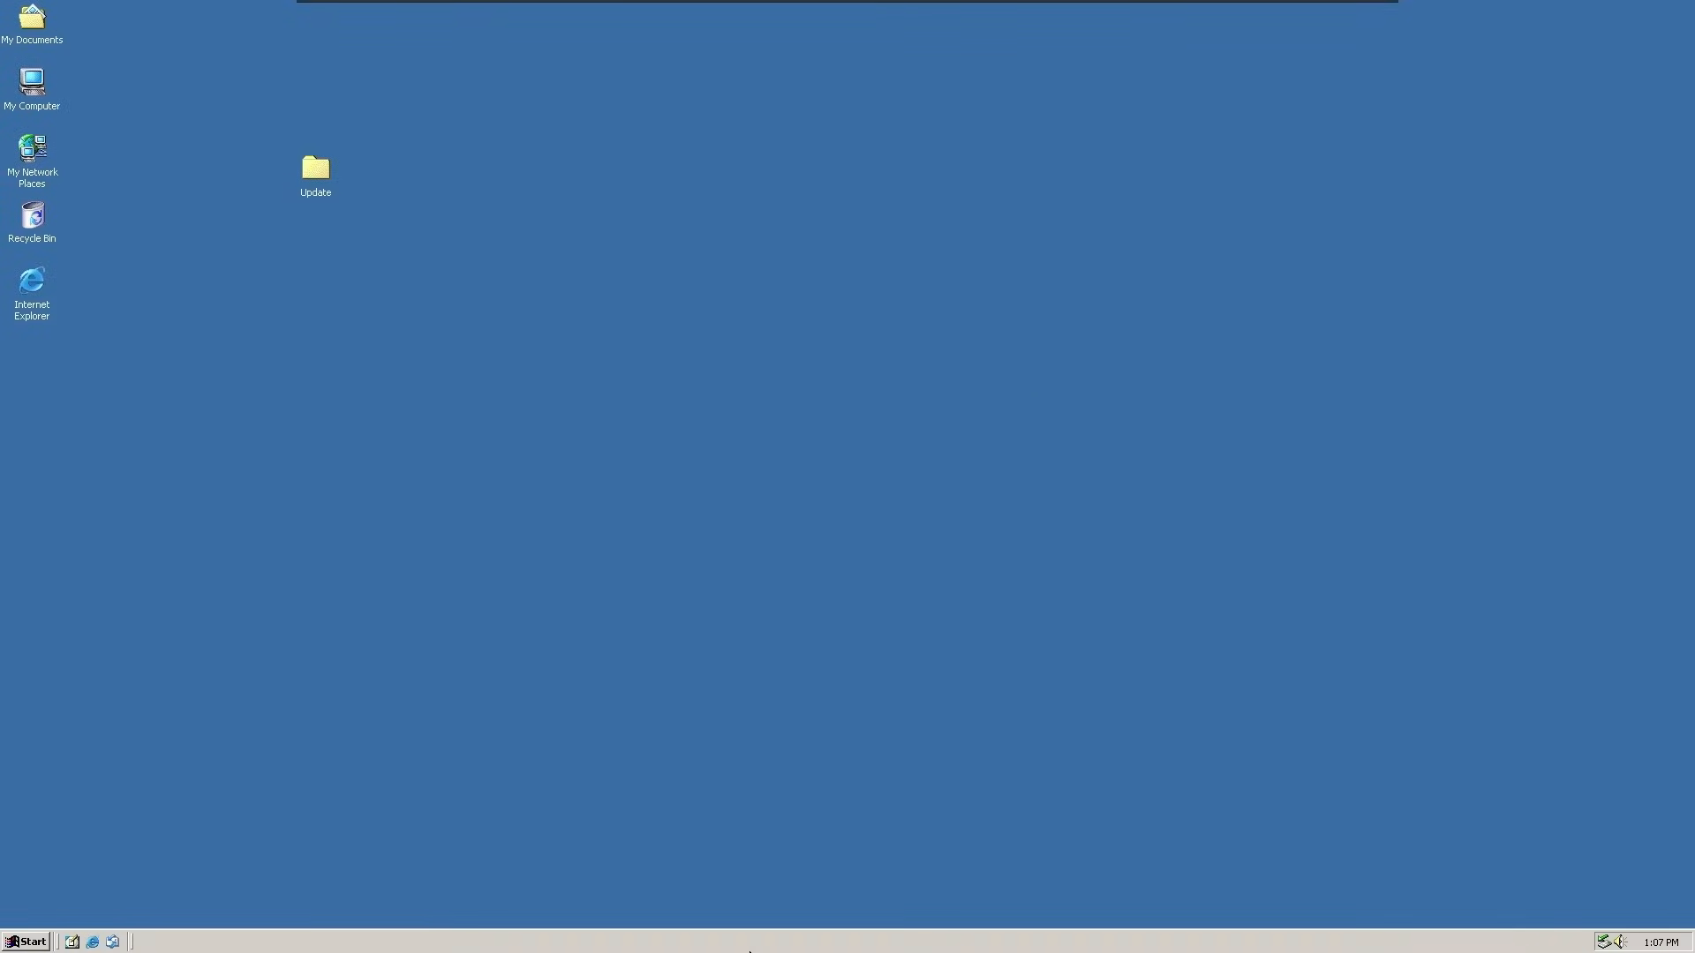
pyautogui.moveTo(217, 757)
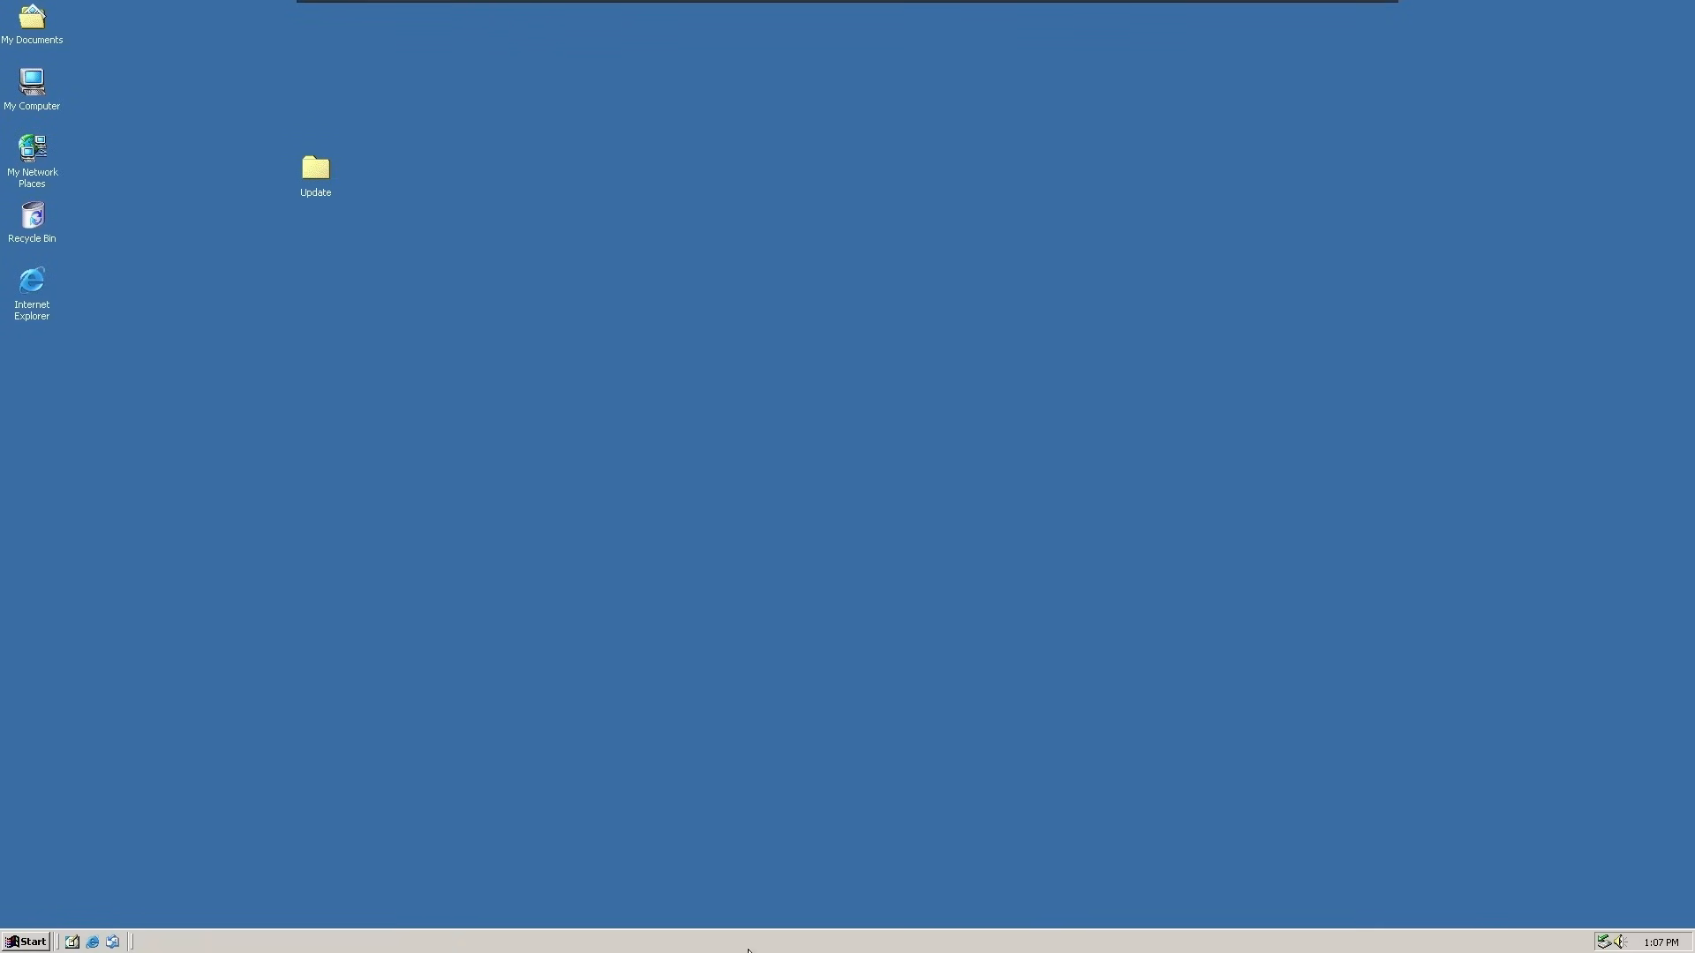
pyautogui.moveTo(310, 745)
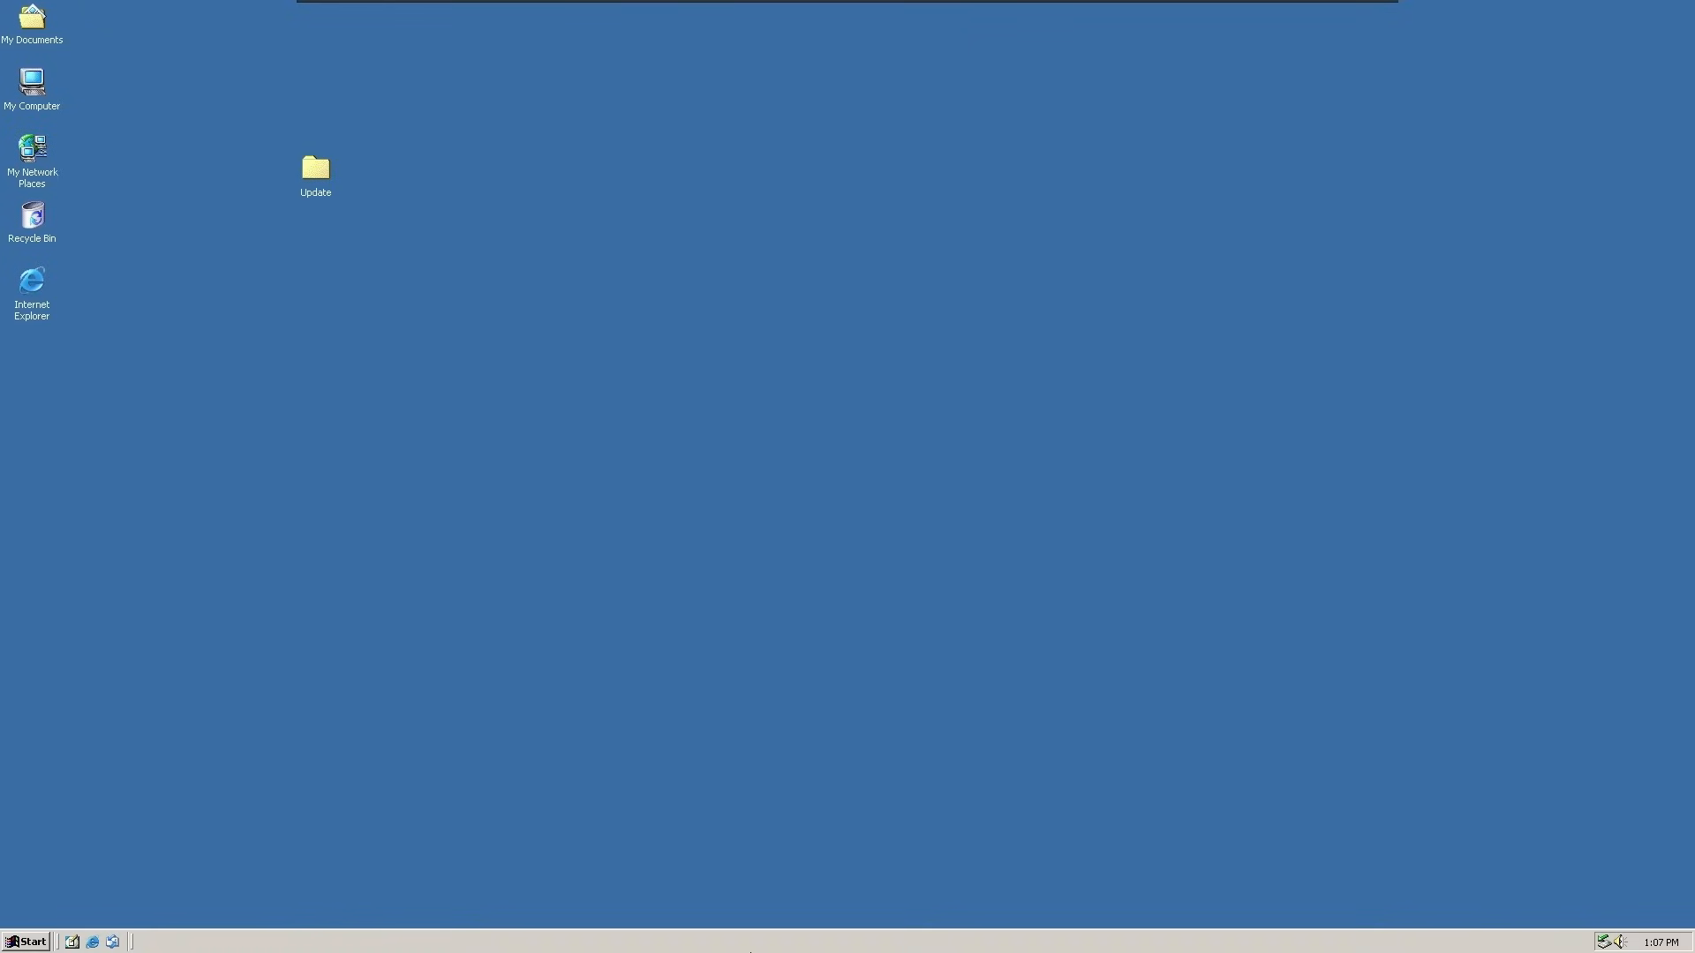
pyautogui.moveTo(219, 757)
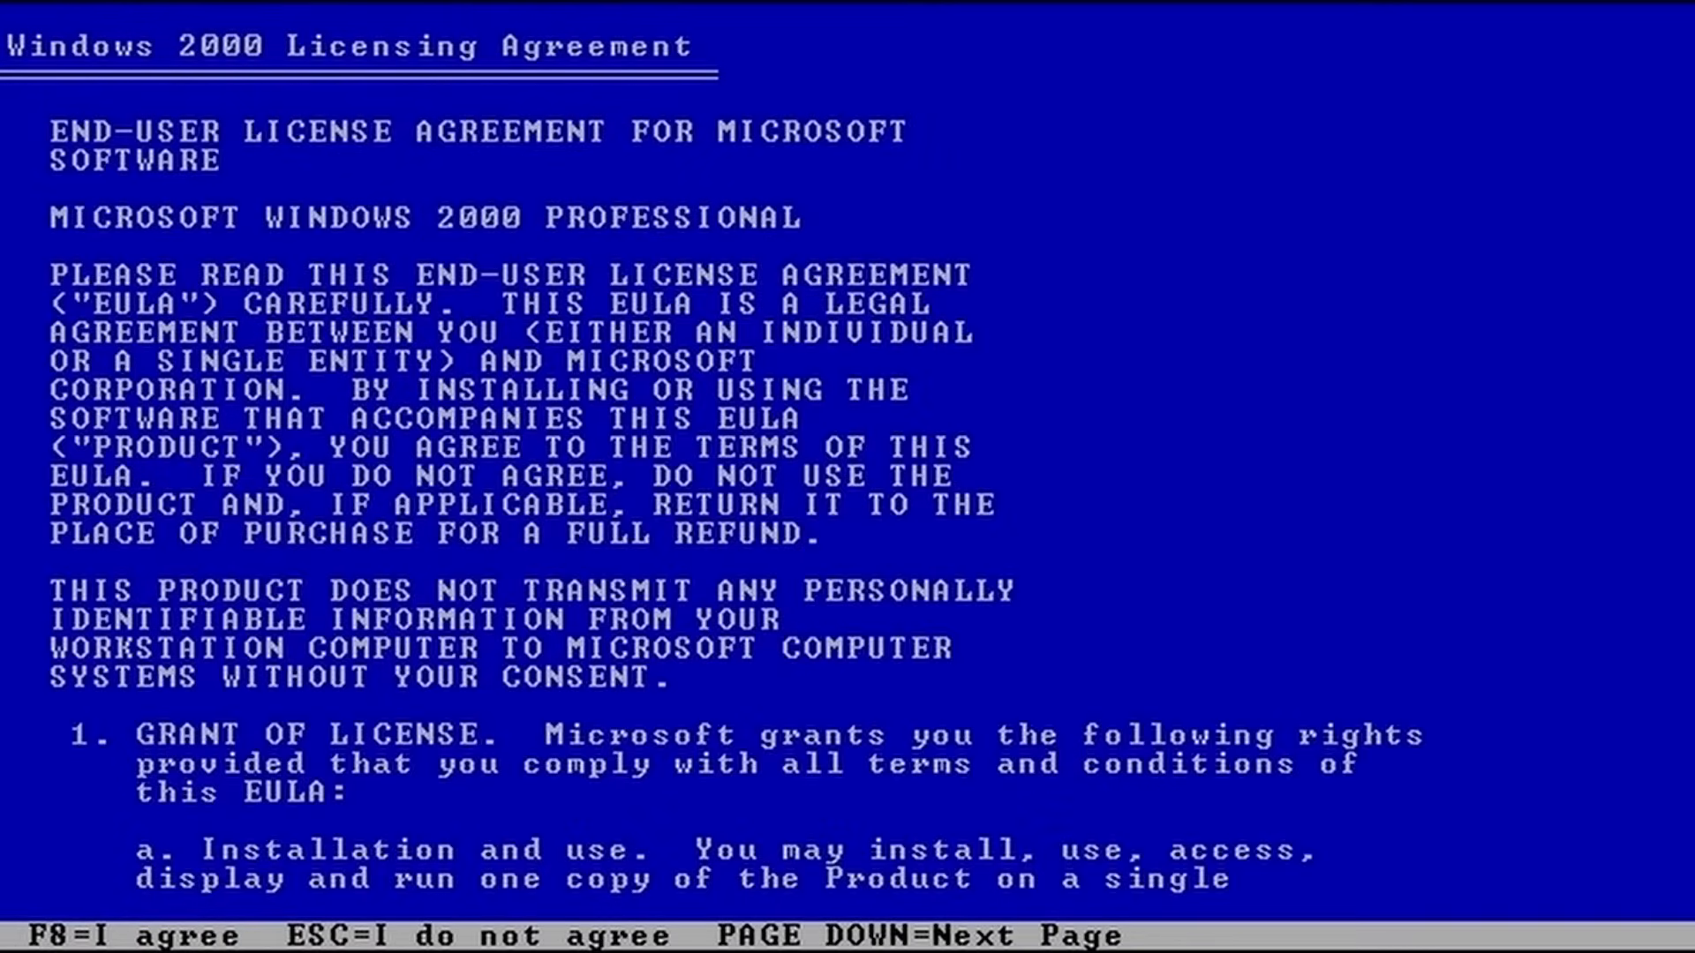
# Step: Accept the Windows 2000 licensing agreement with F8 and let setup reach Regional Settings
pyautogui.press('F8')
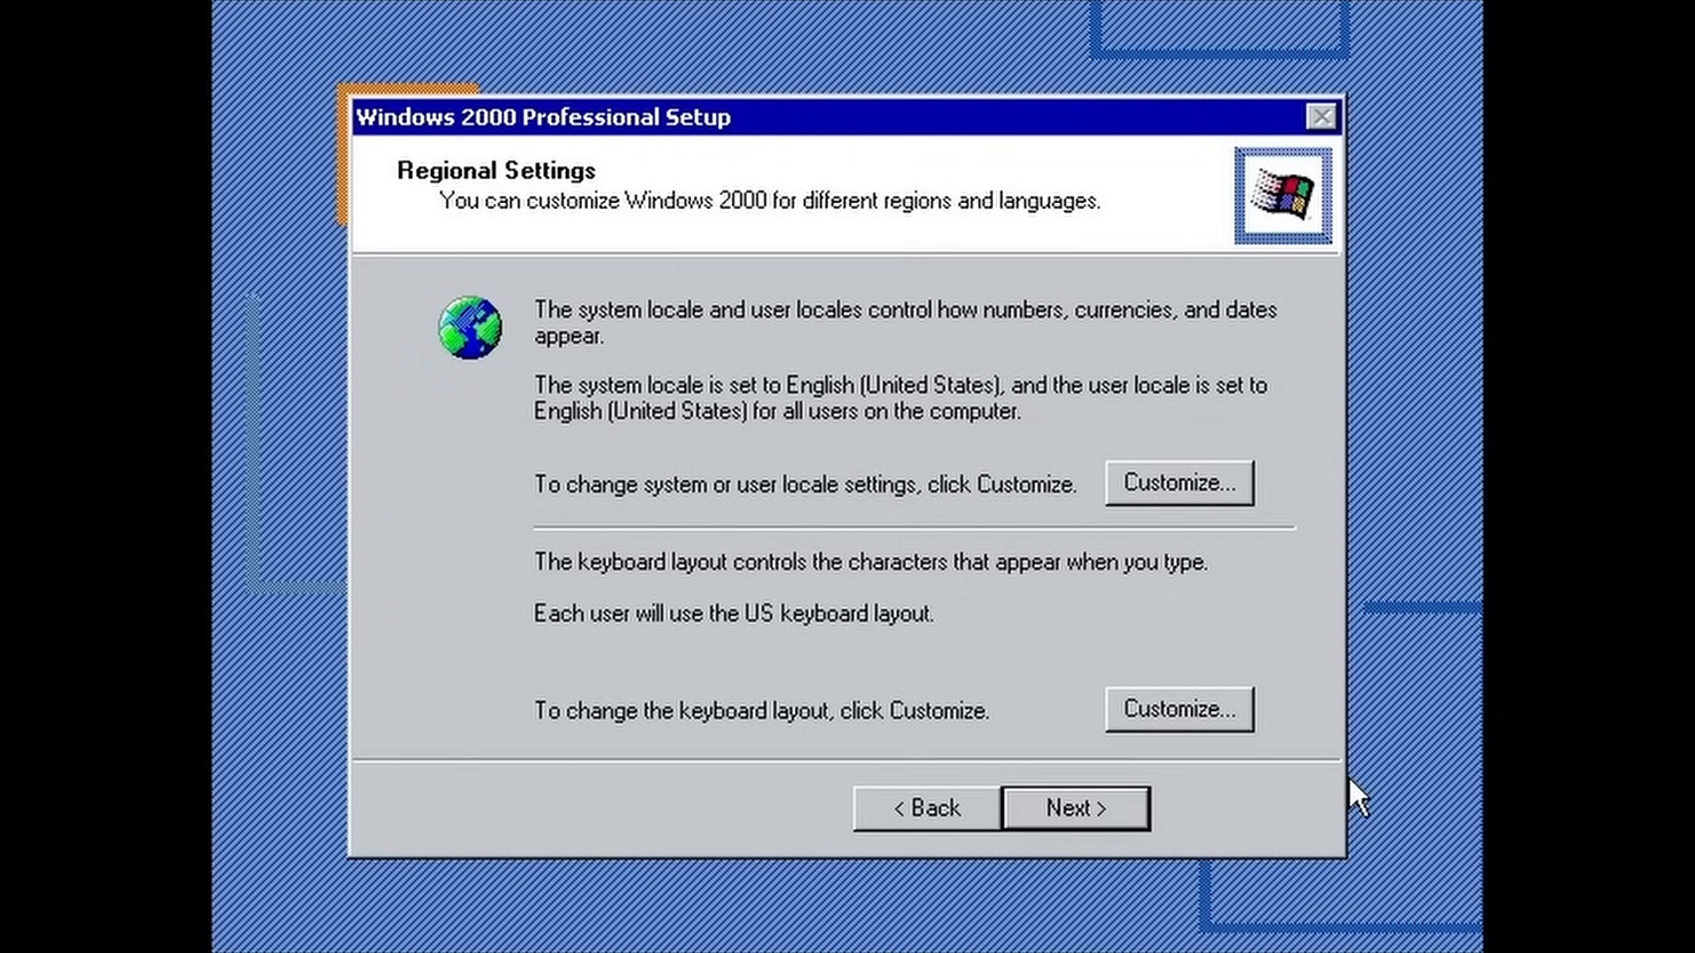
# Step: Keep US regional settings, enter owner name 'Nostalgic', keep Typical networking and WORKGROUP membership
pyautogui.click(1073, 807)
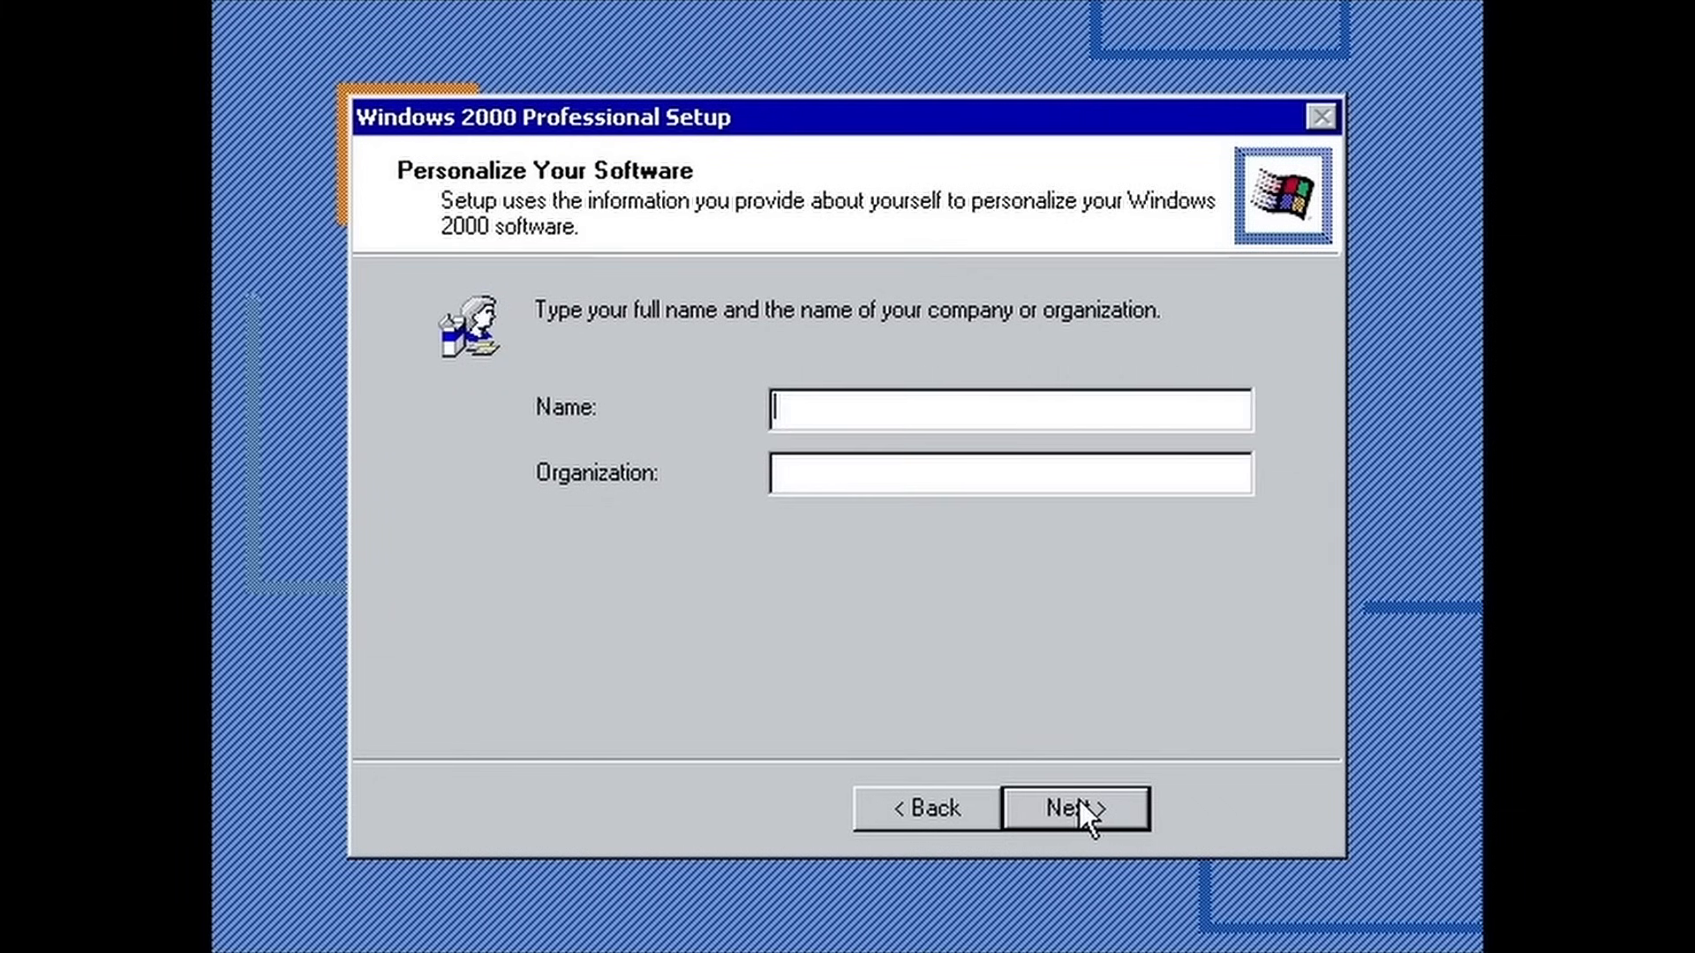
pyautogui.write('No')
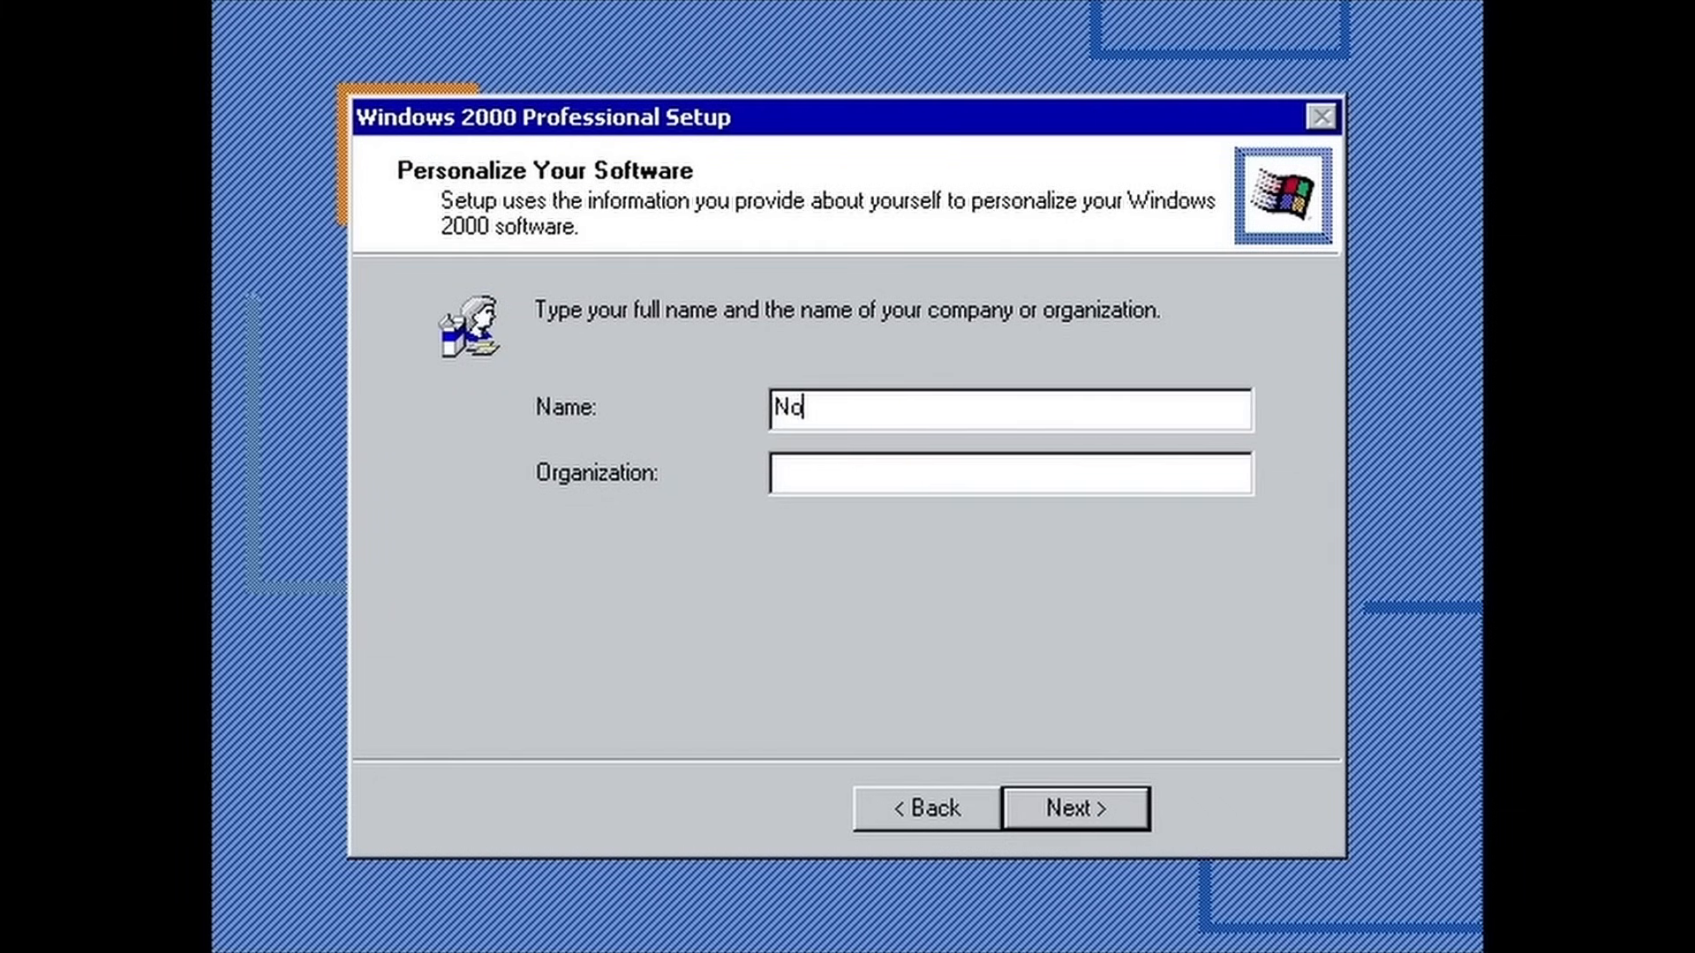
pyautogui.write('stalgic')
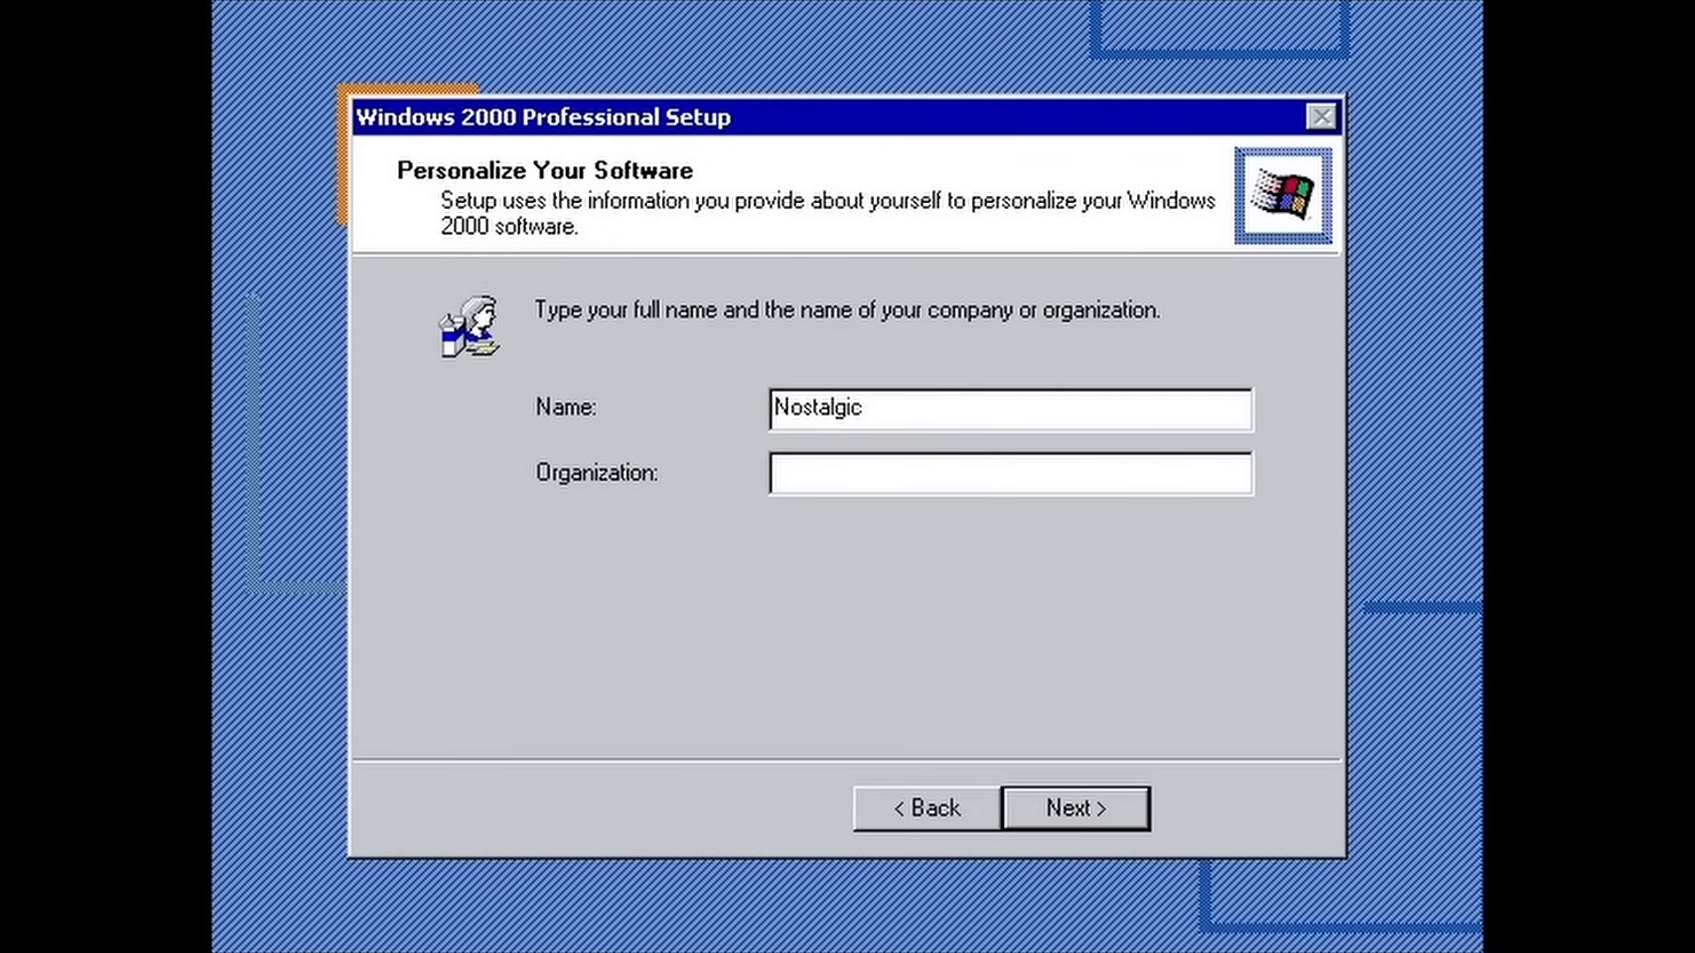
pyautogui.click(1075, 806)
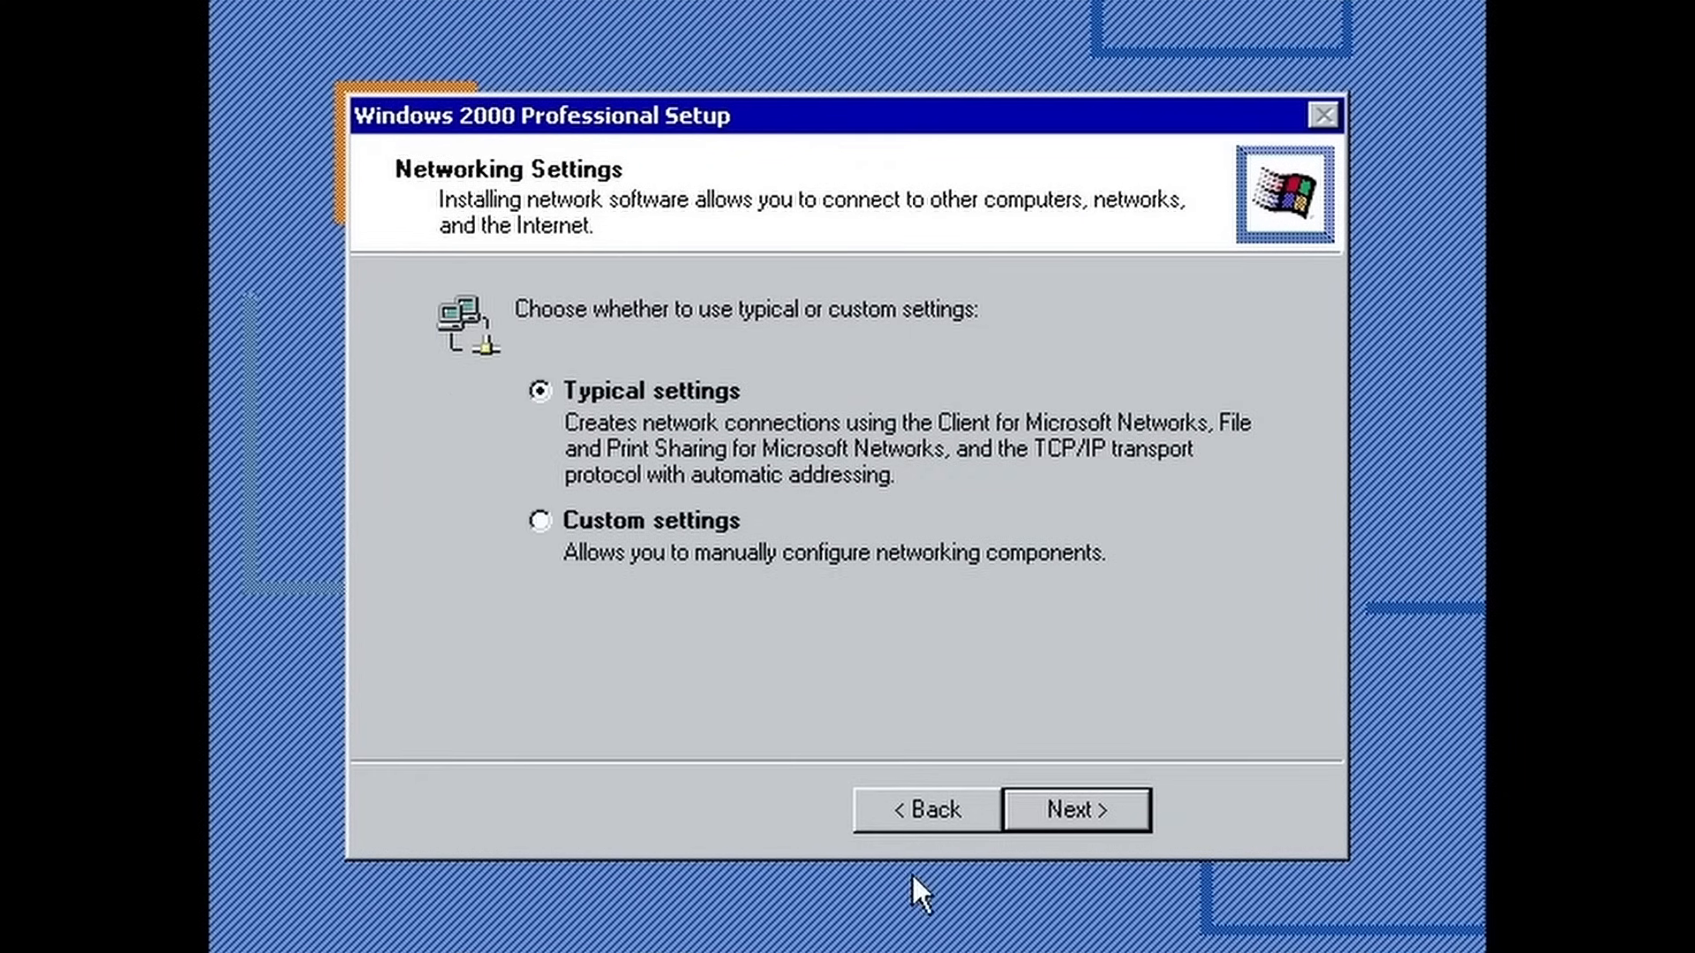
pyautogui.click(1075, 808)
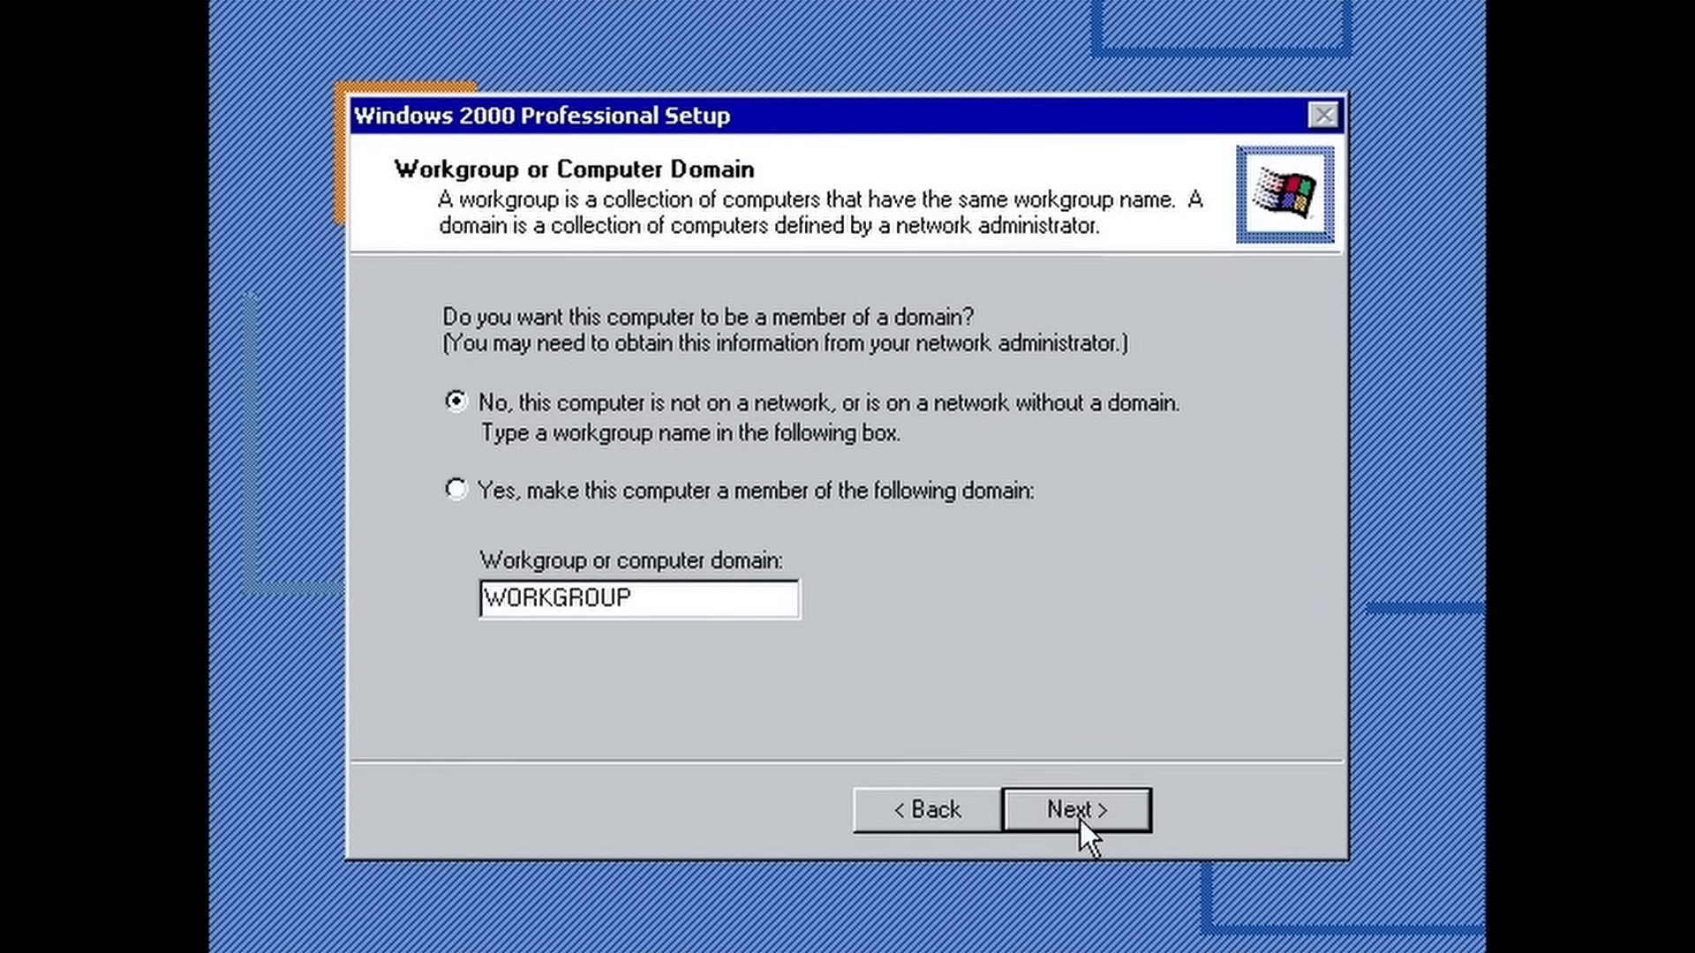
pyautogui.click(1075, 809)
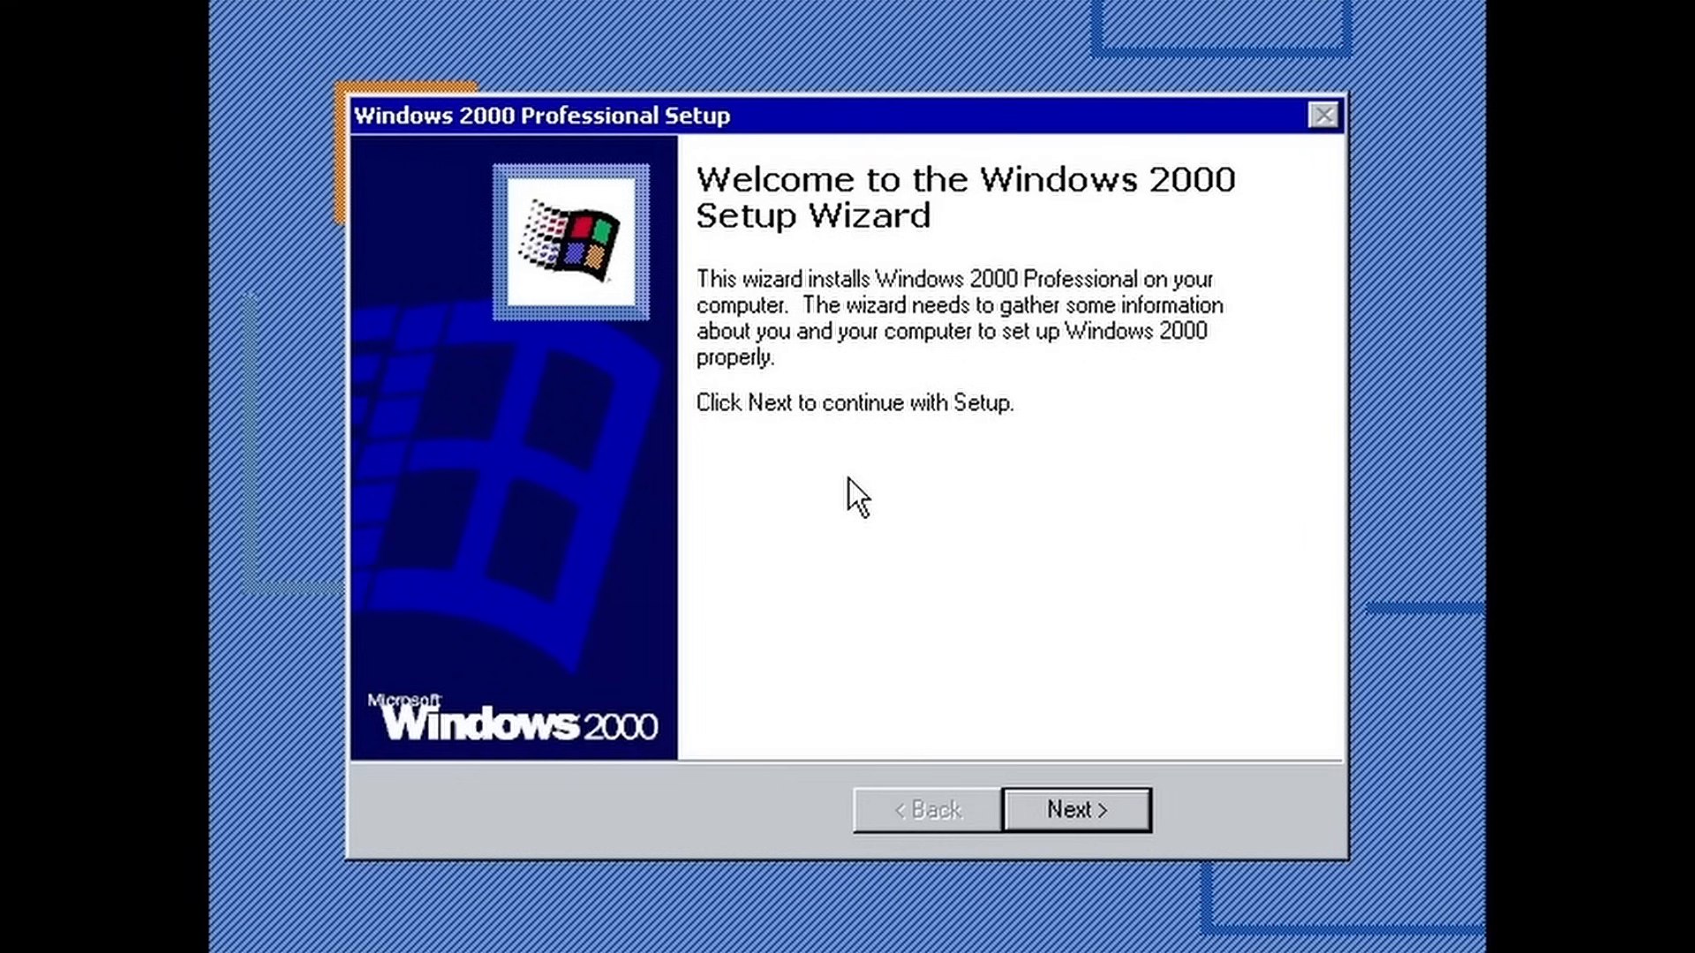
# Step: Continue device installation and finish the Network Identification Wizard to reach the desktop
pyautogui.click(1075, 810)
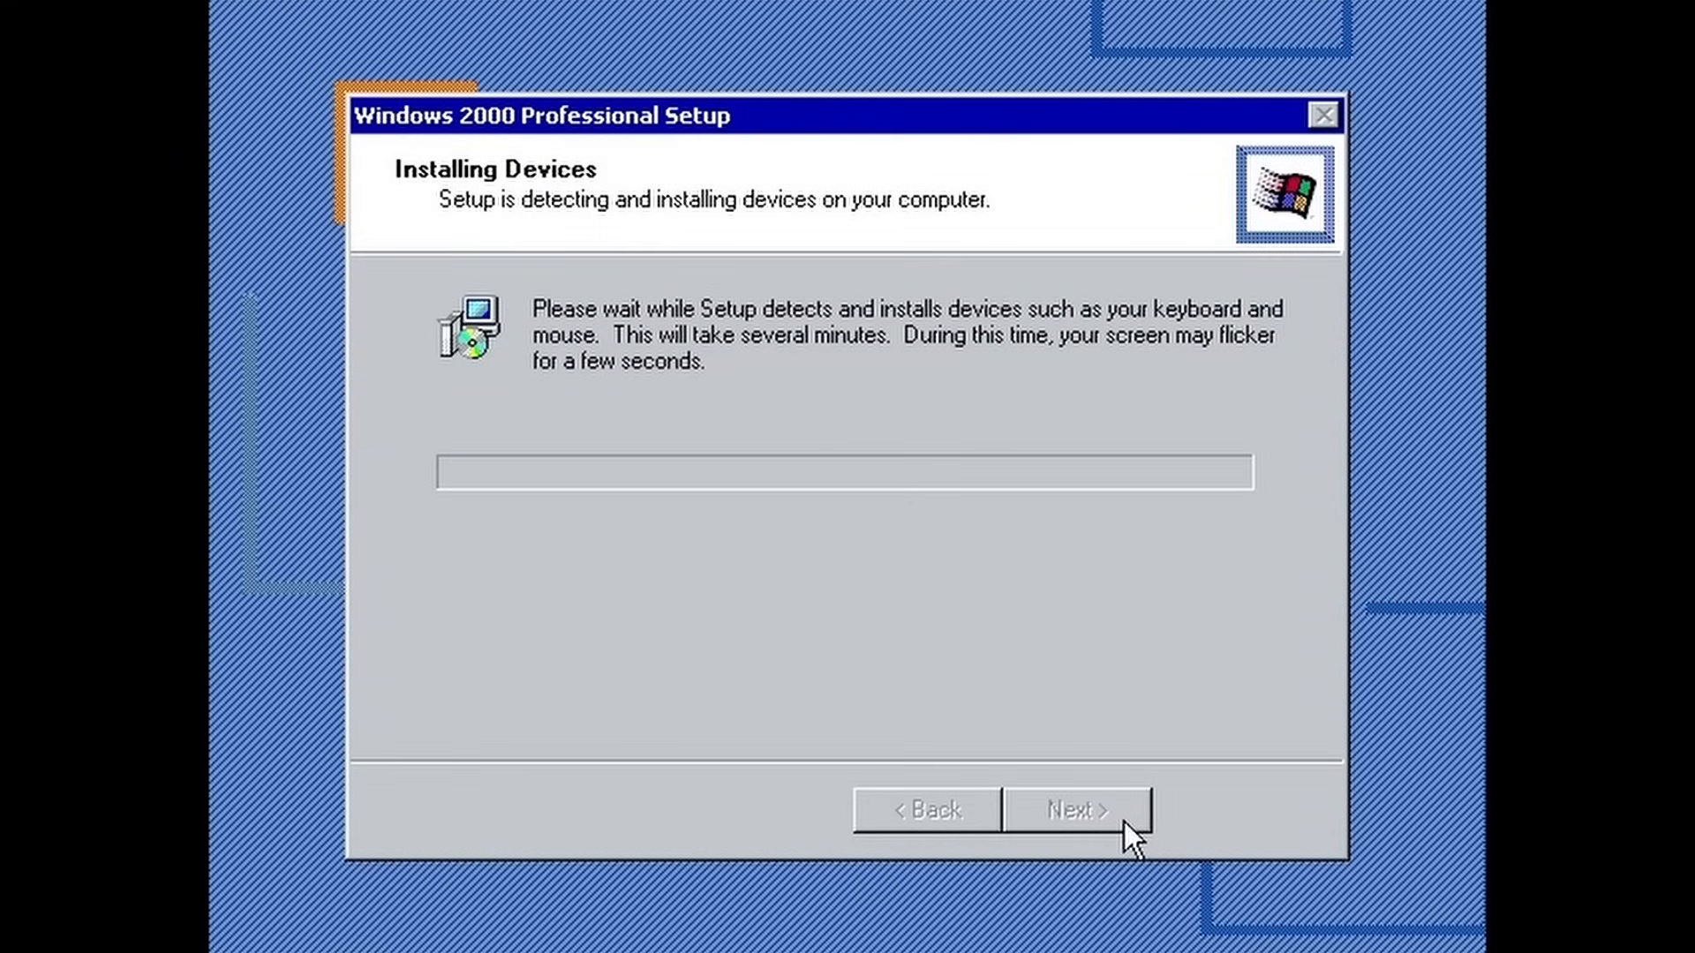
pyautogui.moveTo(1405, 799)
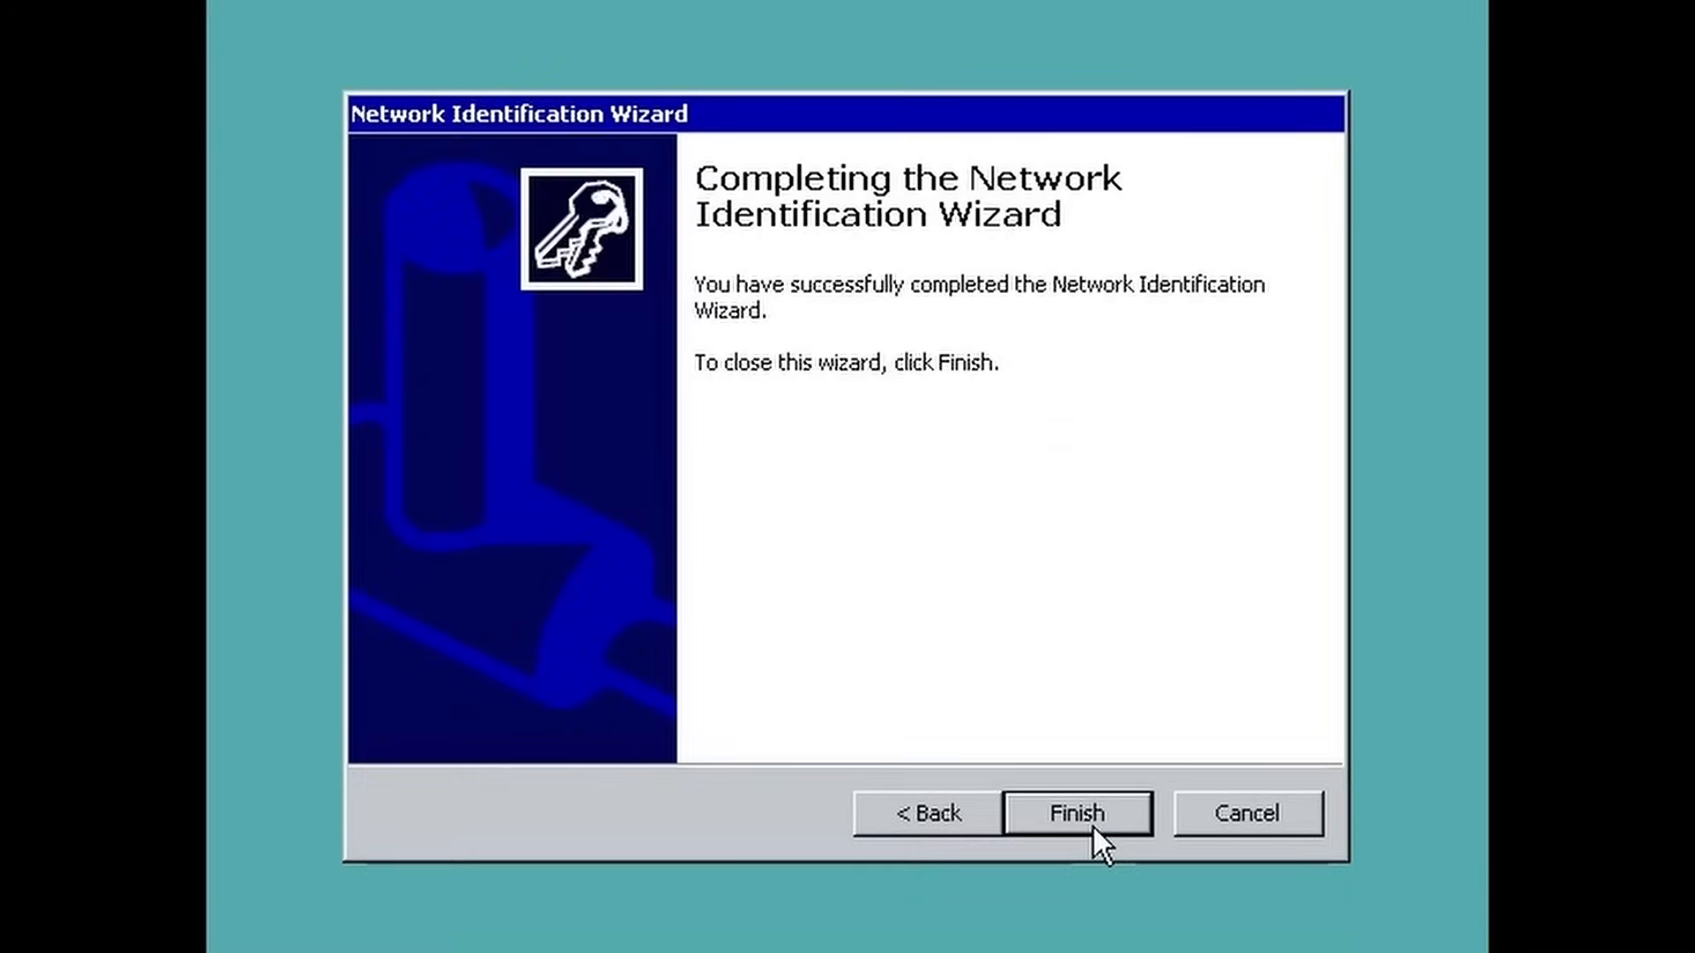
pyautogui.click(1075, 812)
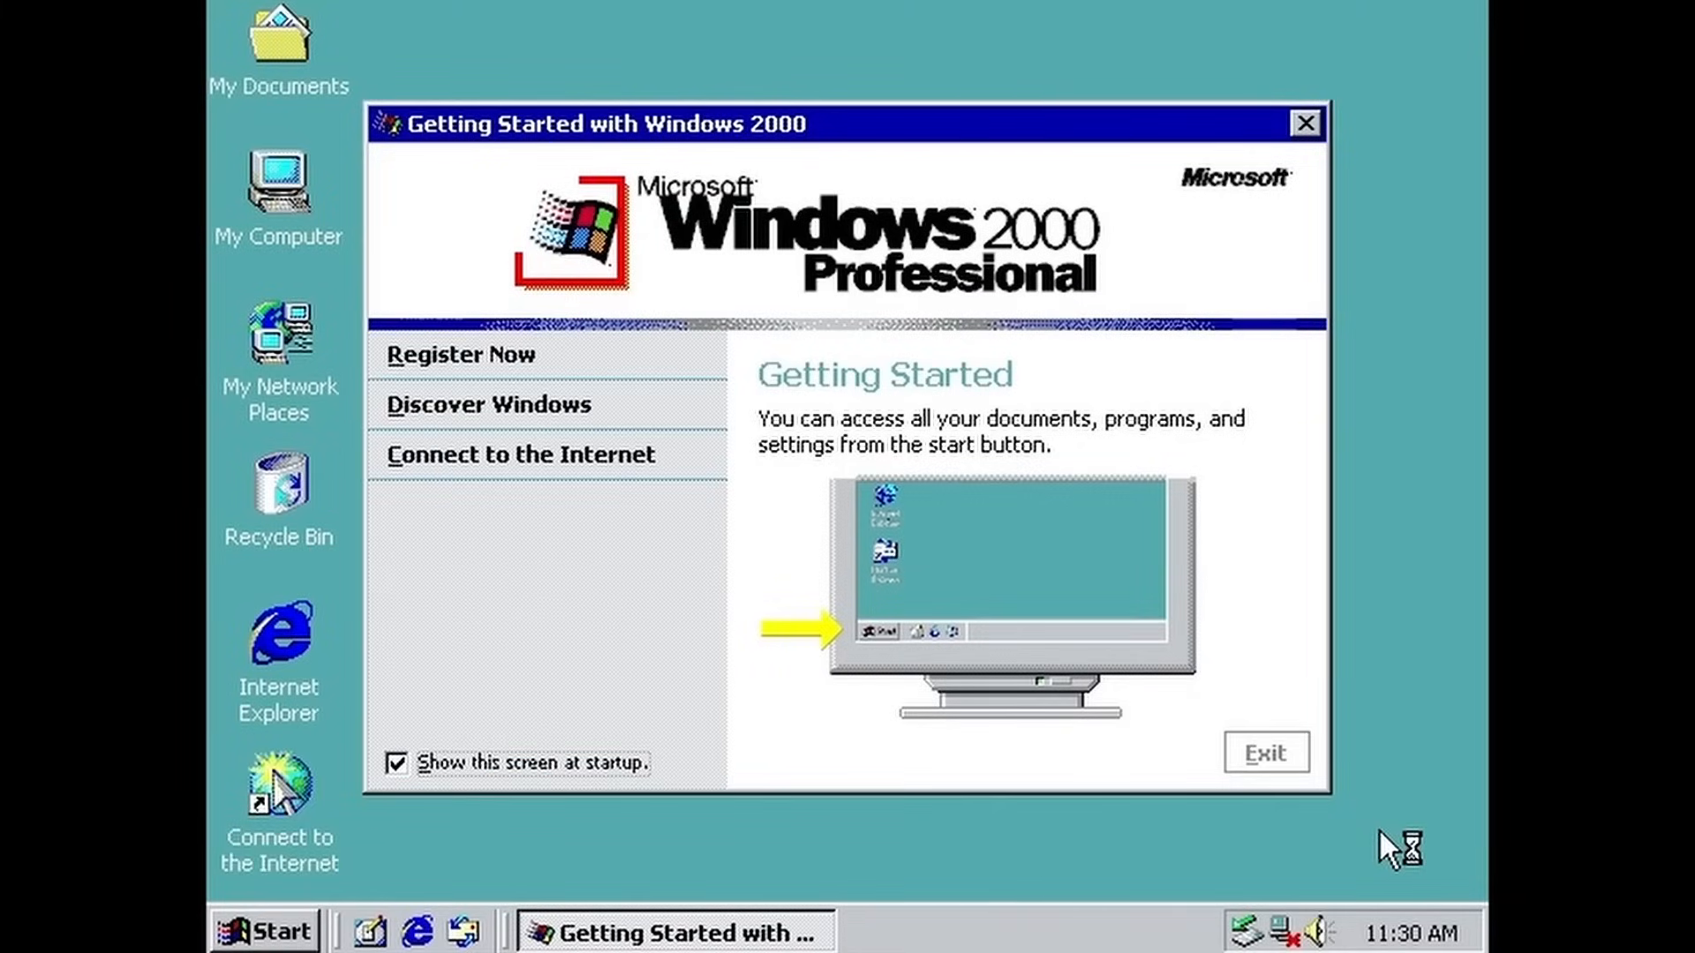
pyautogui.moveTo(1356, 192)
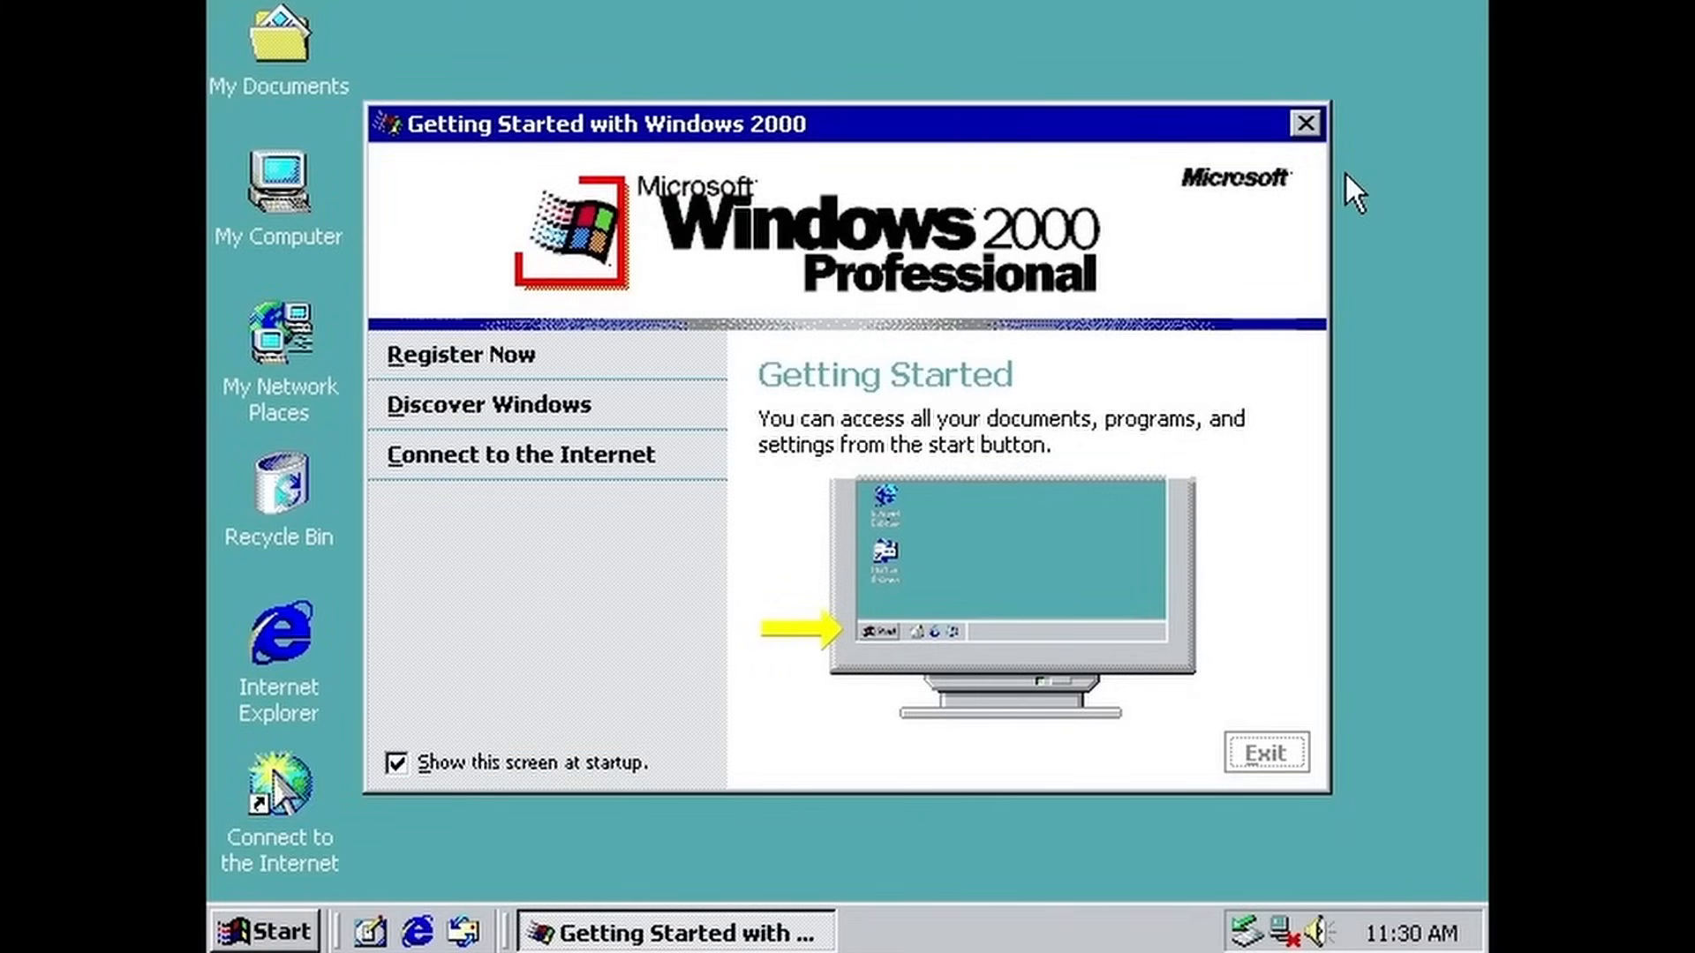
# Step: Go via Start > Settings > Control Panel to the Display Properties Settings tab (16 colors, 800 by 600)
pyautogui.click(264, 931)
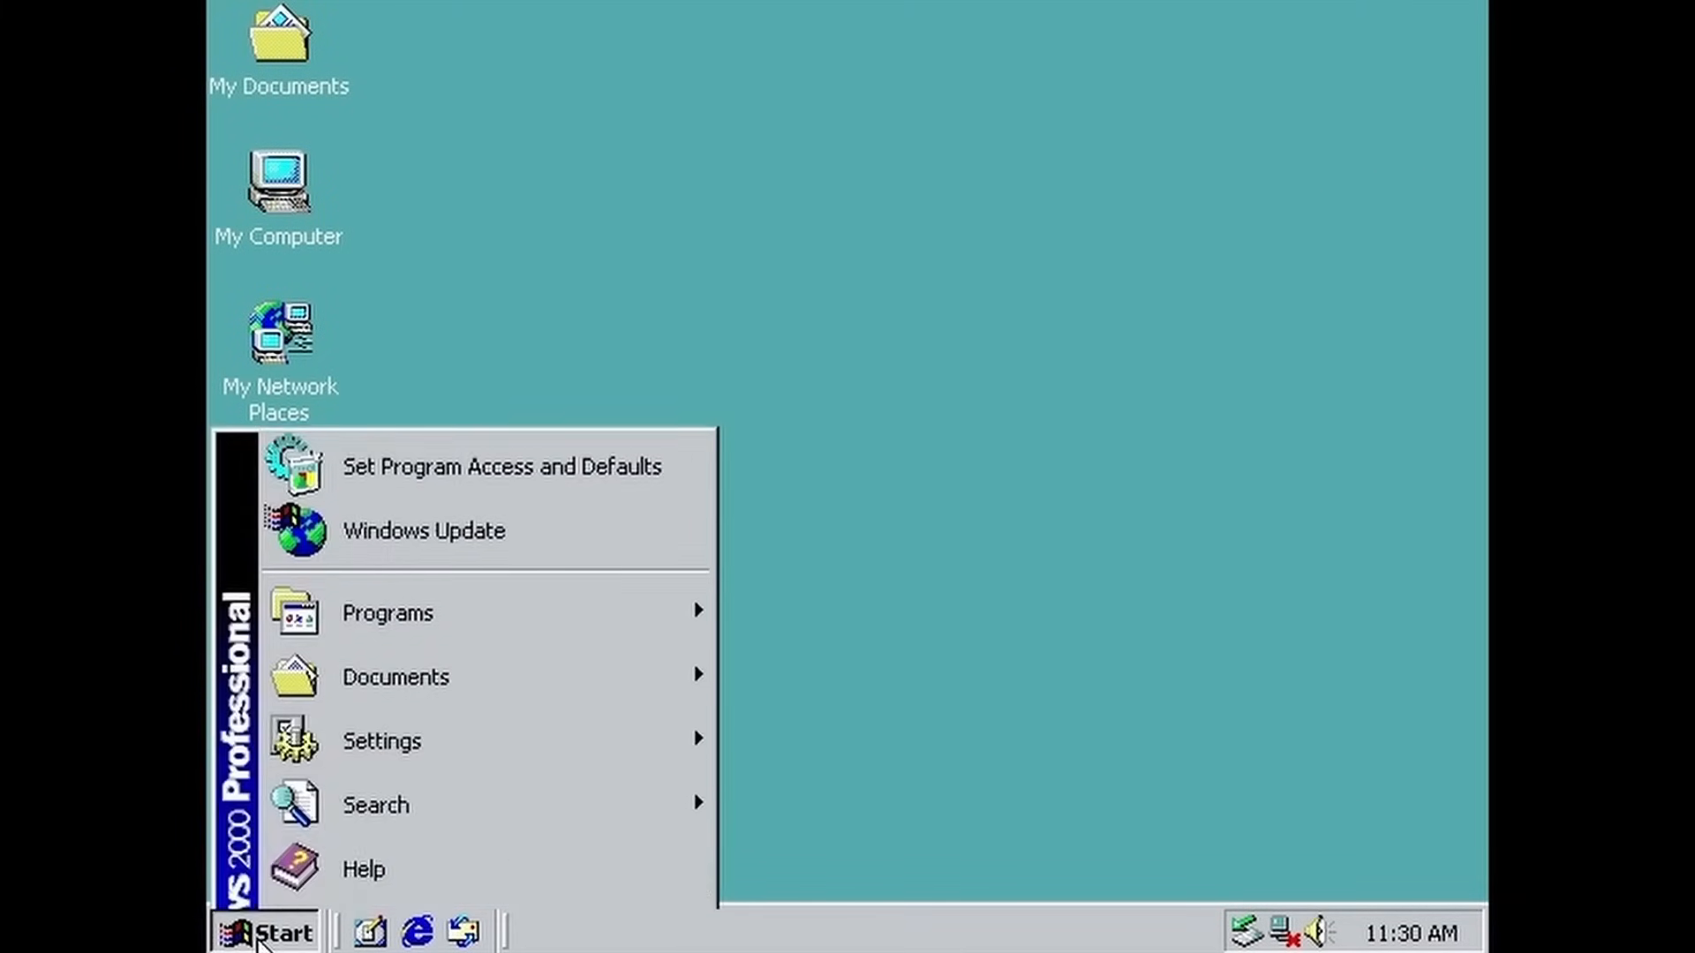
pyautogui.click(381, 739)
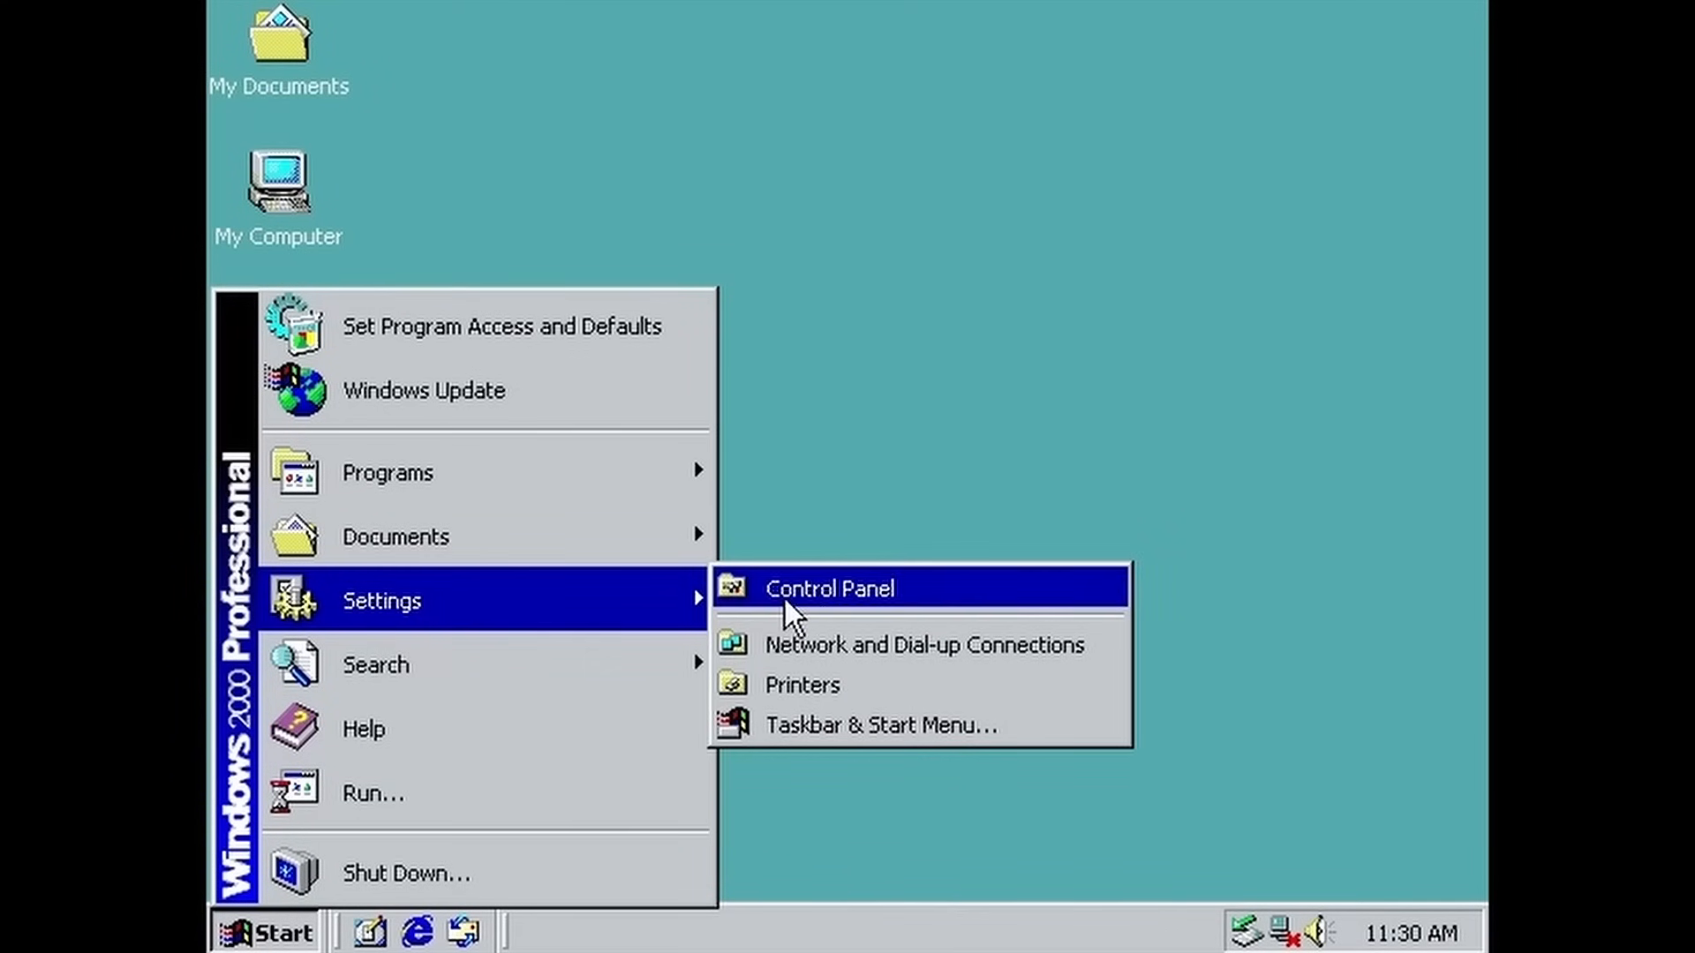
pyautogui.click(829, 588)
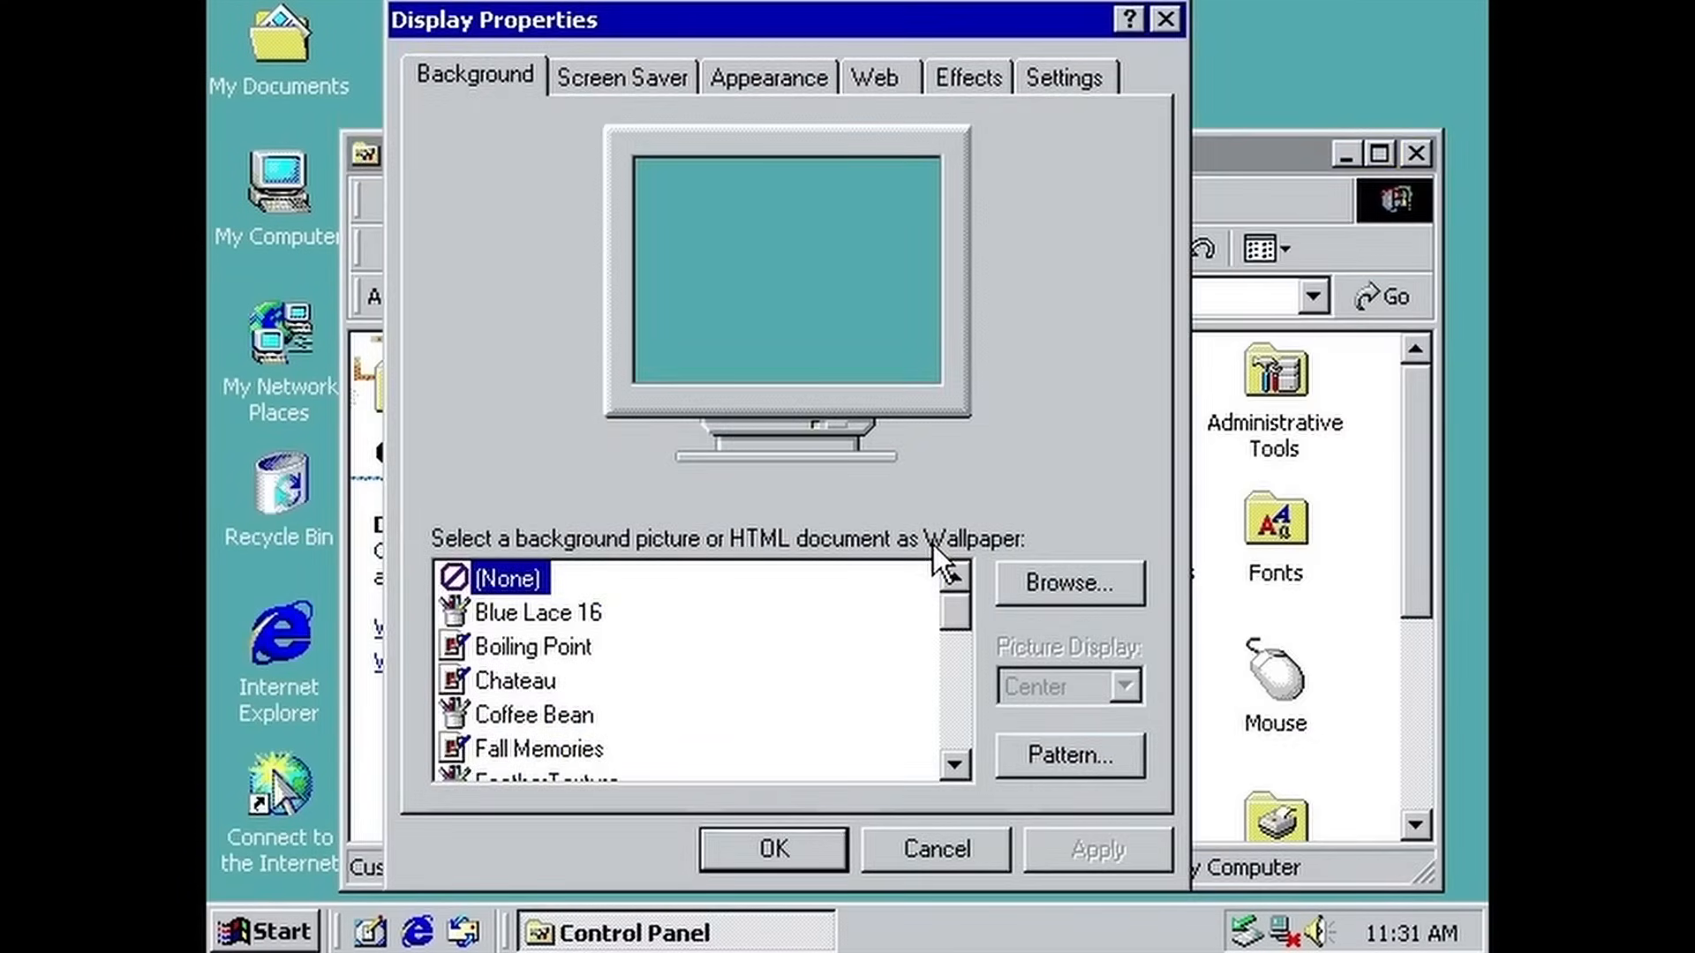
pyautogui.click(1061, 76)
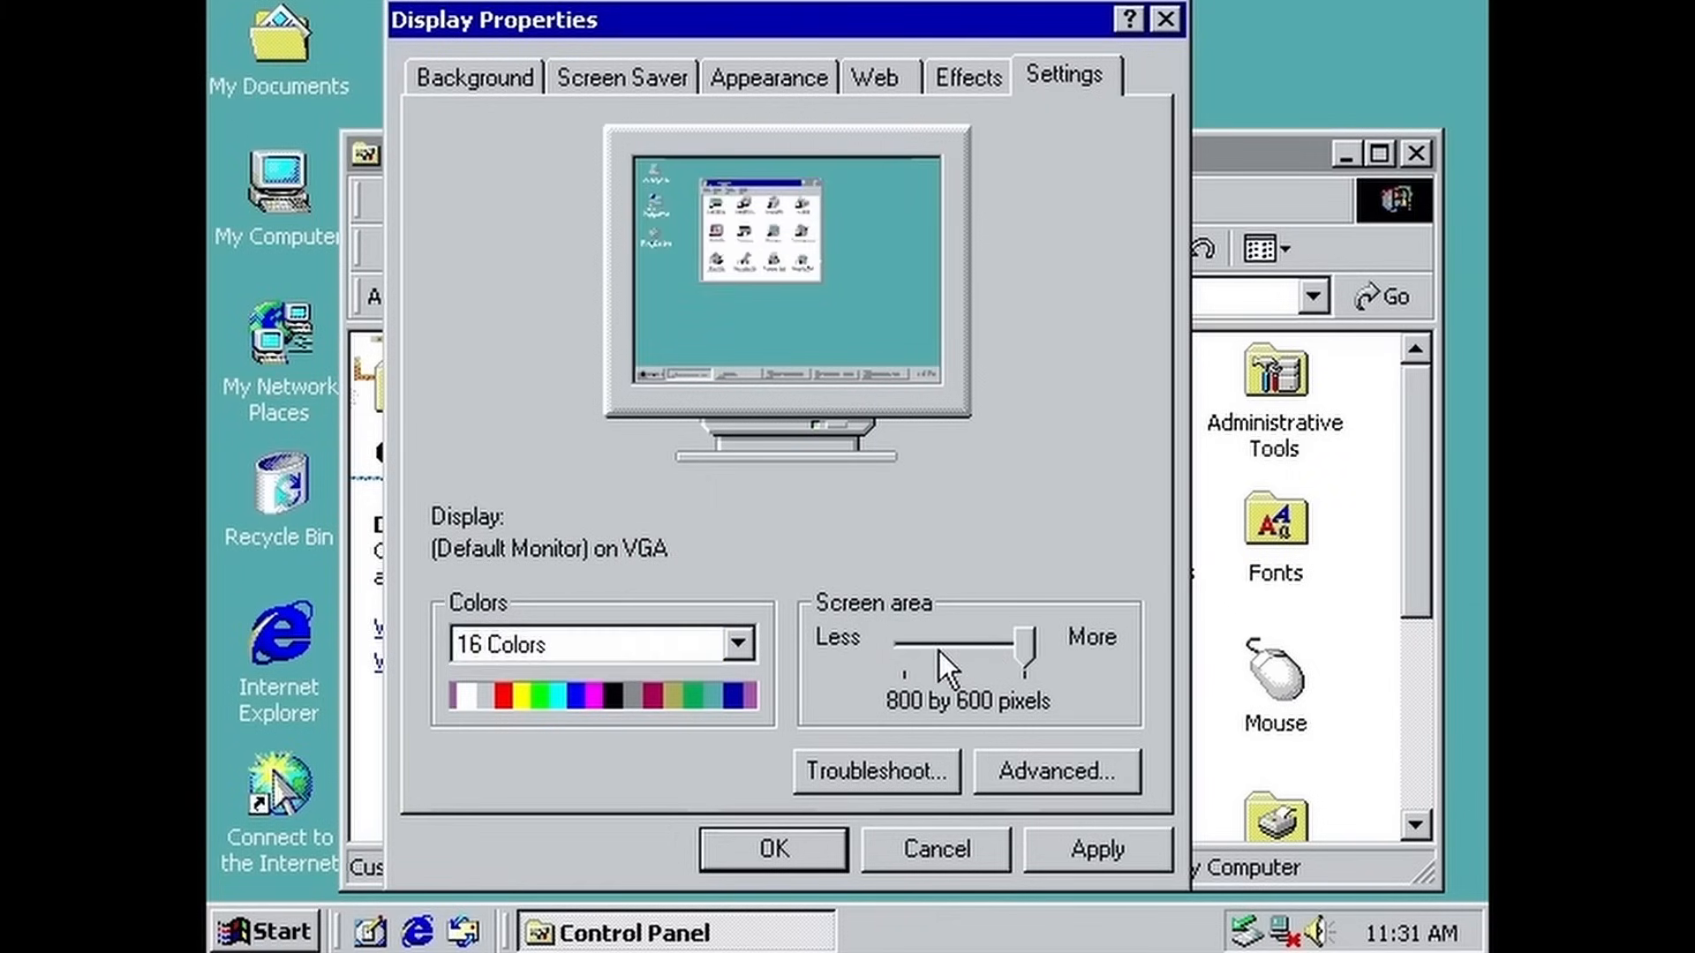
pyautogui.moveTo(1010, 752)
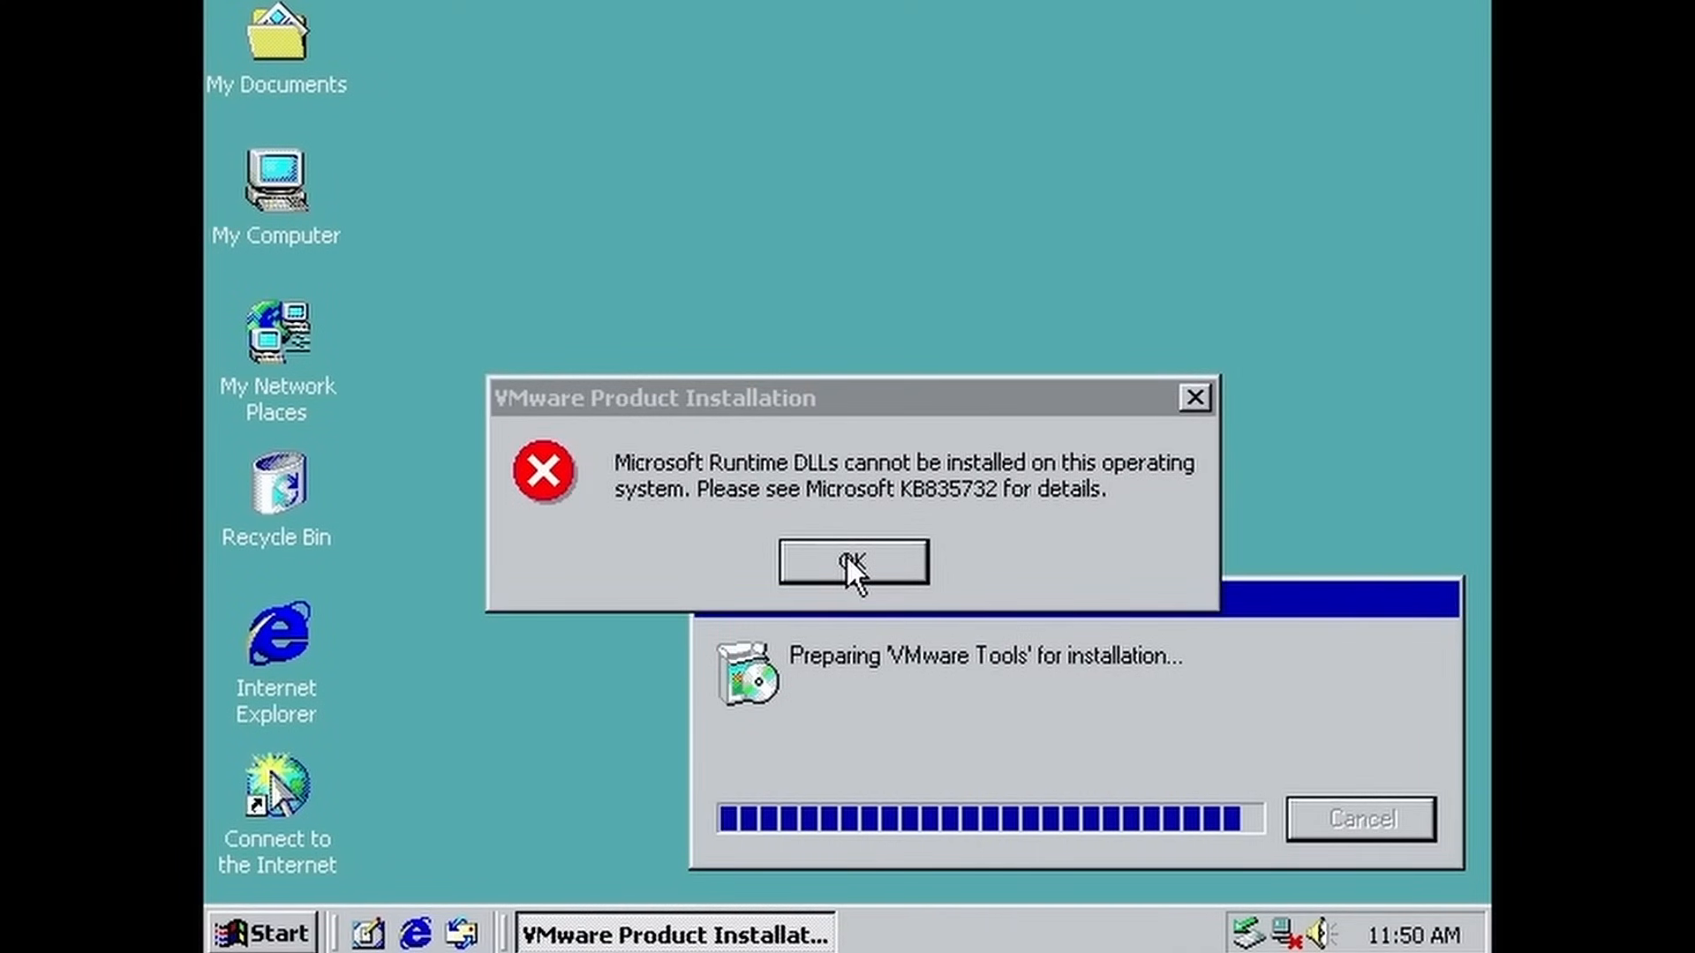
# Step: Dismiss the VMware Tools runtime DLL error and restart Windows via Start > Shut Down
pyautogui.click(851, 561)
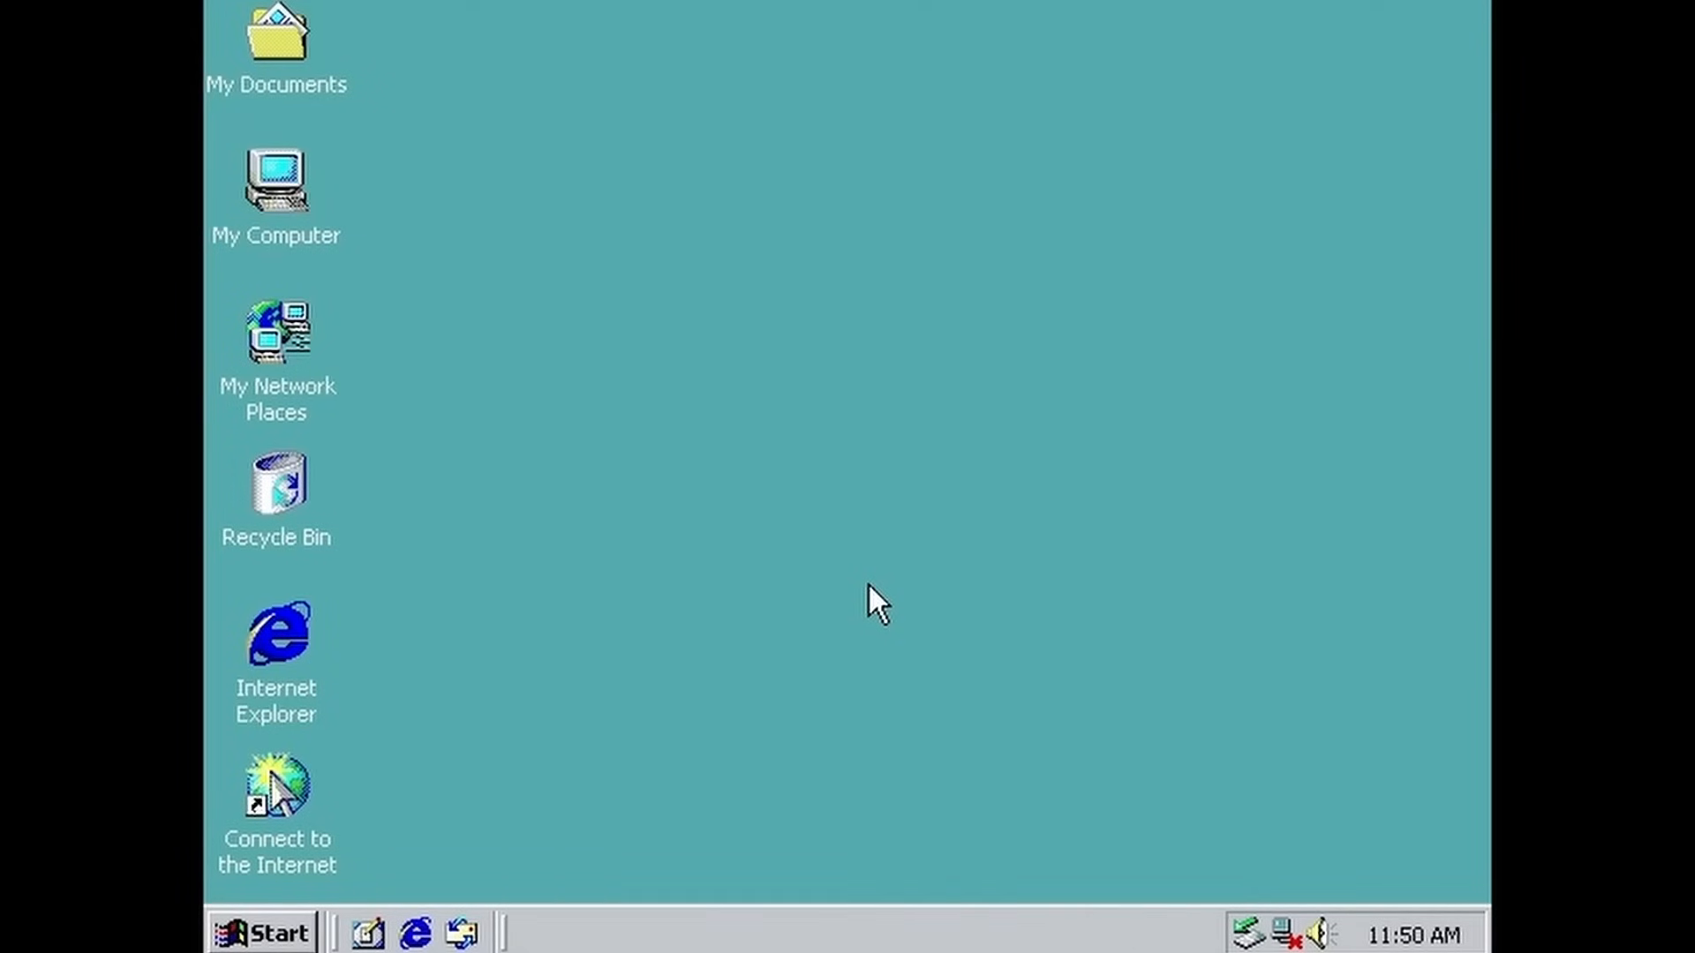
pyautogui.moveTo(158, 949)
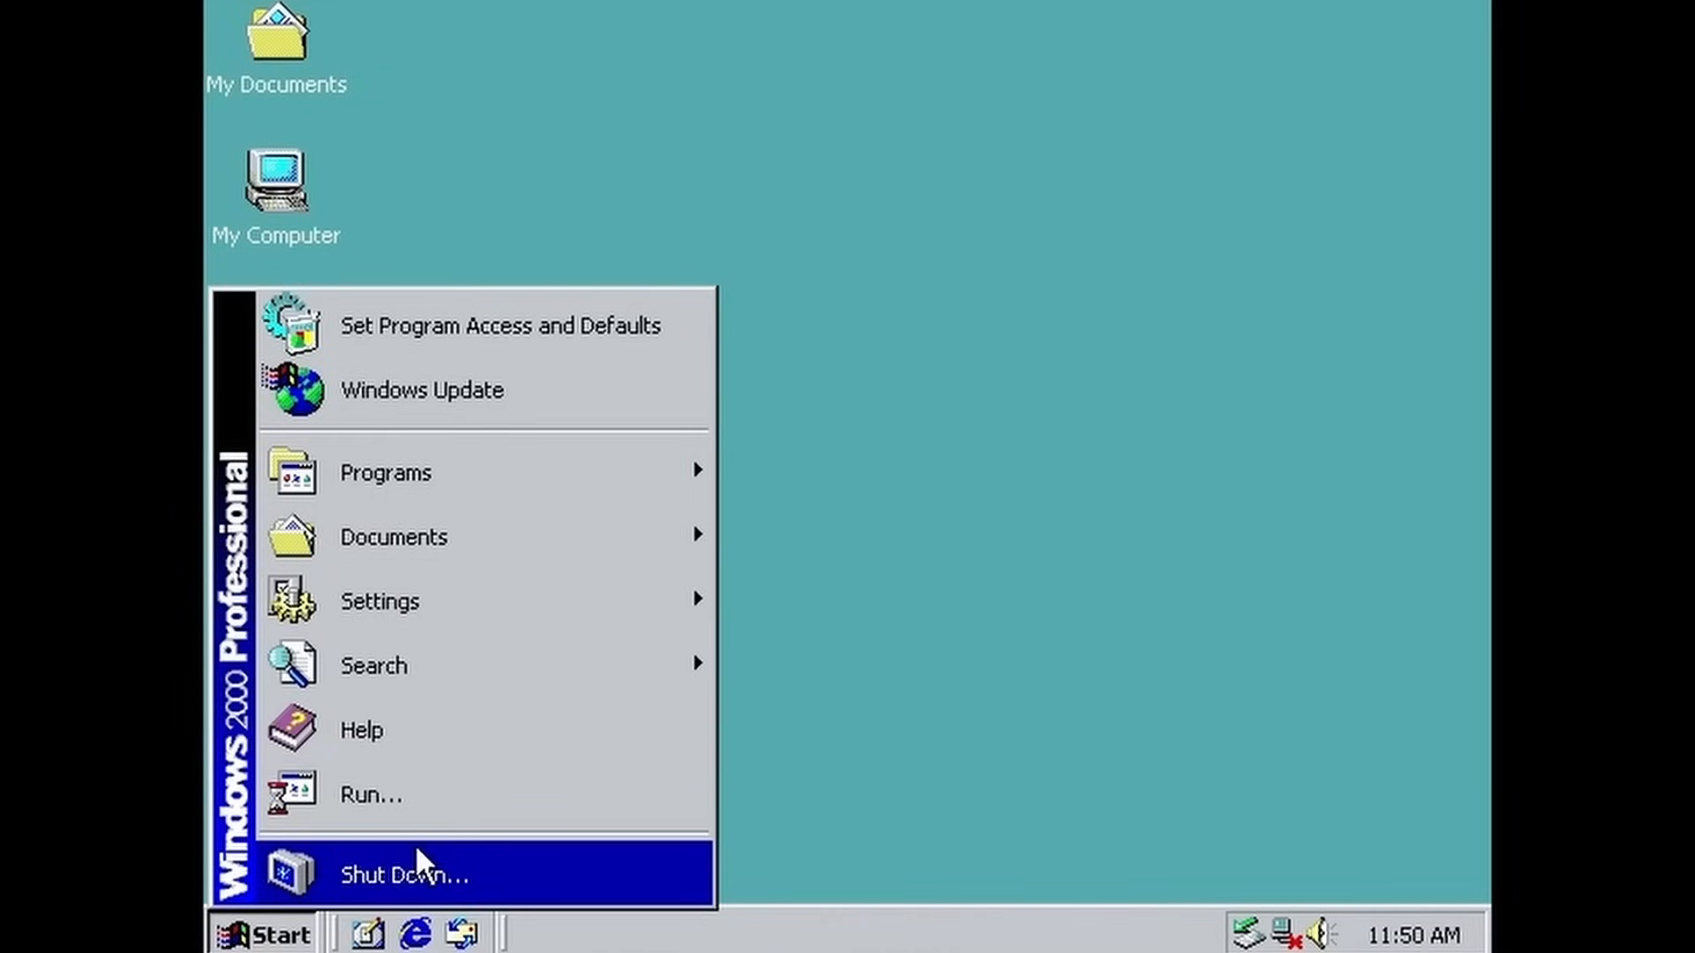
pyautogui.click(918, 593)
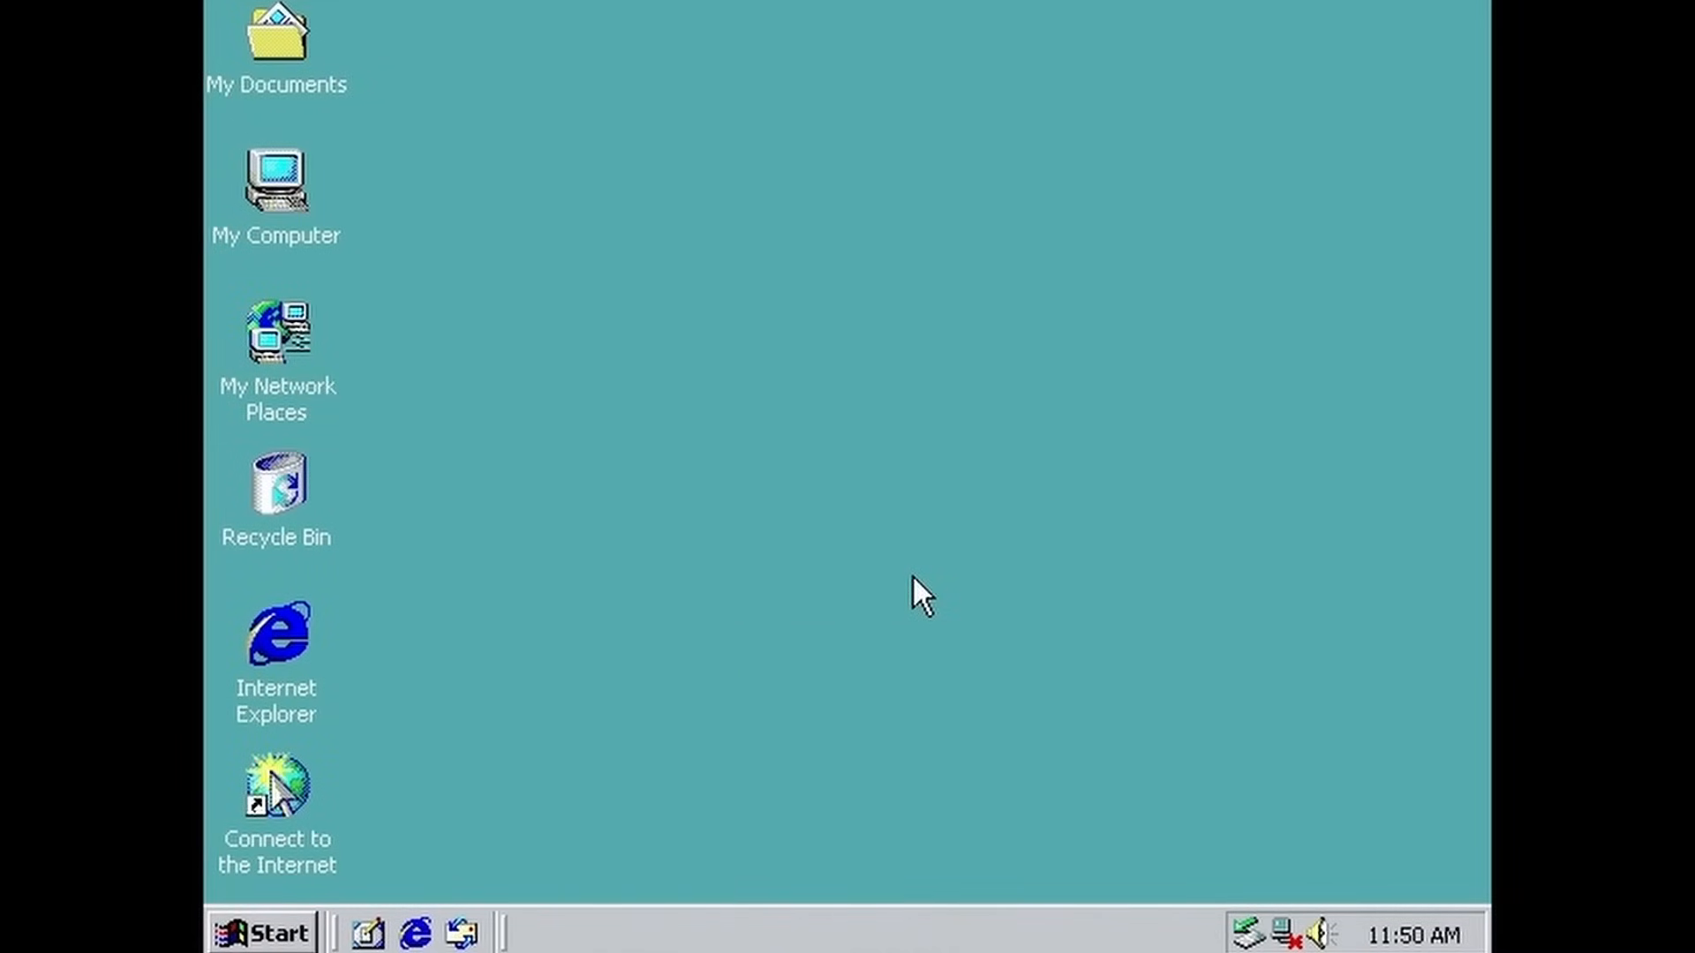
pyautogui.click(263, 932)
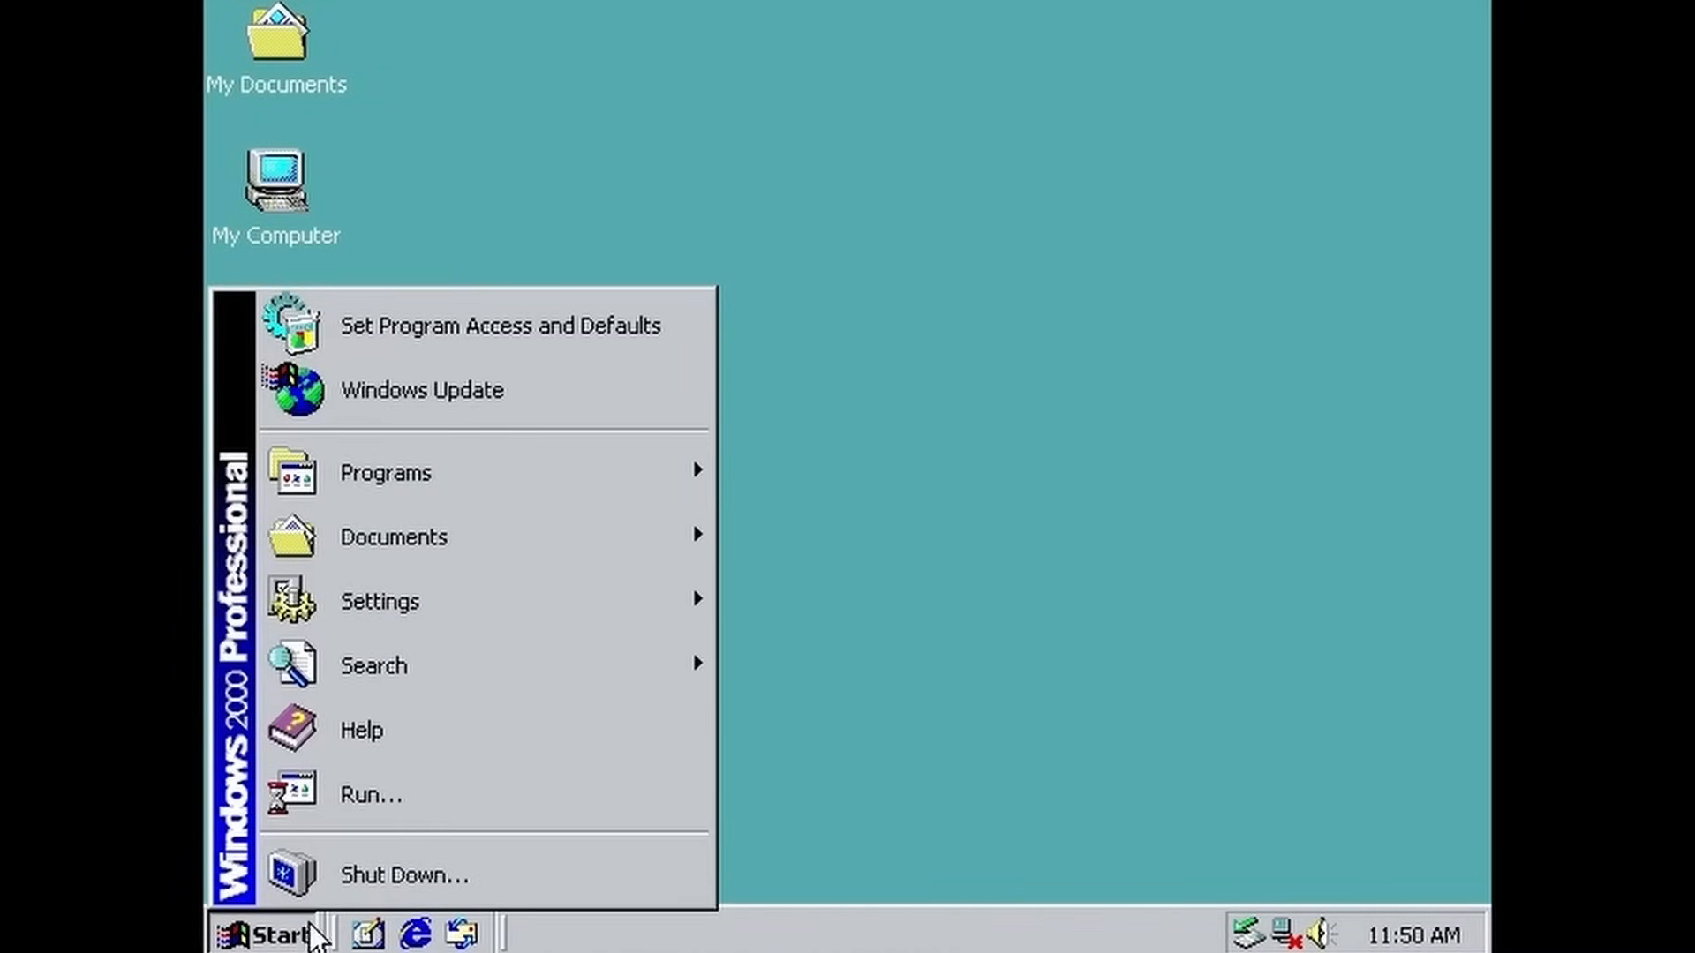
pyautogui.click(403, 873)
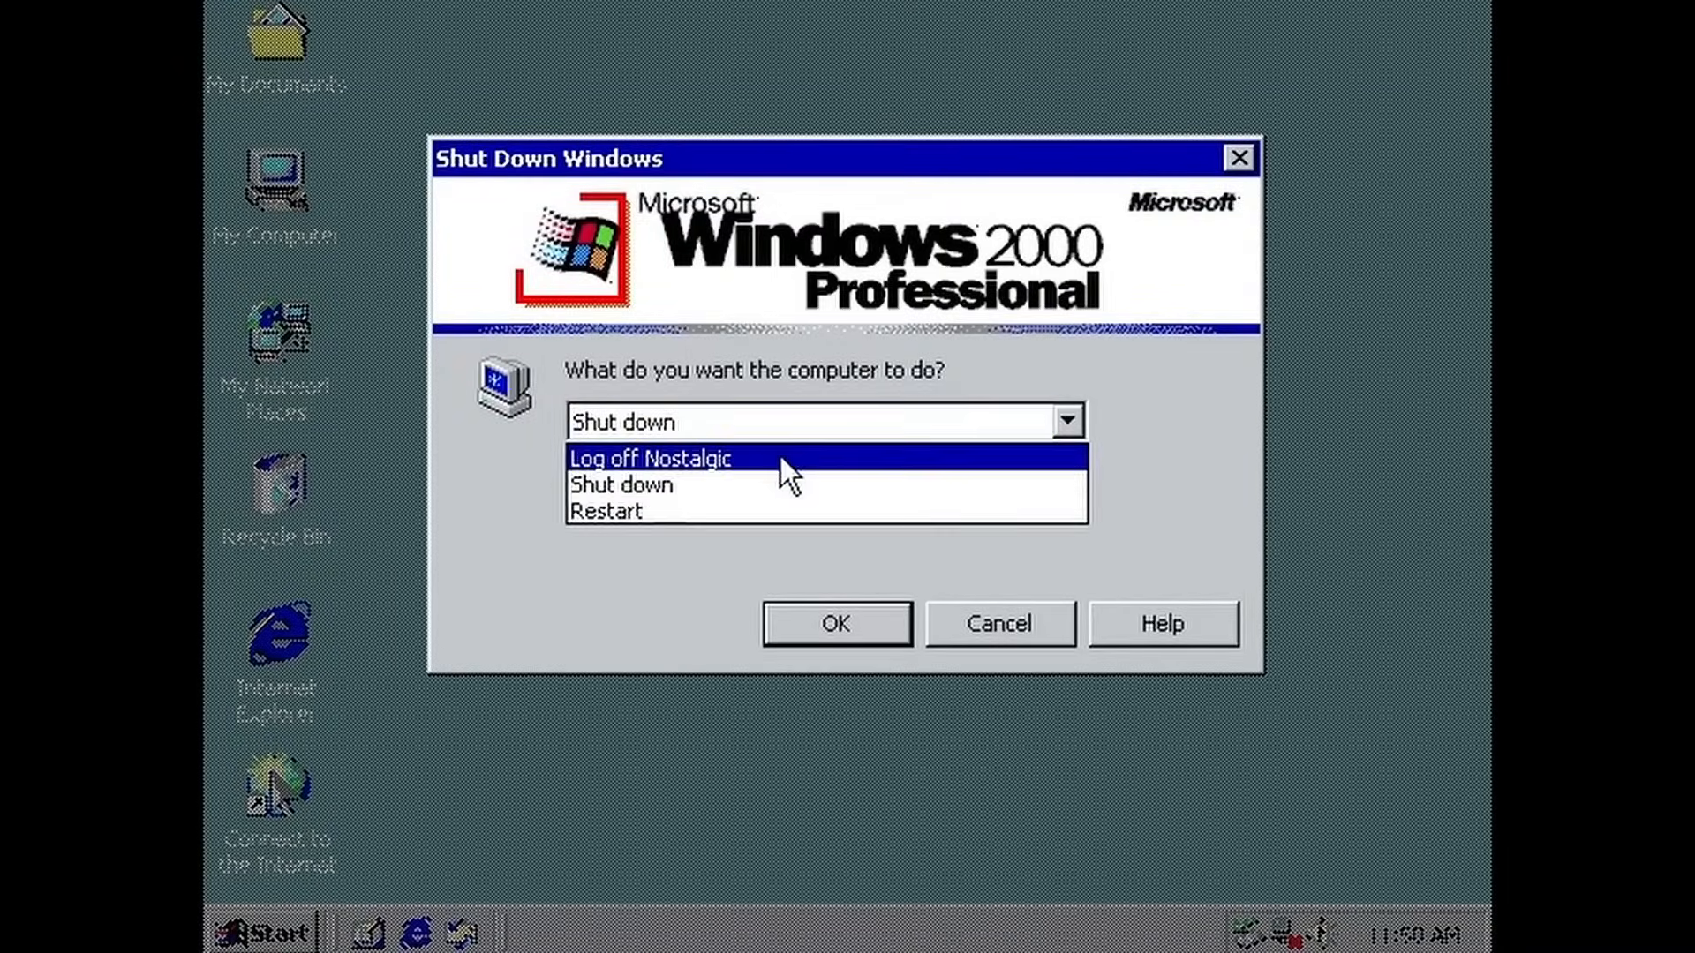
pyautogui.click(605, 510)
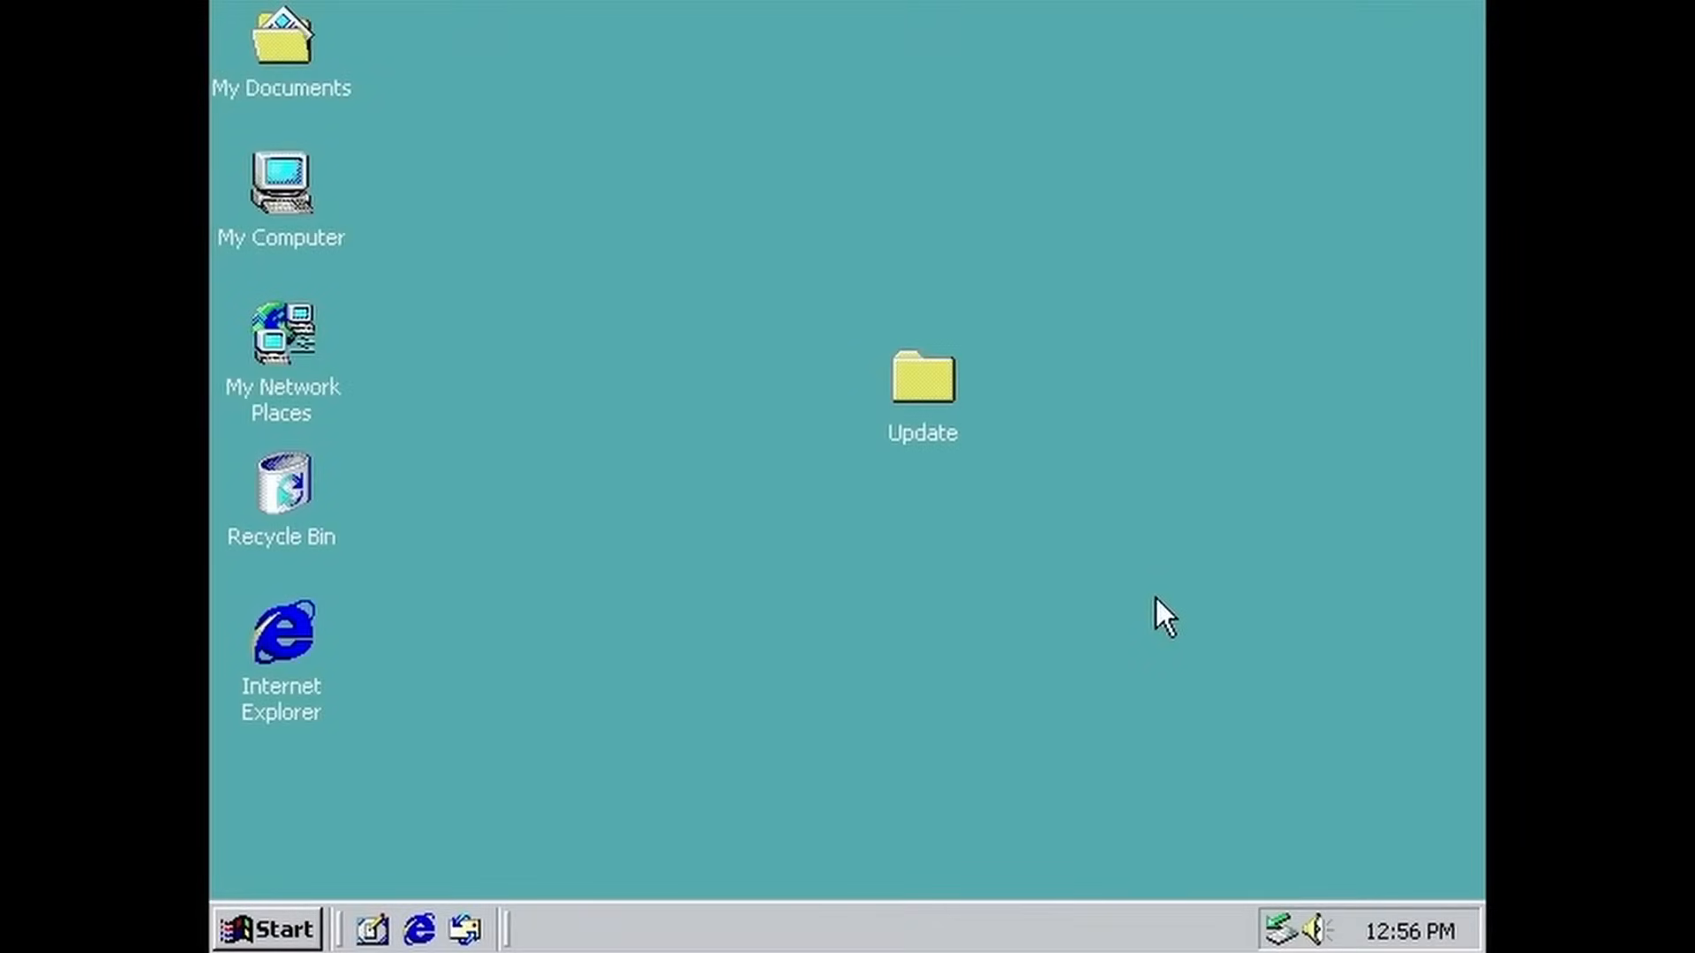
pyautogui.moveTo(1114, 545)
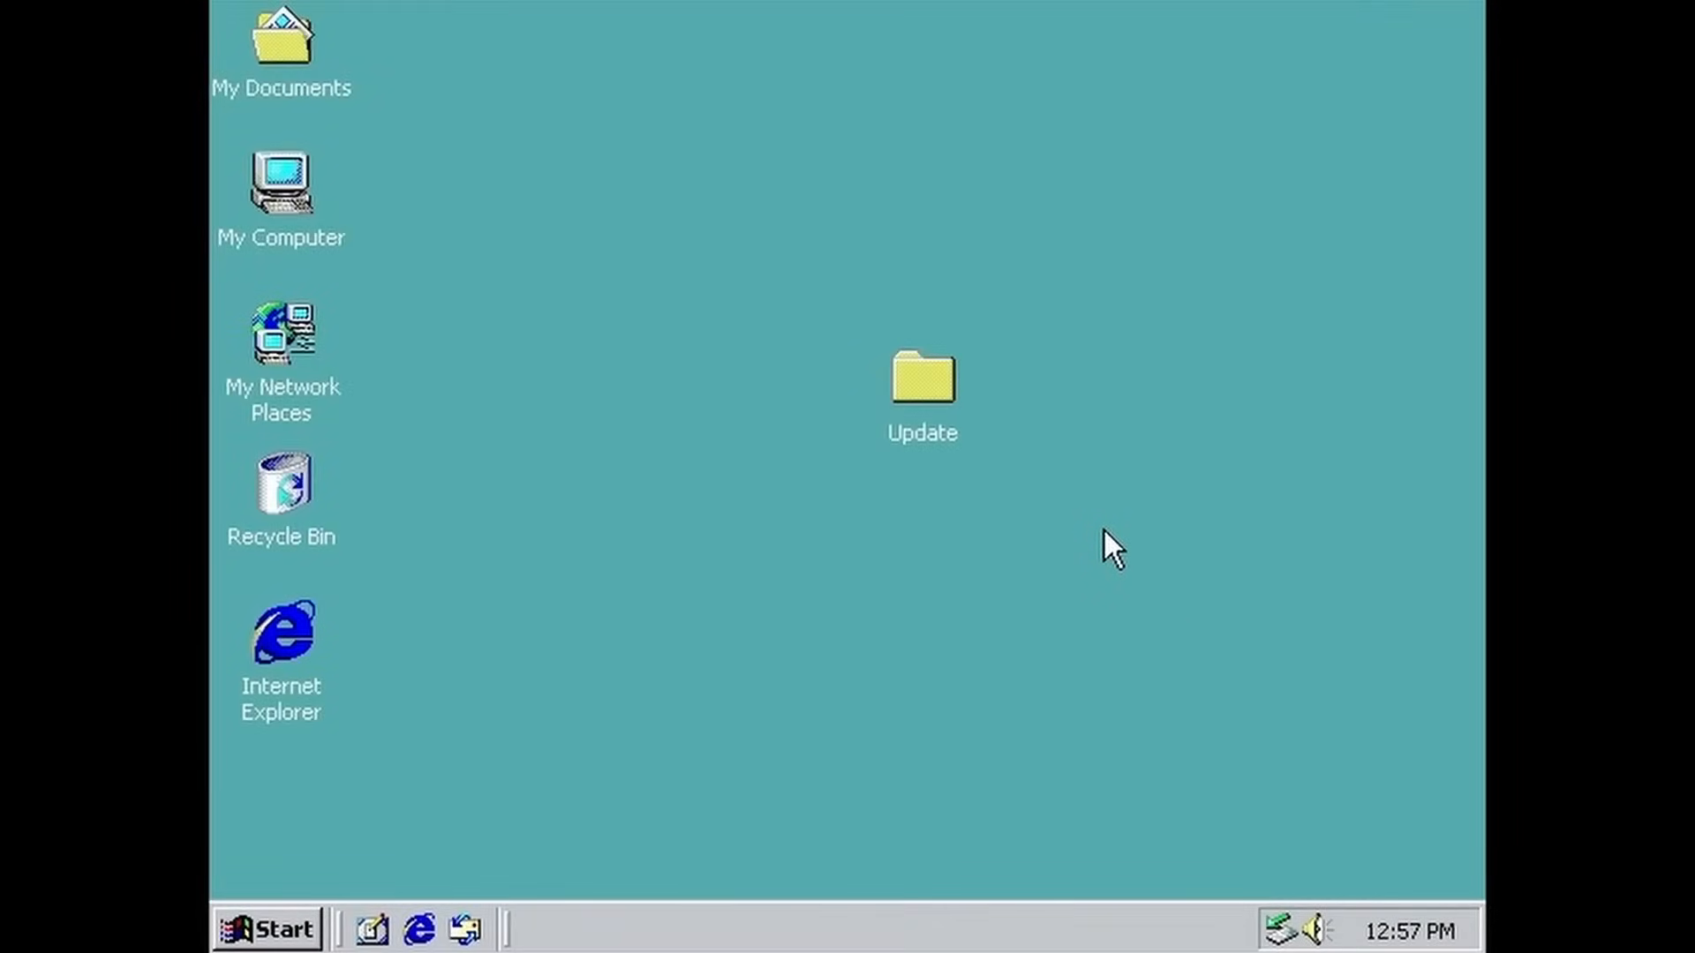
# Step: Browse into the Update folder, try the ie6(1st) zip's Open With dialog and cancel out of it
pyautogui.doubleClick(921, 384)
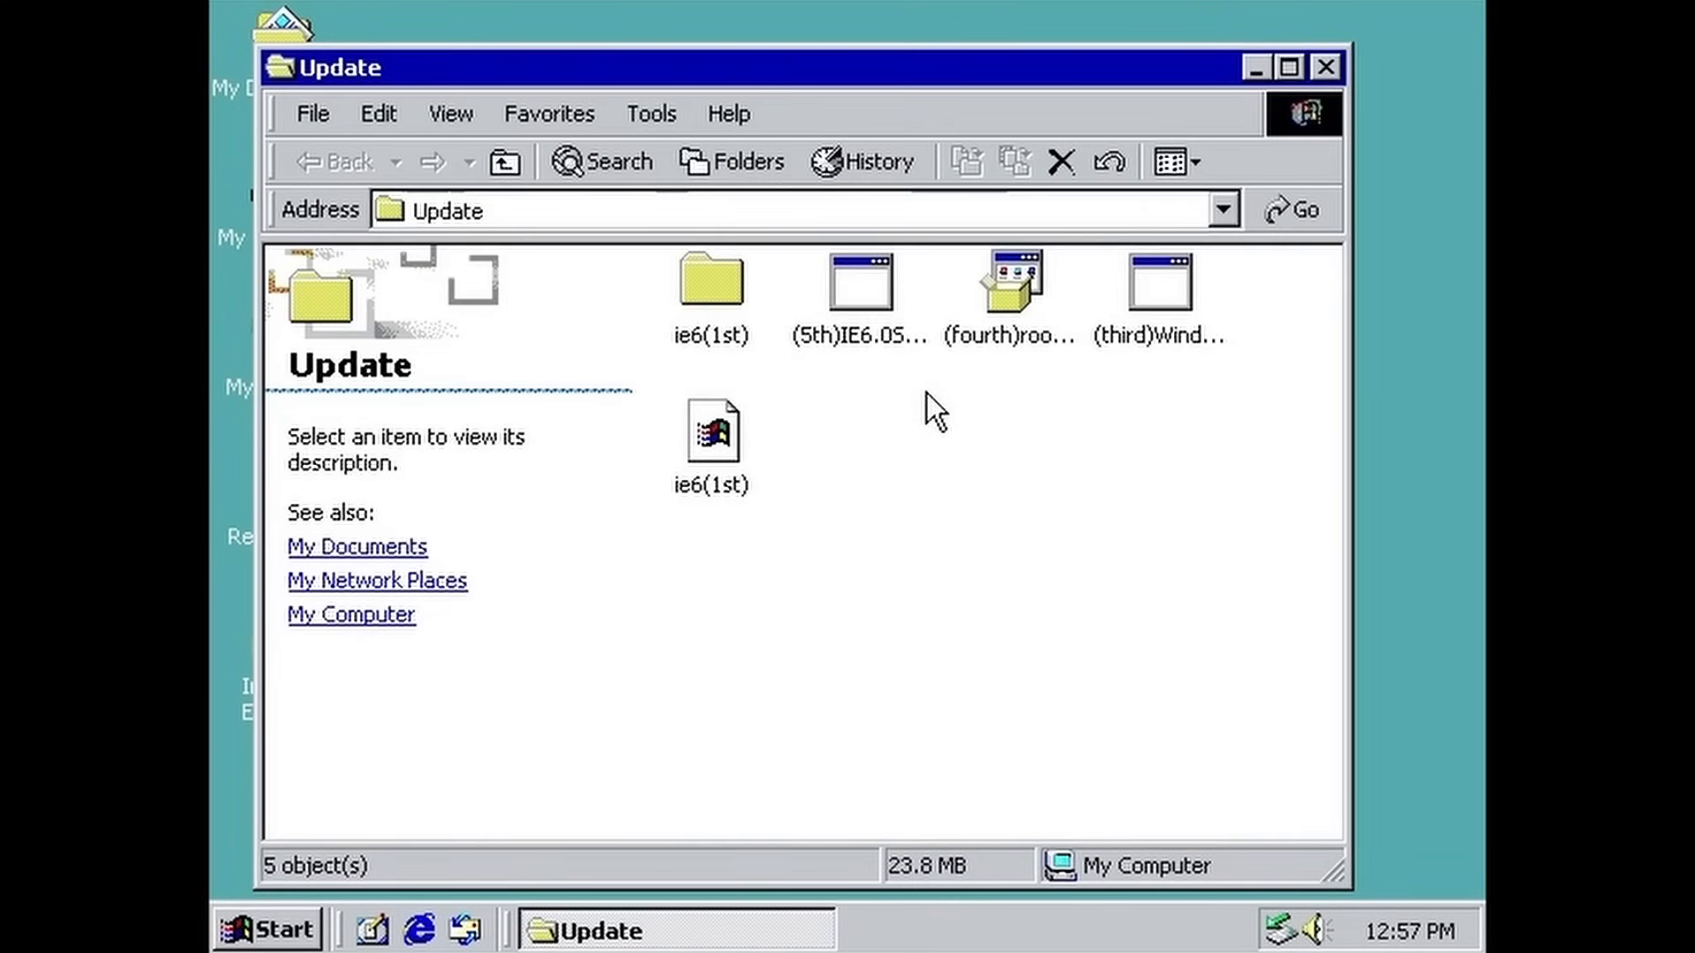
pyautogui.moveTo(916, 579)
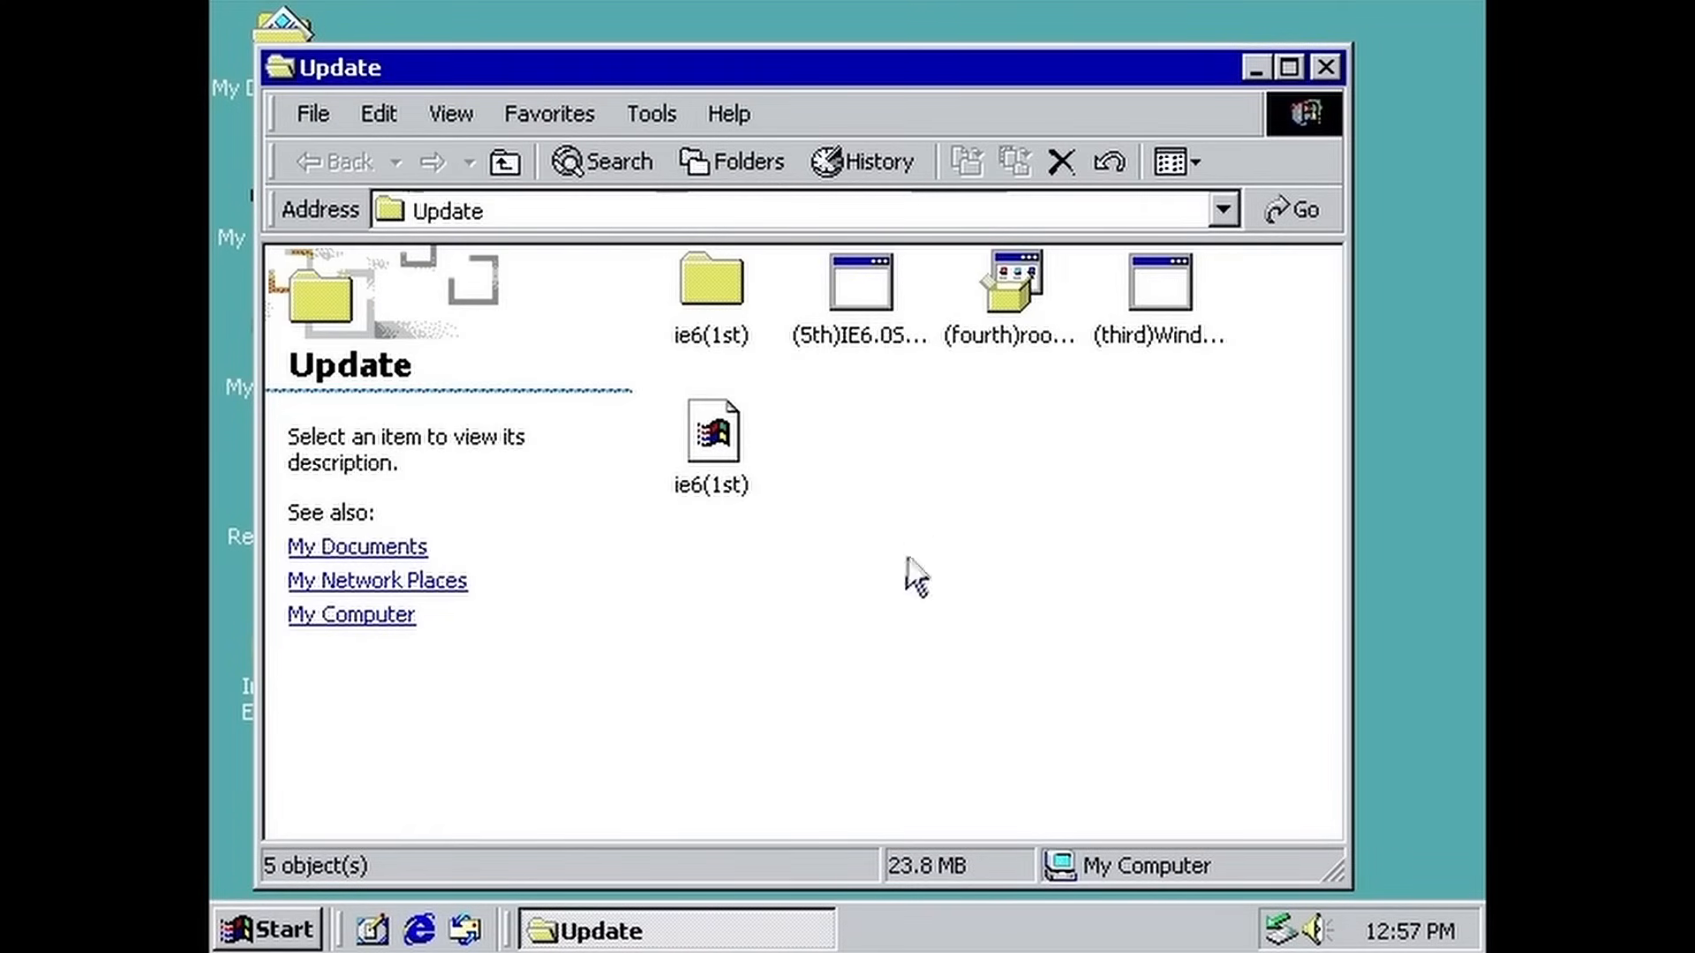
pyautogui.moveTo(1188, 572)
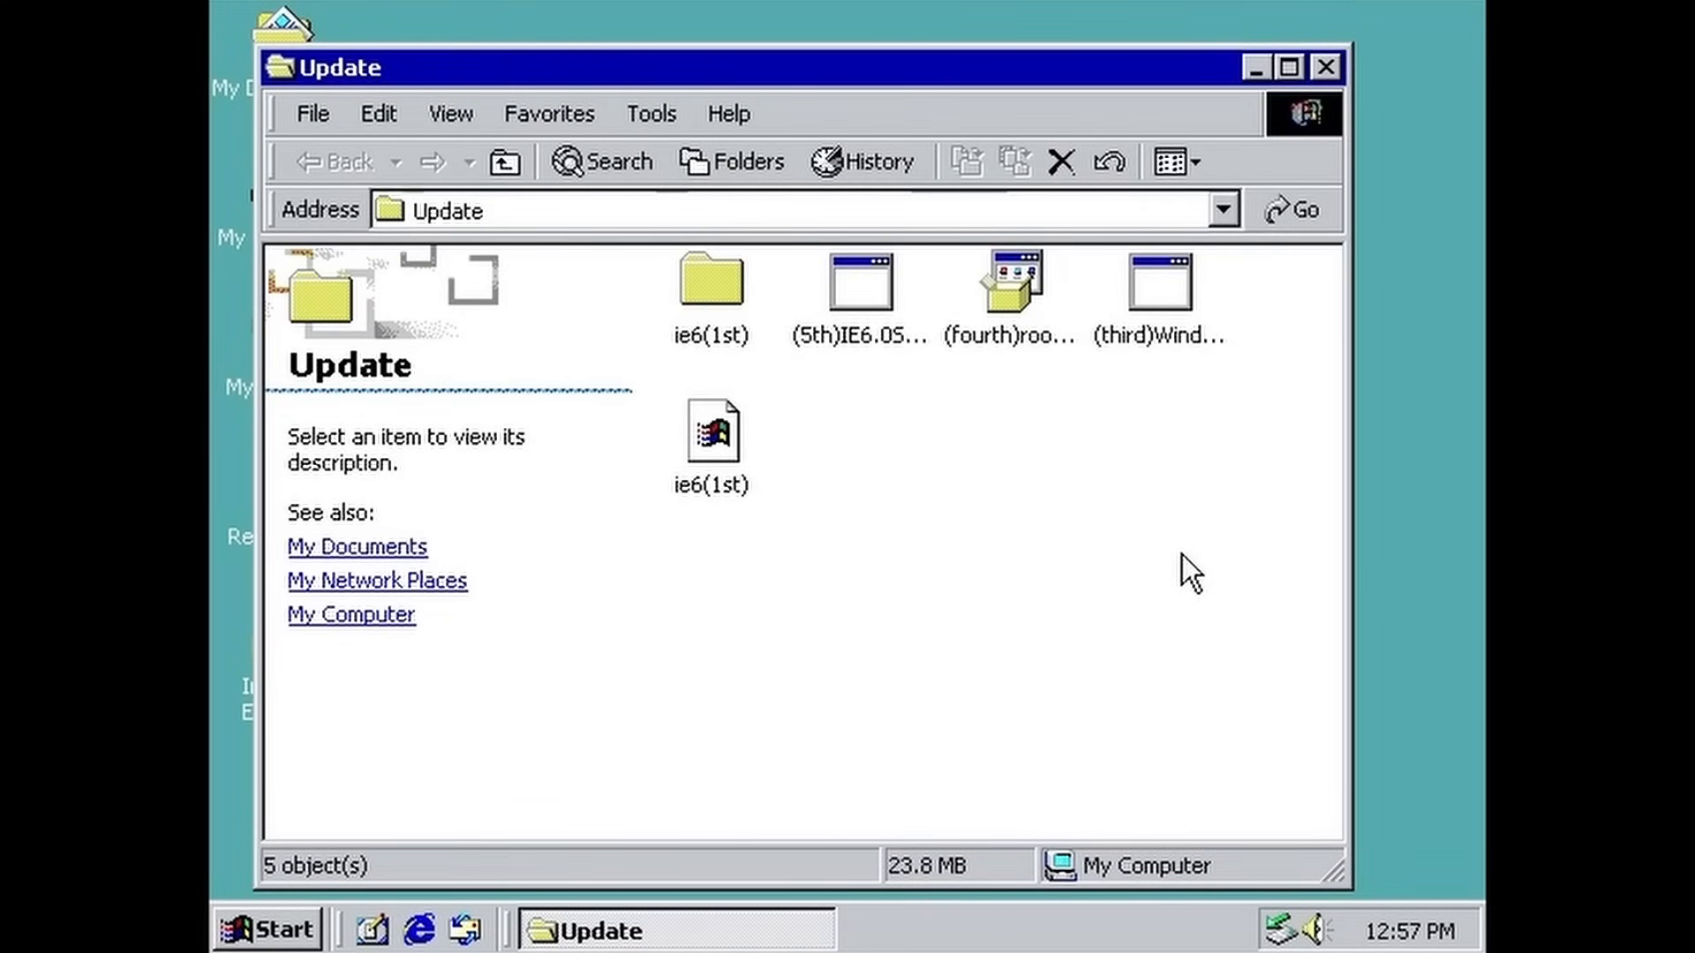
pyautogui.moveTo(1186, 556)
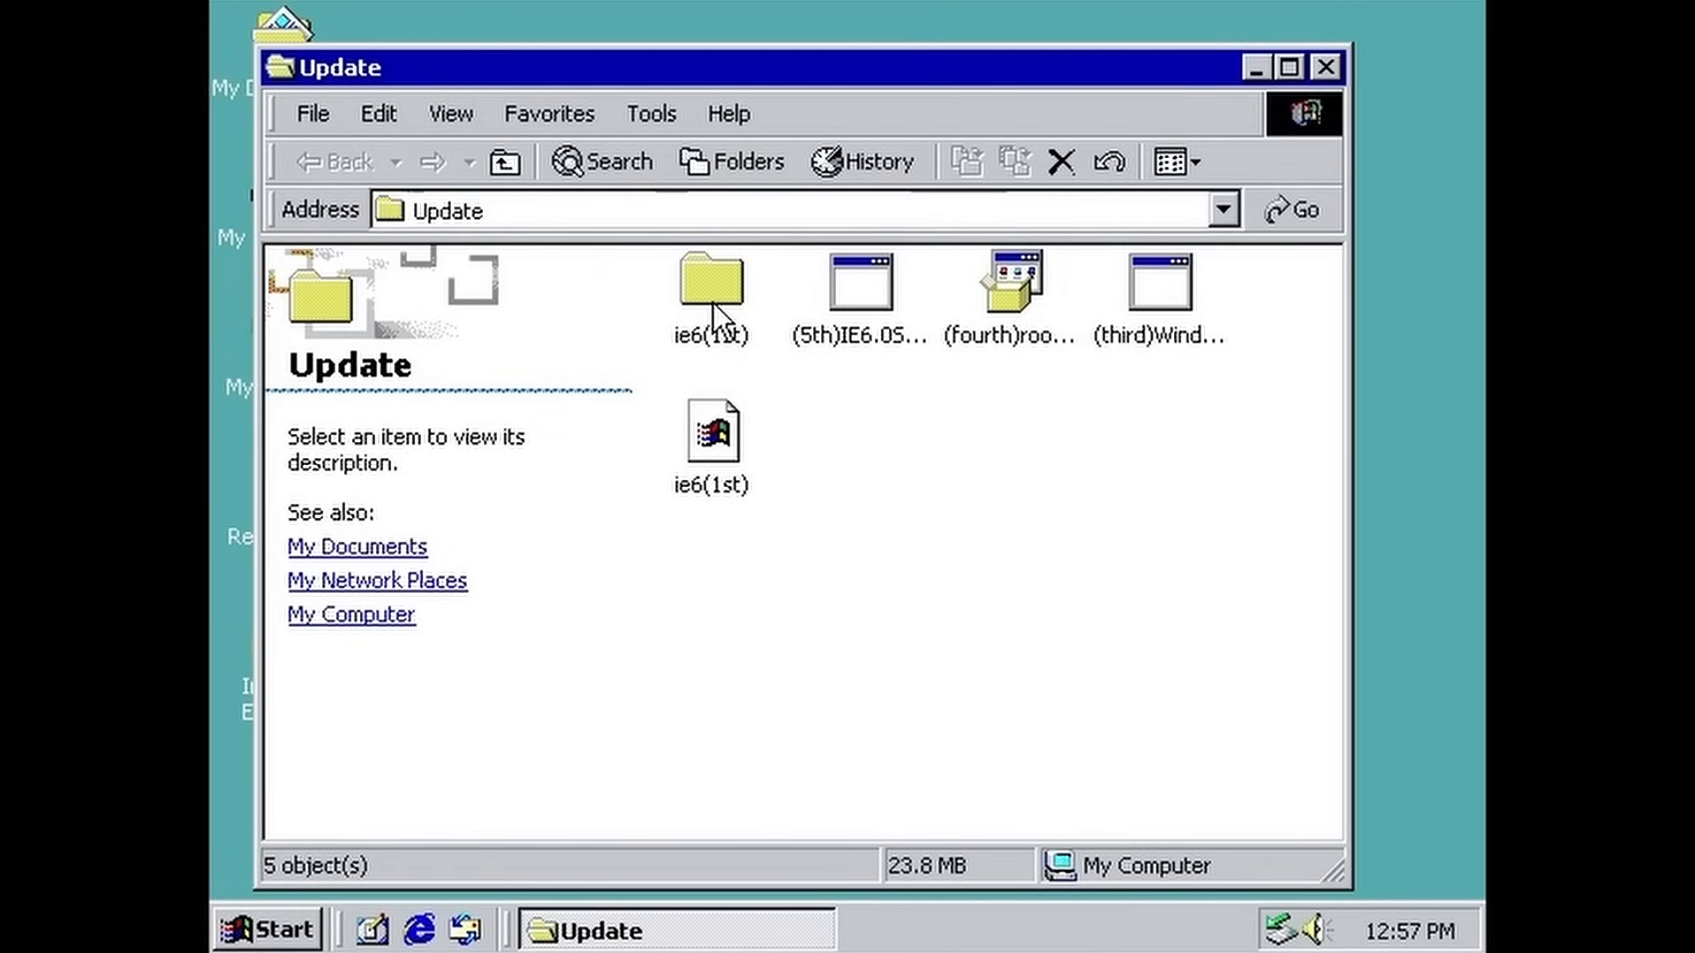
pyautogui.moveTo(837, 373)
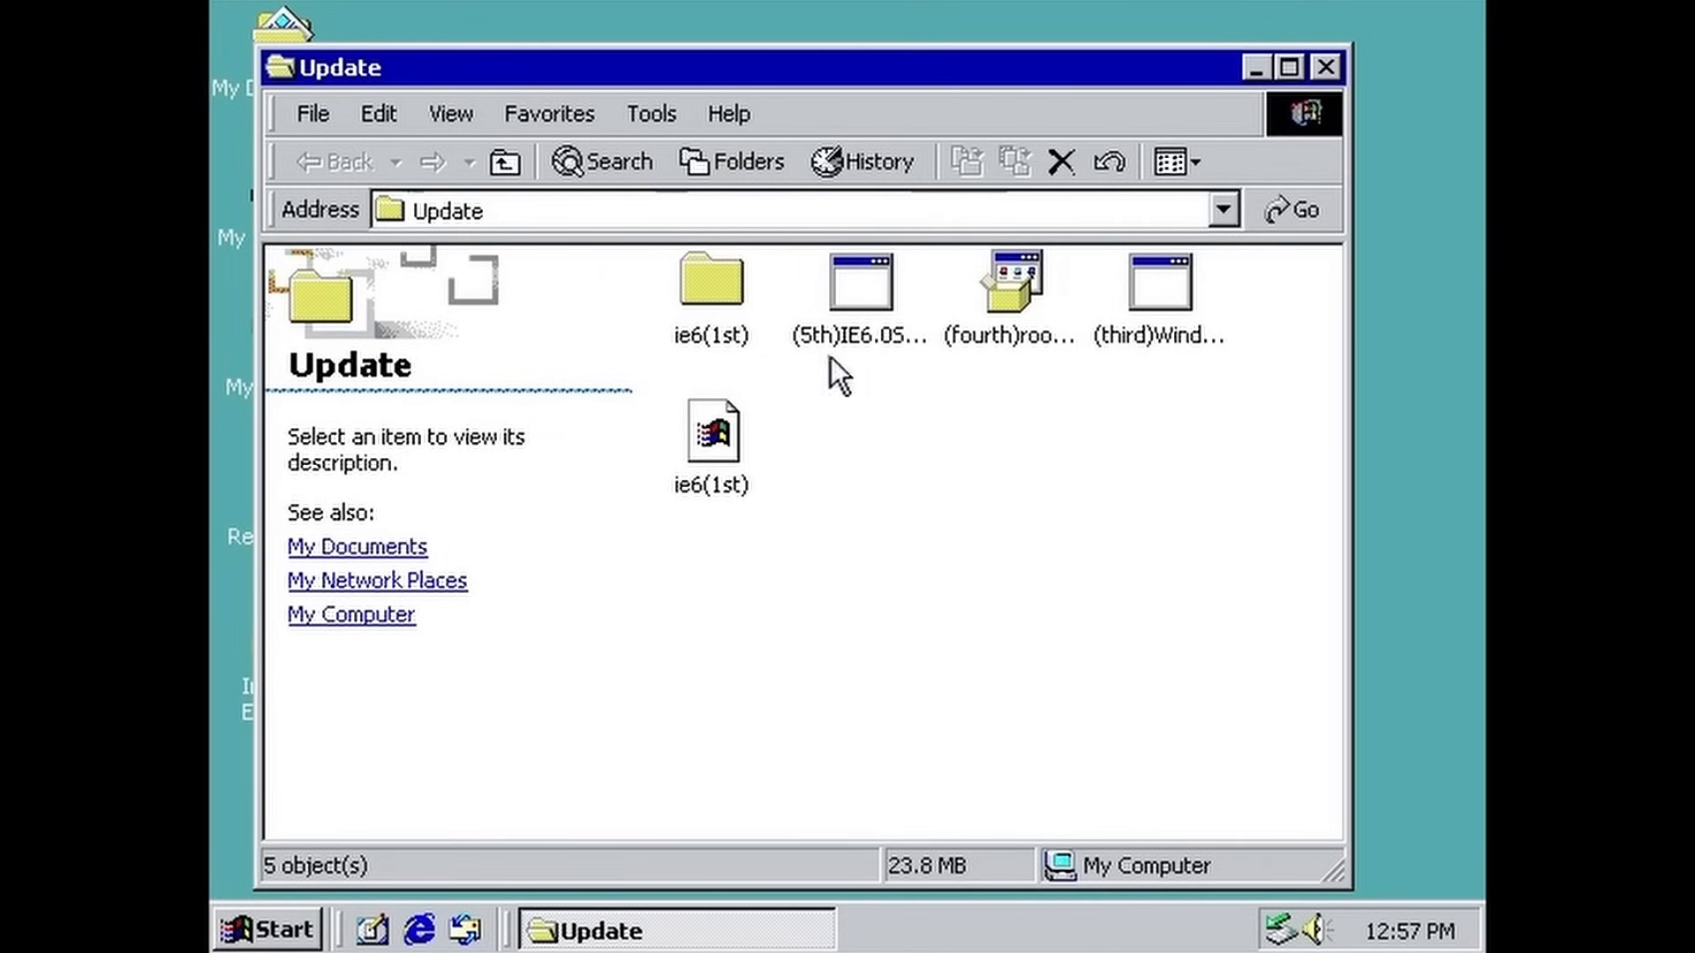
pyautogui.moveTo(1317, 383)
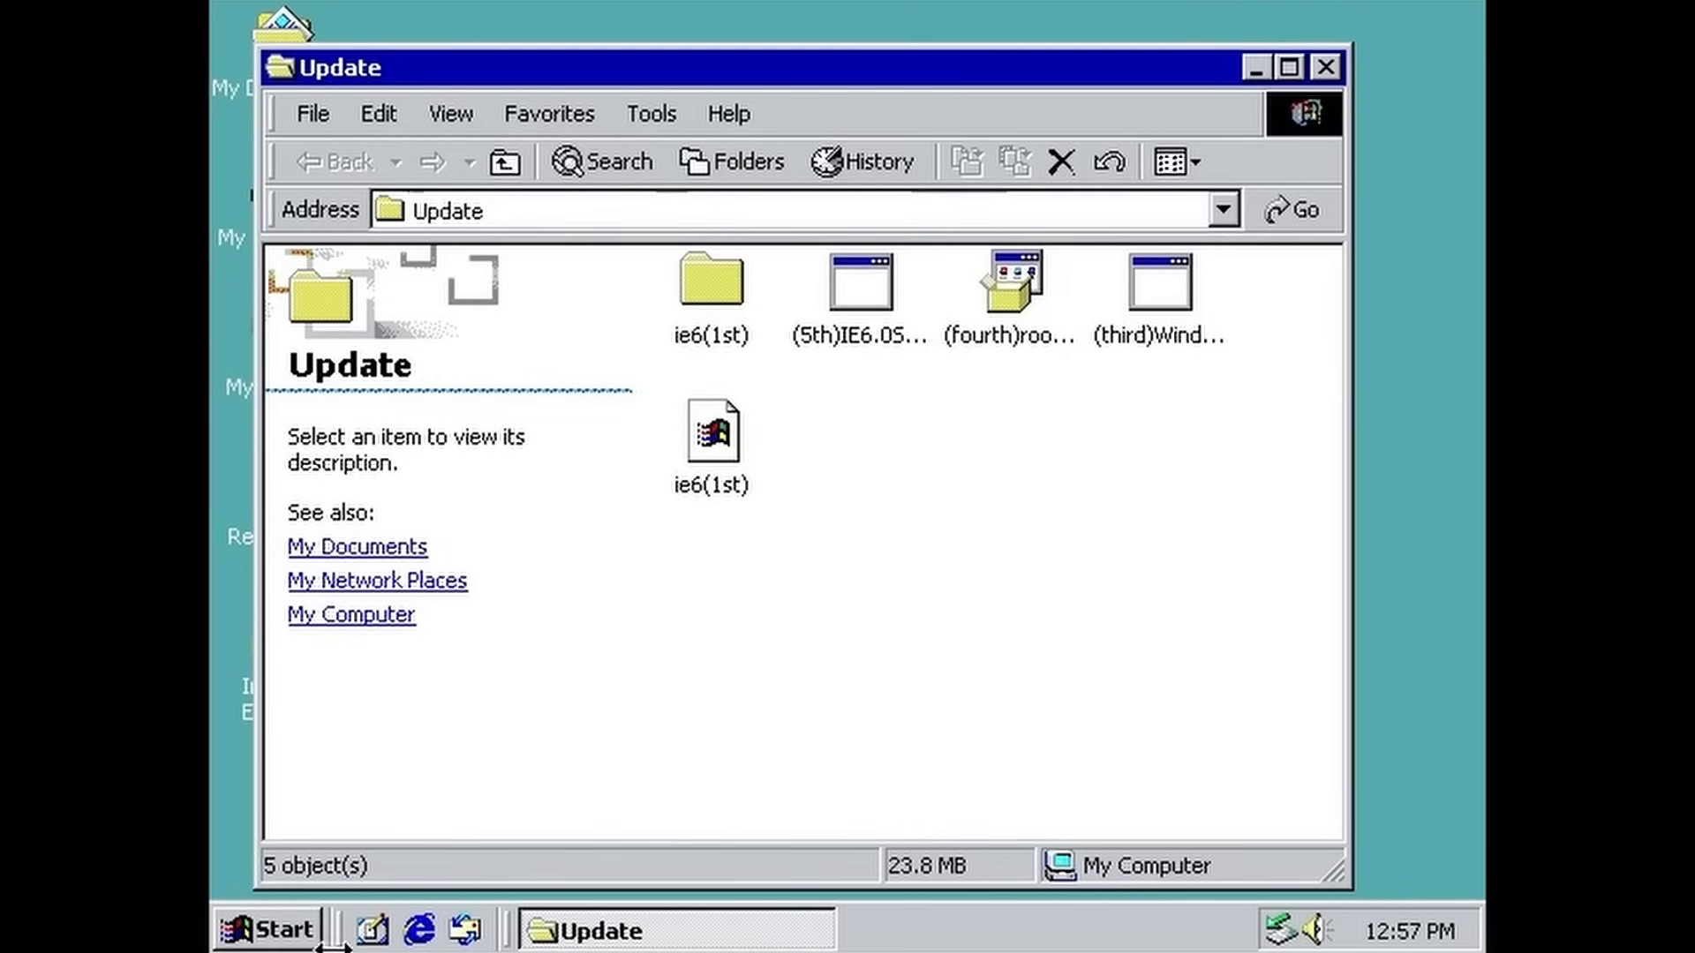
pyautogui.moveTo(441, 700)
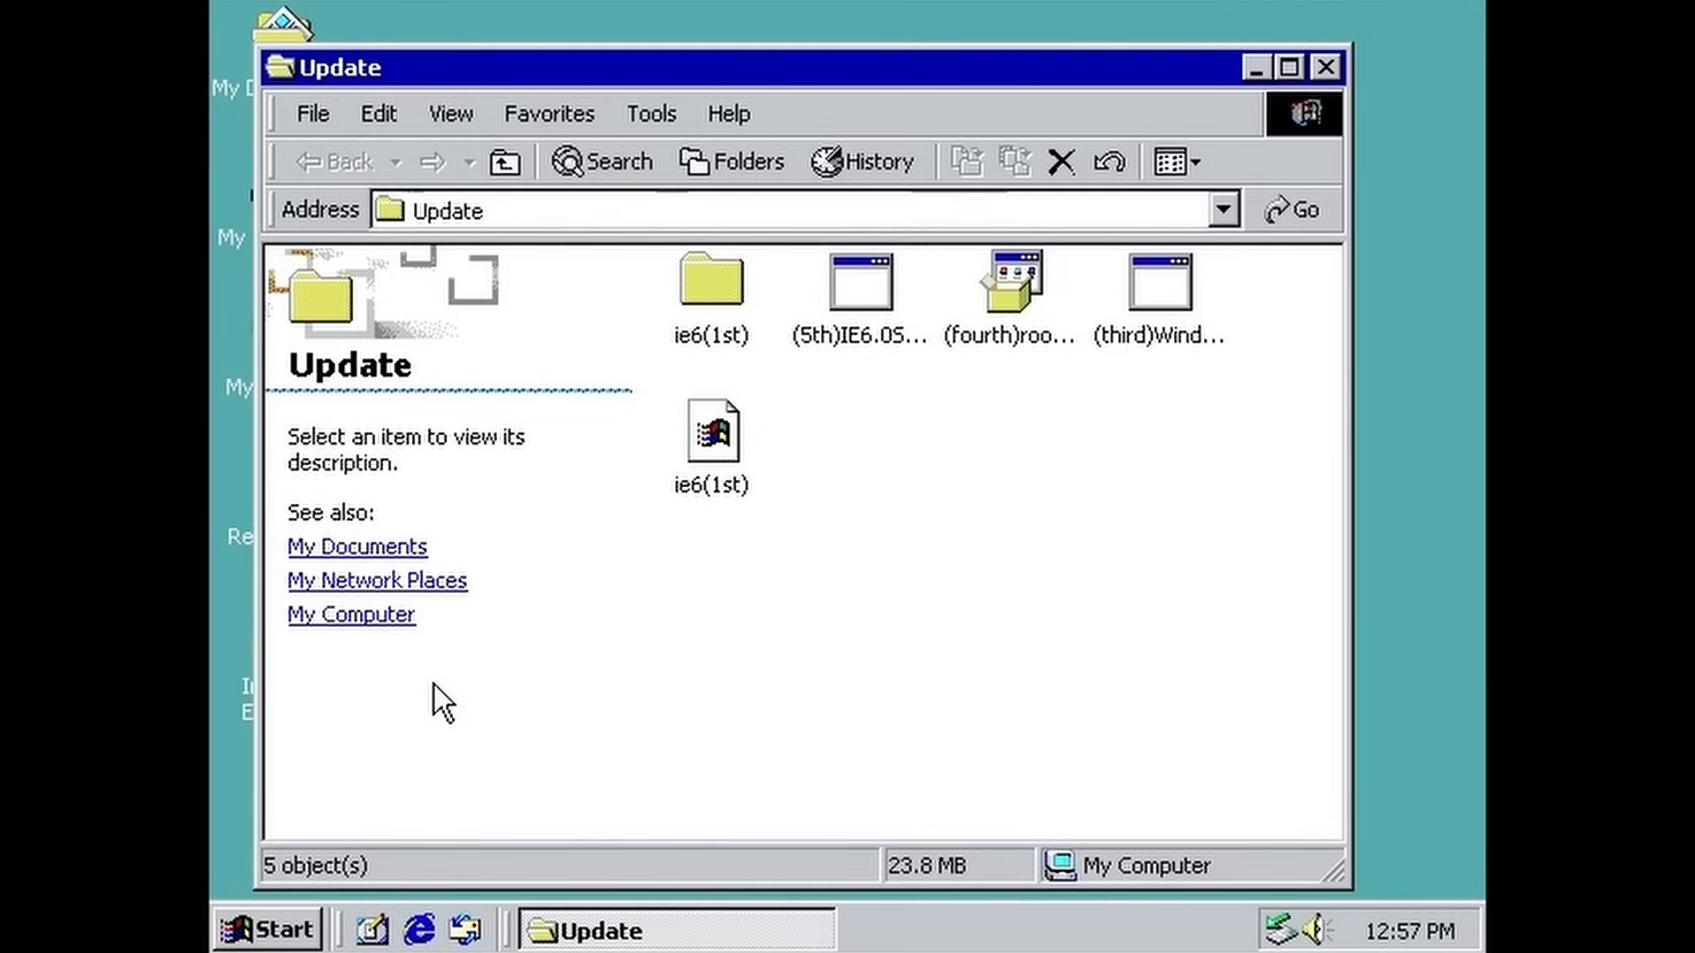
pyautogui.moveTo(712, 508)
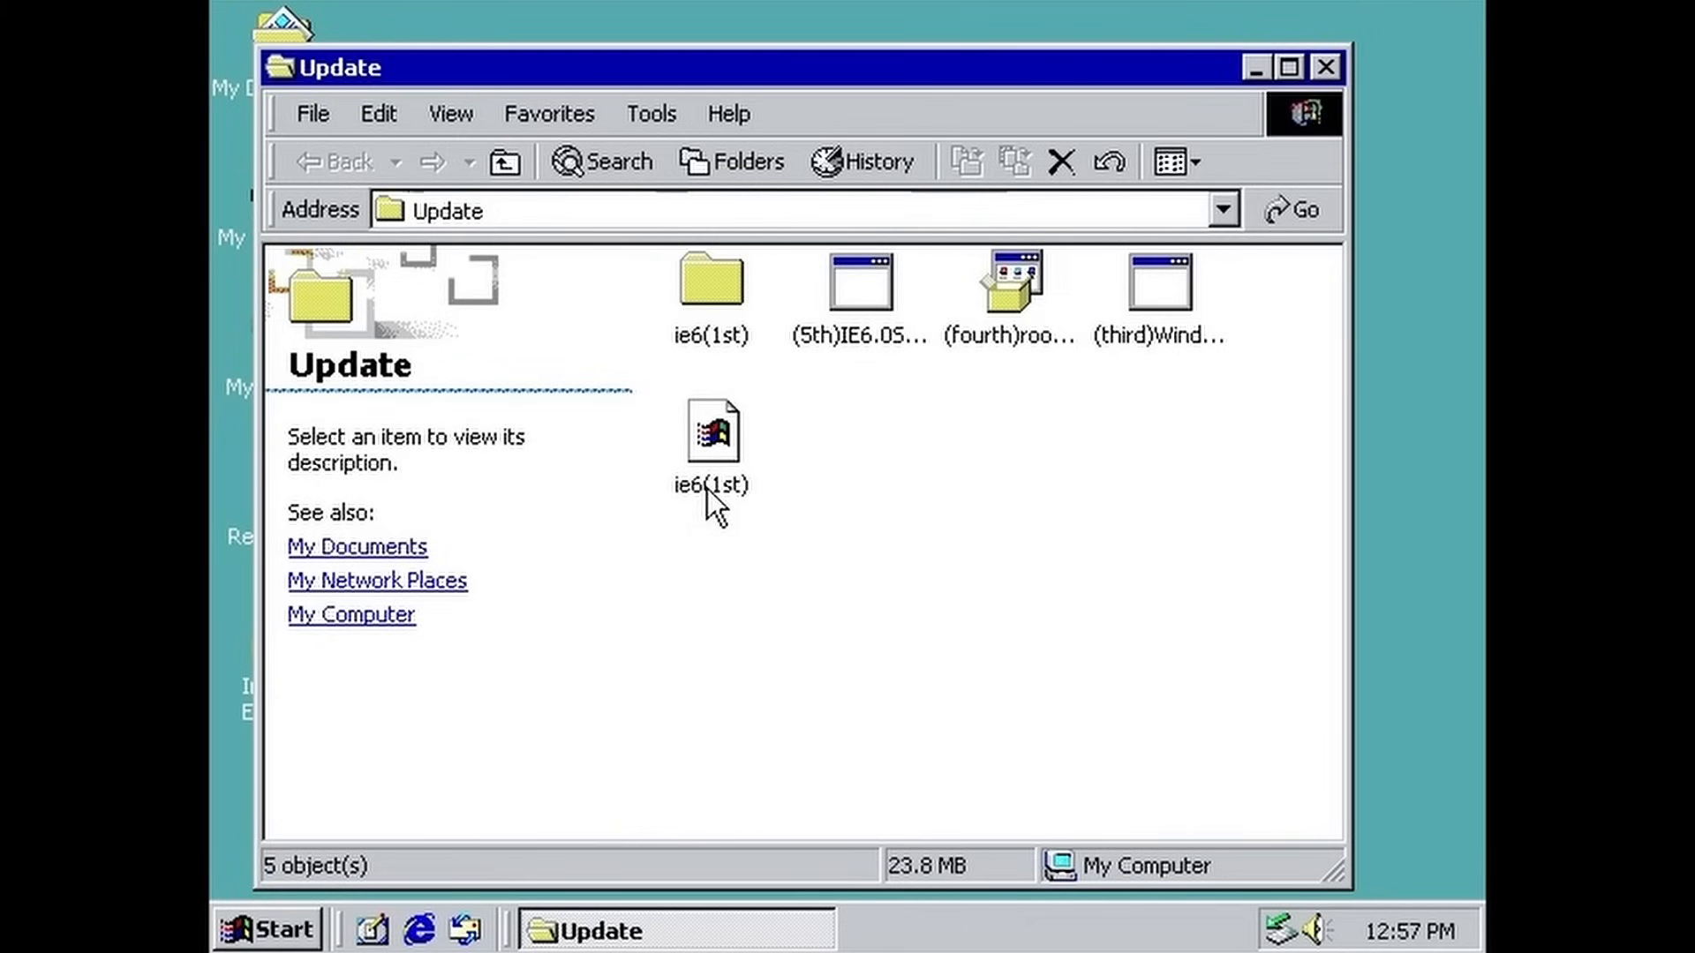
pyautogui.moveTo(733, 540)
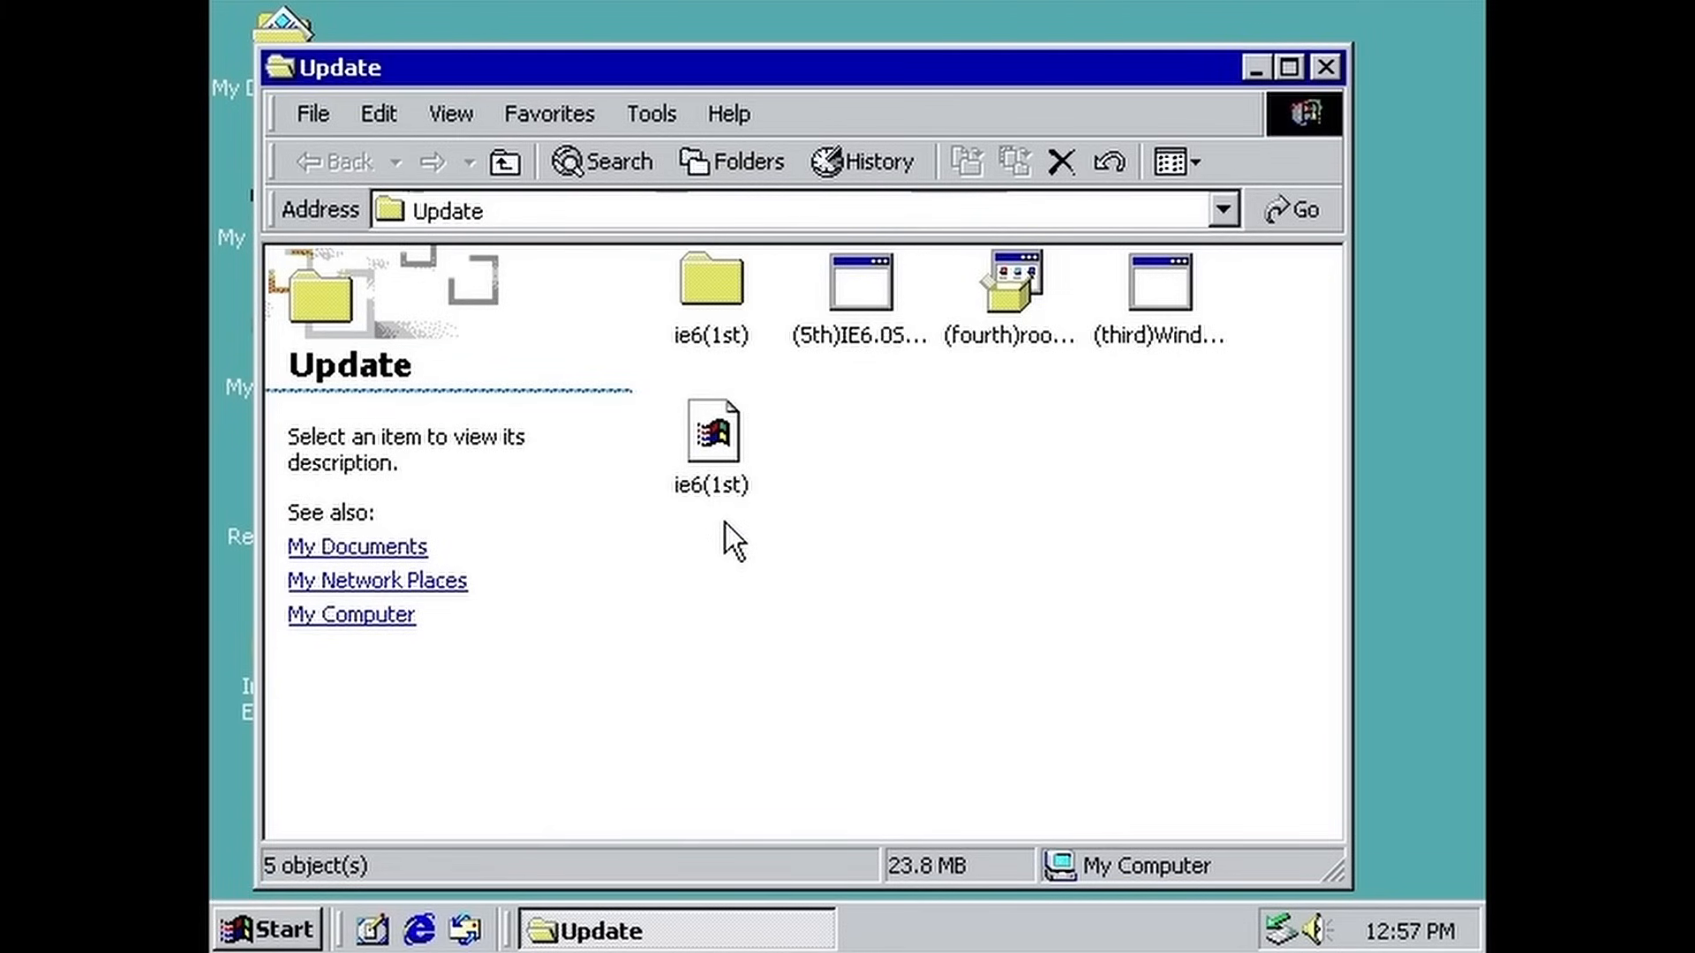
pyautogui.moveTo(745, 286)
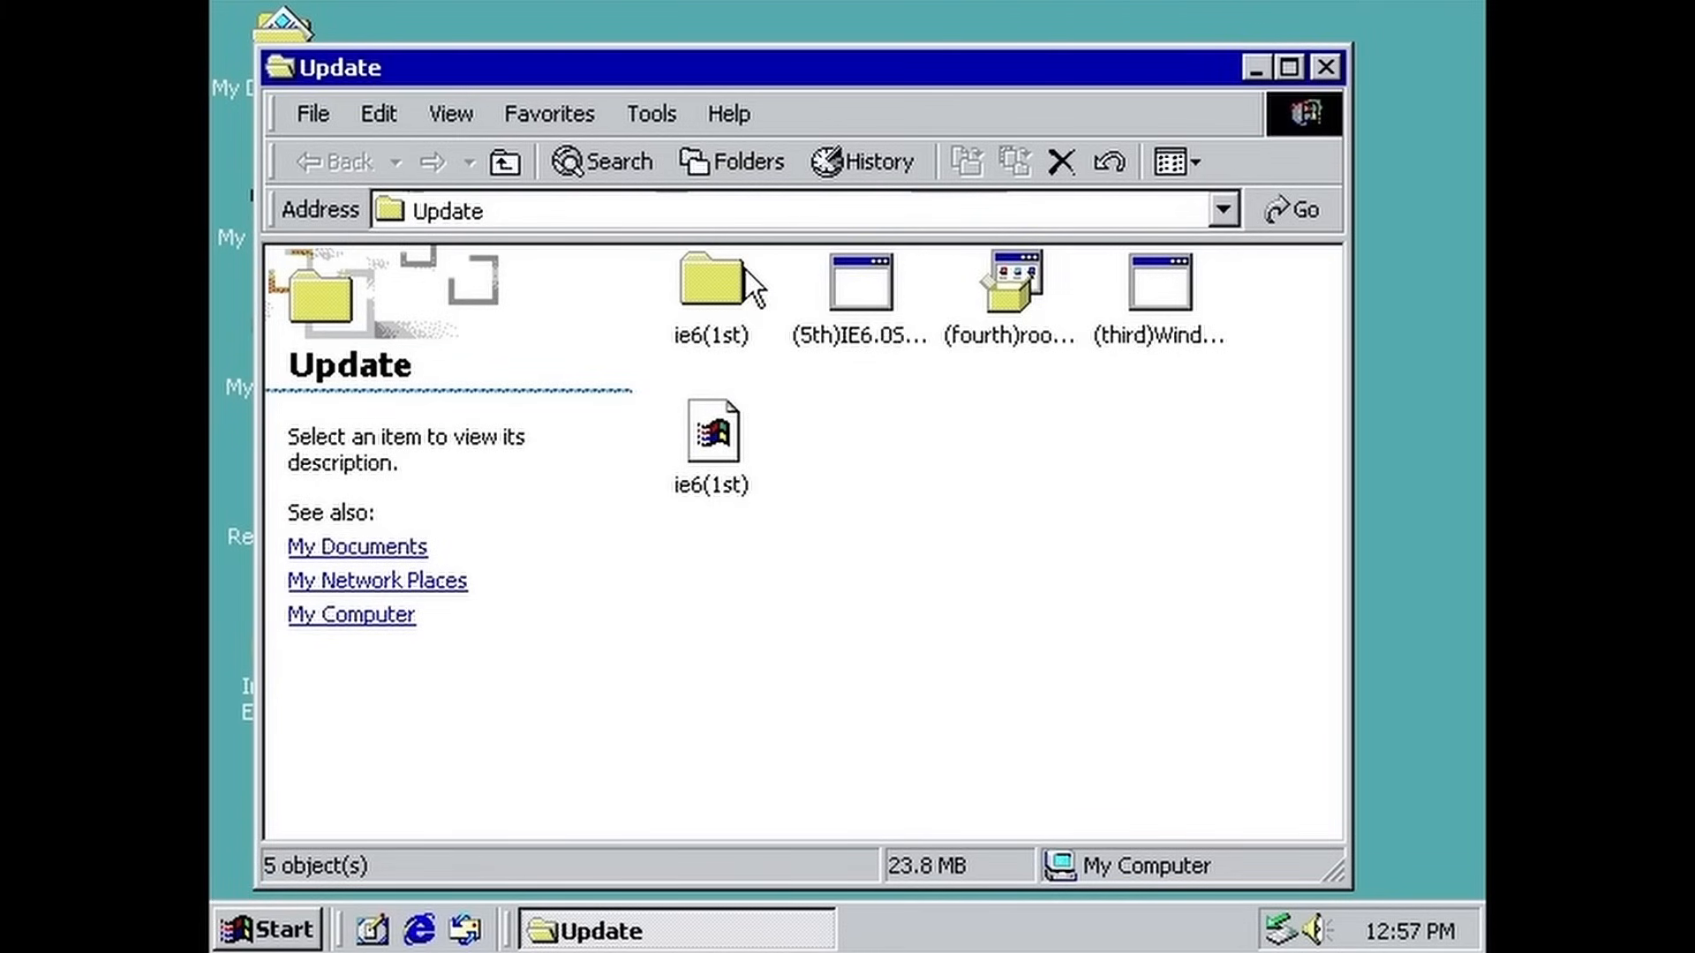
pyautogui.moveTo(849, 487)
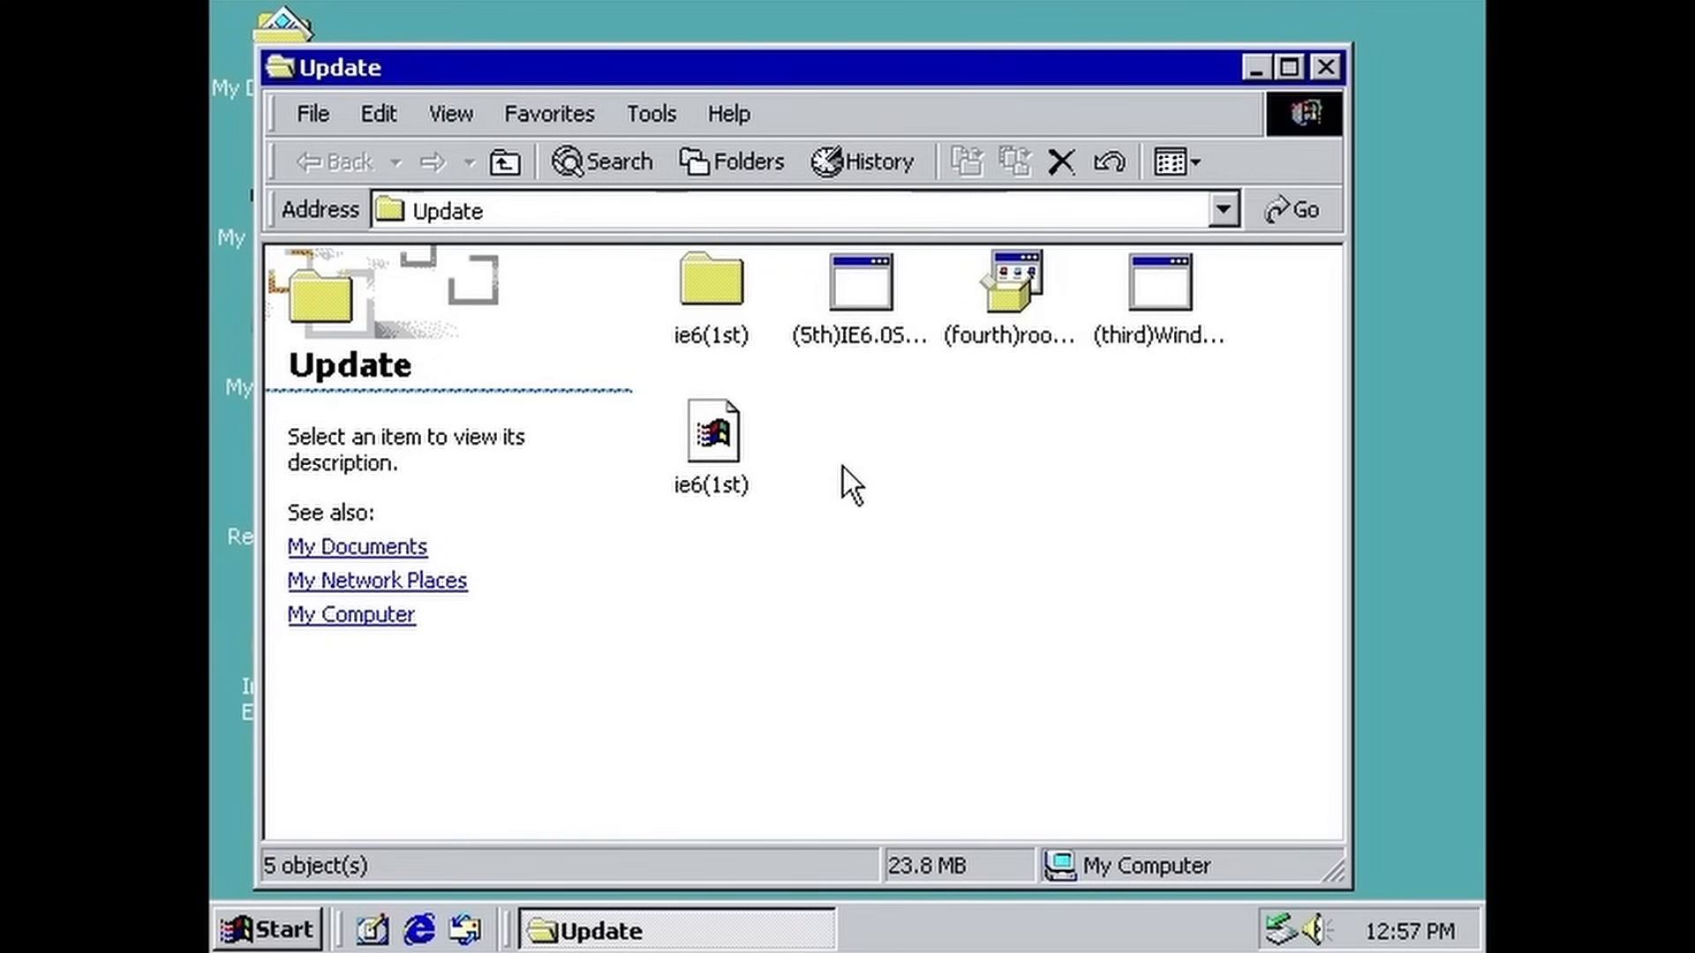
pyautogui.moveTo(745, 454)
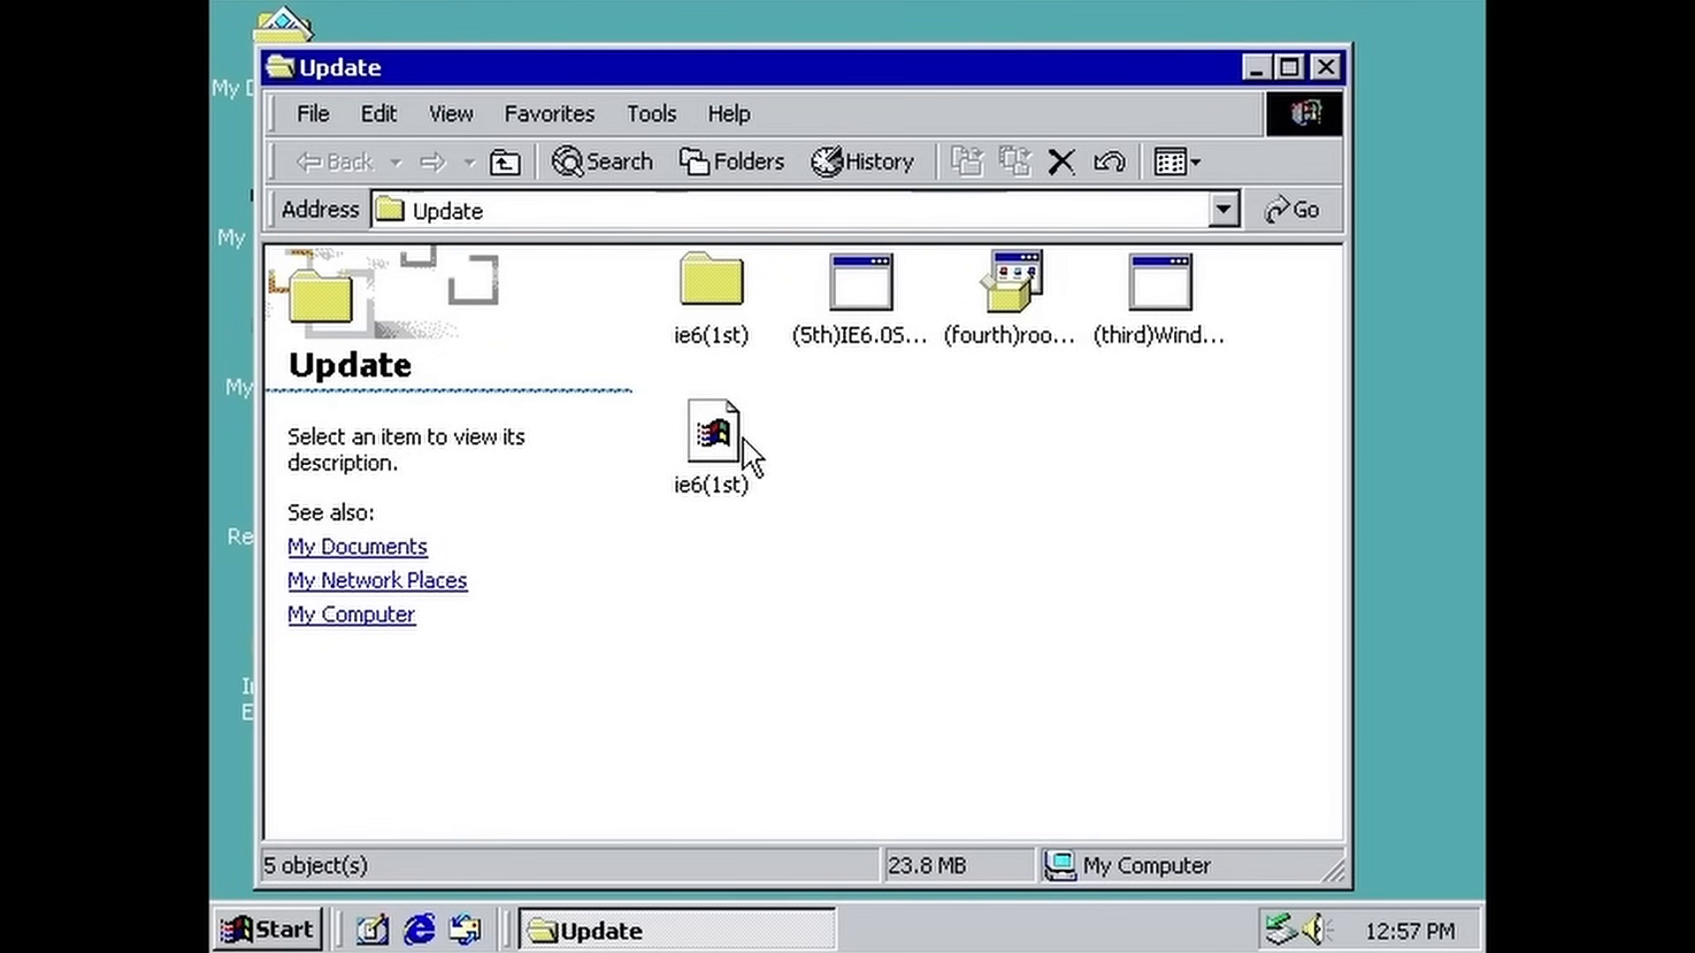
pyautogui.click(711, 429)
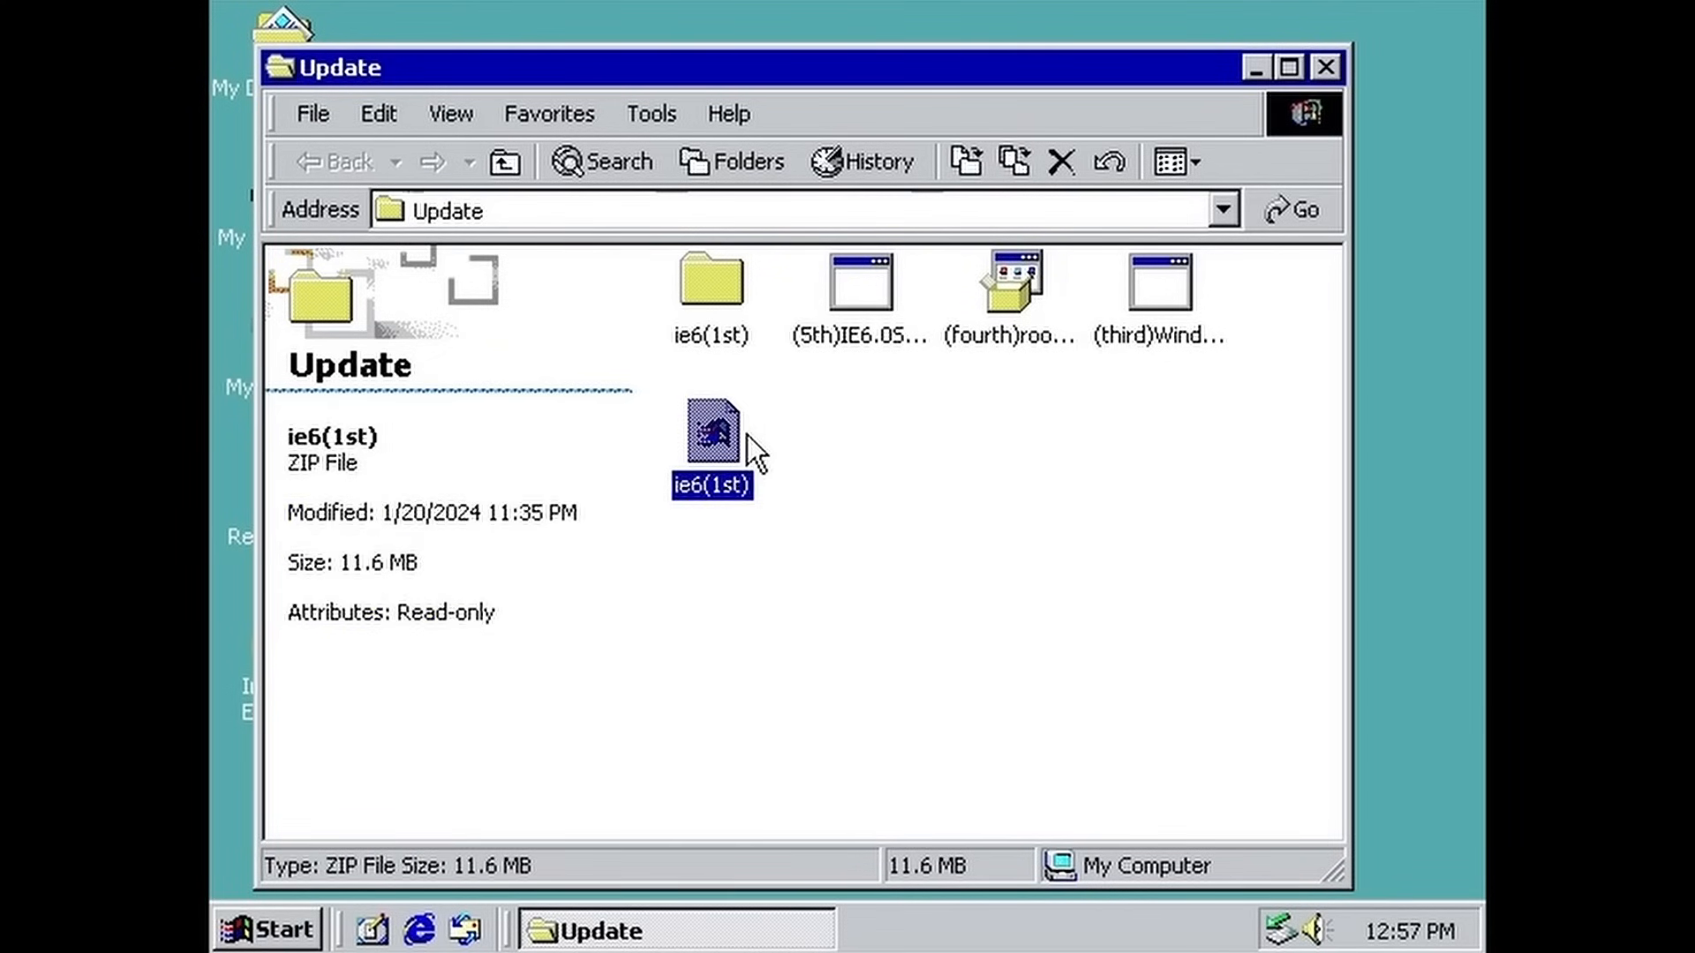
pyautogui.doubleClick(711, 426)
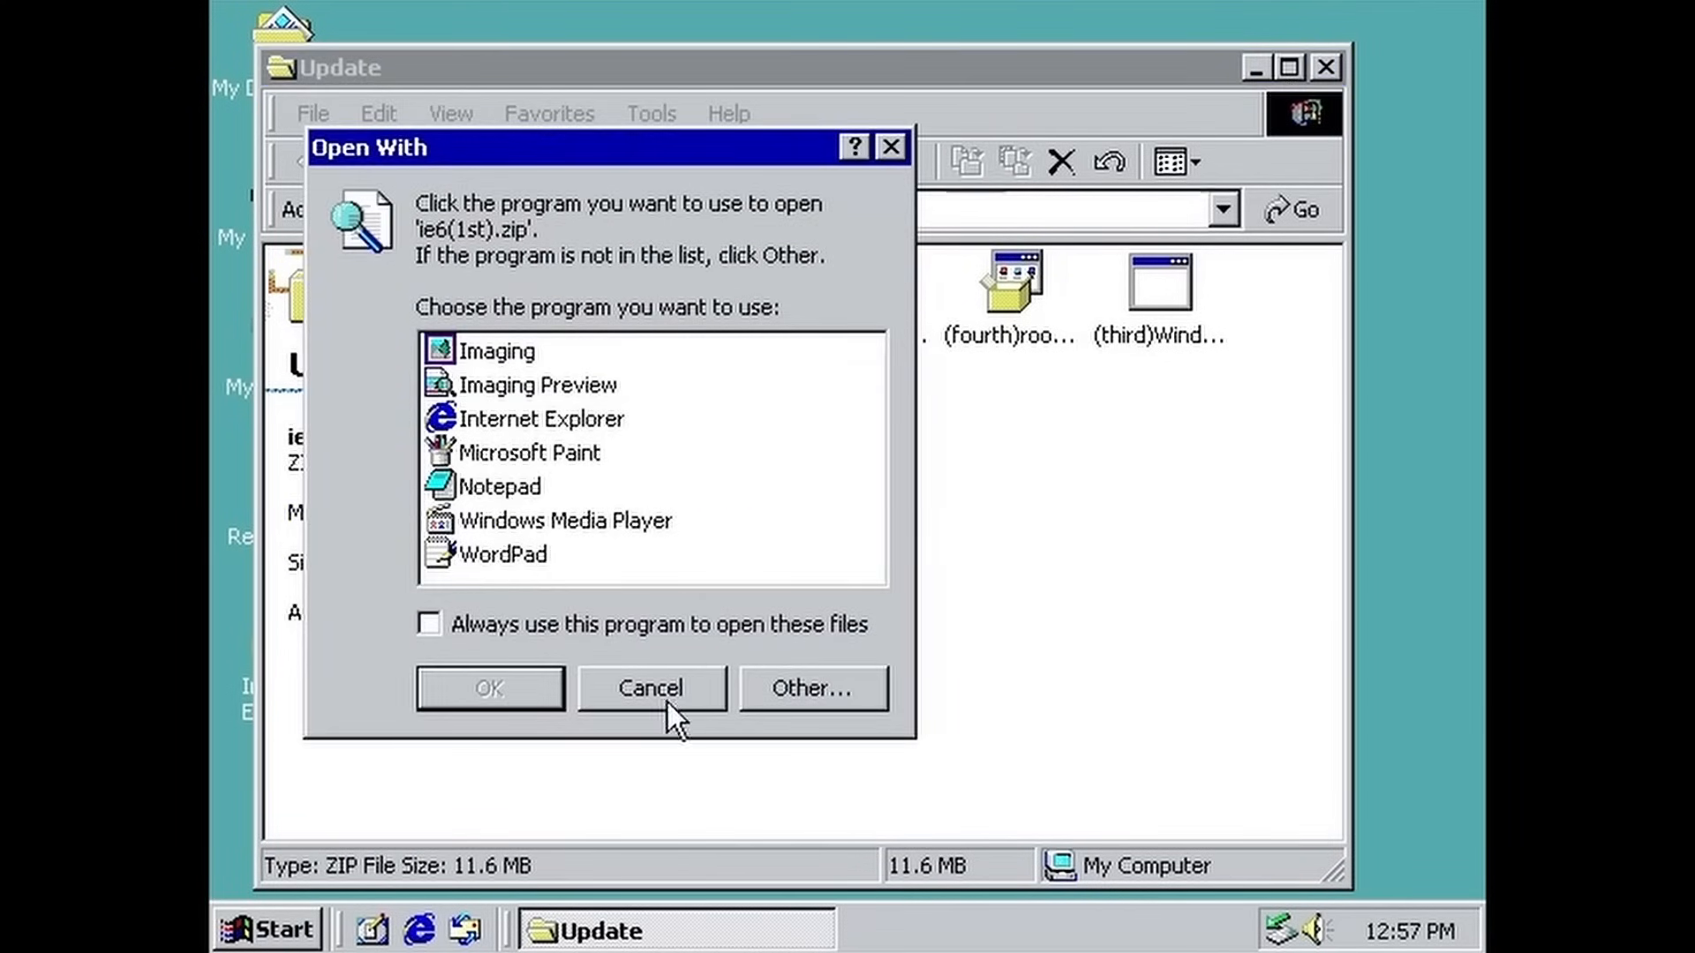
pyautogui.moveTo(854, 702)
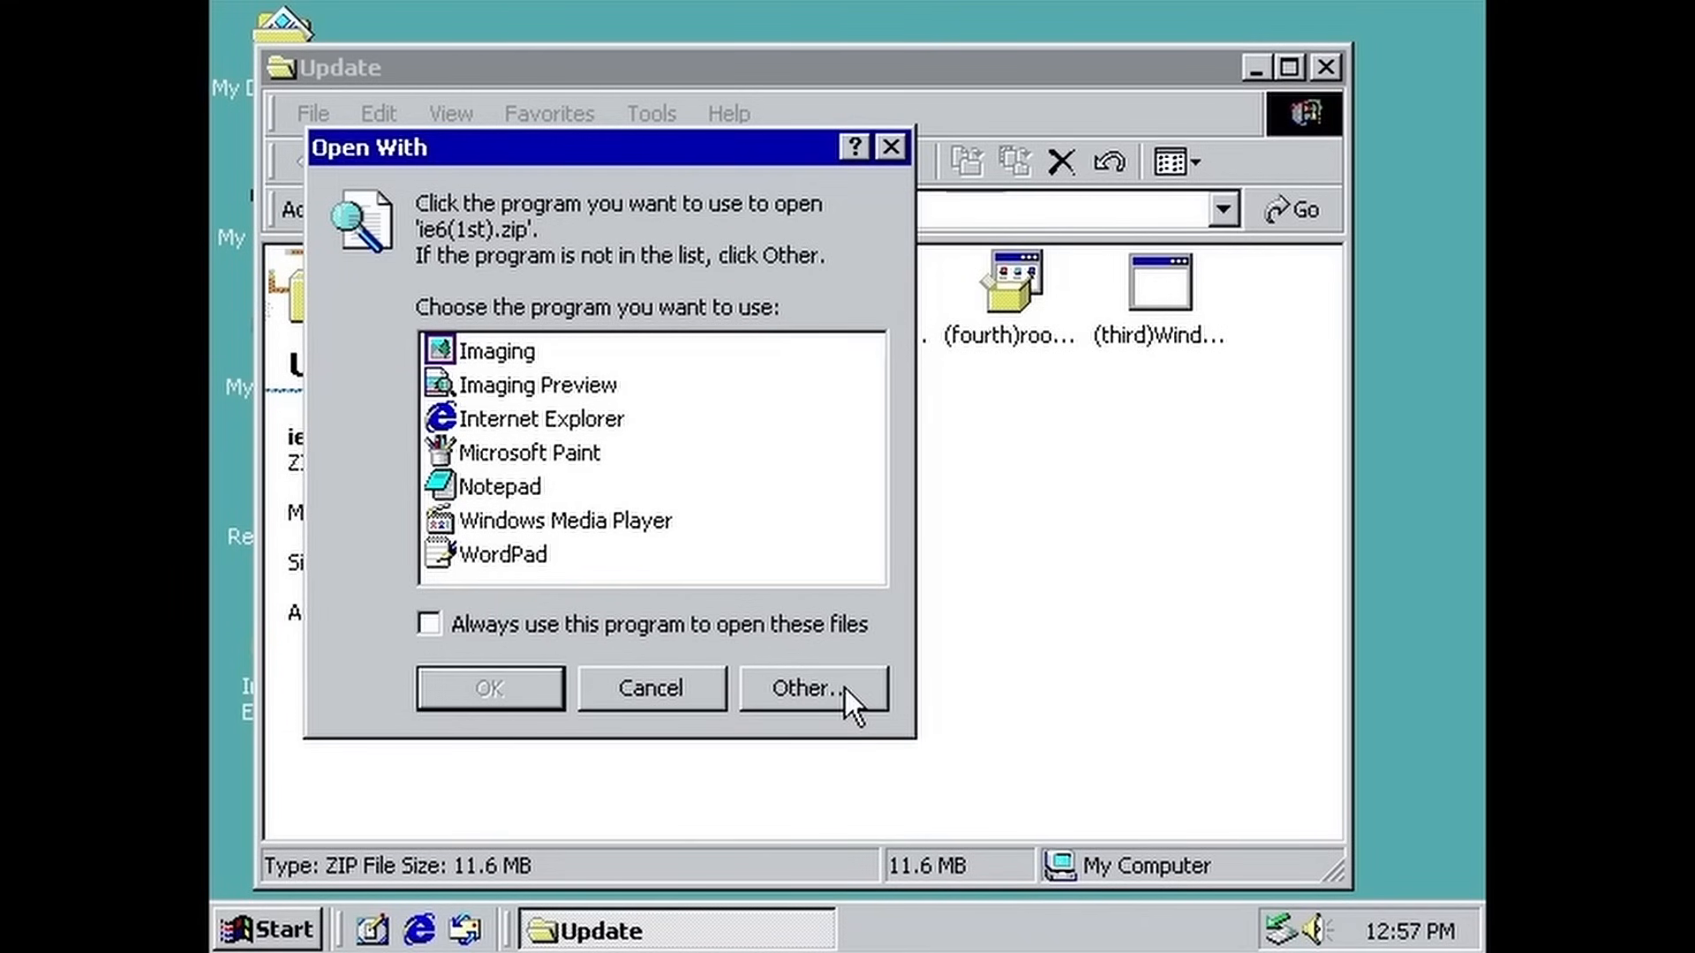
pyautogui.click(810, 686)
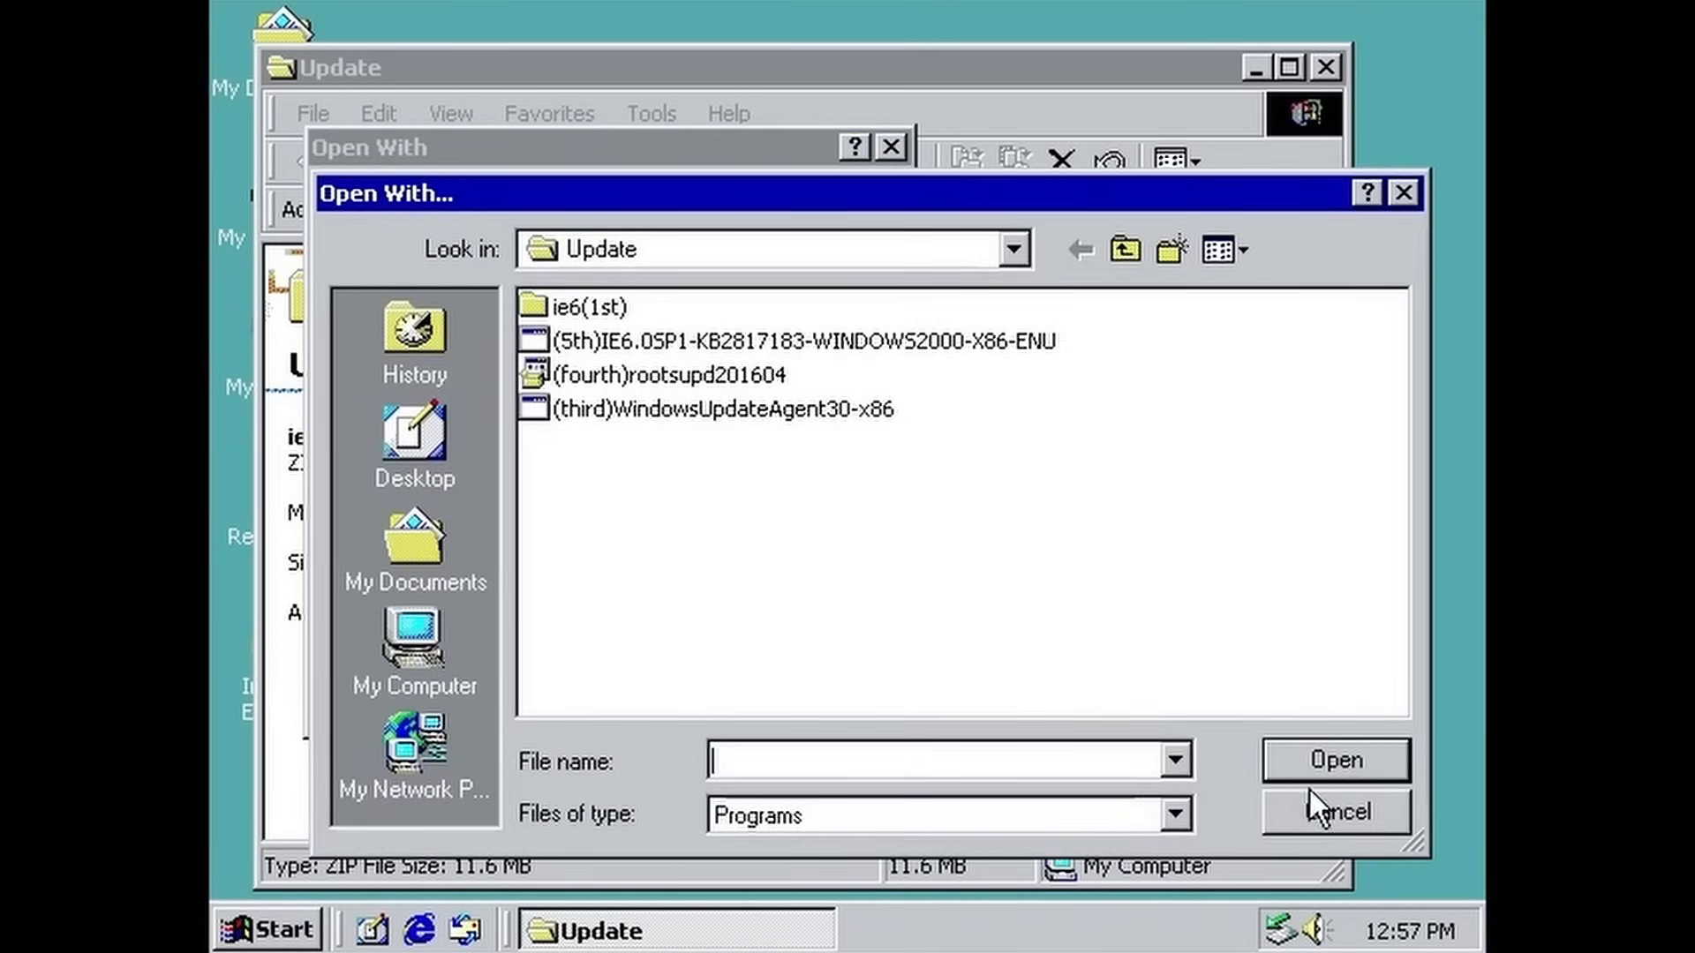
pyautogui.click(1334, 810)
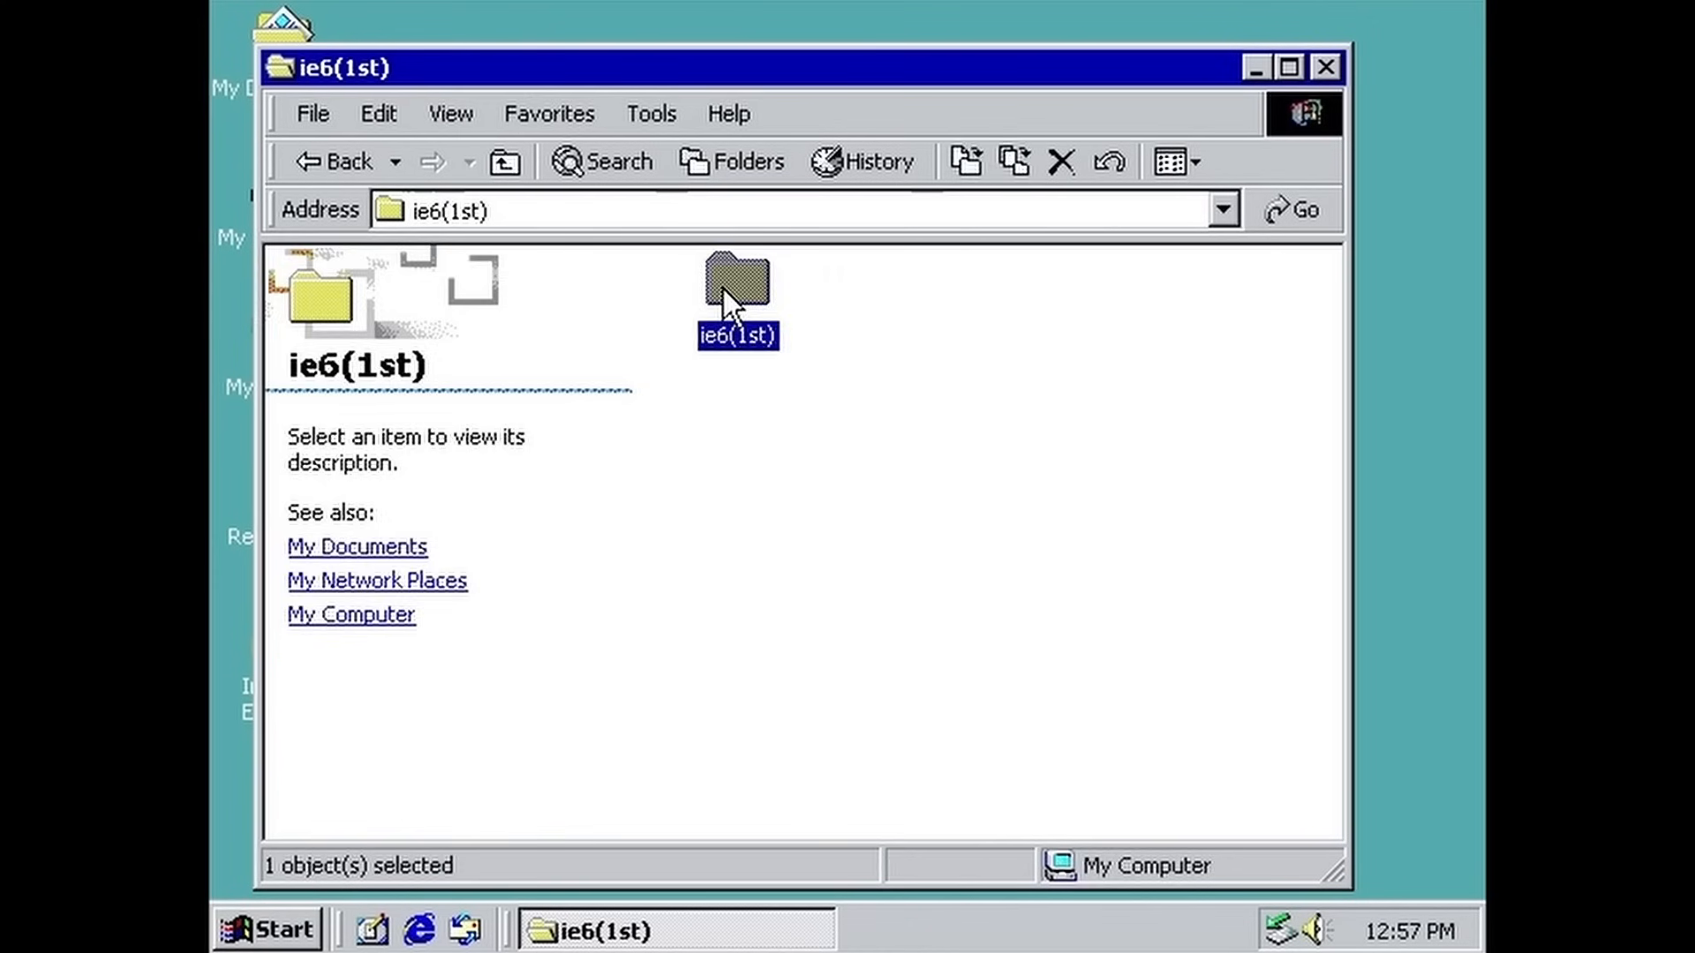
# Step: Launch ie6setup from the nested ie6(1st) folder and accept the Internet Explorer 6 license agreement
pyautogui.doubleClick(736, 286)
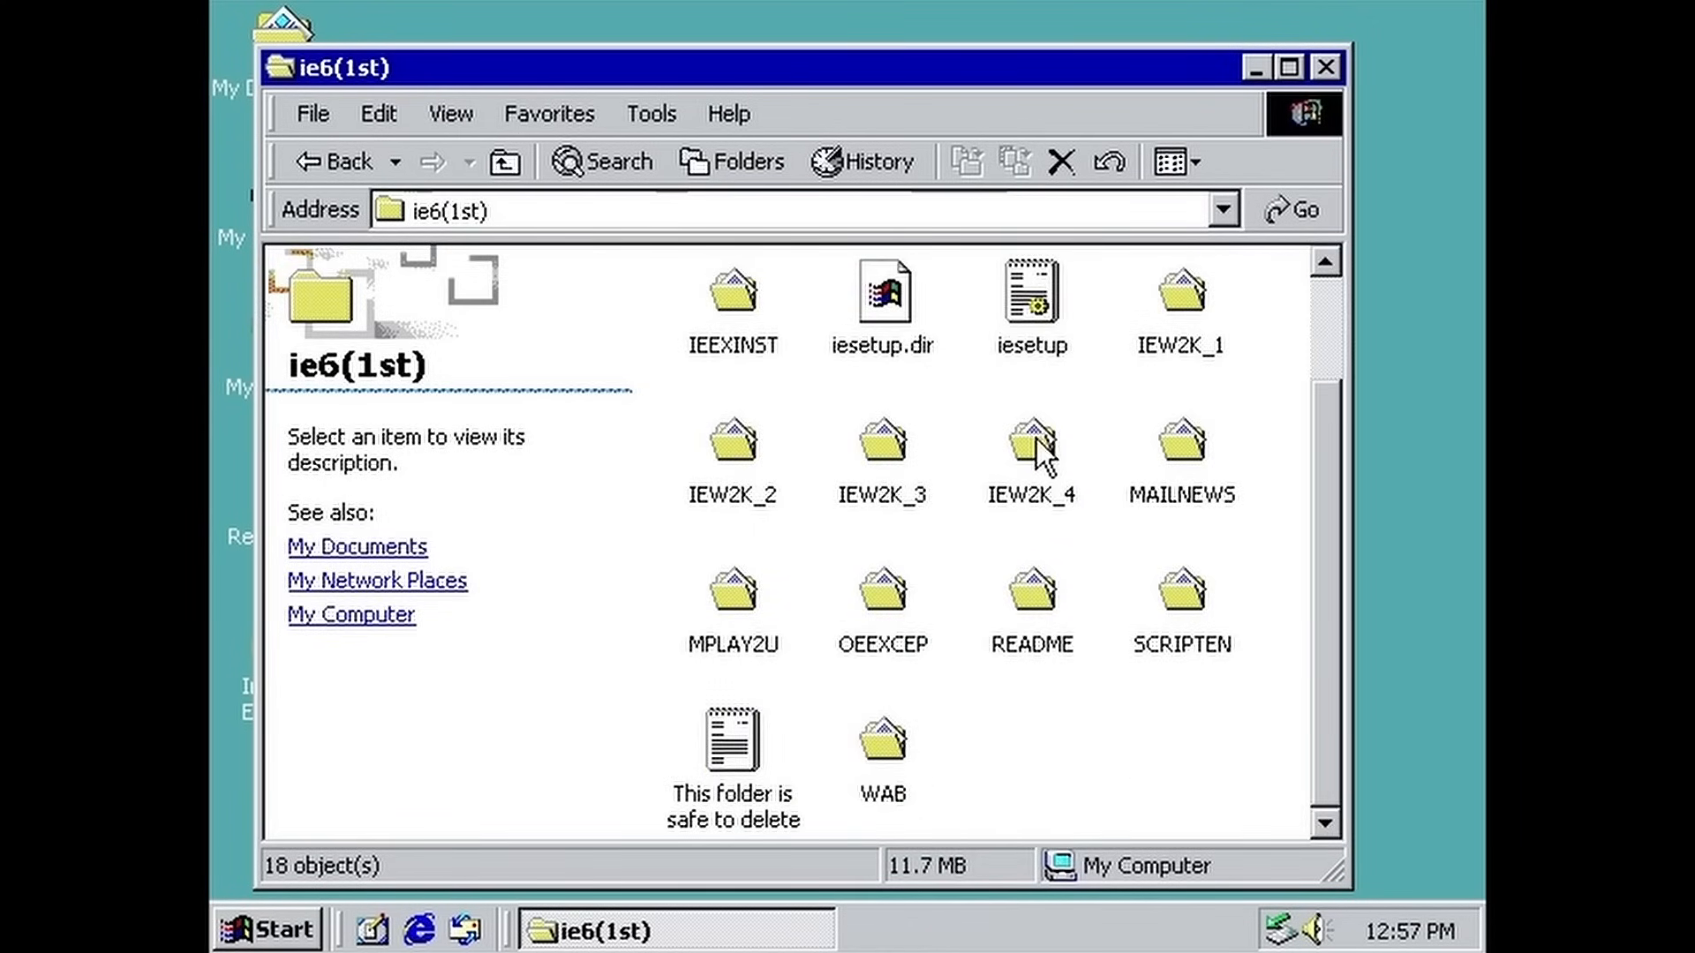
pyautogui.scroll(3)
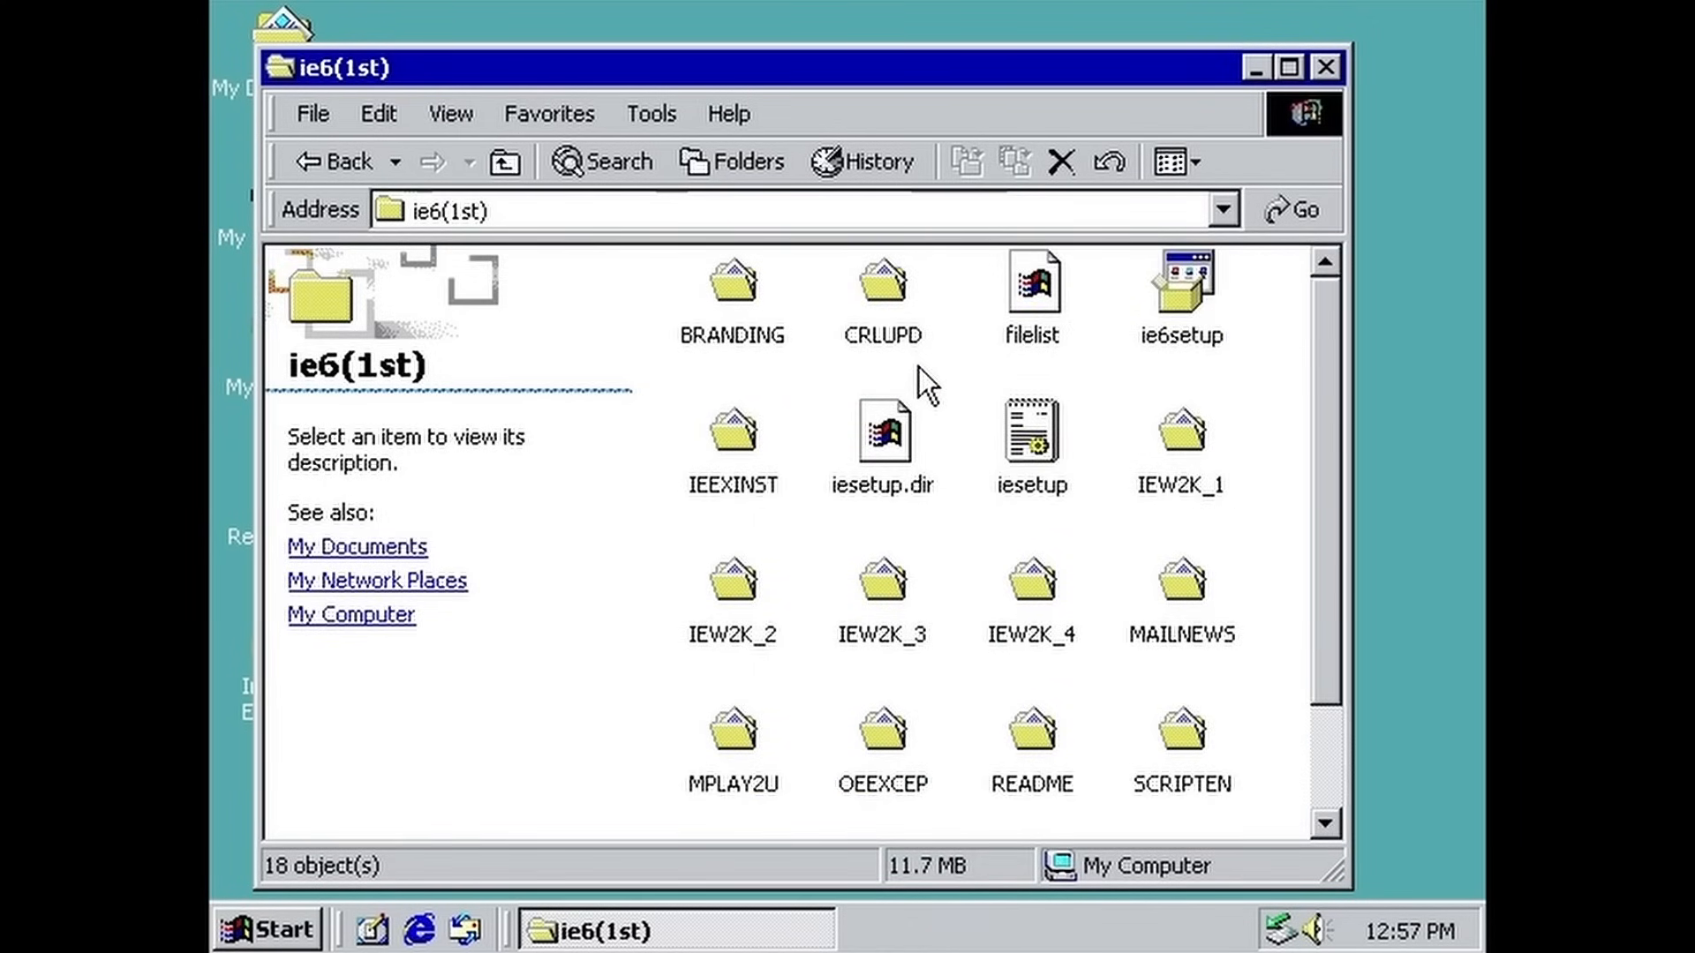
pyautogui.scroll(-3)
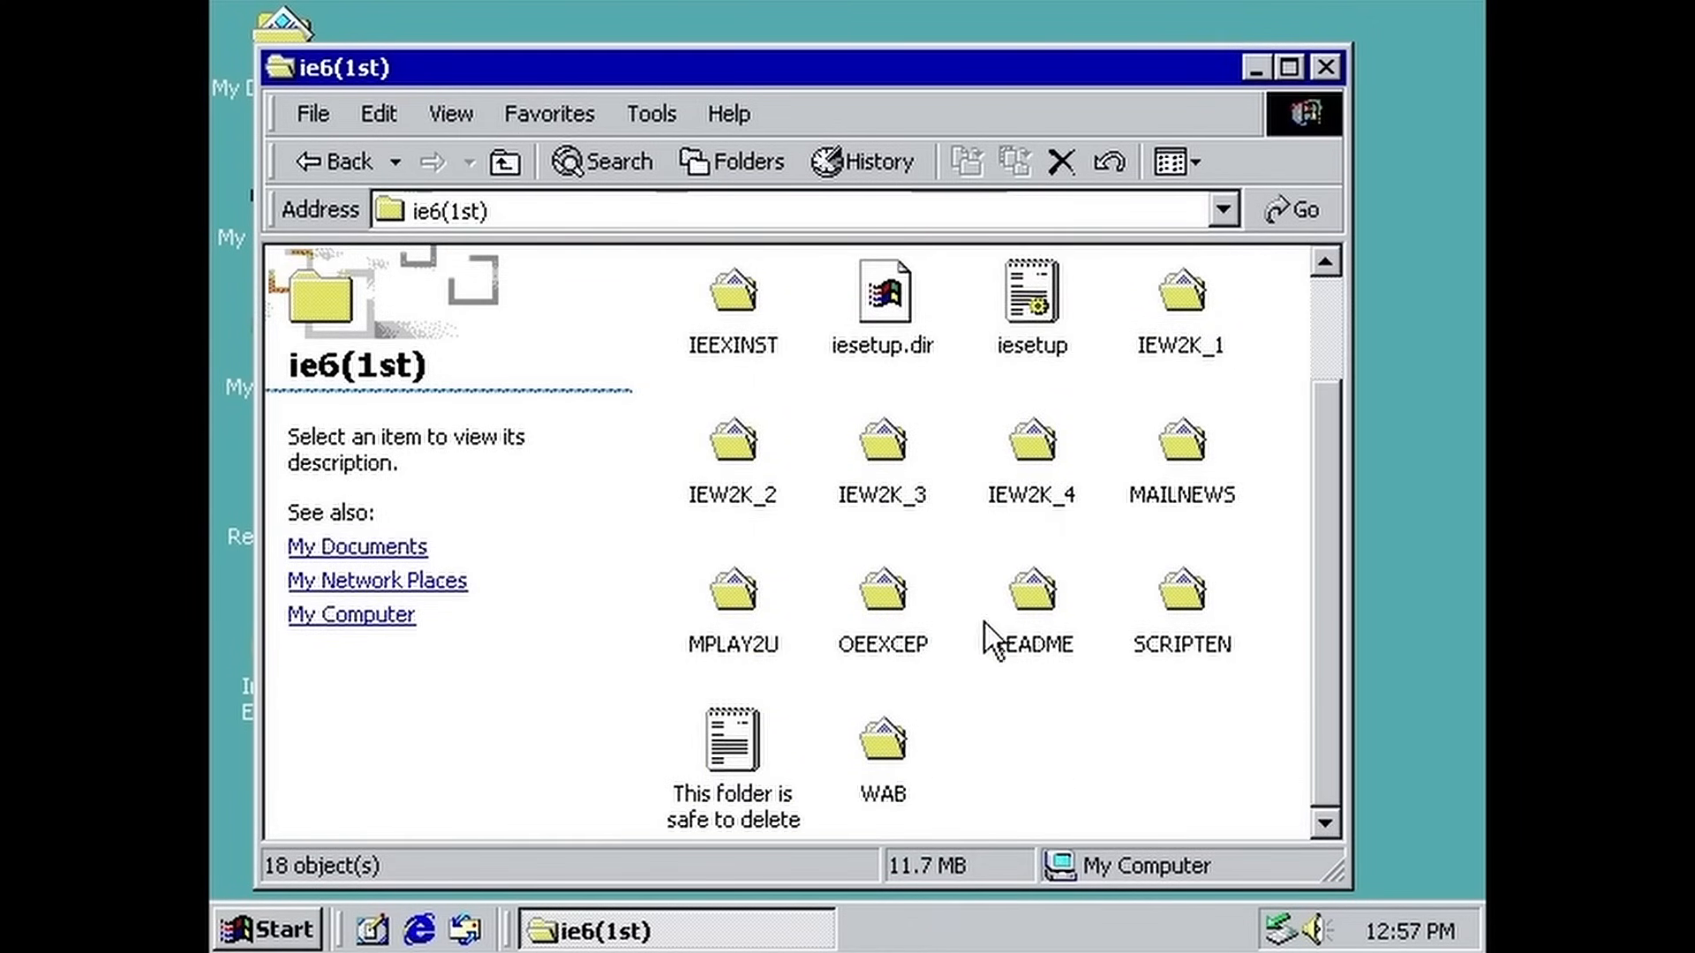
pyautogui.click(1179, 286)
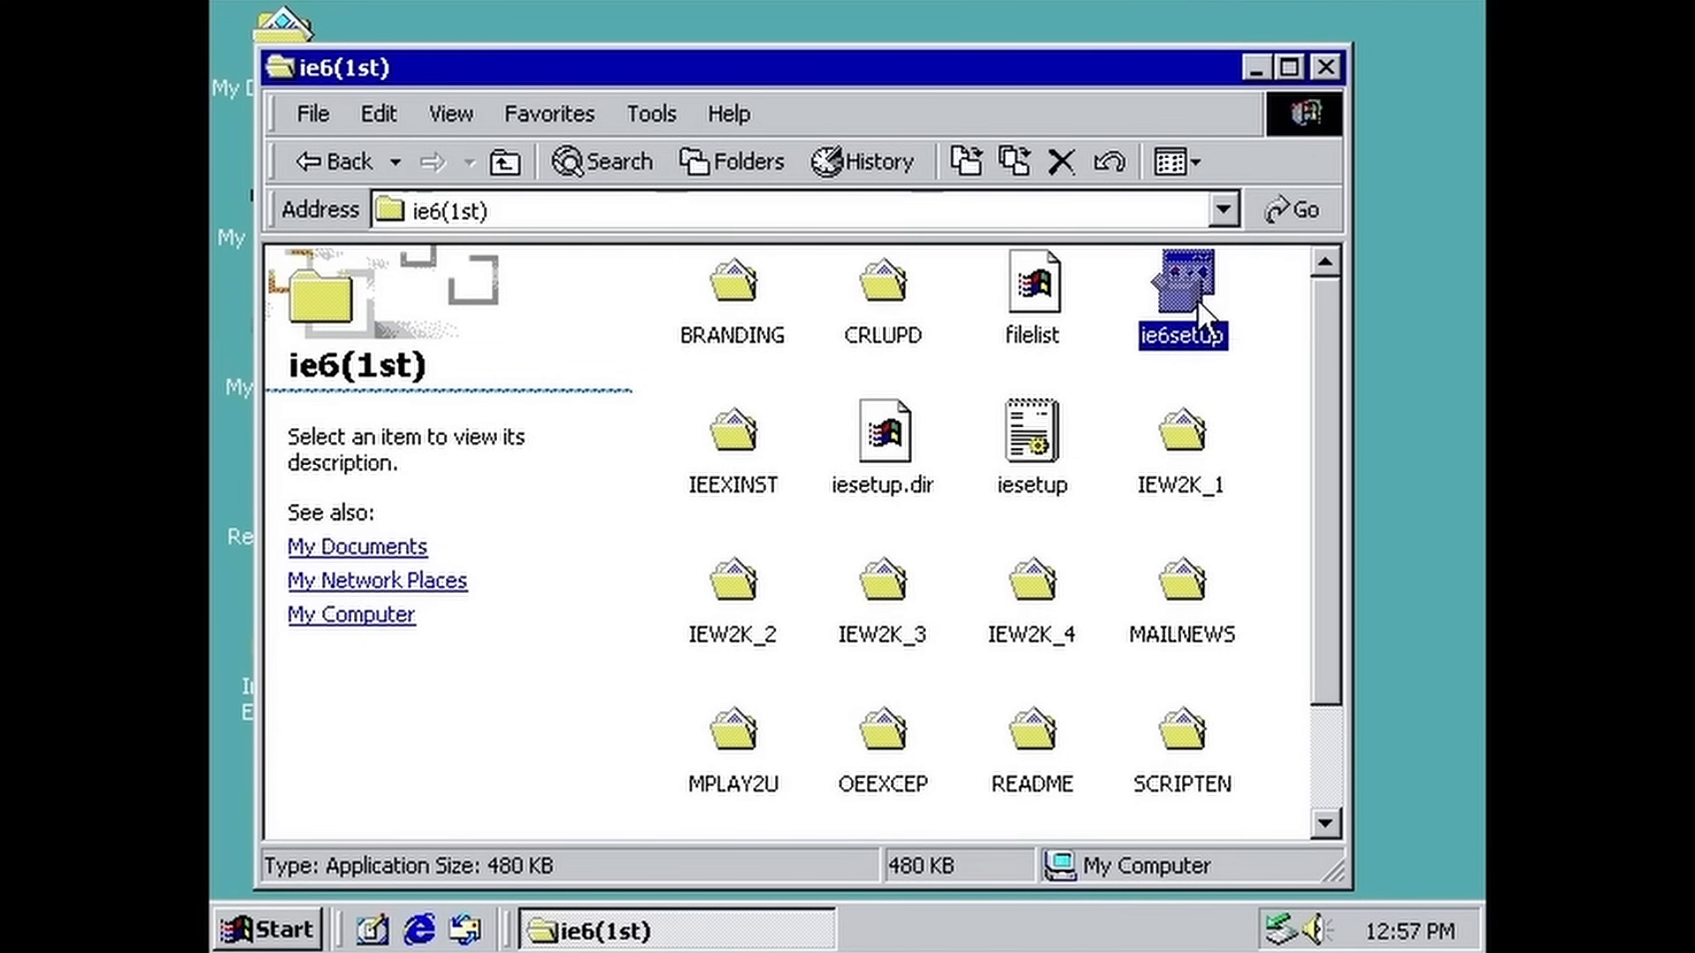
pyautogui.doubleClick(1181, 290)
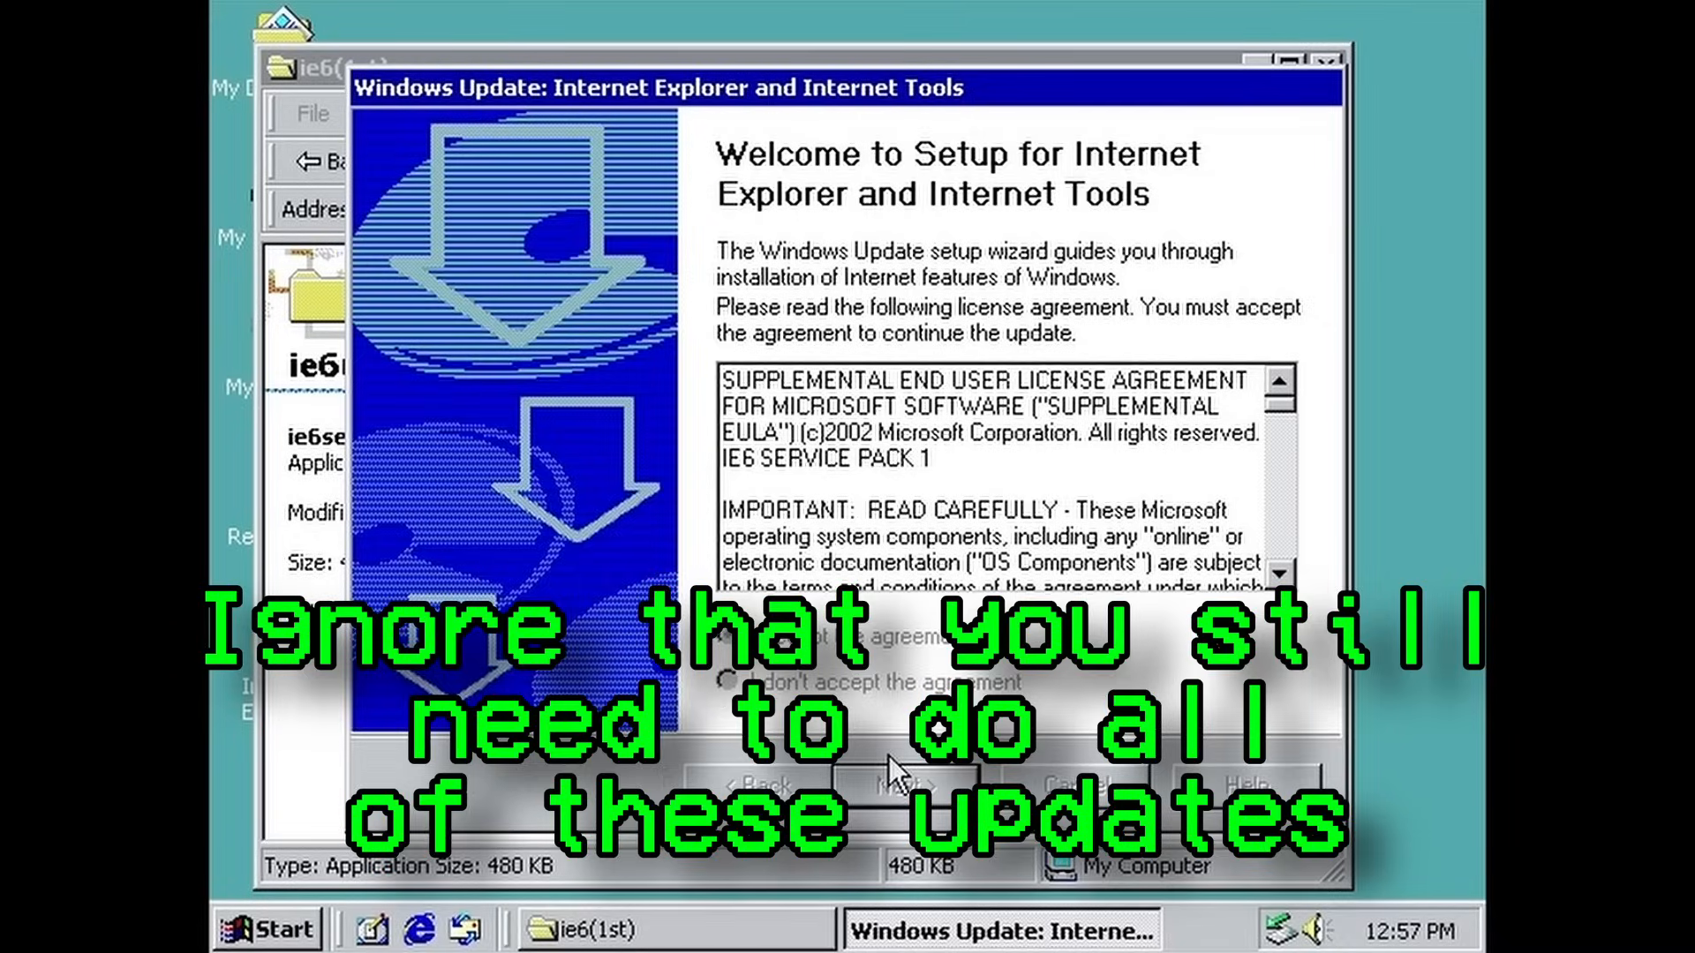
pyautogui.click(898, 768)
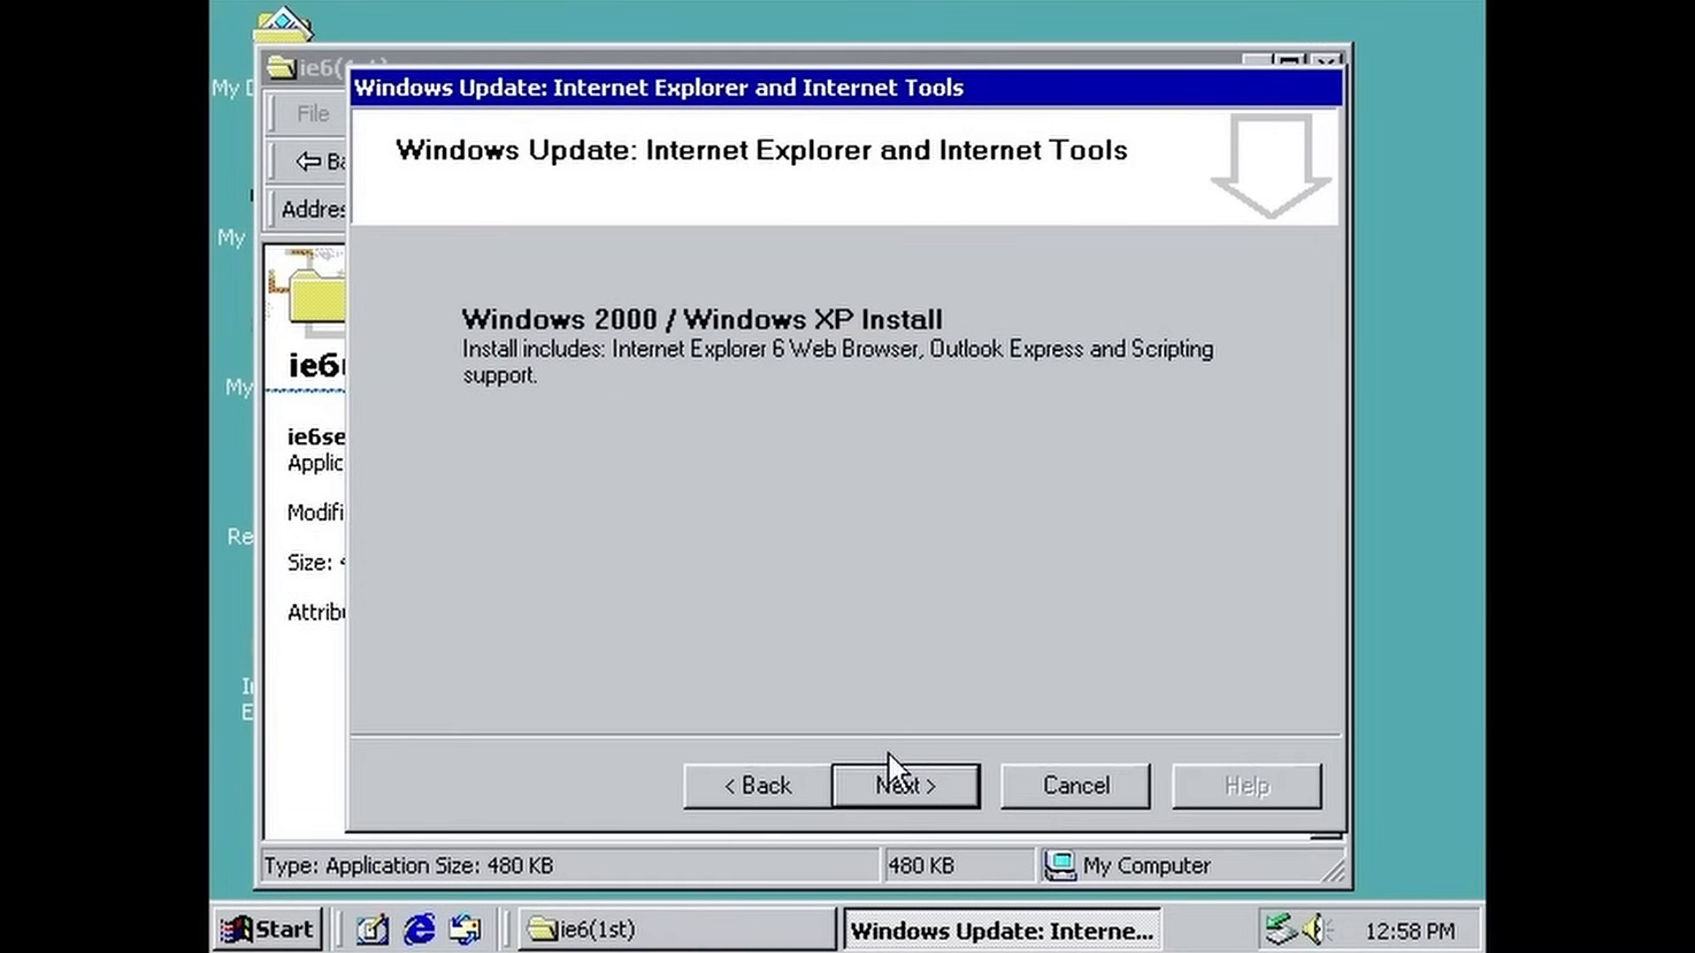
pyautogui.moveTo(918, 734)
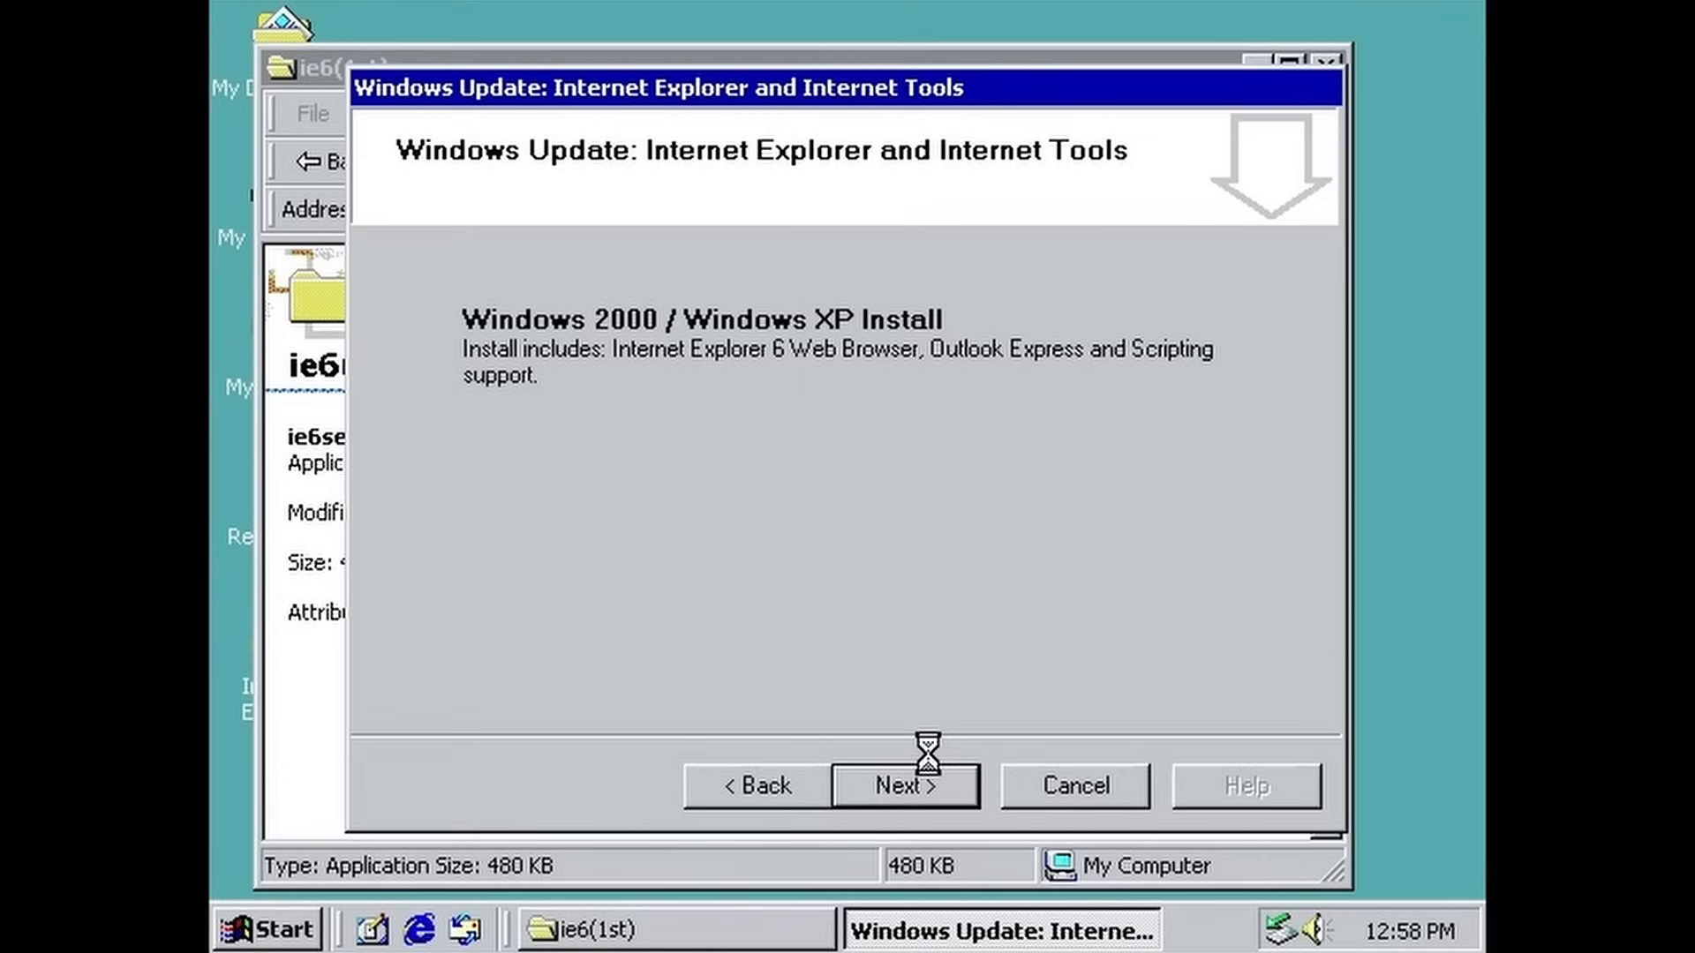
# Step: Install Internet Explorer 6 for Windows 2000/XP and finish setup with a restart
pyautogui.click(904, 783)
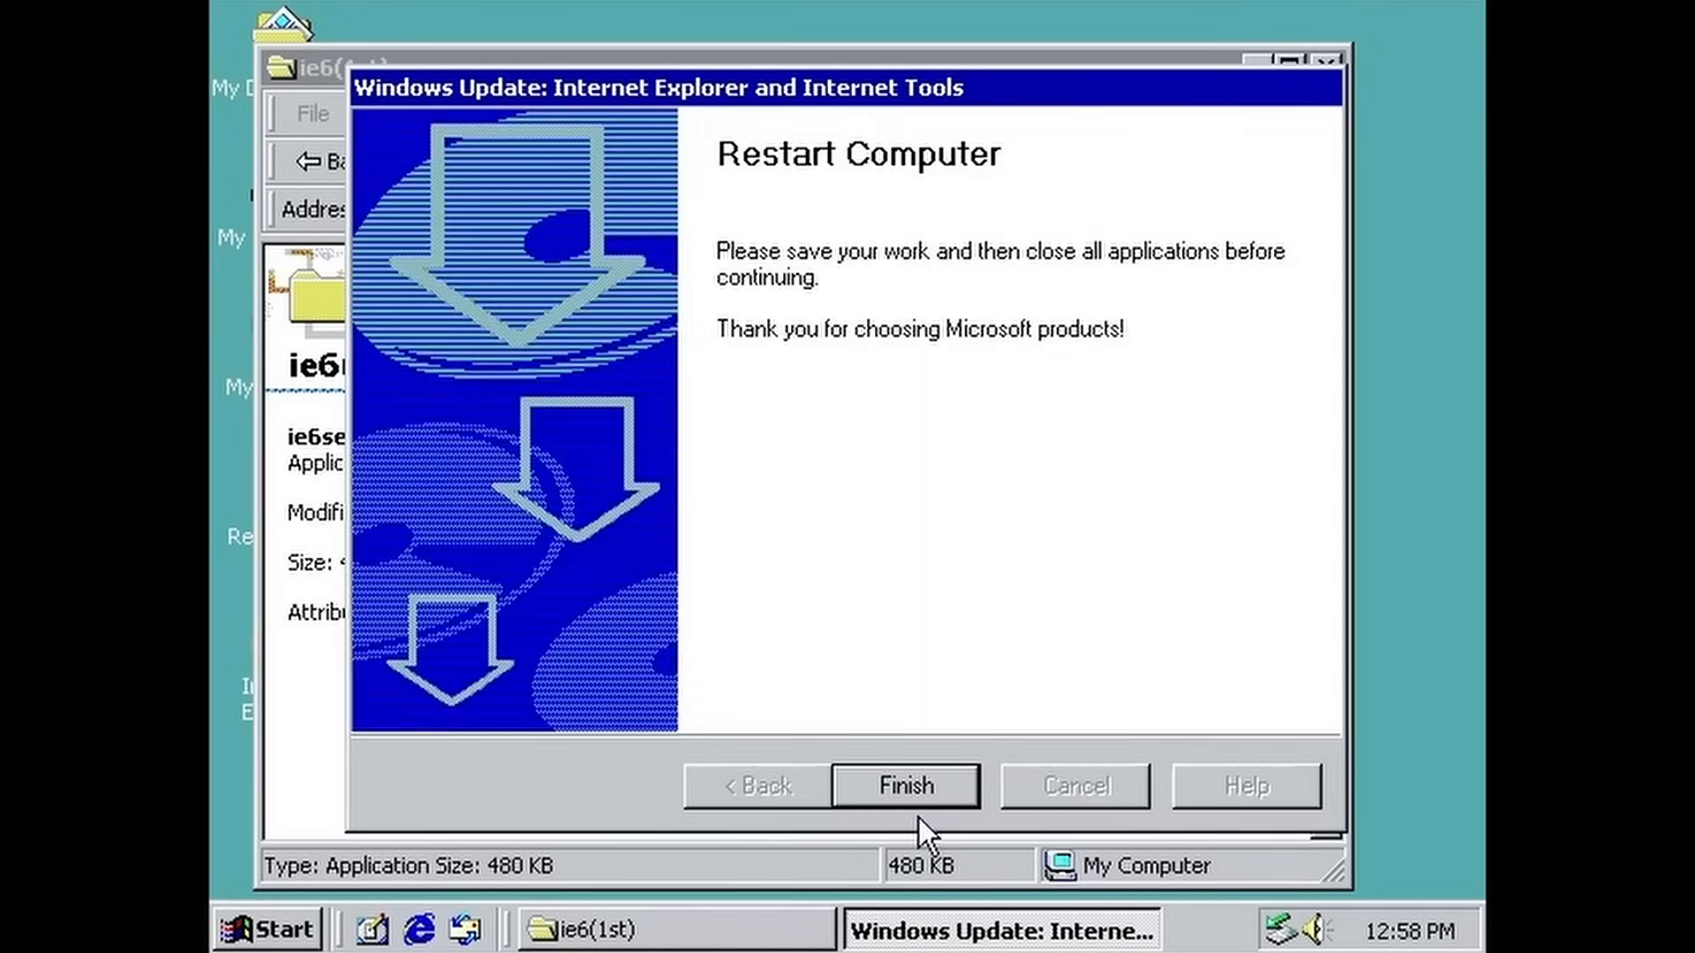
pyautogui.click(904, 784)
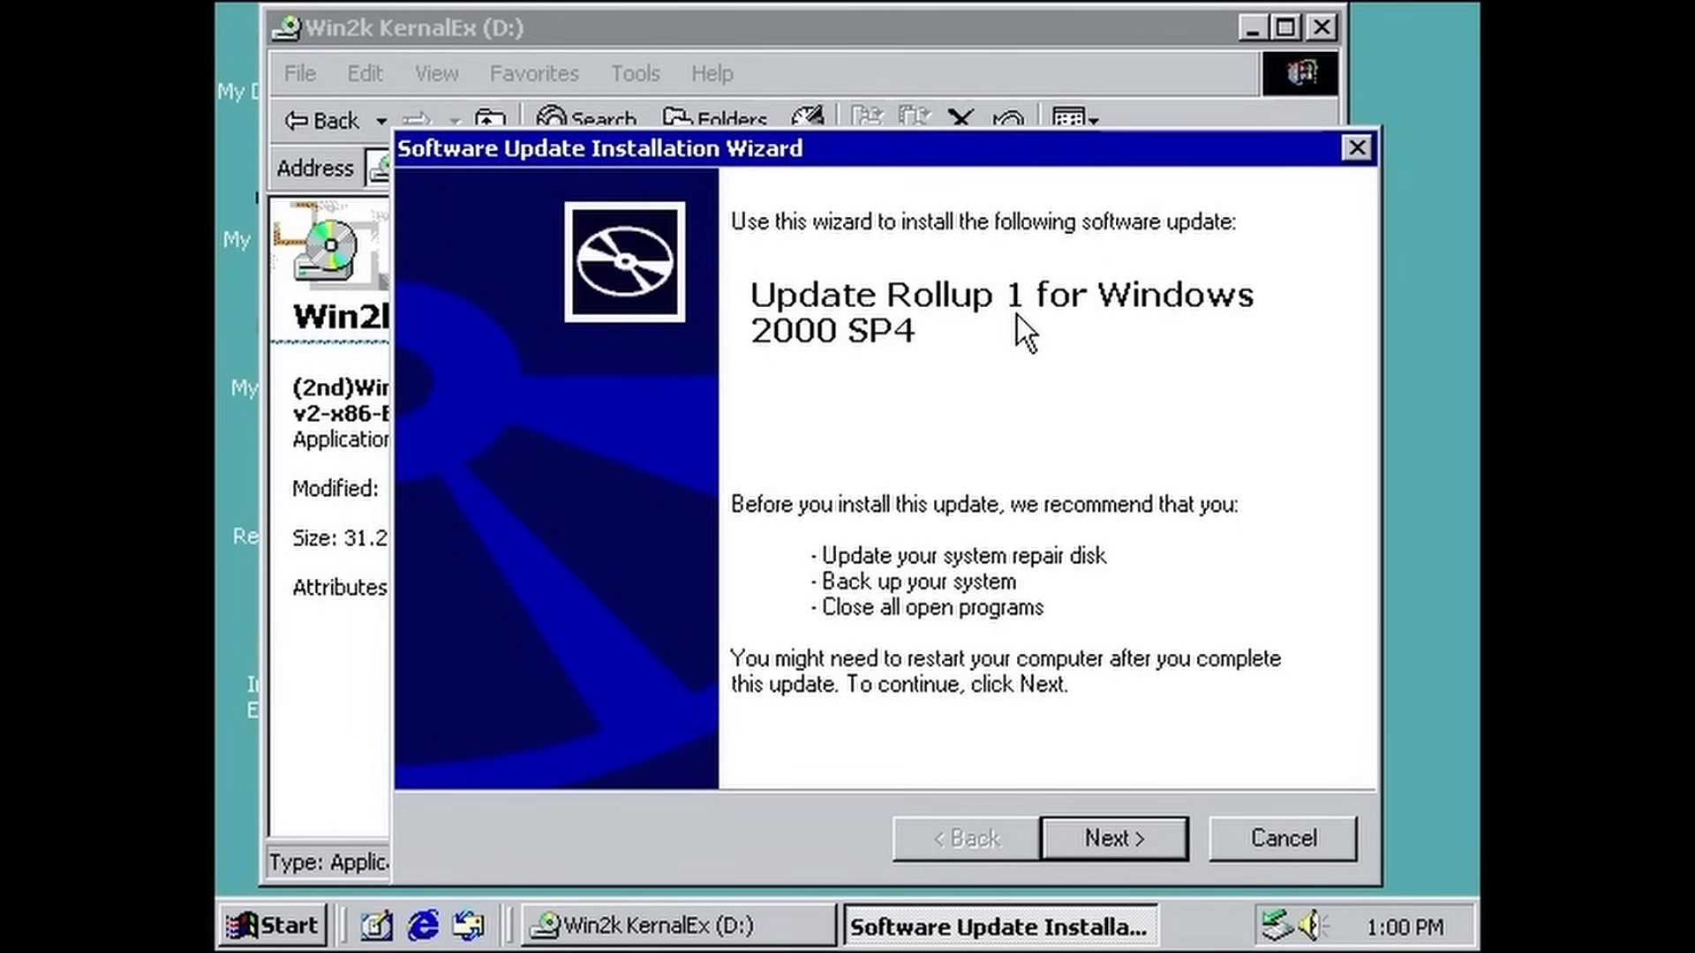
pyautogui.moveTo(870, 325)
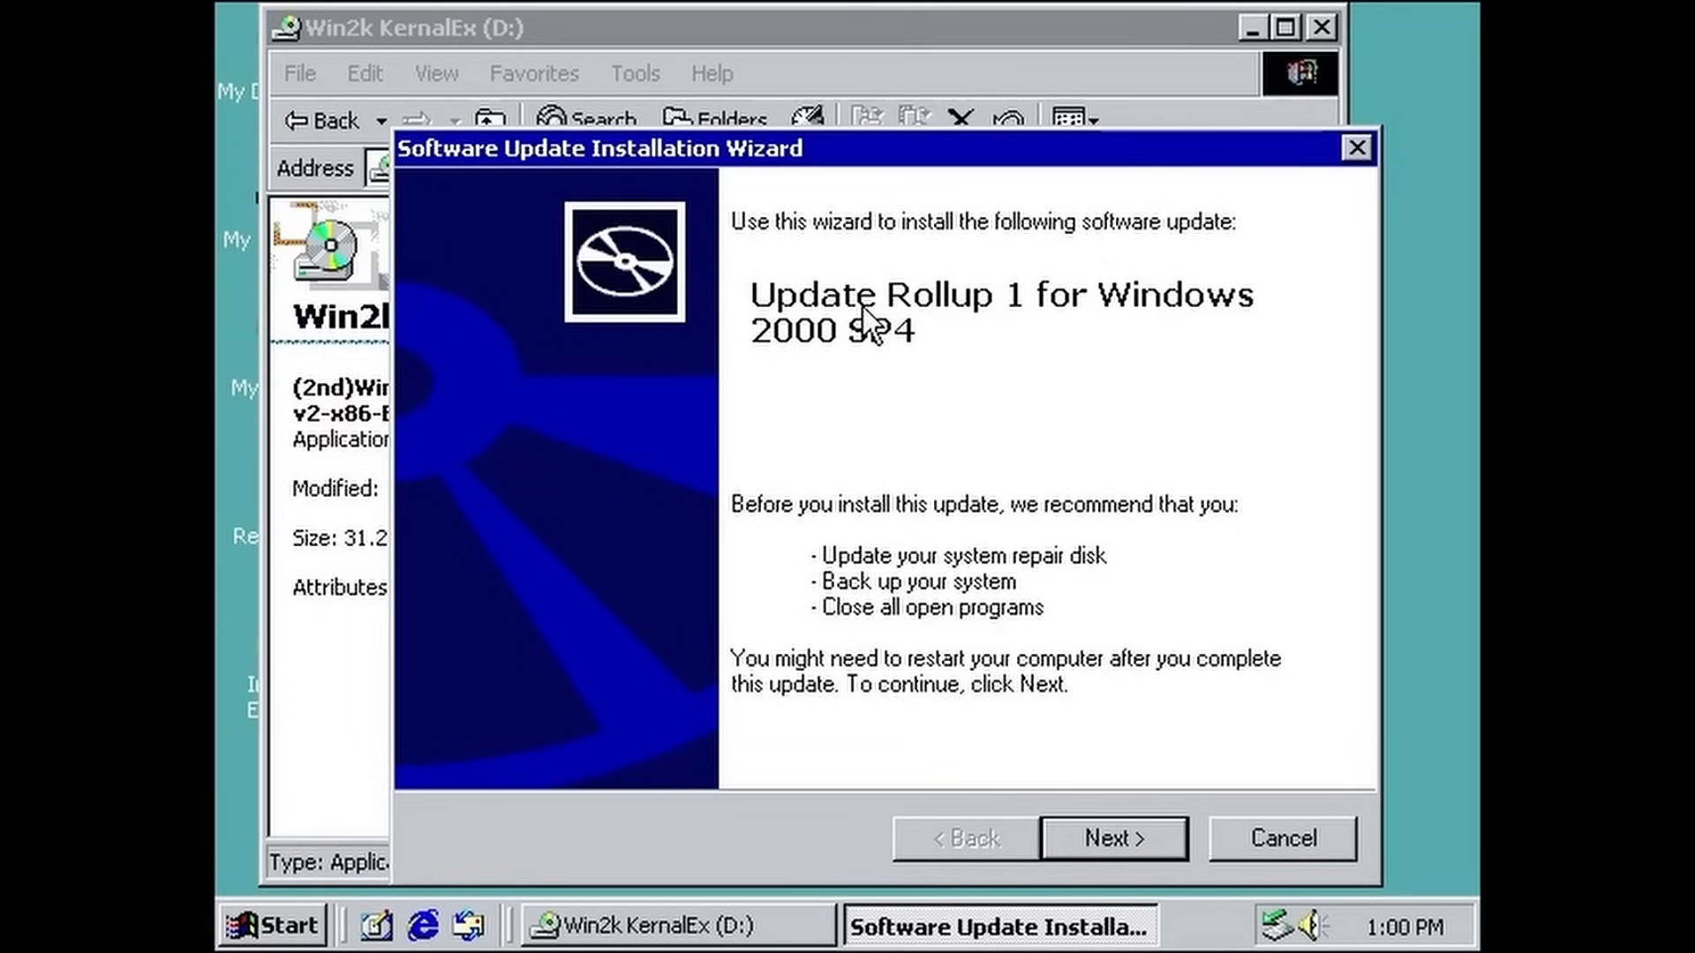
pyautogui.moveTo(1144, 787)
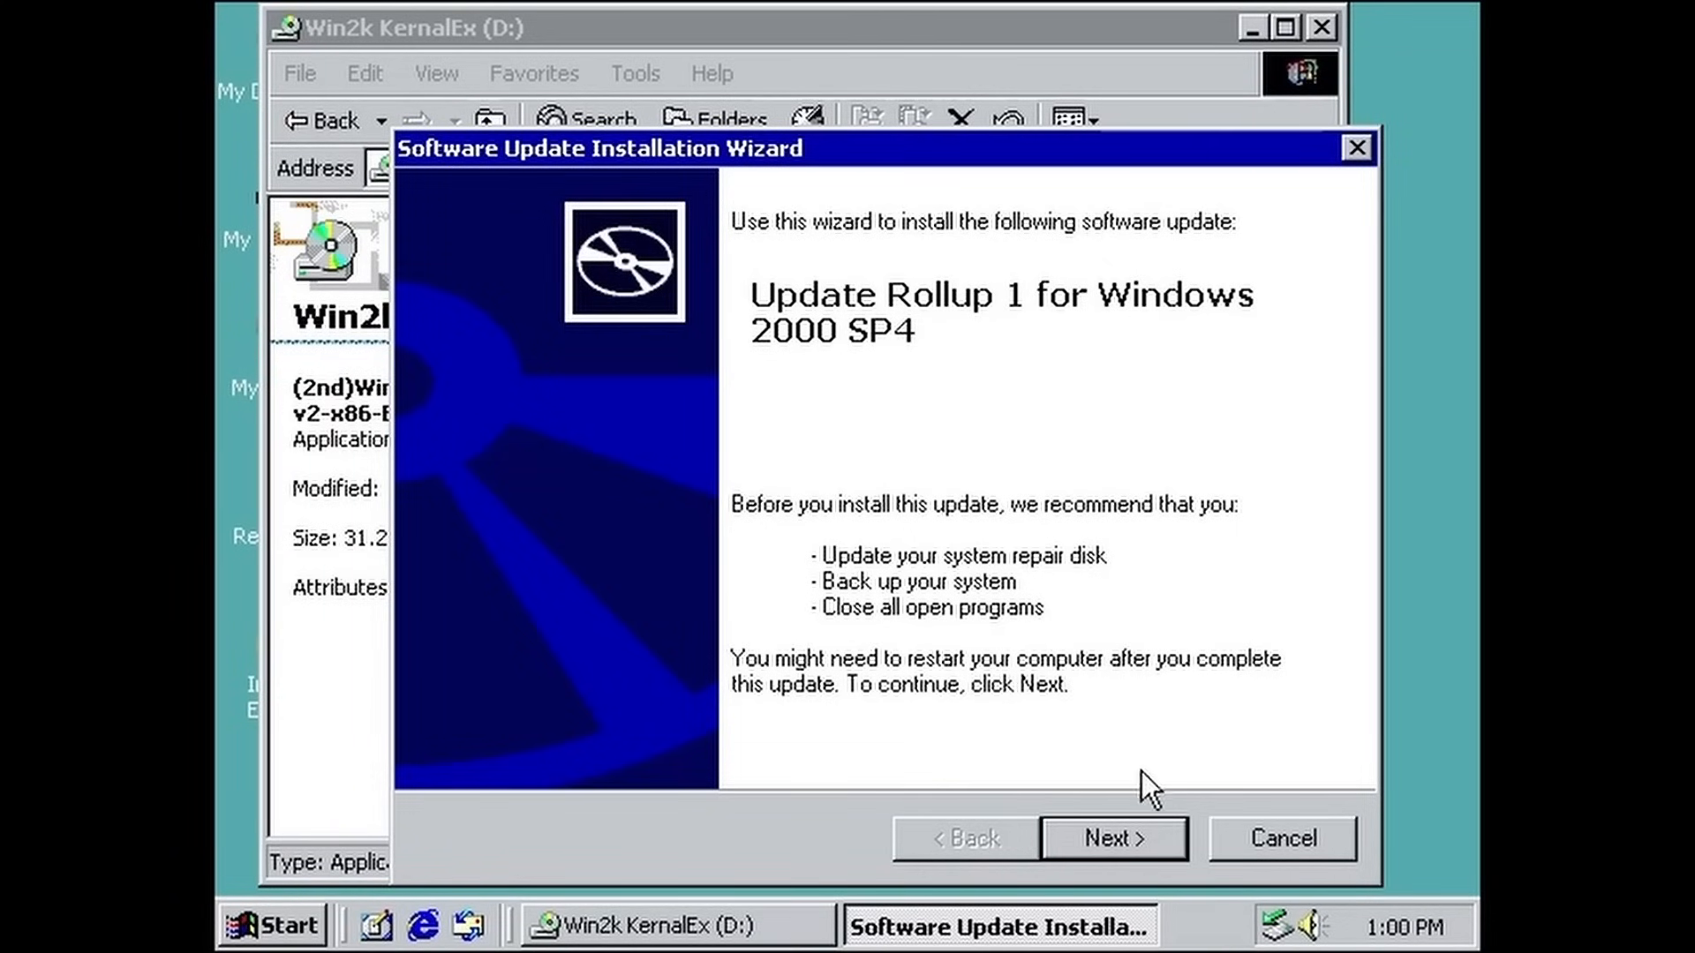
# Step: Continue the Update Rollup 1 for Windows 2000 SP4 wizard past its welcome page
pyautogui.click(1112, 837)
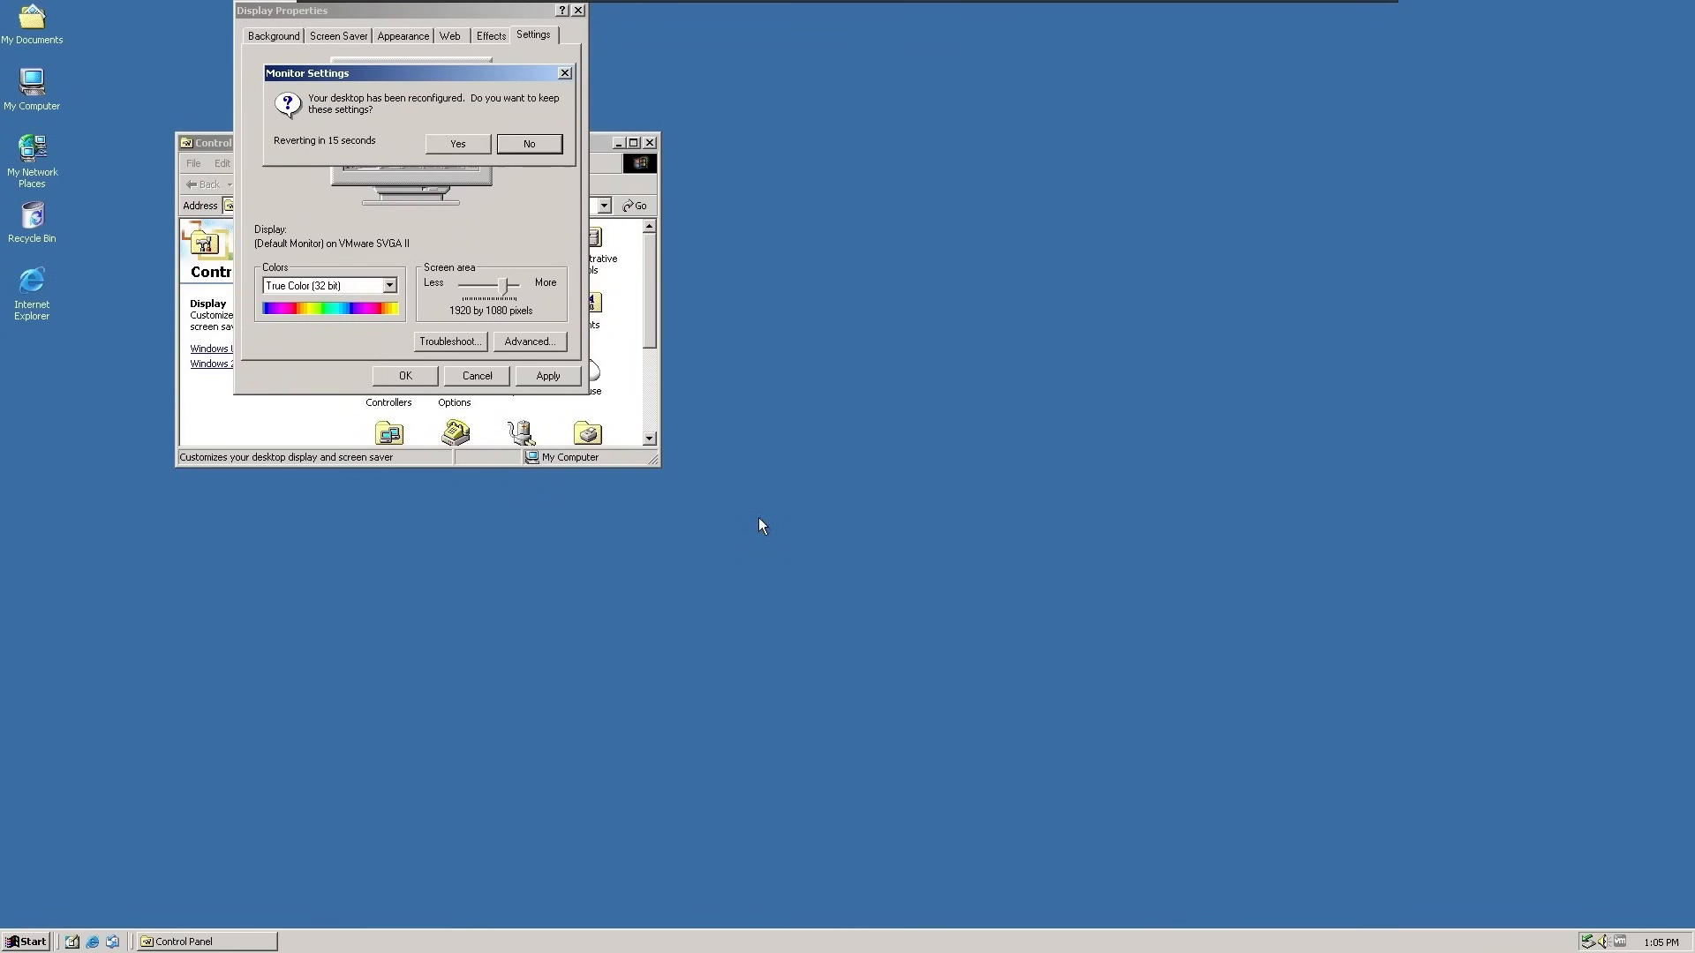
# Step: Keep the 1920 by 1080 display settings, close Display Properties and open the Update folder
pyautogui.click(455, 143)
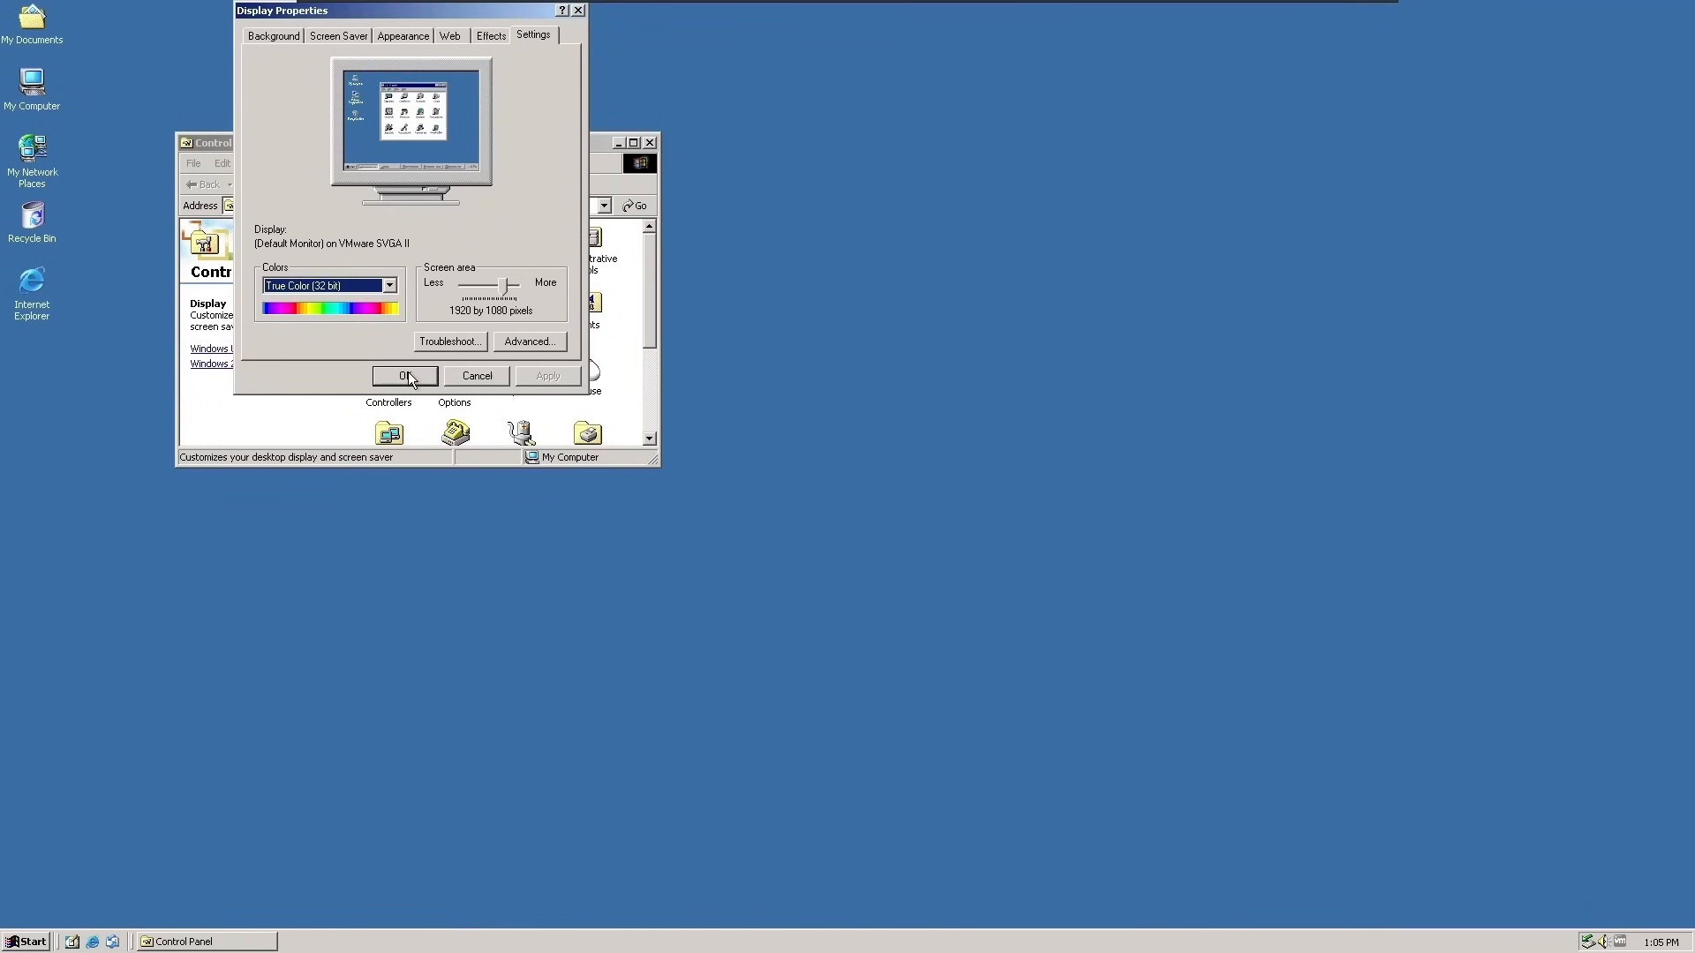
pyautogui.click(403, 374)
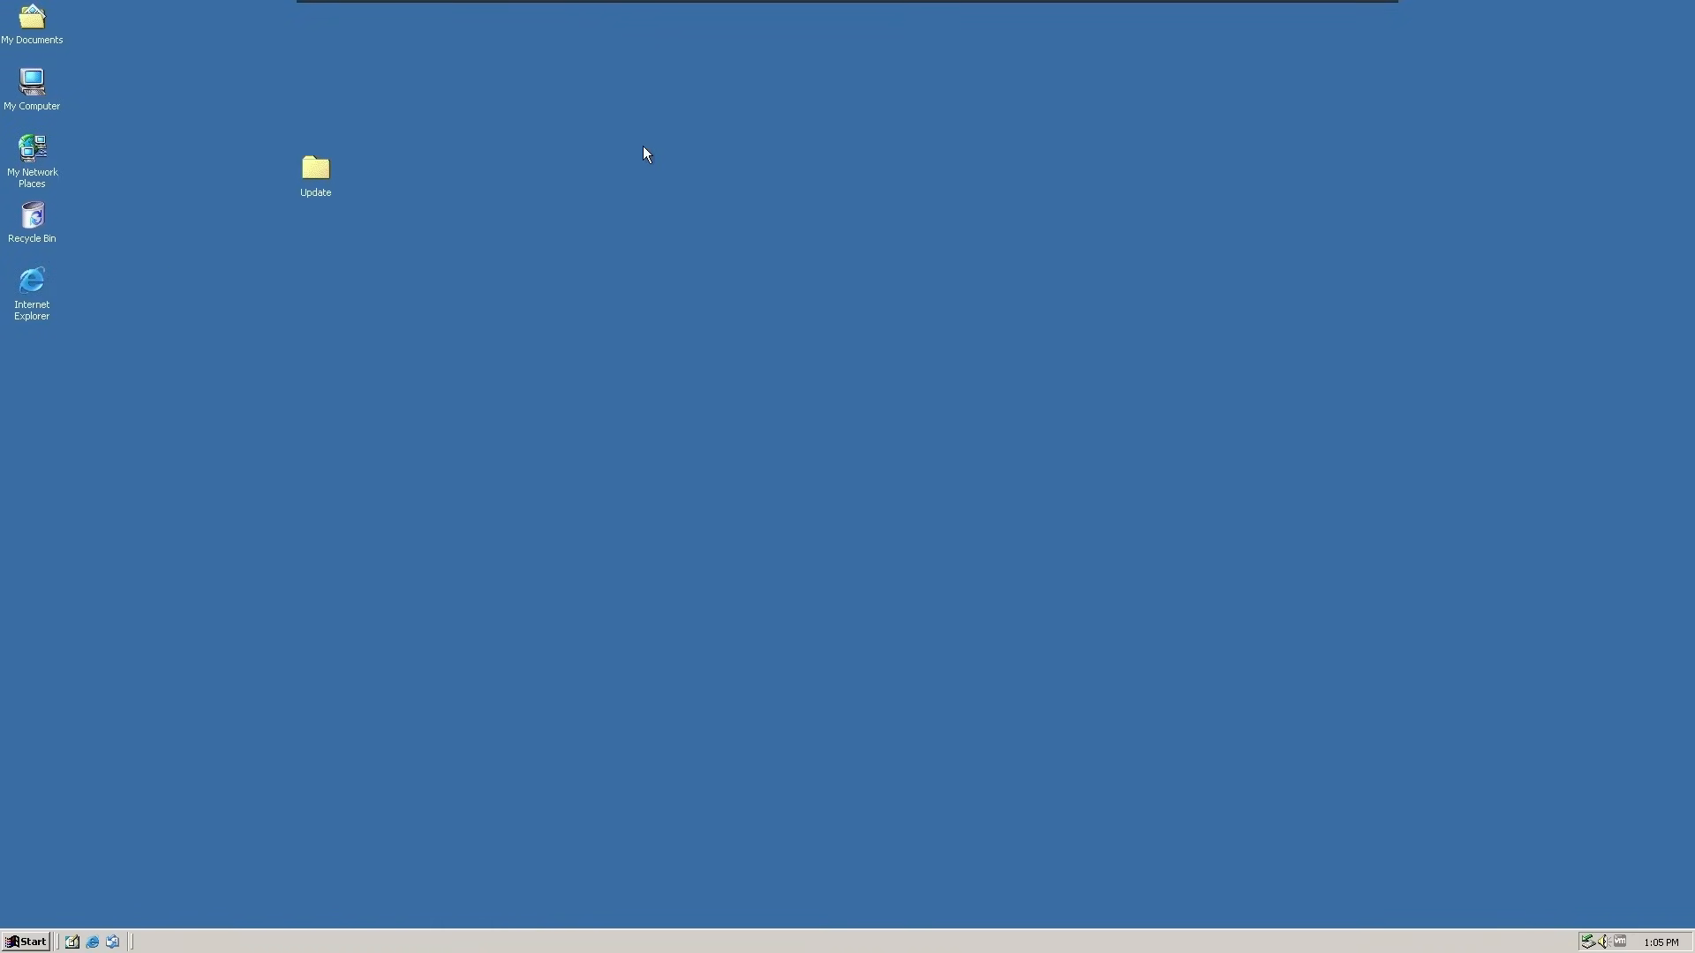
pyautogui.moveTo(533, 249)
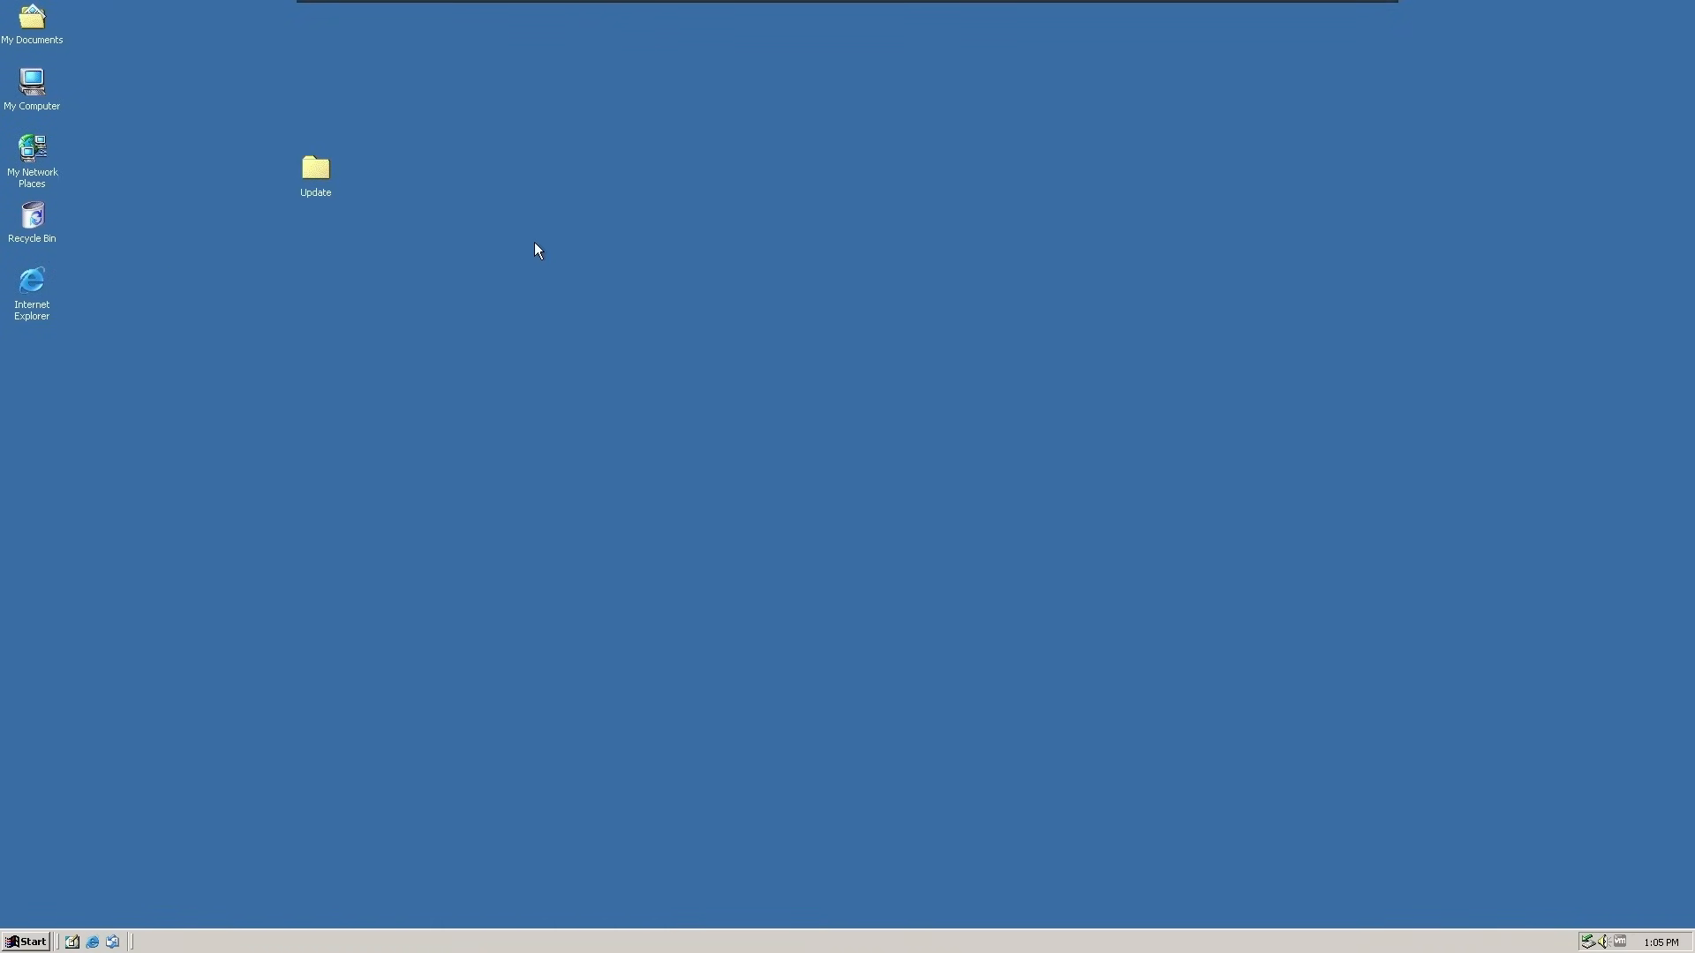
pyautogui.doubleClick(314, 167)
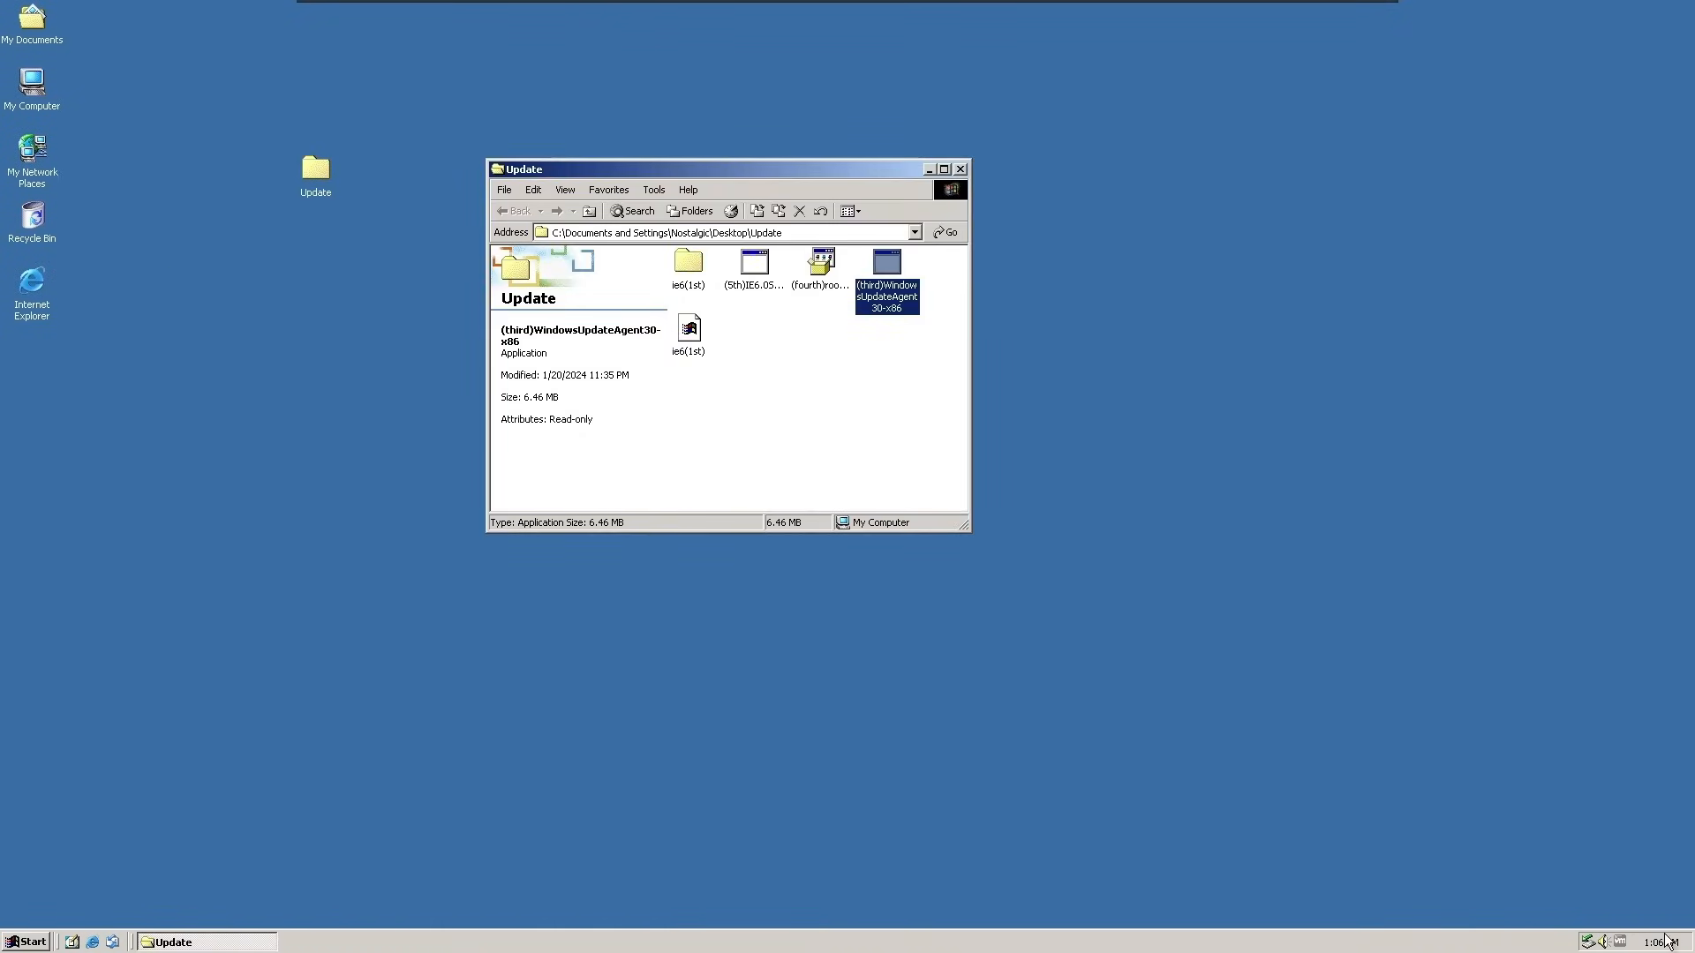
pyautogui.moveTo(829, 333)
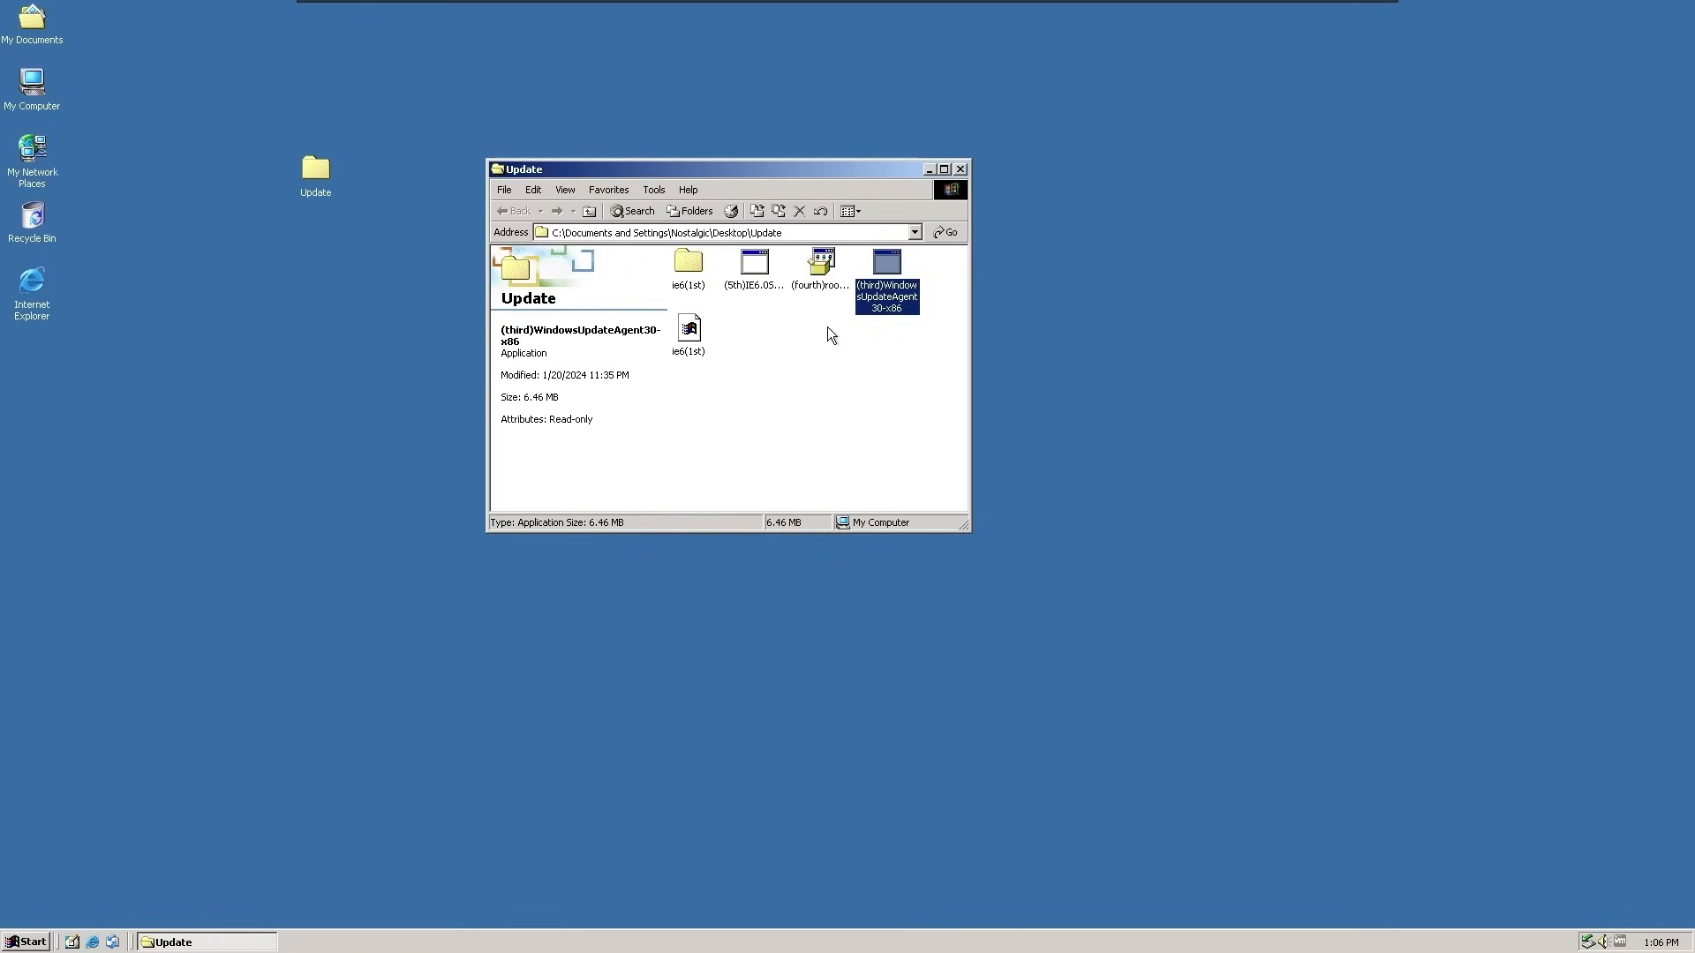
# Step: Run the rootsupd201604 certificates update and acknowledge its installed message
pyautogui.doubleClick(820, 261)
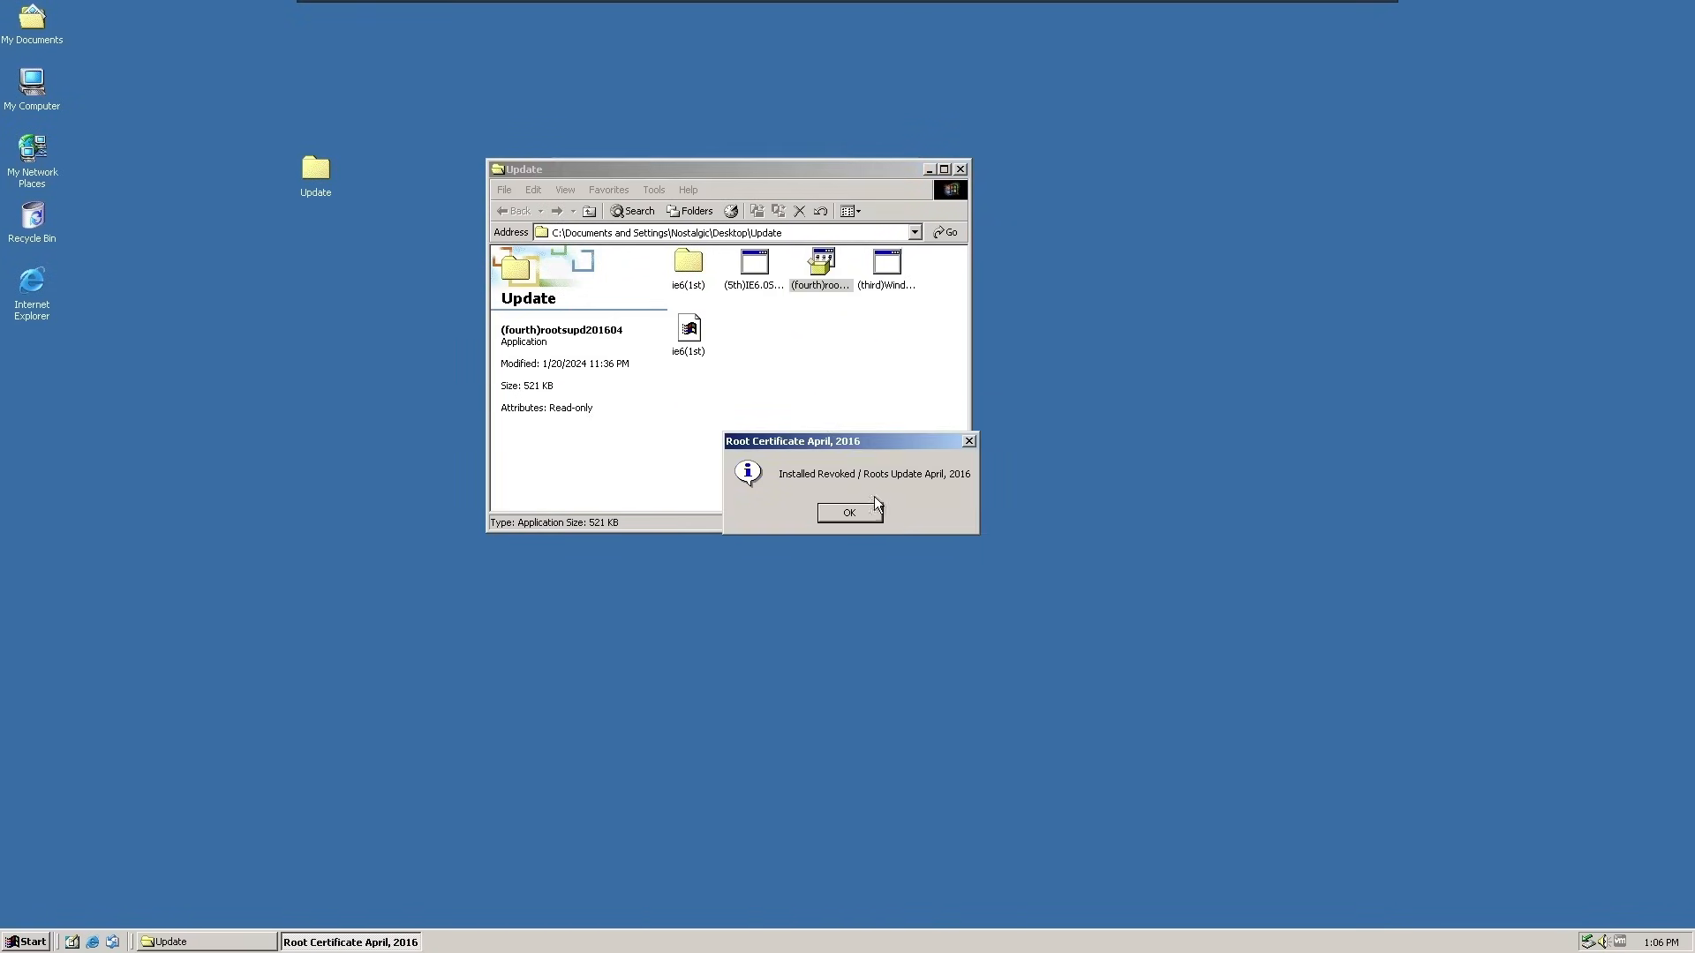
pyautogui.moveTo(845, 514)
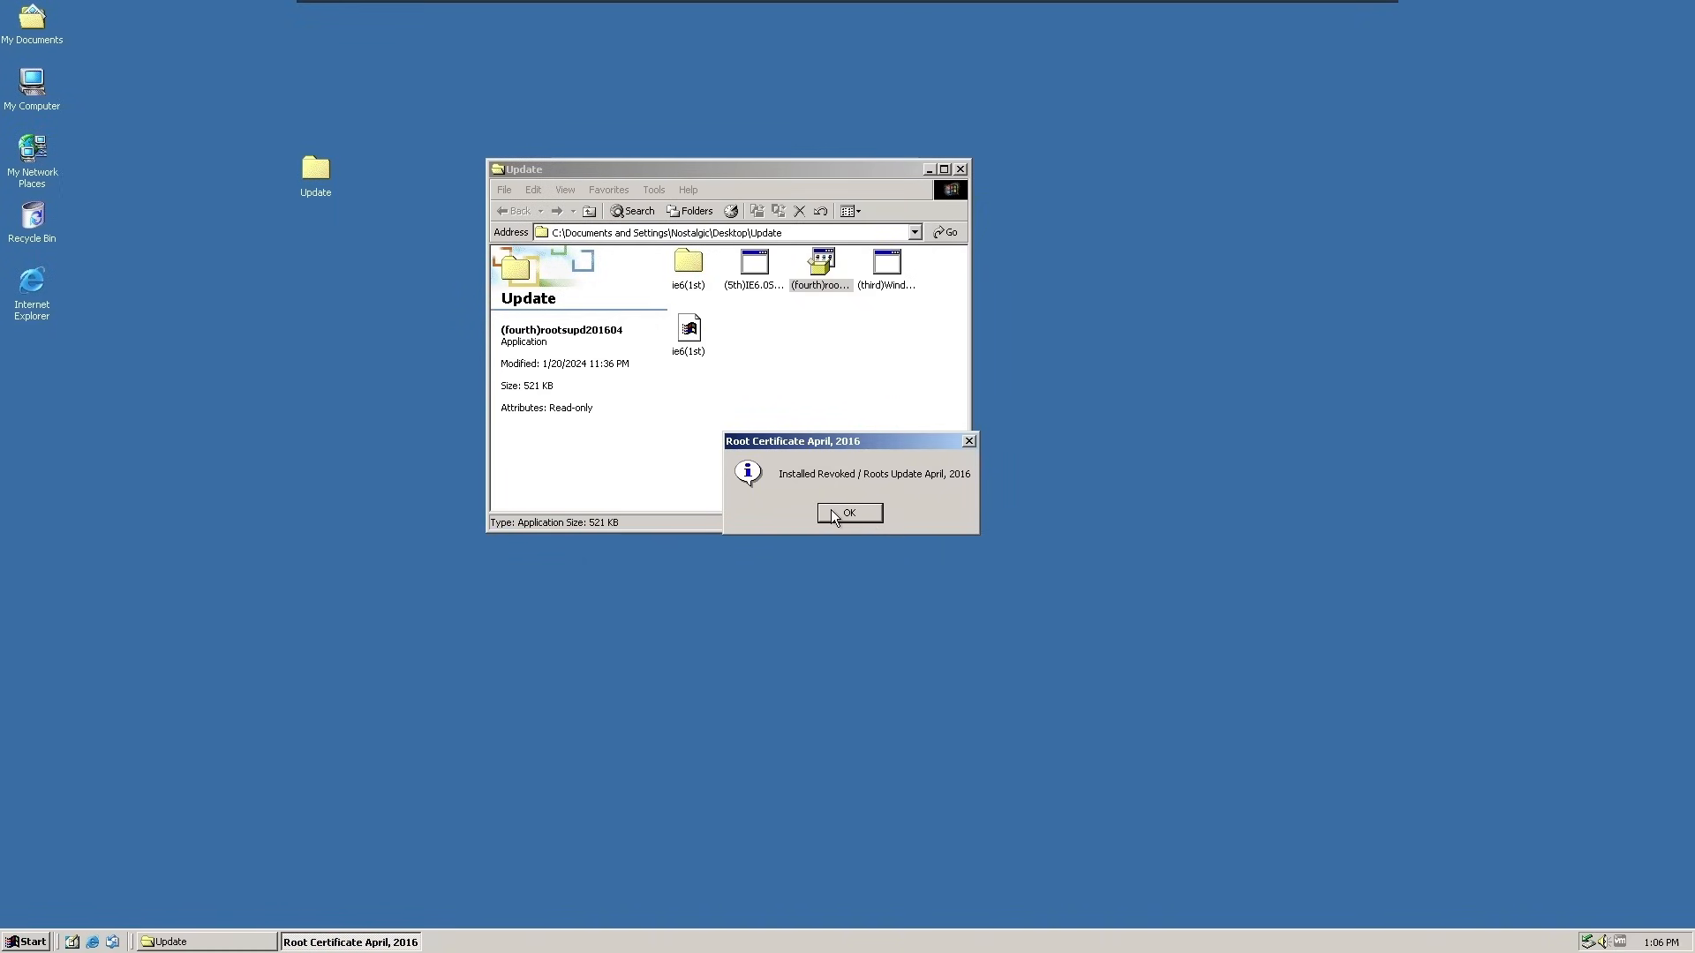
pyautogui.moveTo(855, 476)
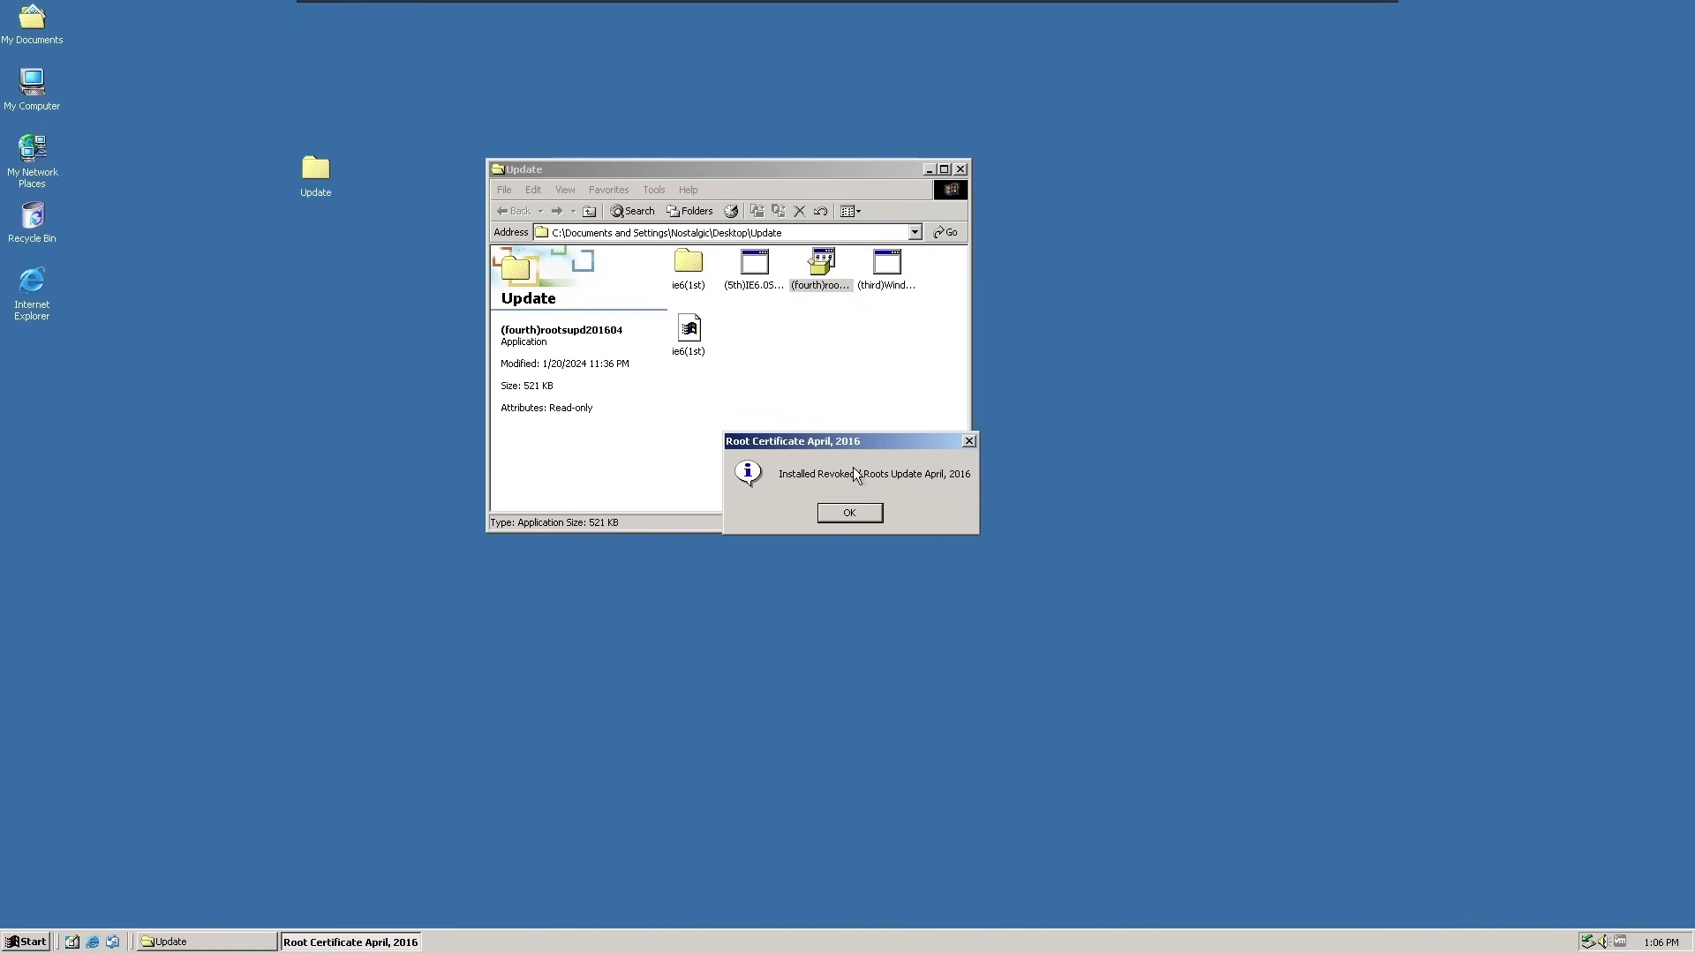
pyautogui.moveTo(831, 519)
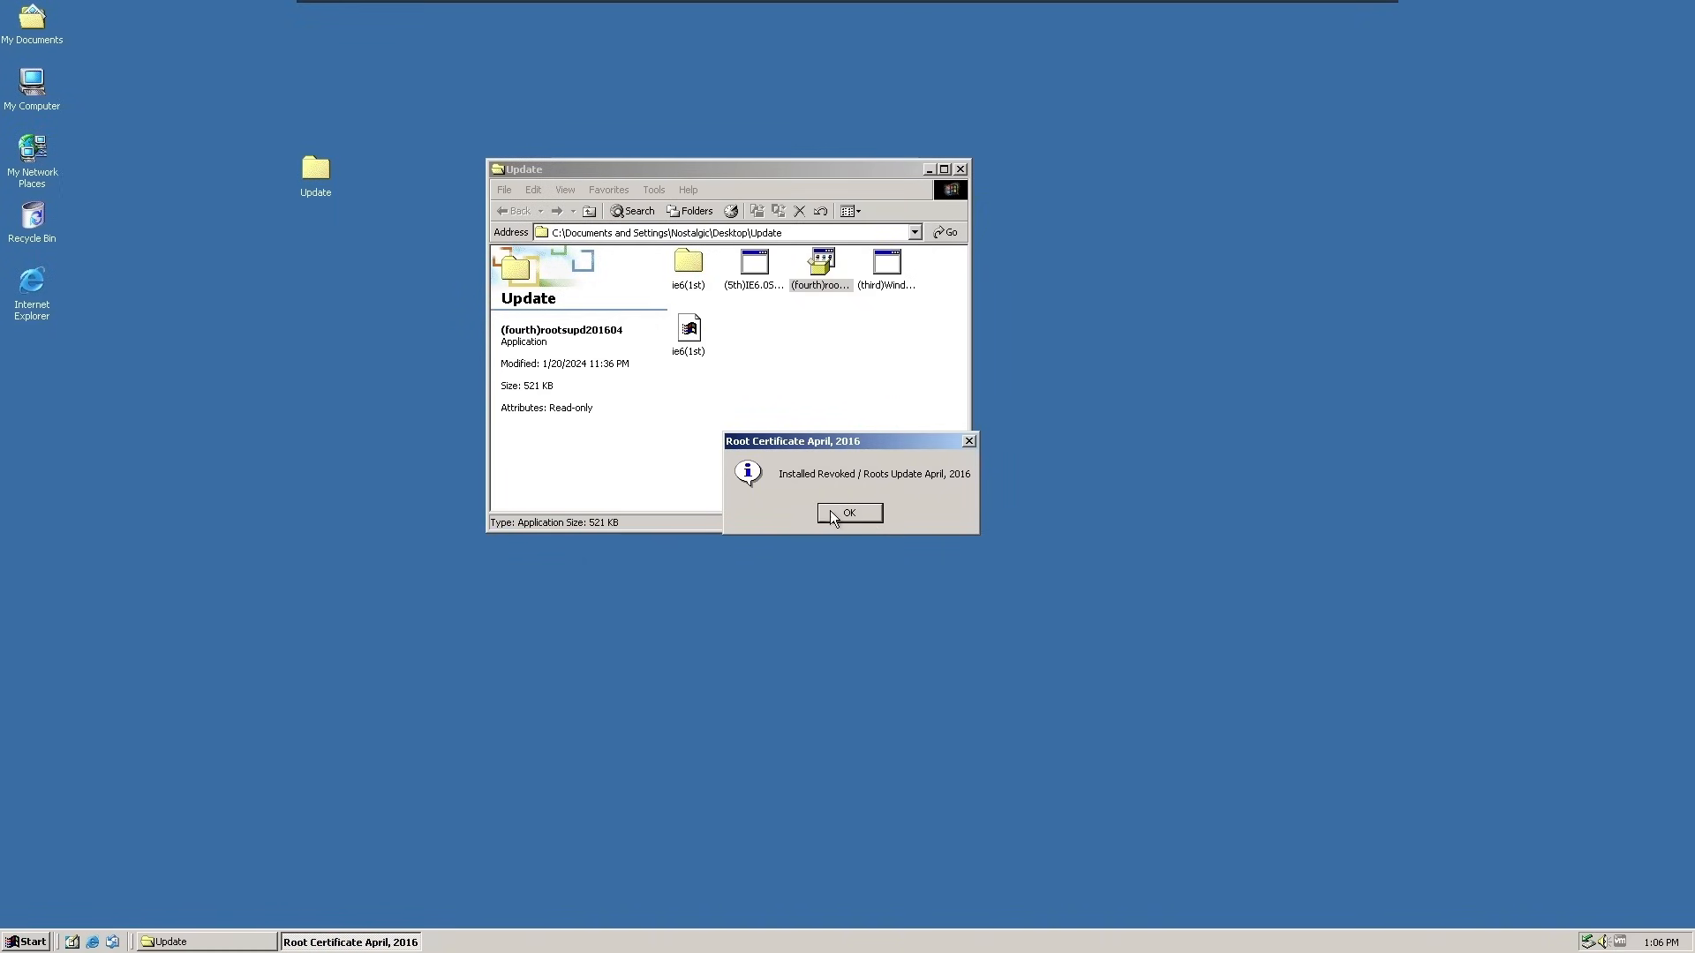
pyautogui.click(849, 512)
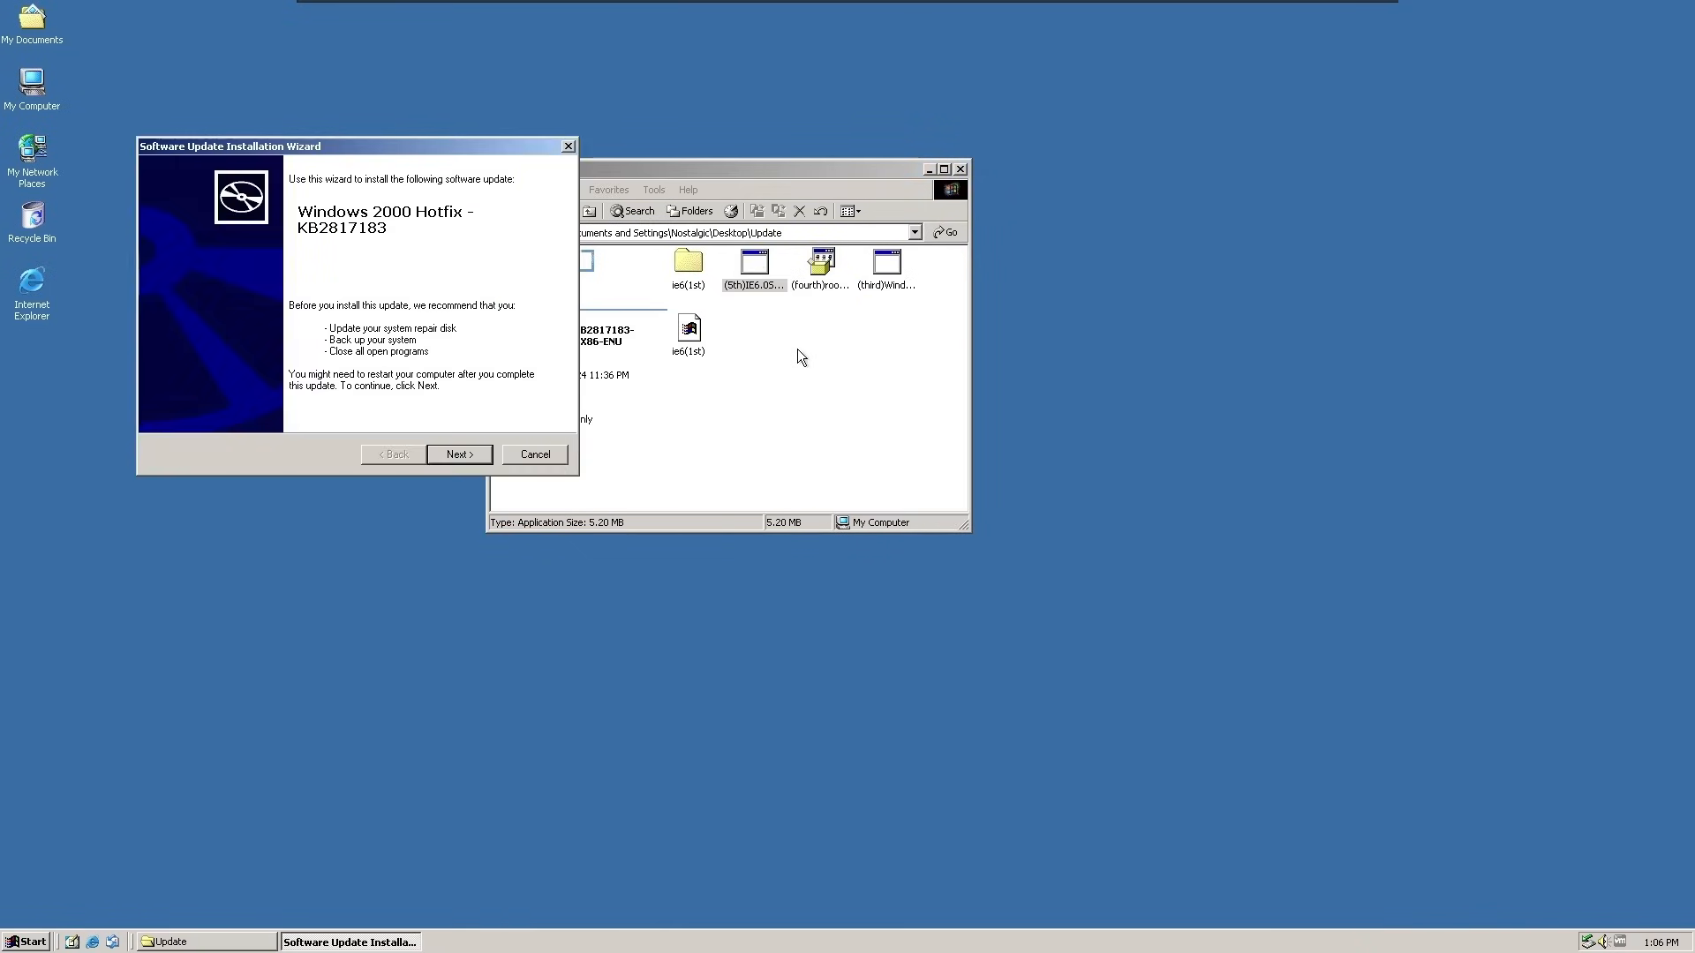
pyautogui.moveTo(348, 259)
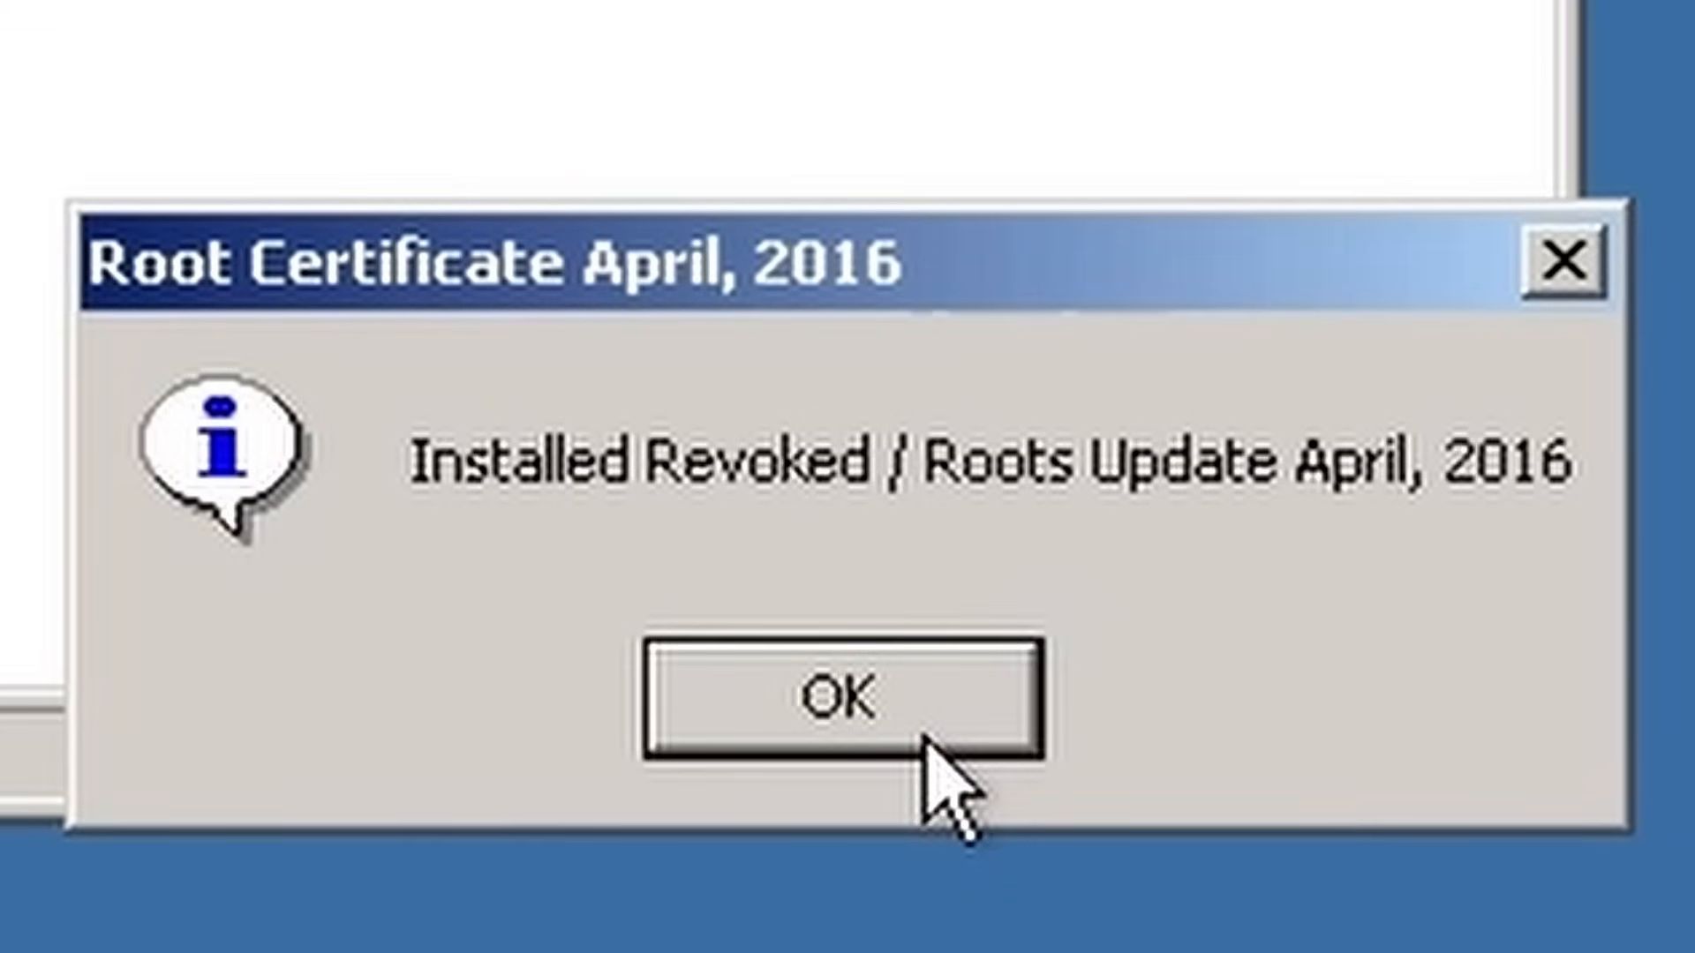
pyautogui.moveTo(778, 671)
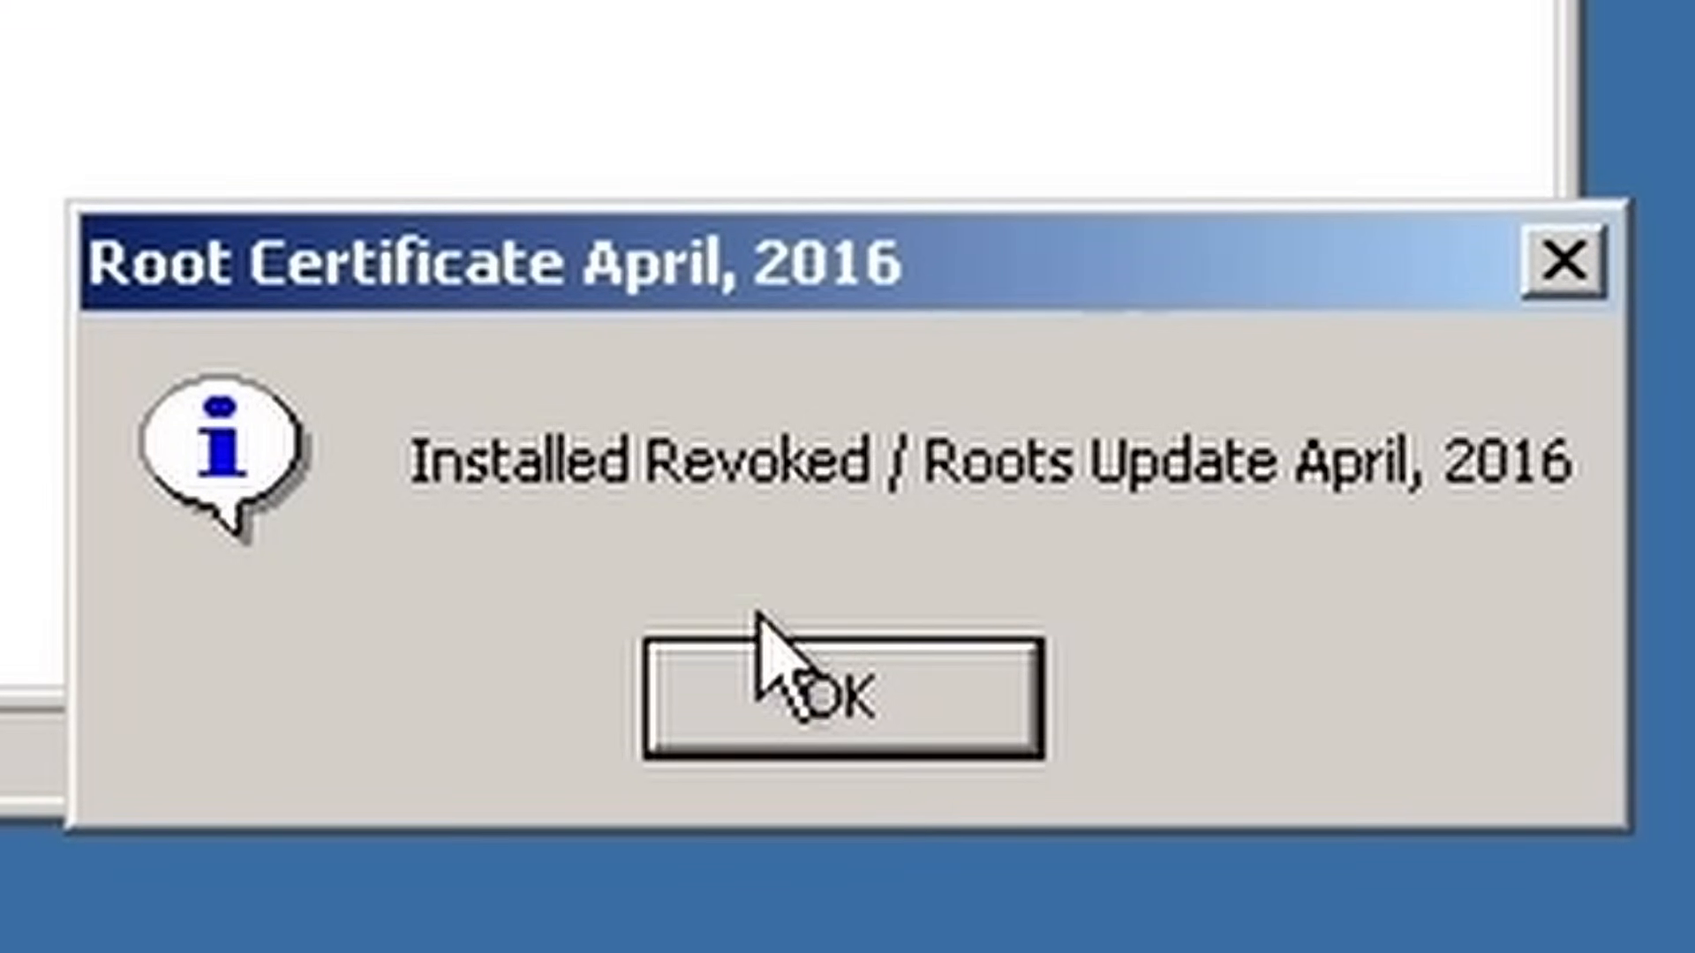
pyautogui.moveTo(800, 389)
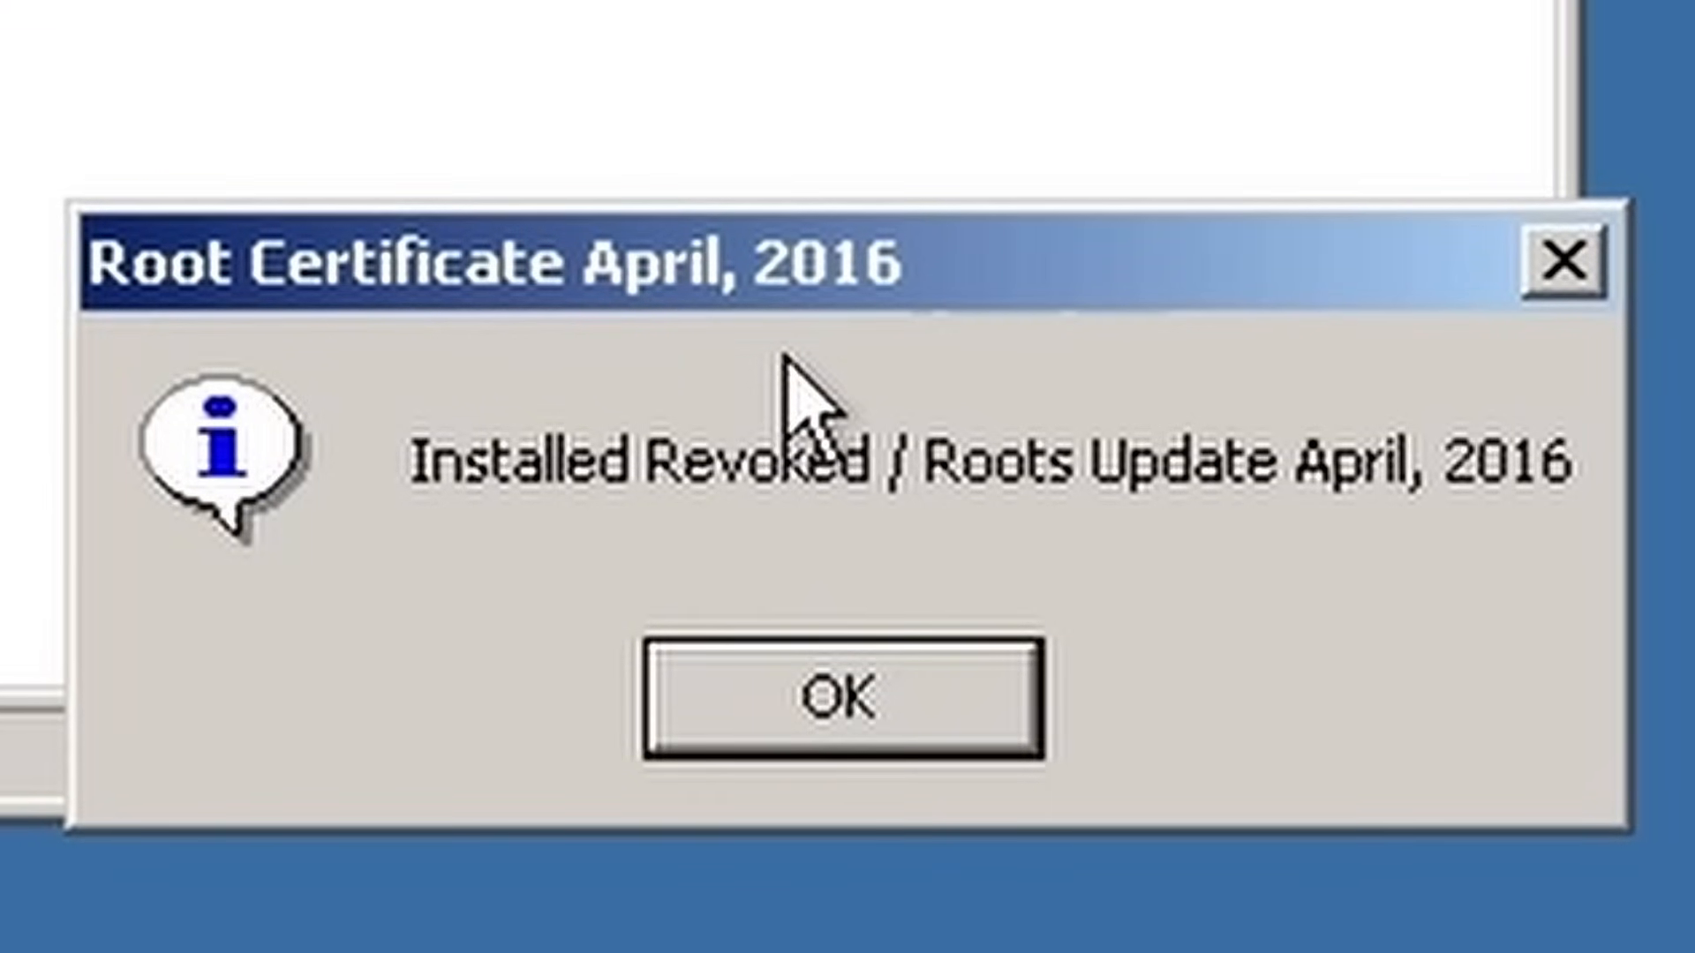
# Step: Install Windows 2000 Hotfix KB2817183, accepting the license and finishing the wizard
pyautogui.click(837, 697)
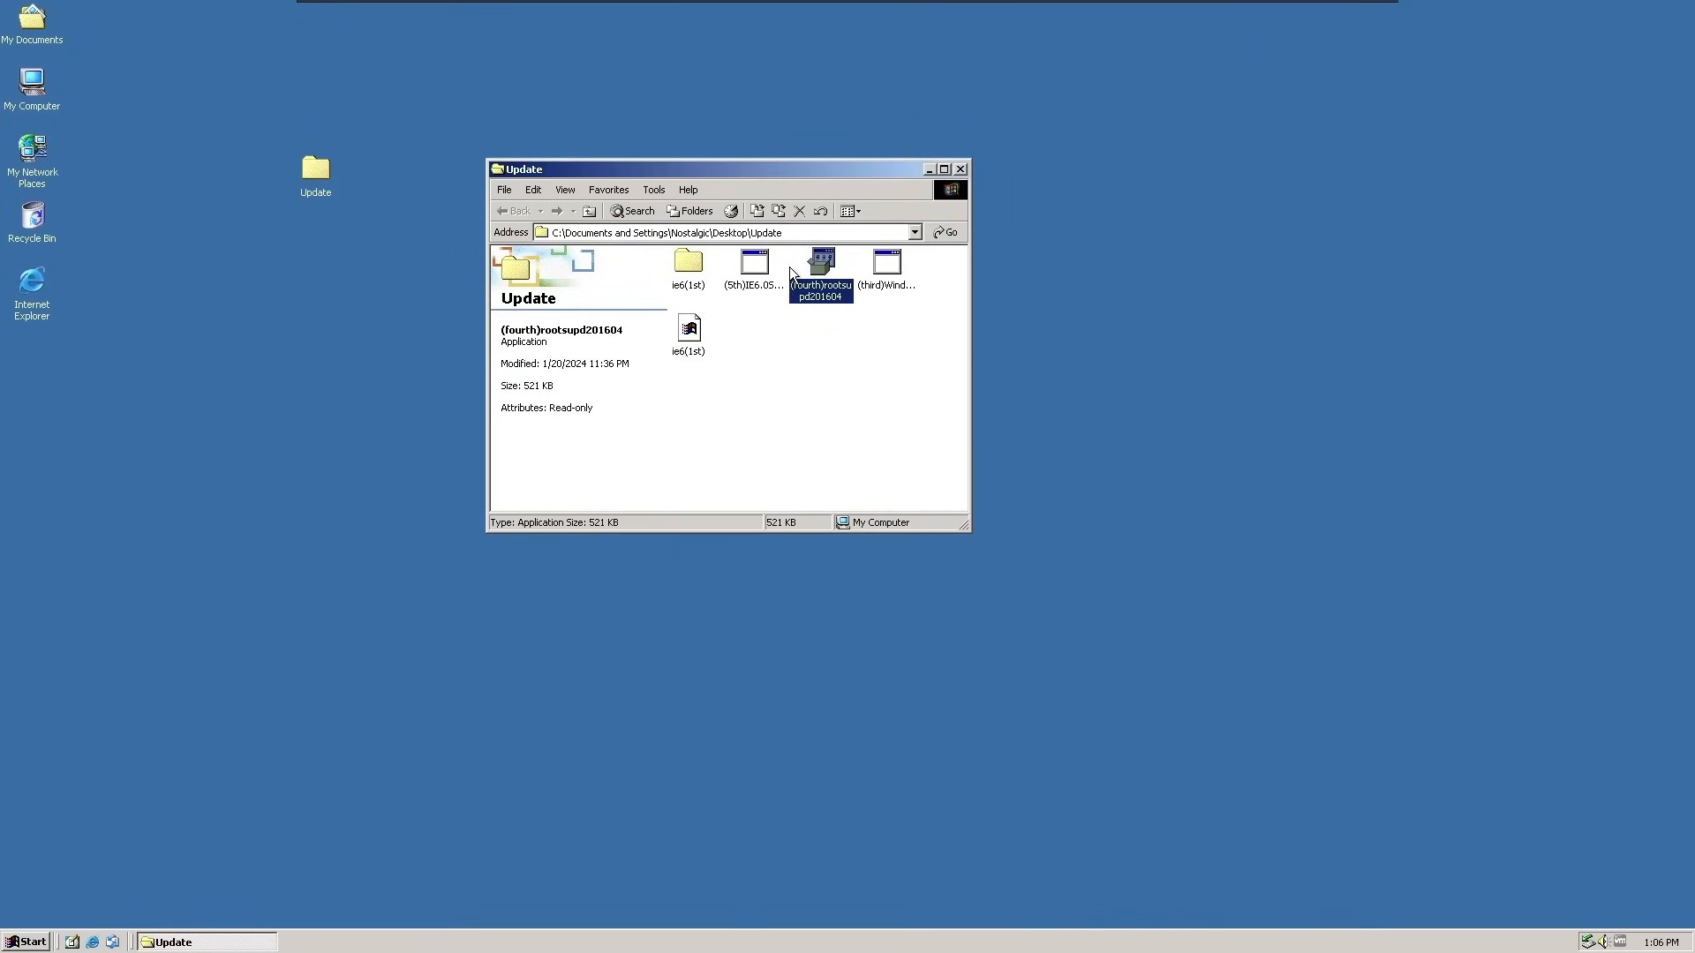
pyautogui.doubleClick(753, 265)
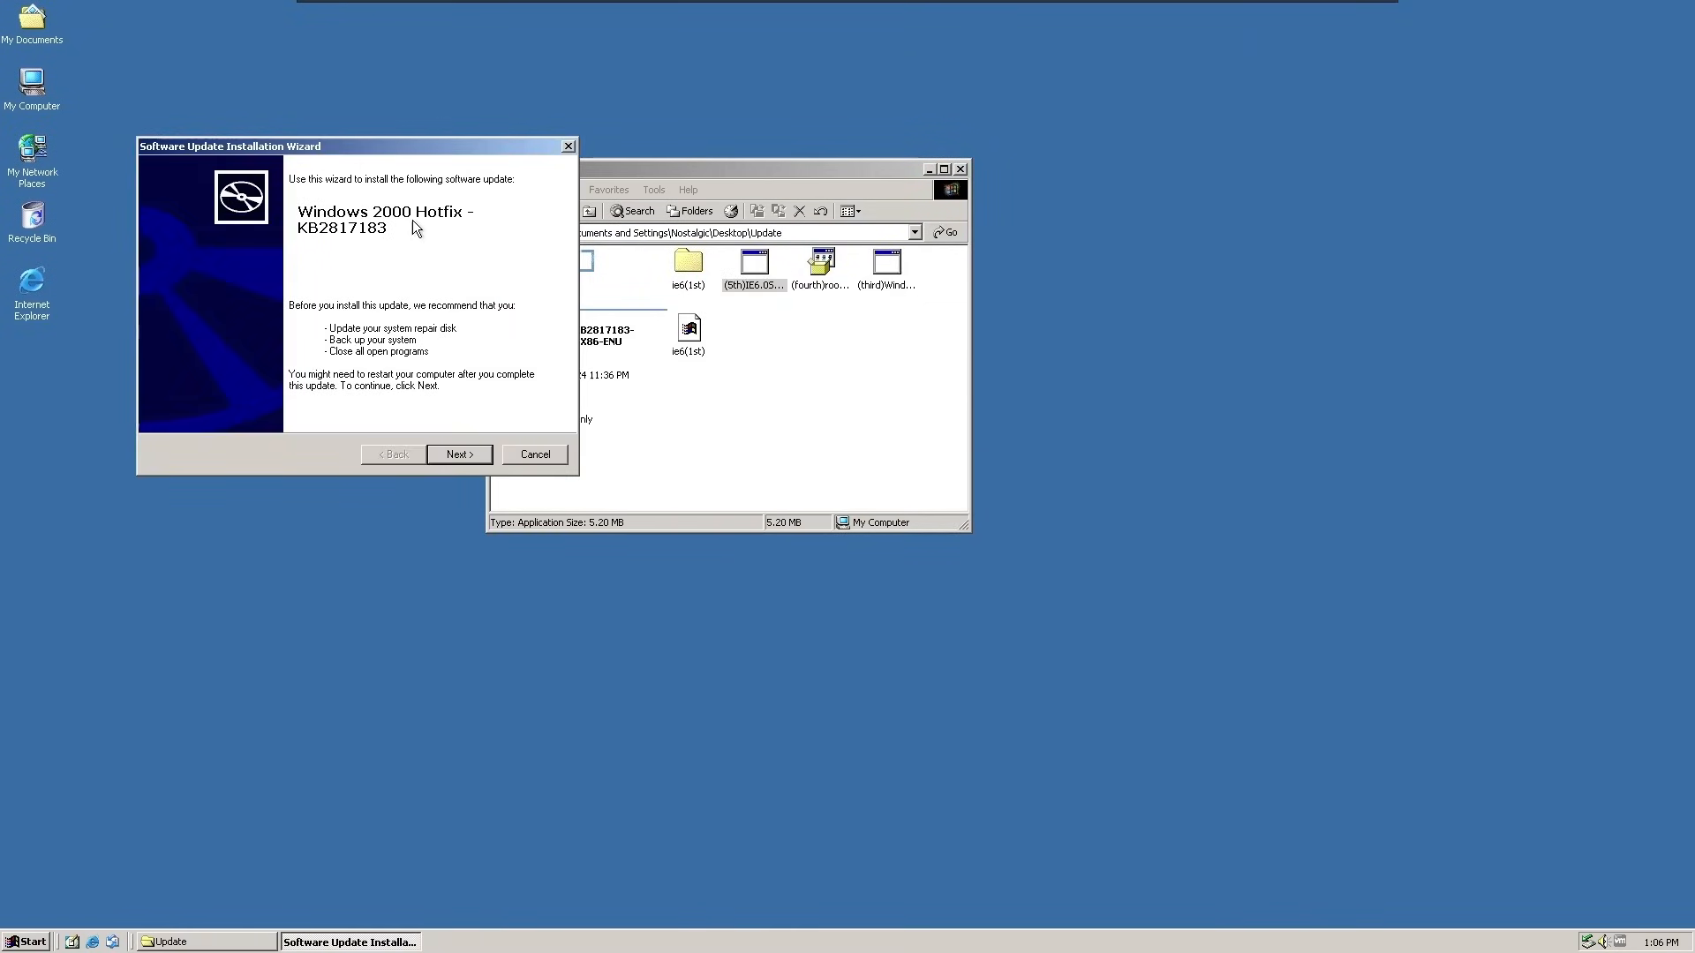
pyautogui.moveTo(560, 281)
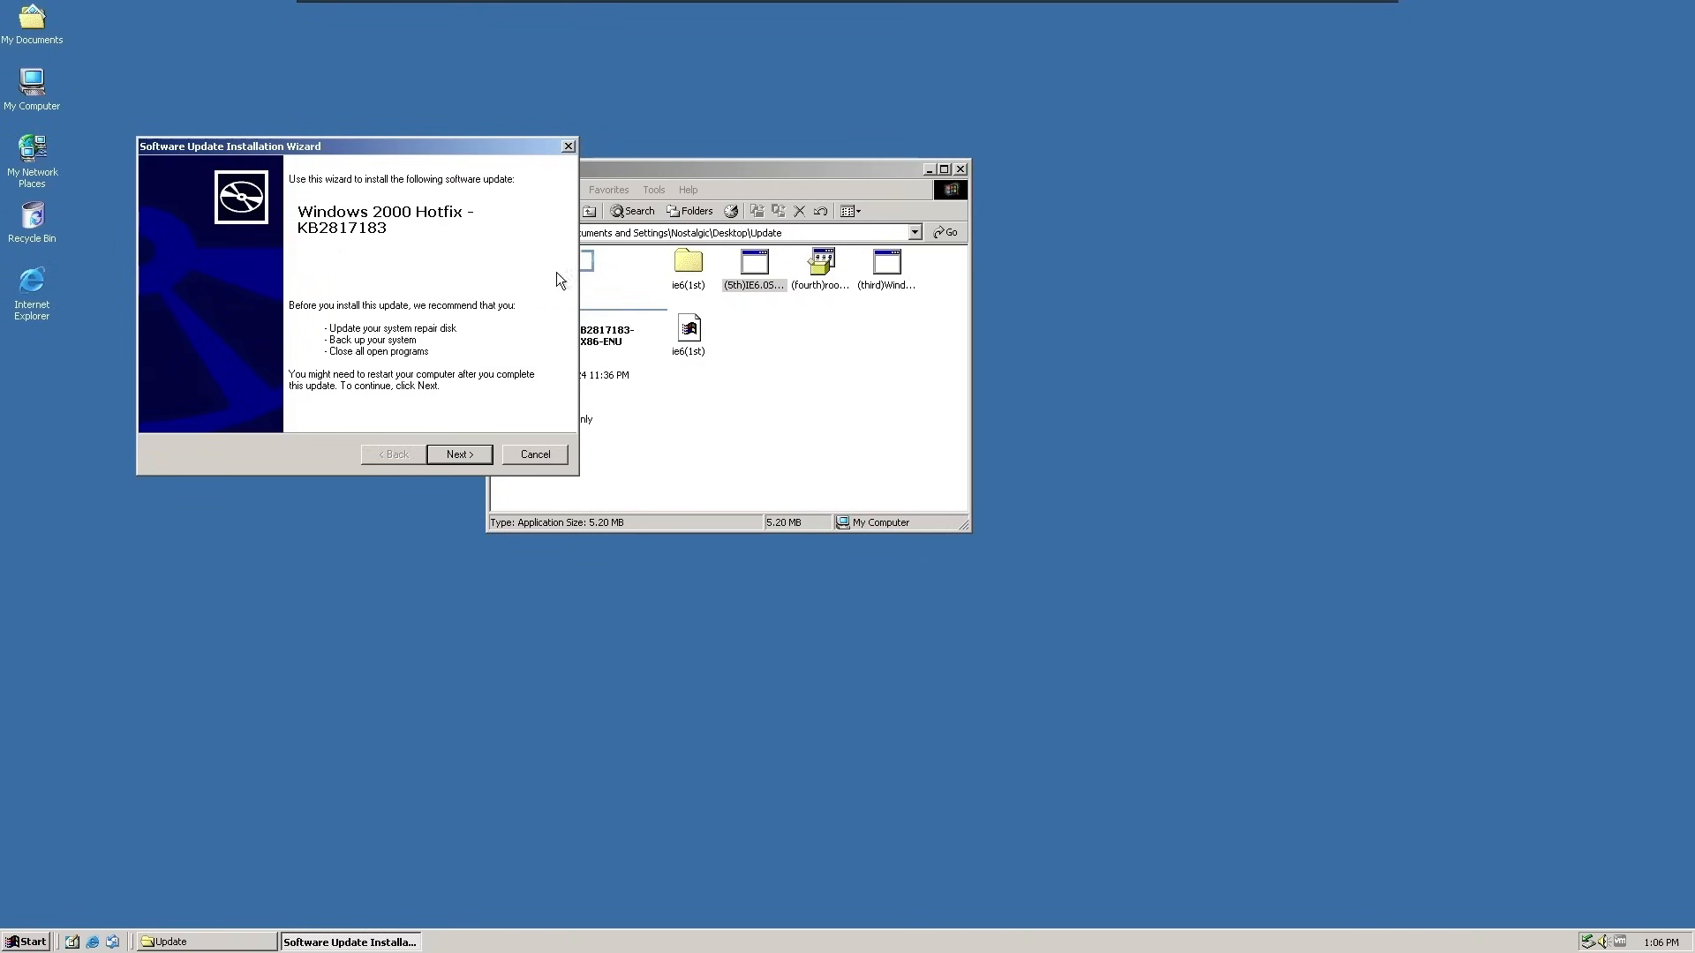
pyautogui.click(459, 454)
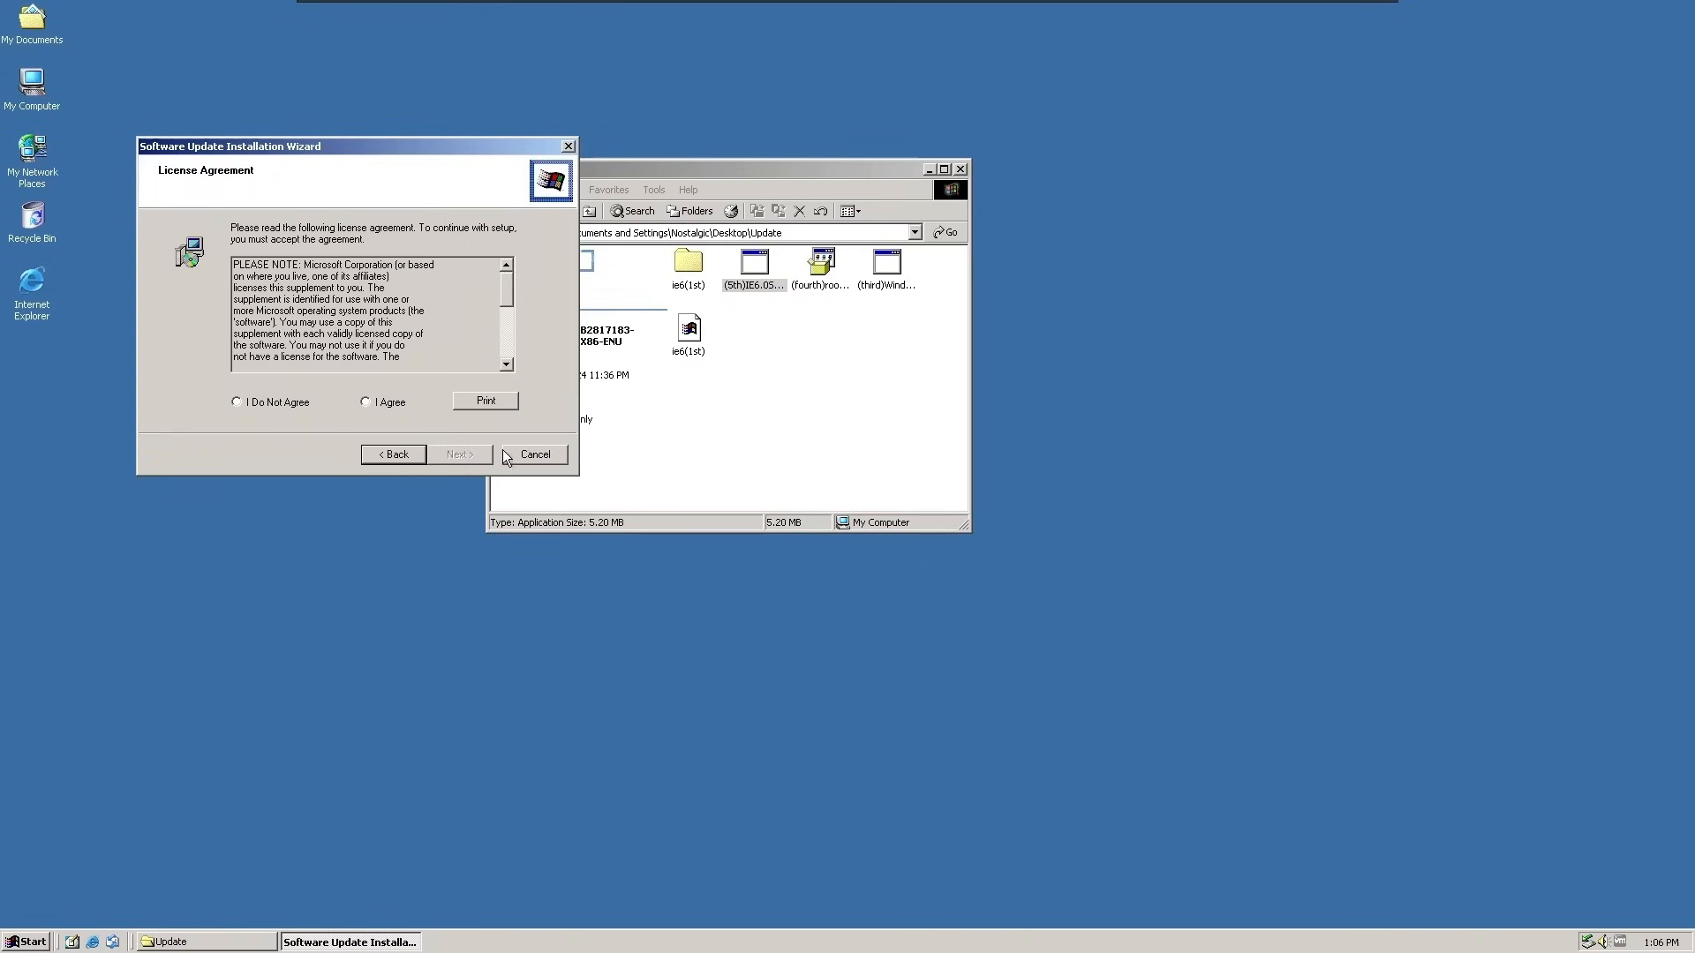
pyautogui.click(366, 403)
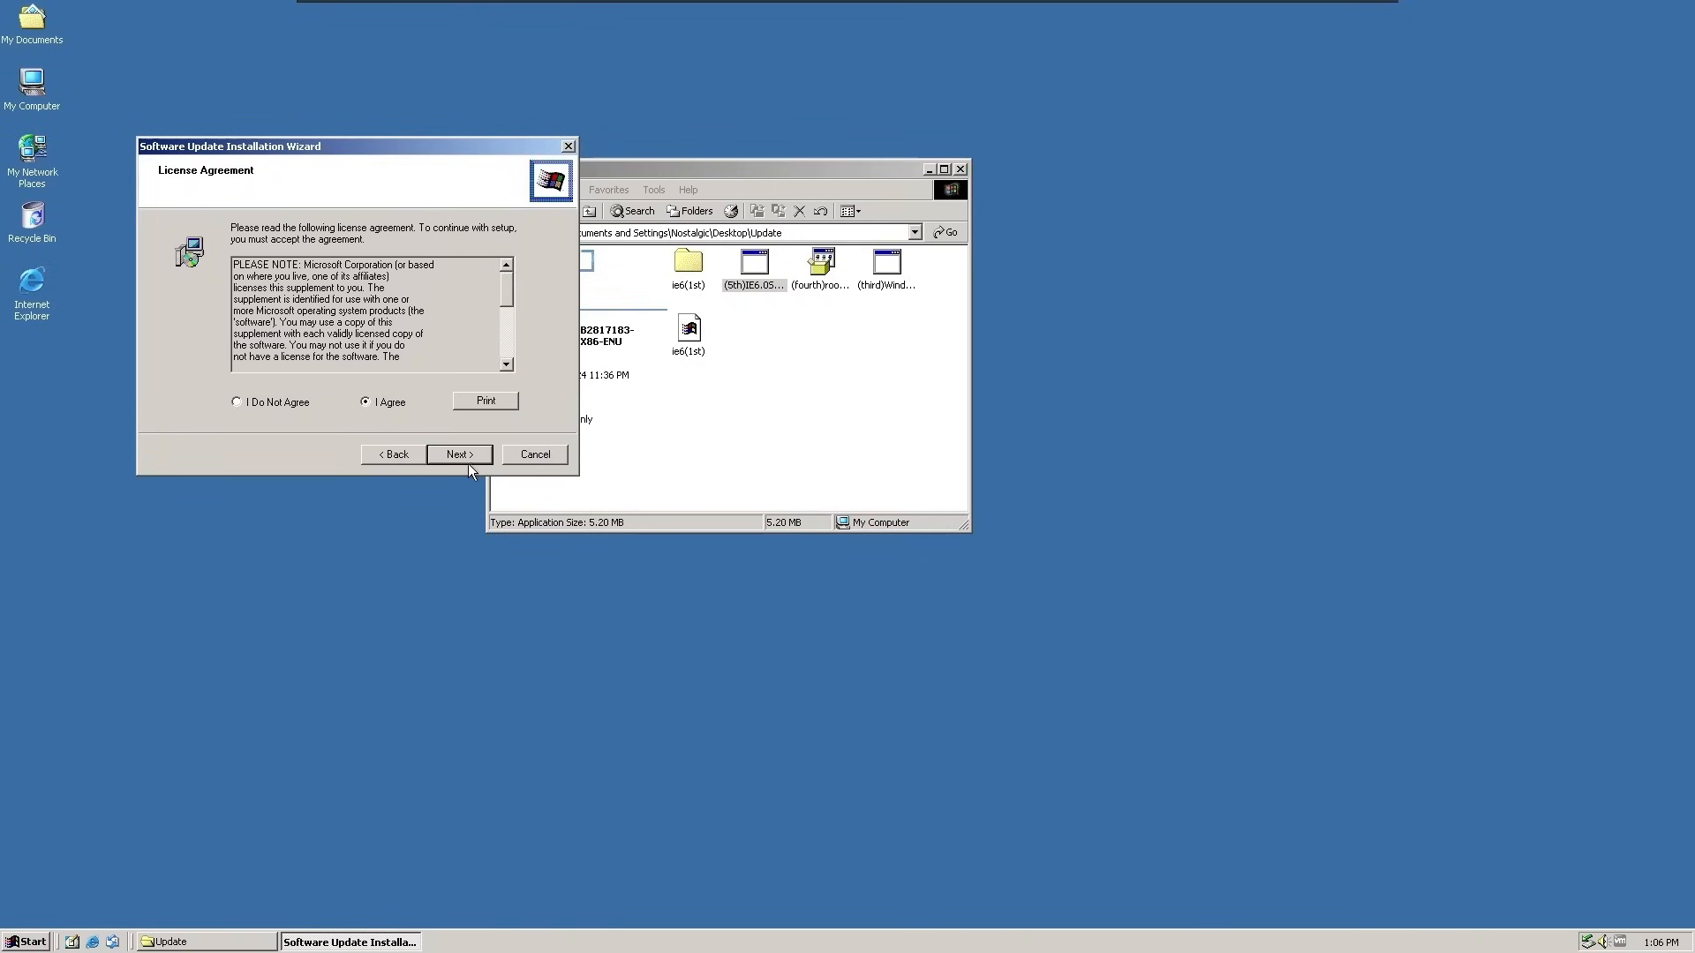
pyautogui.click(459, 453)
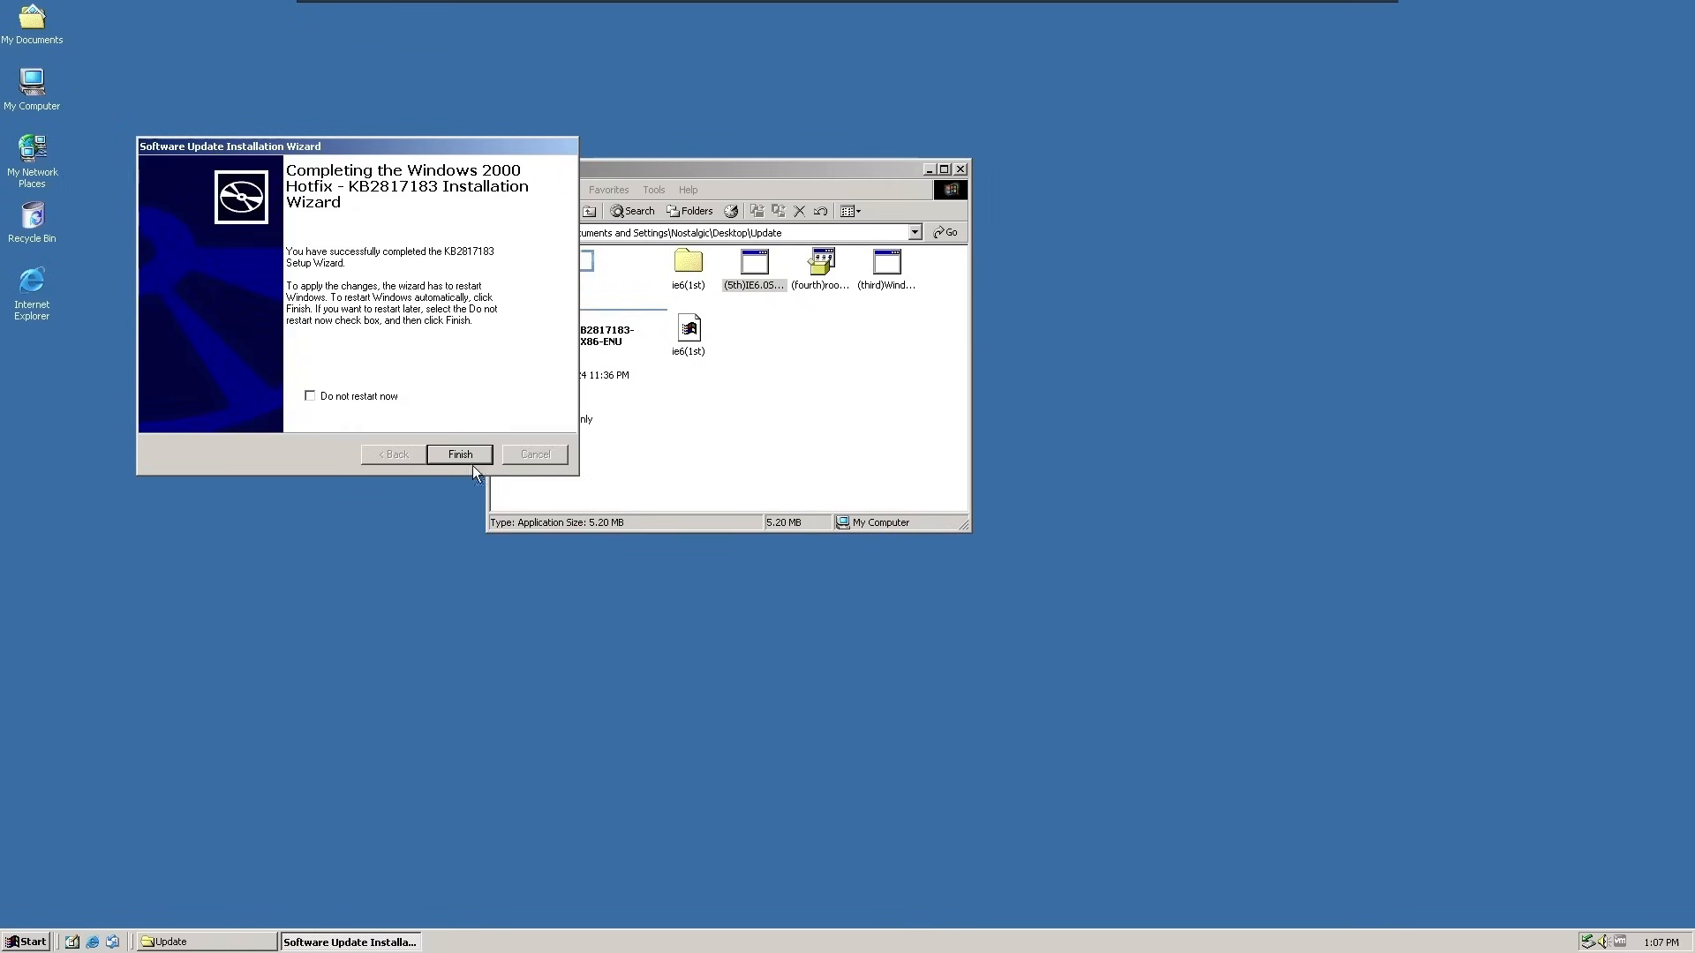
pyautogui.click(459, 454)
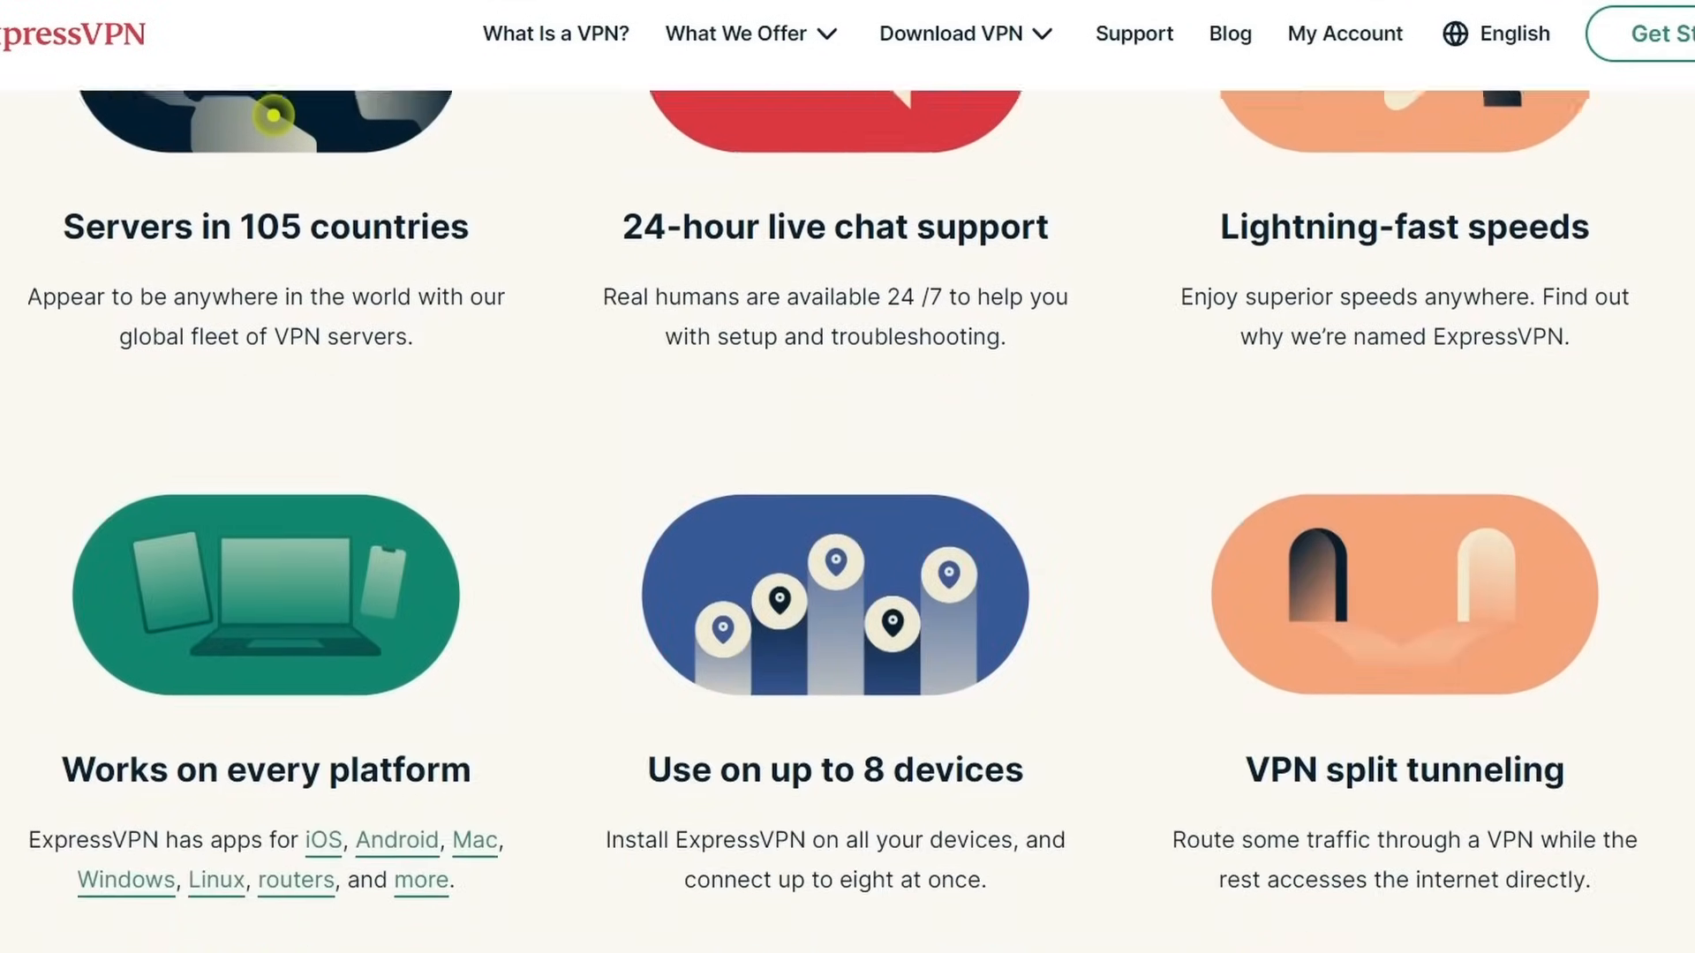
# Step: Scroll the ExpressVPN page around the features and server location list
pyautogui.scroll(3)
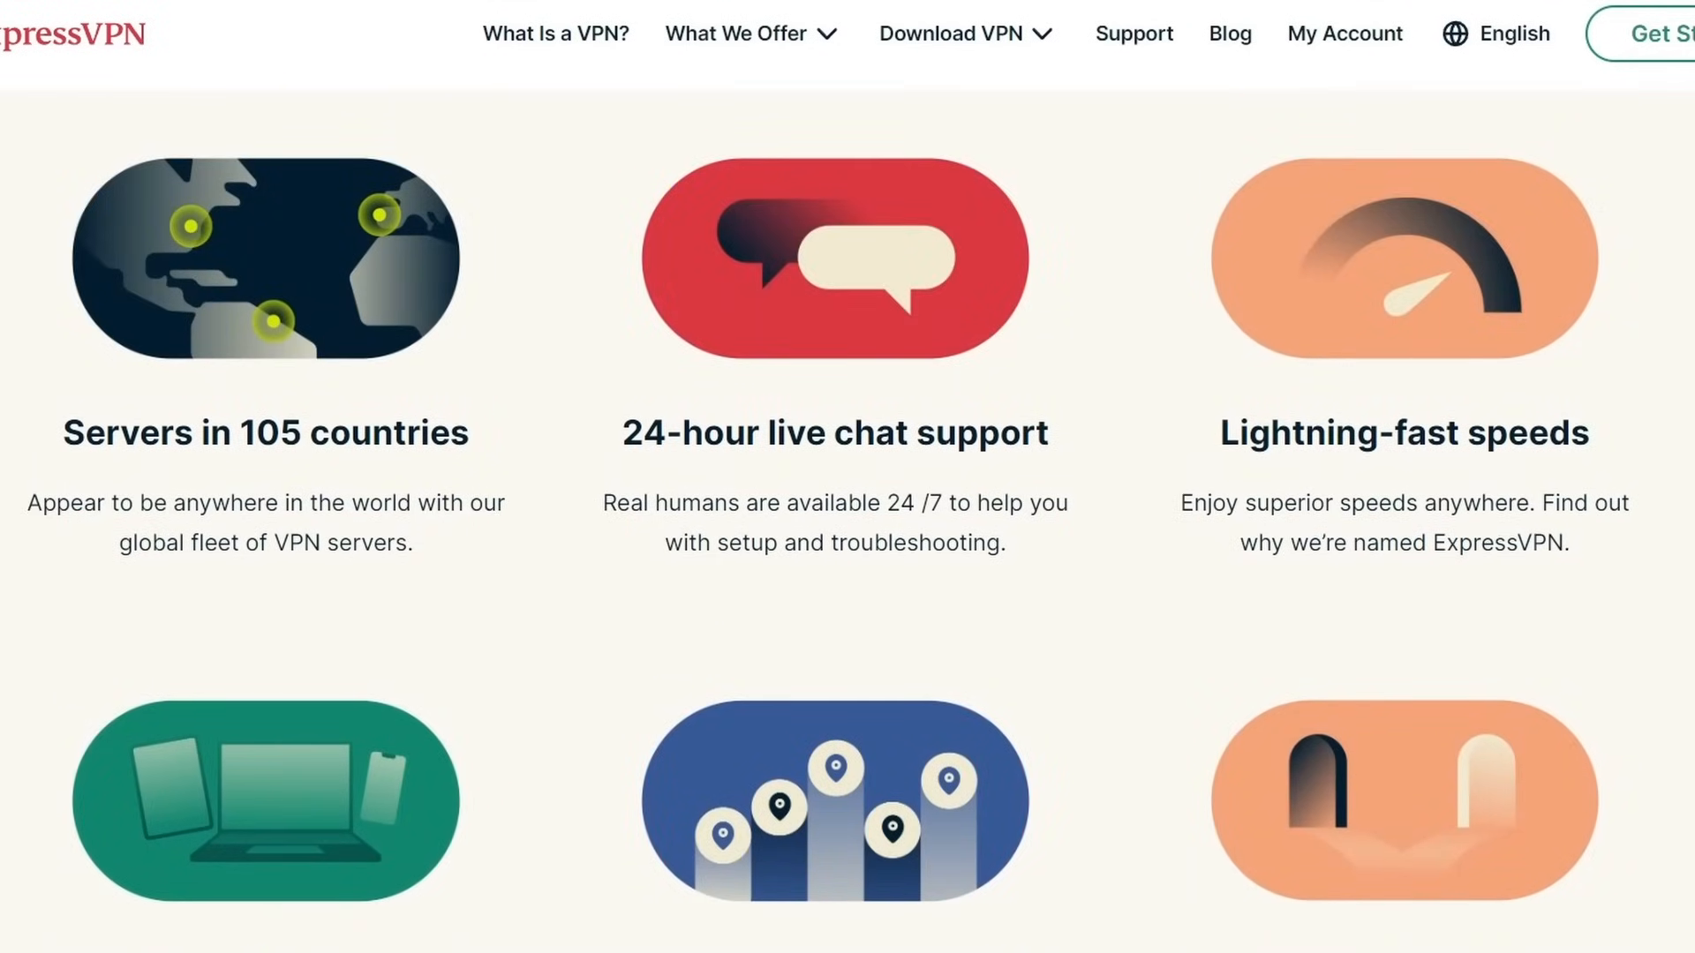
pyautogui.scroll(-3)
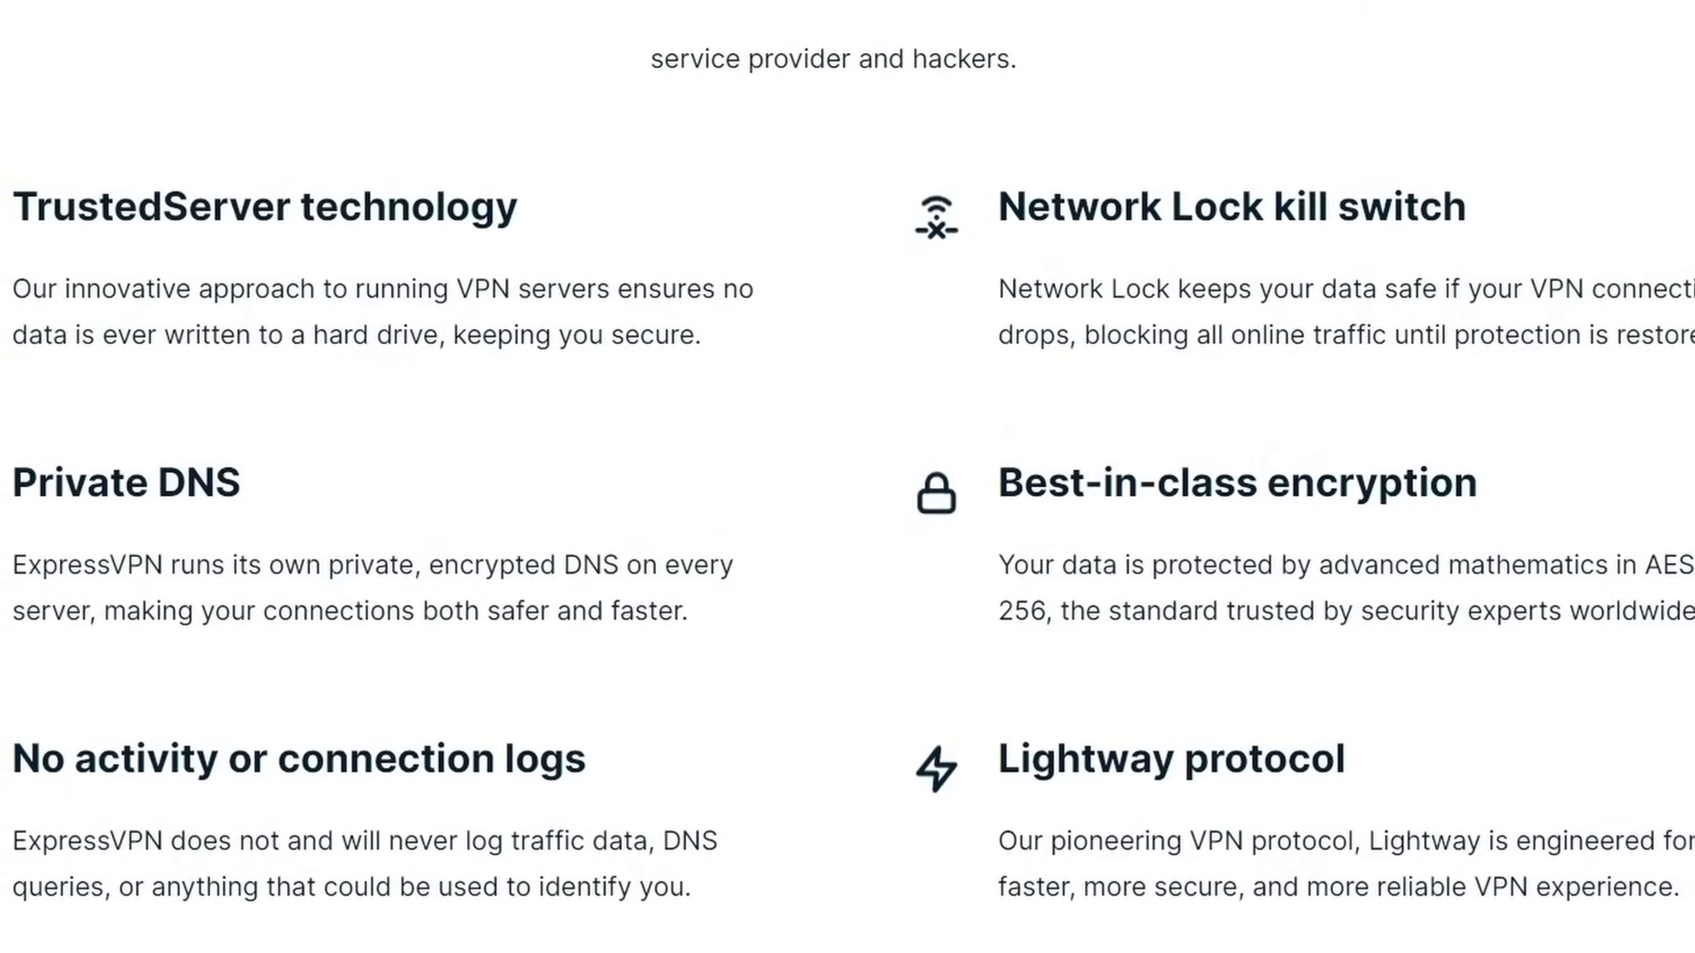
pyautogui.scroll(3)
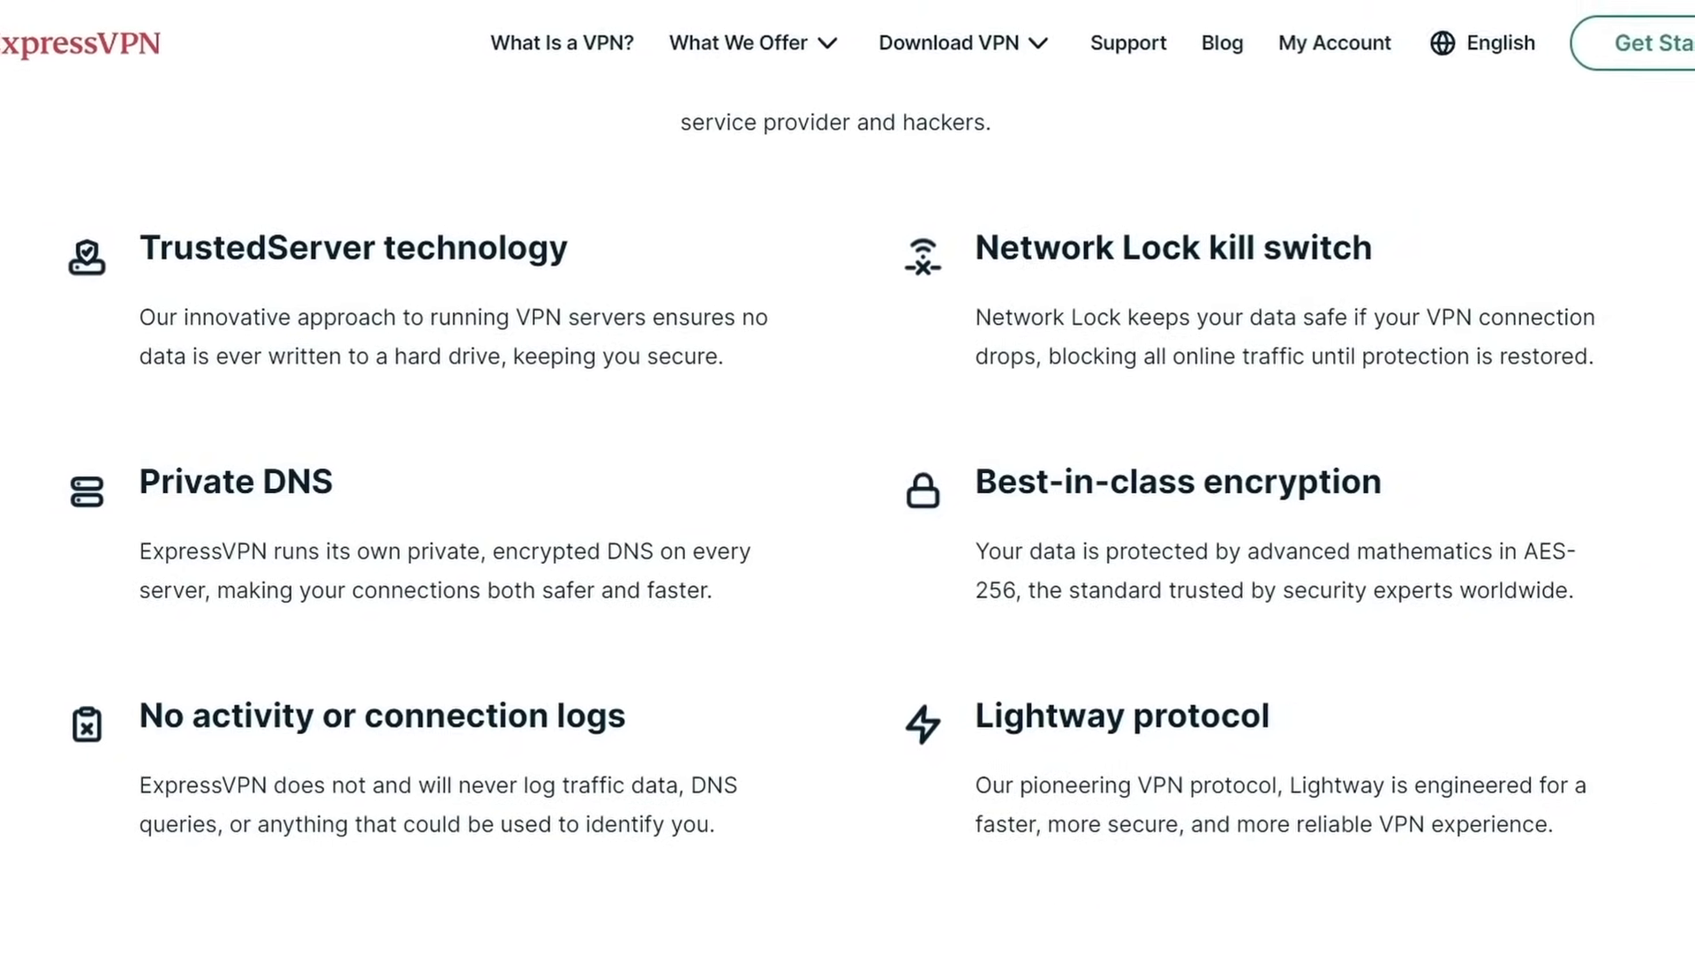
pyautogui.scroll(3)
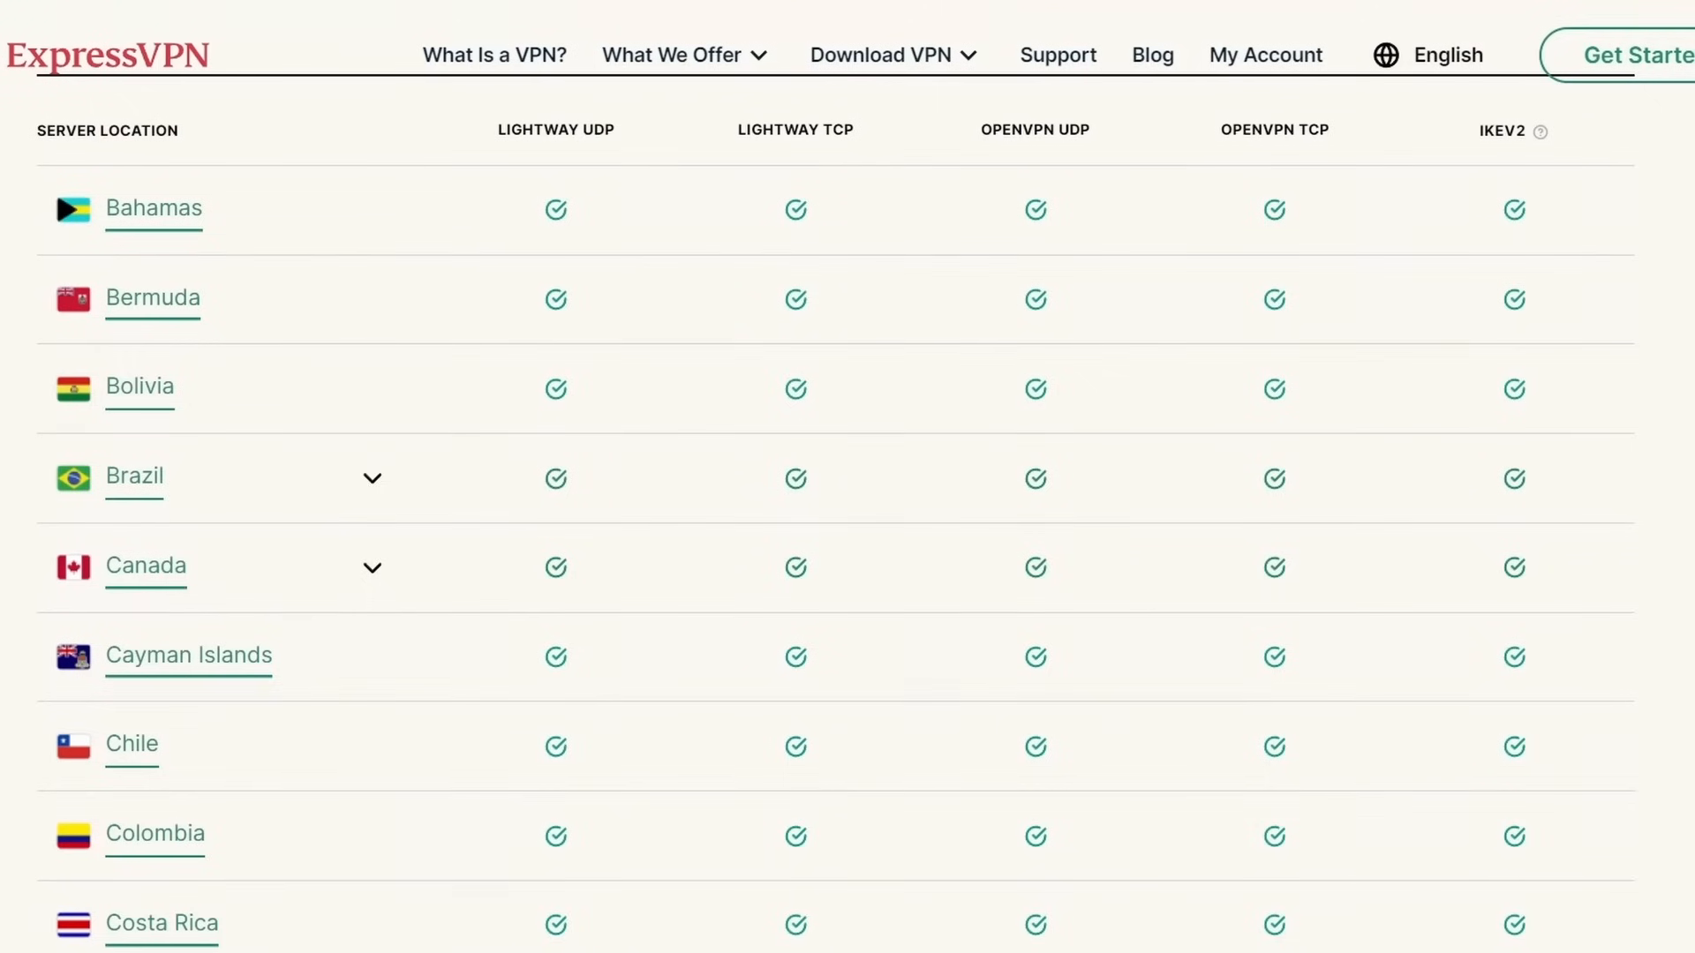
pyautogui.scroll(-3)
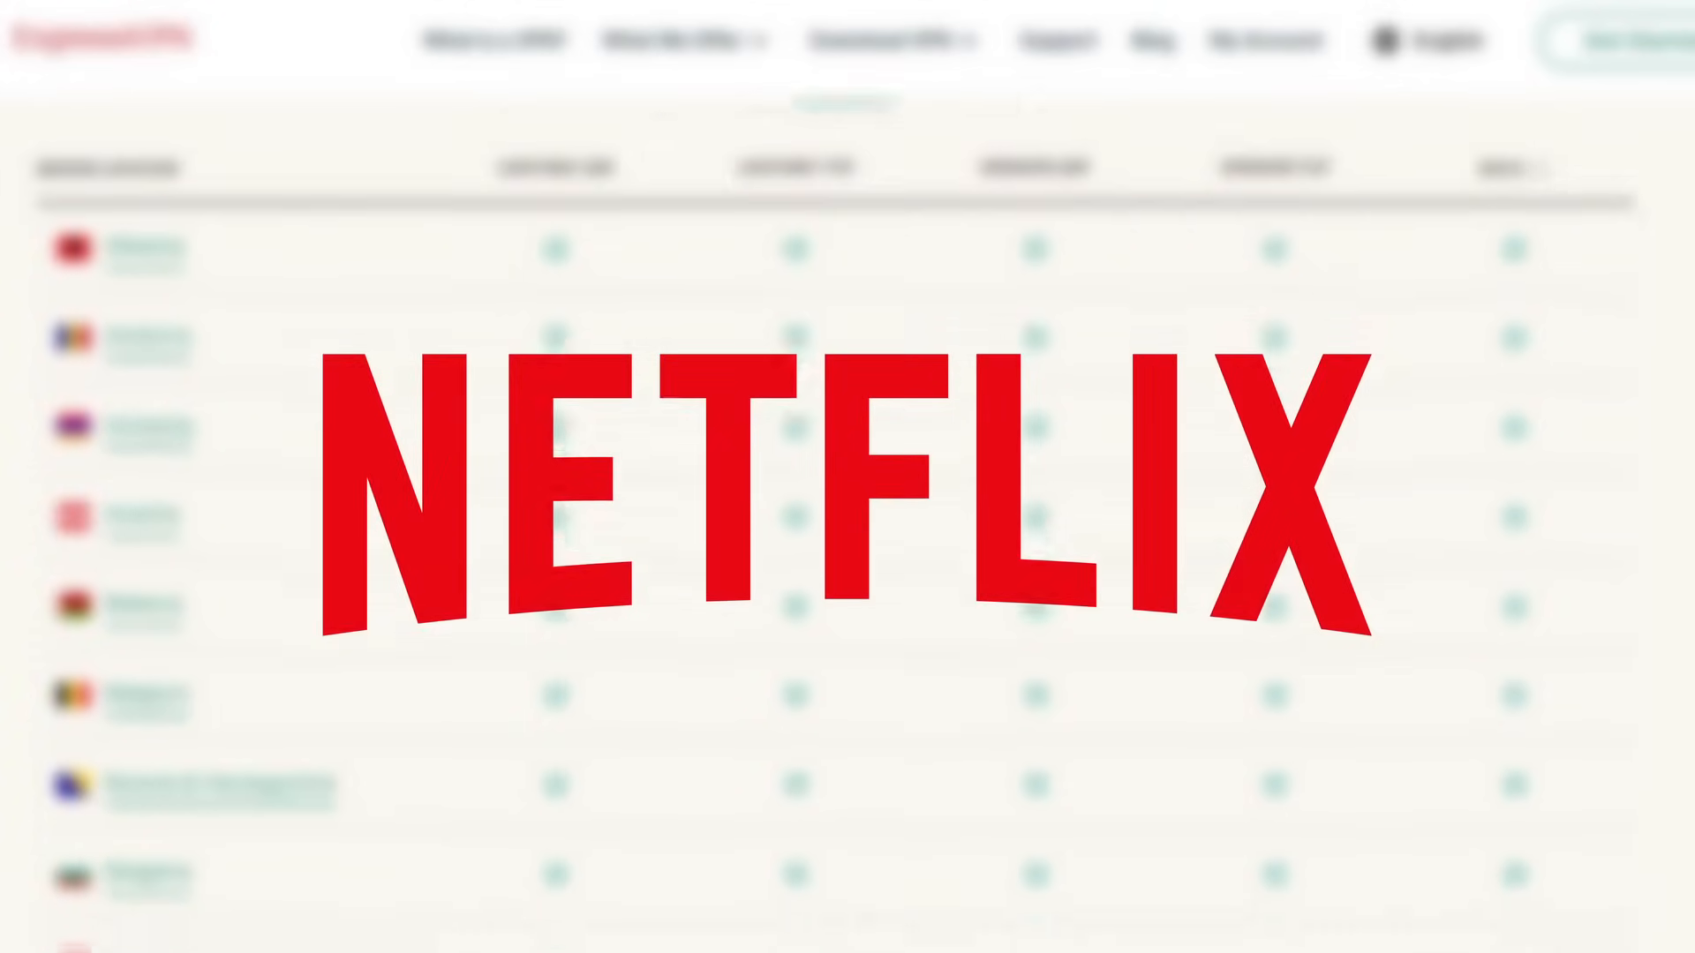
pyautogui.scroll(-3)
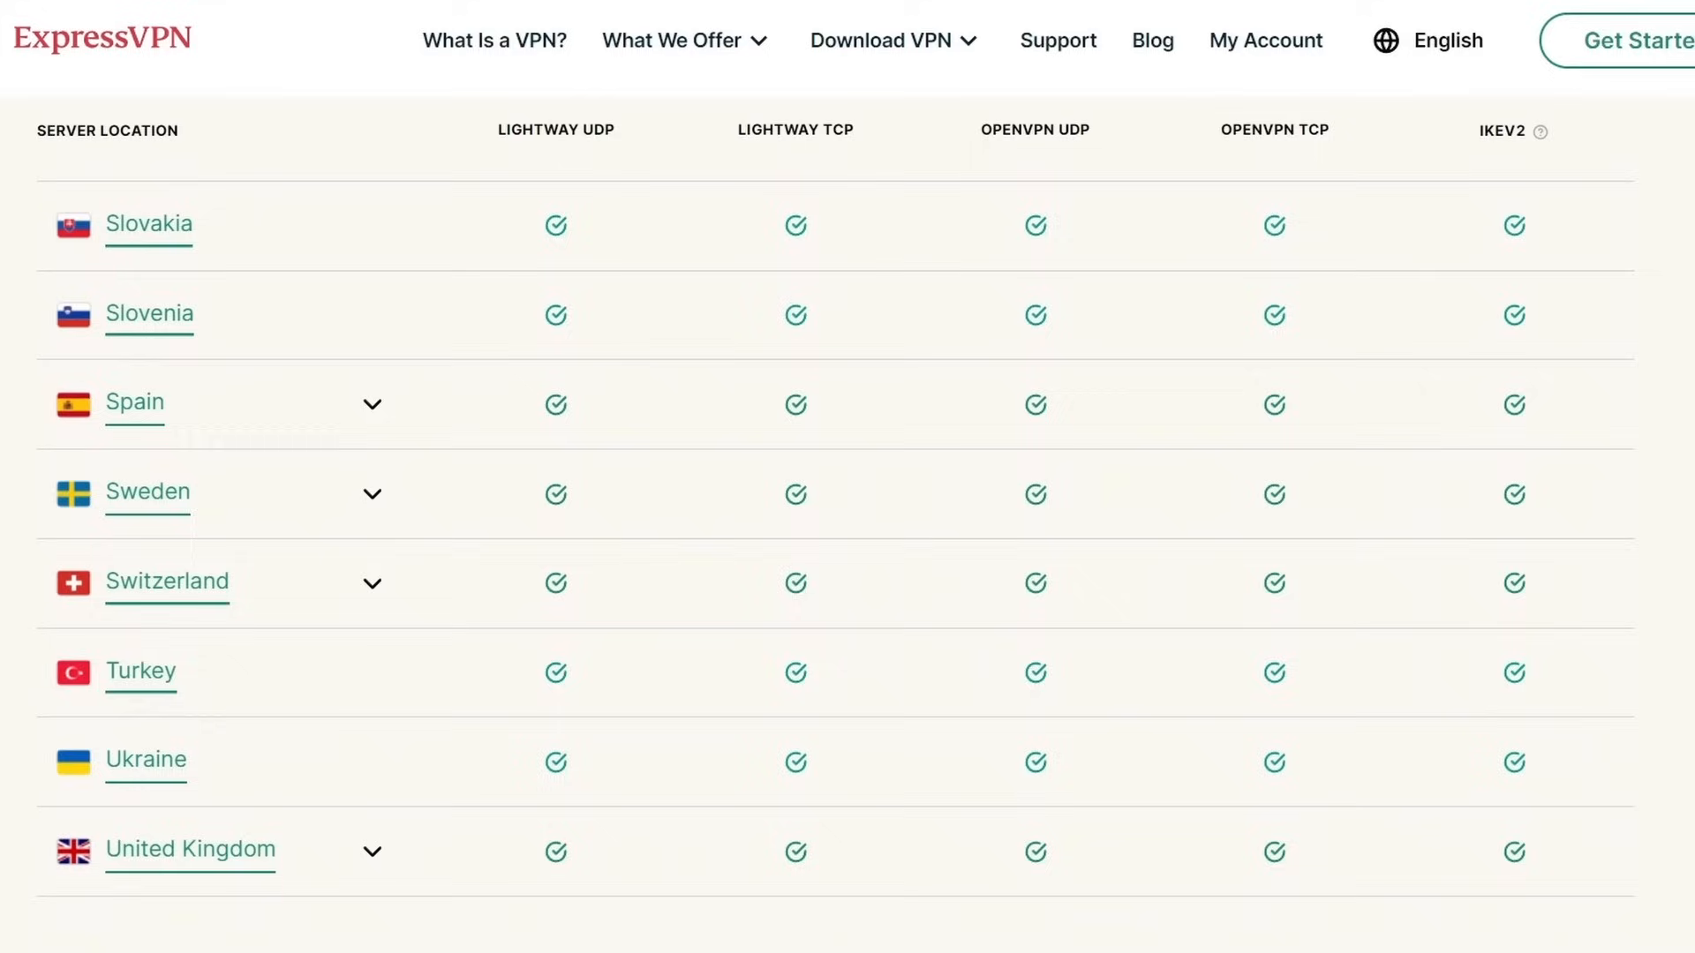
pyautogui.scroll(3)
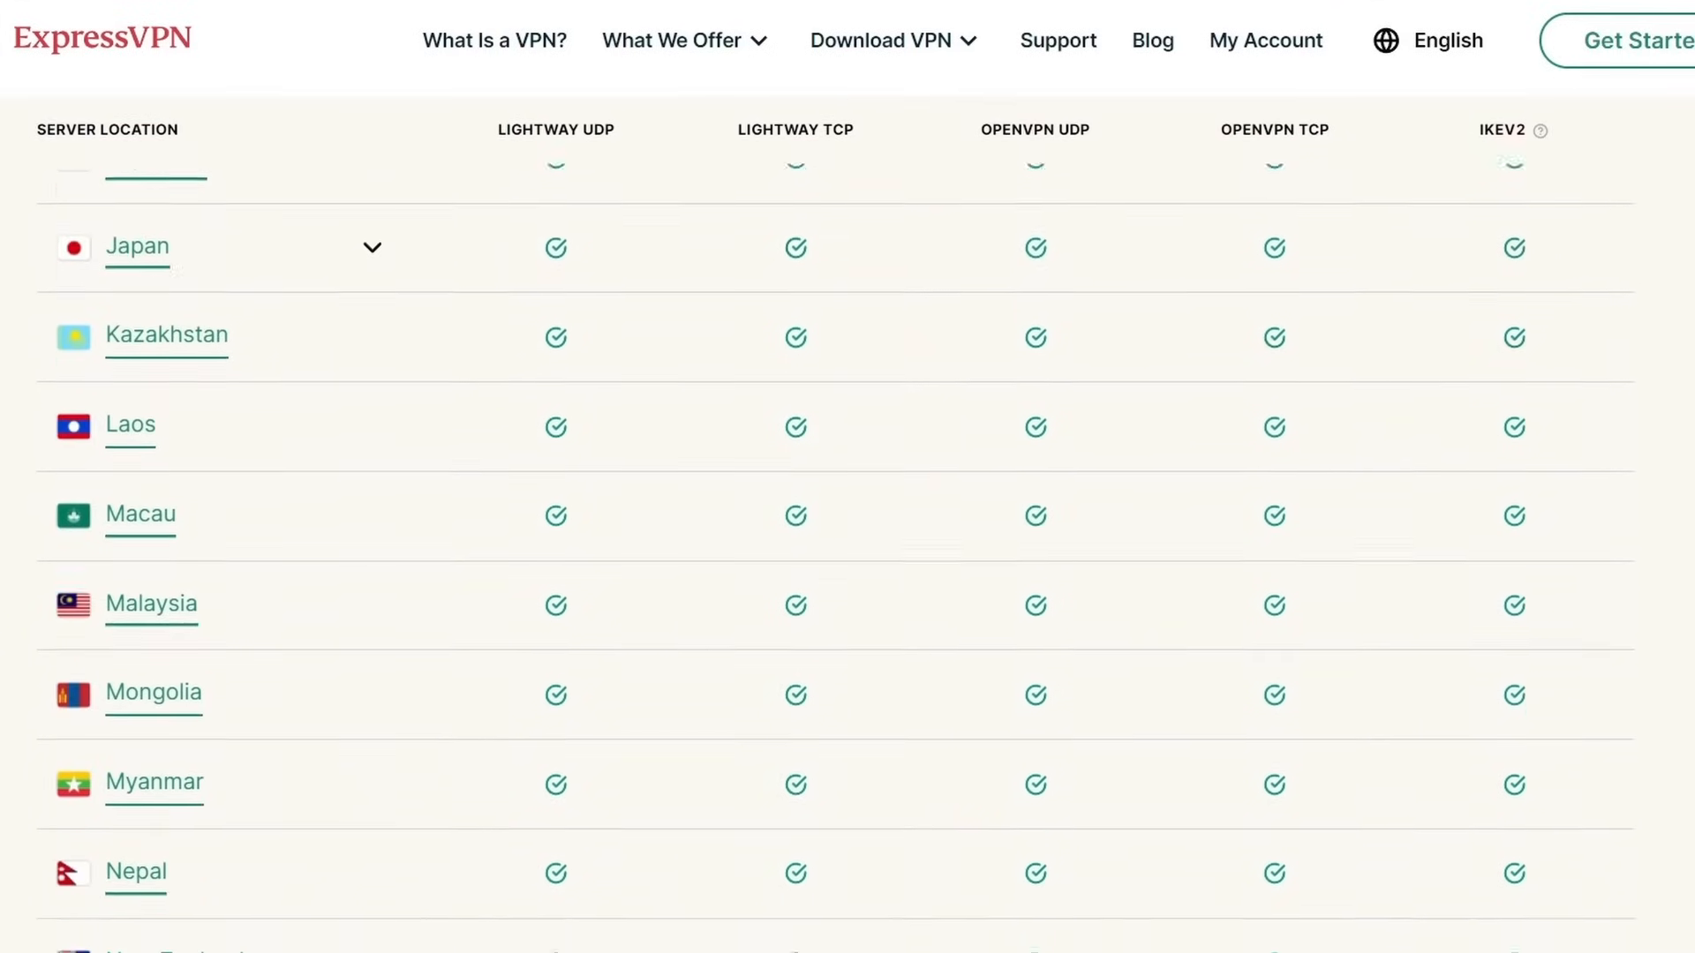
pyautogui.scroll(-3)
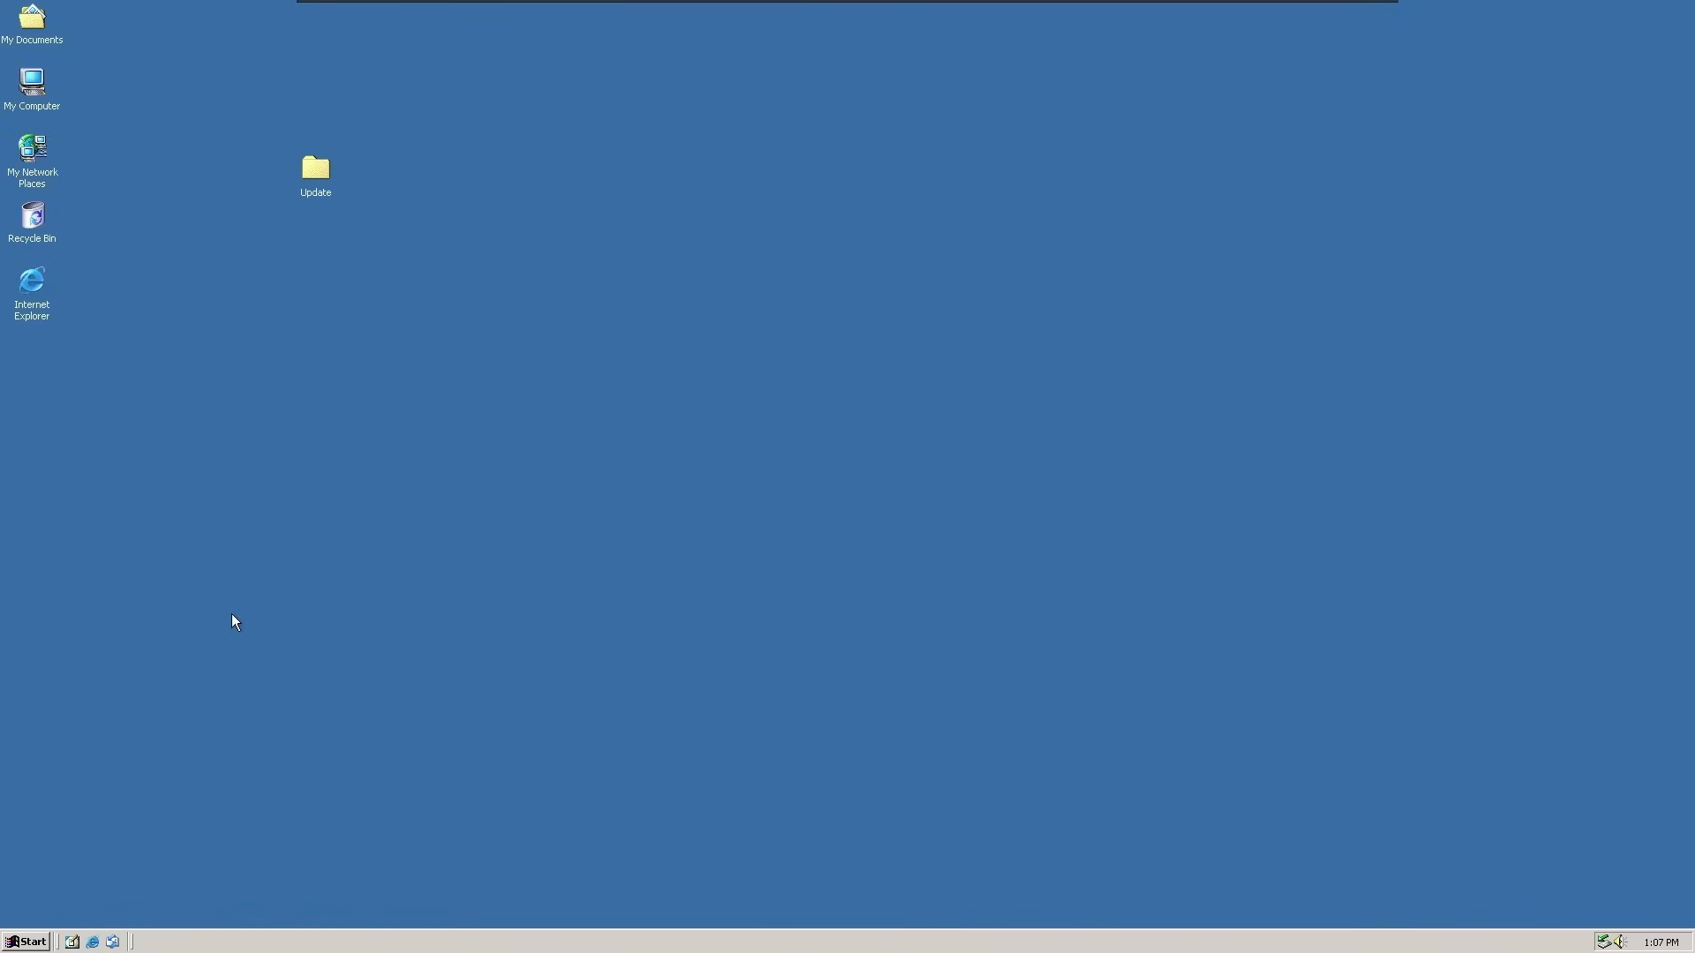
pyautogui.moveTo(1095, 949)
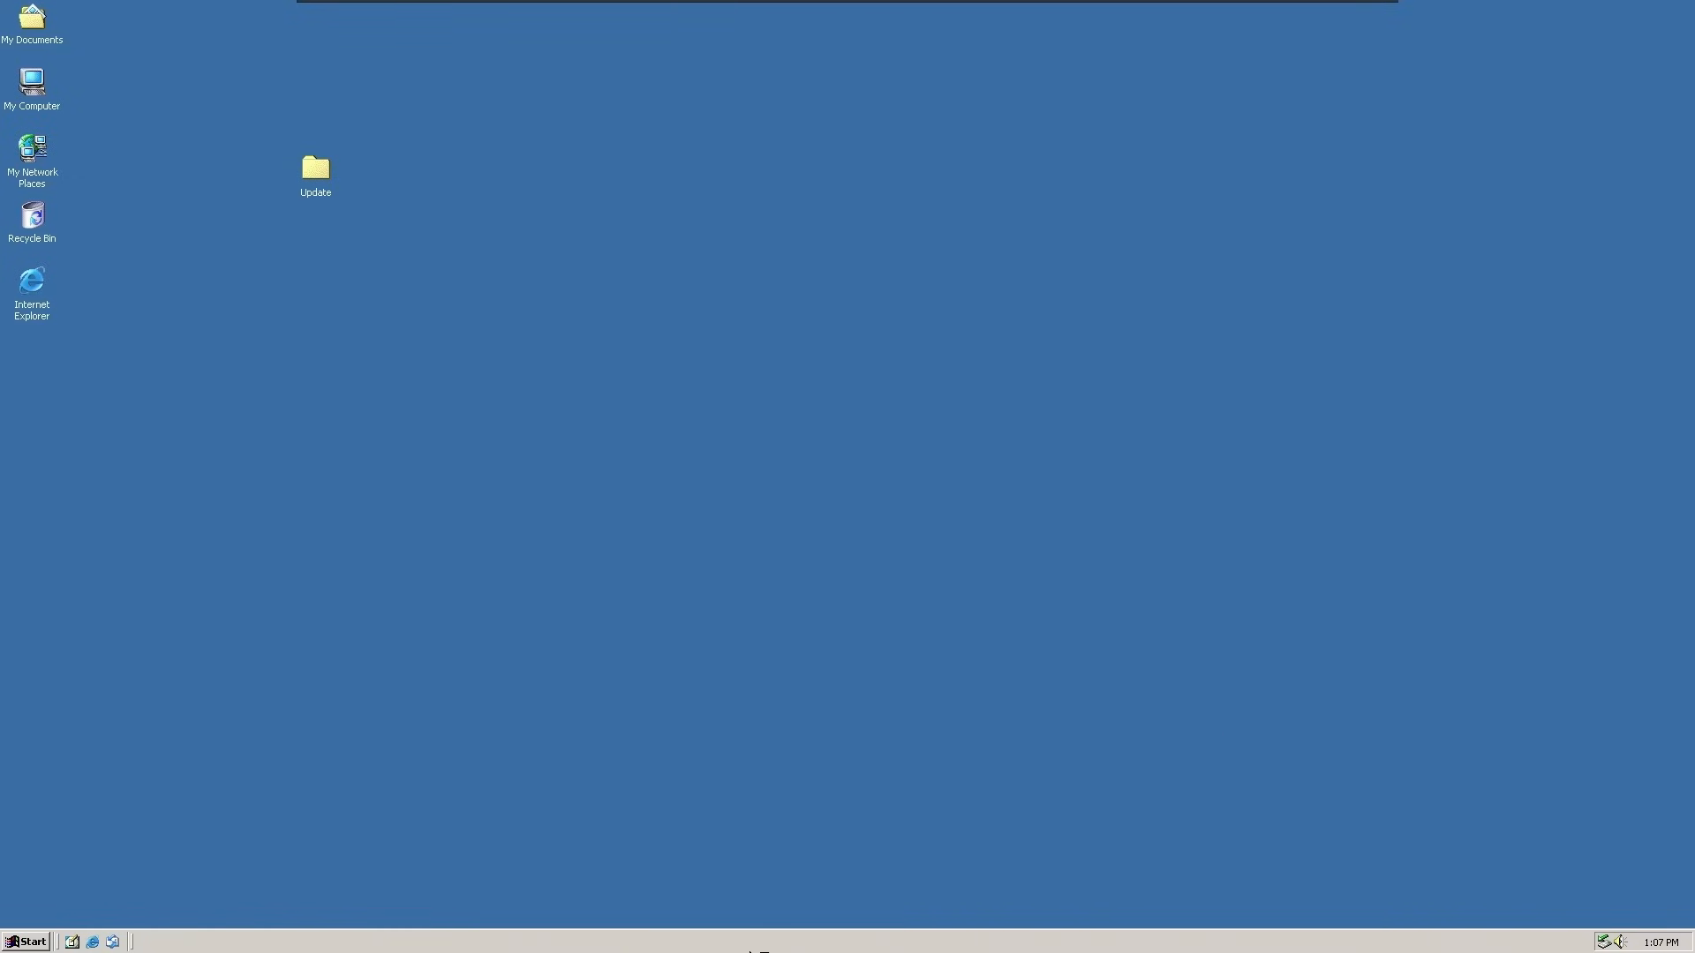
# Step: Merge wsus.reg from the Downloads (D:) drive into the registry and close the drive window
pyautogui.doubleClick(315, 168)
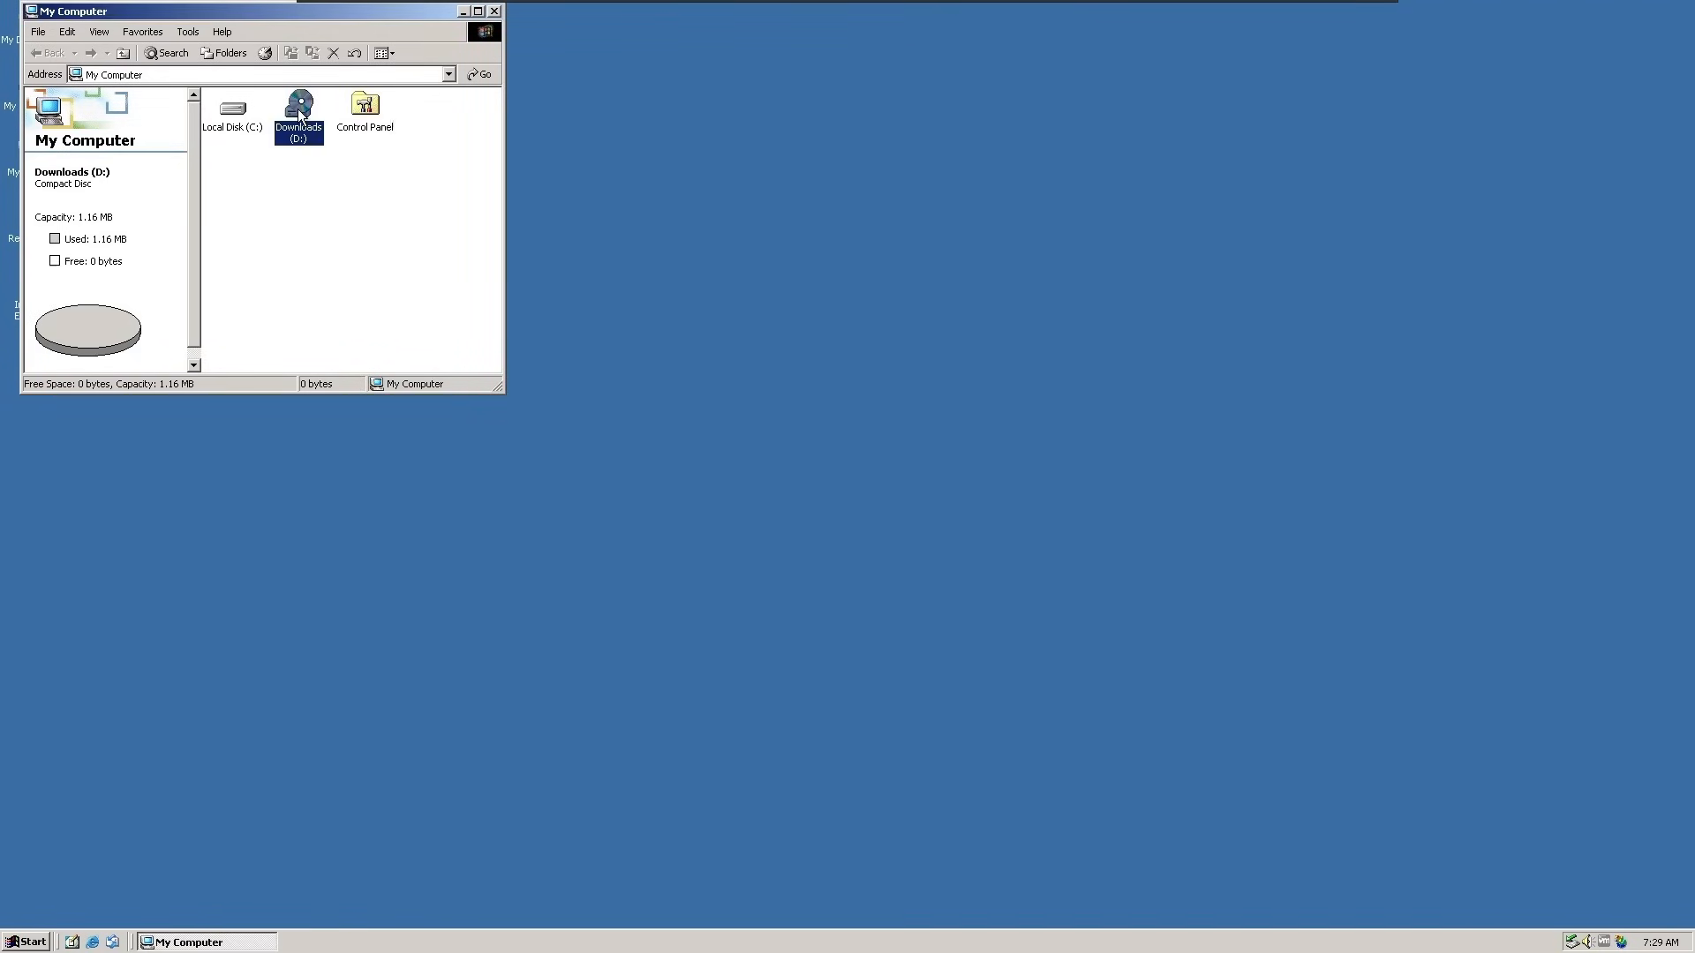
pyautogui.doubleClick(299, 113)
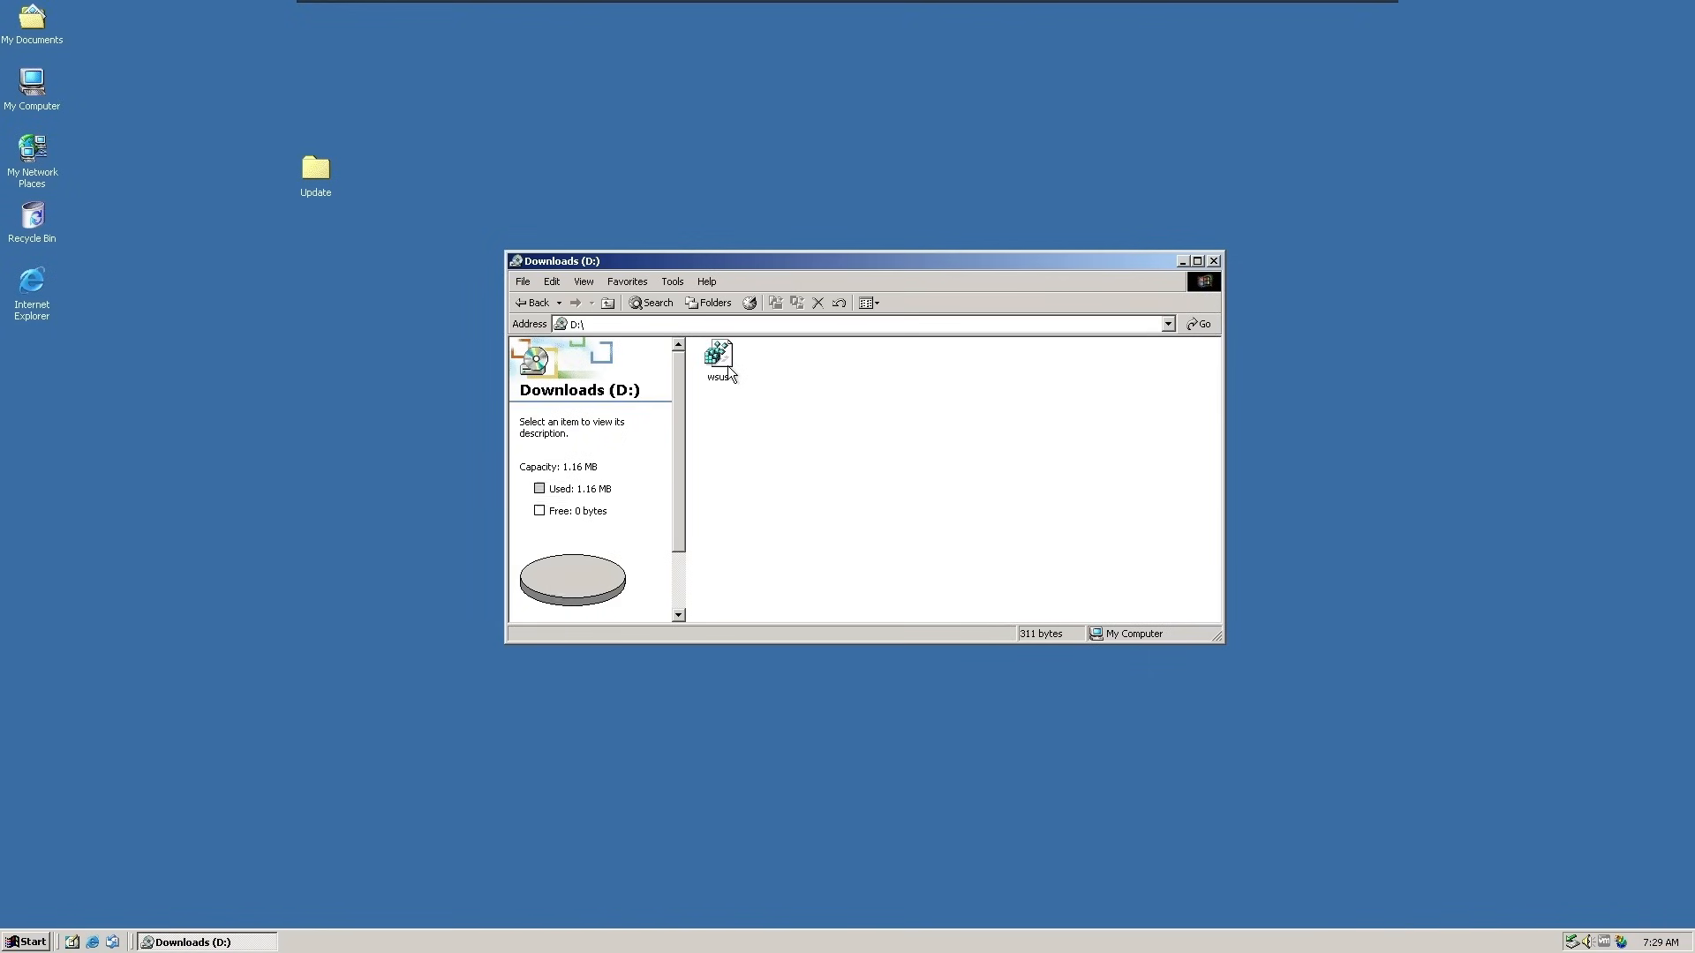
pyautogui.doubleClick(718, 353)
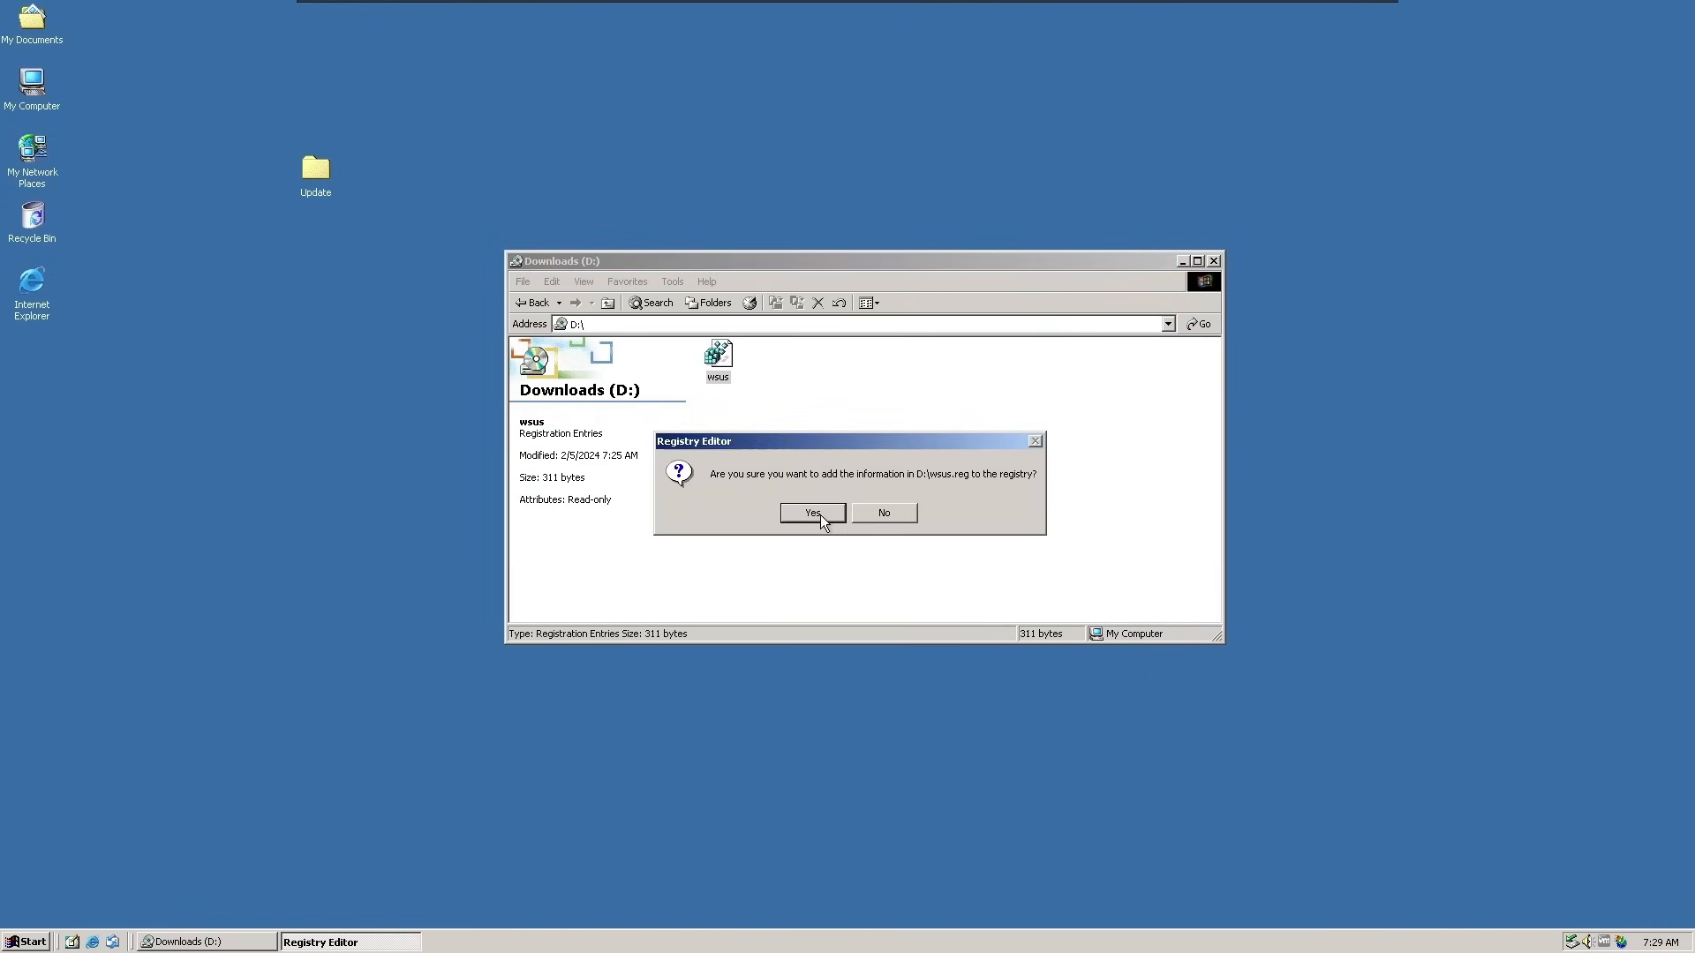
pyautogui.click(812, 512)
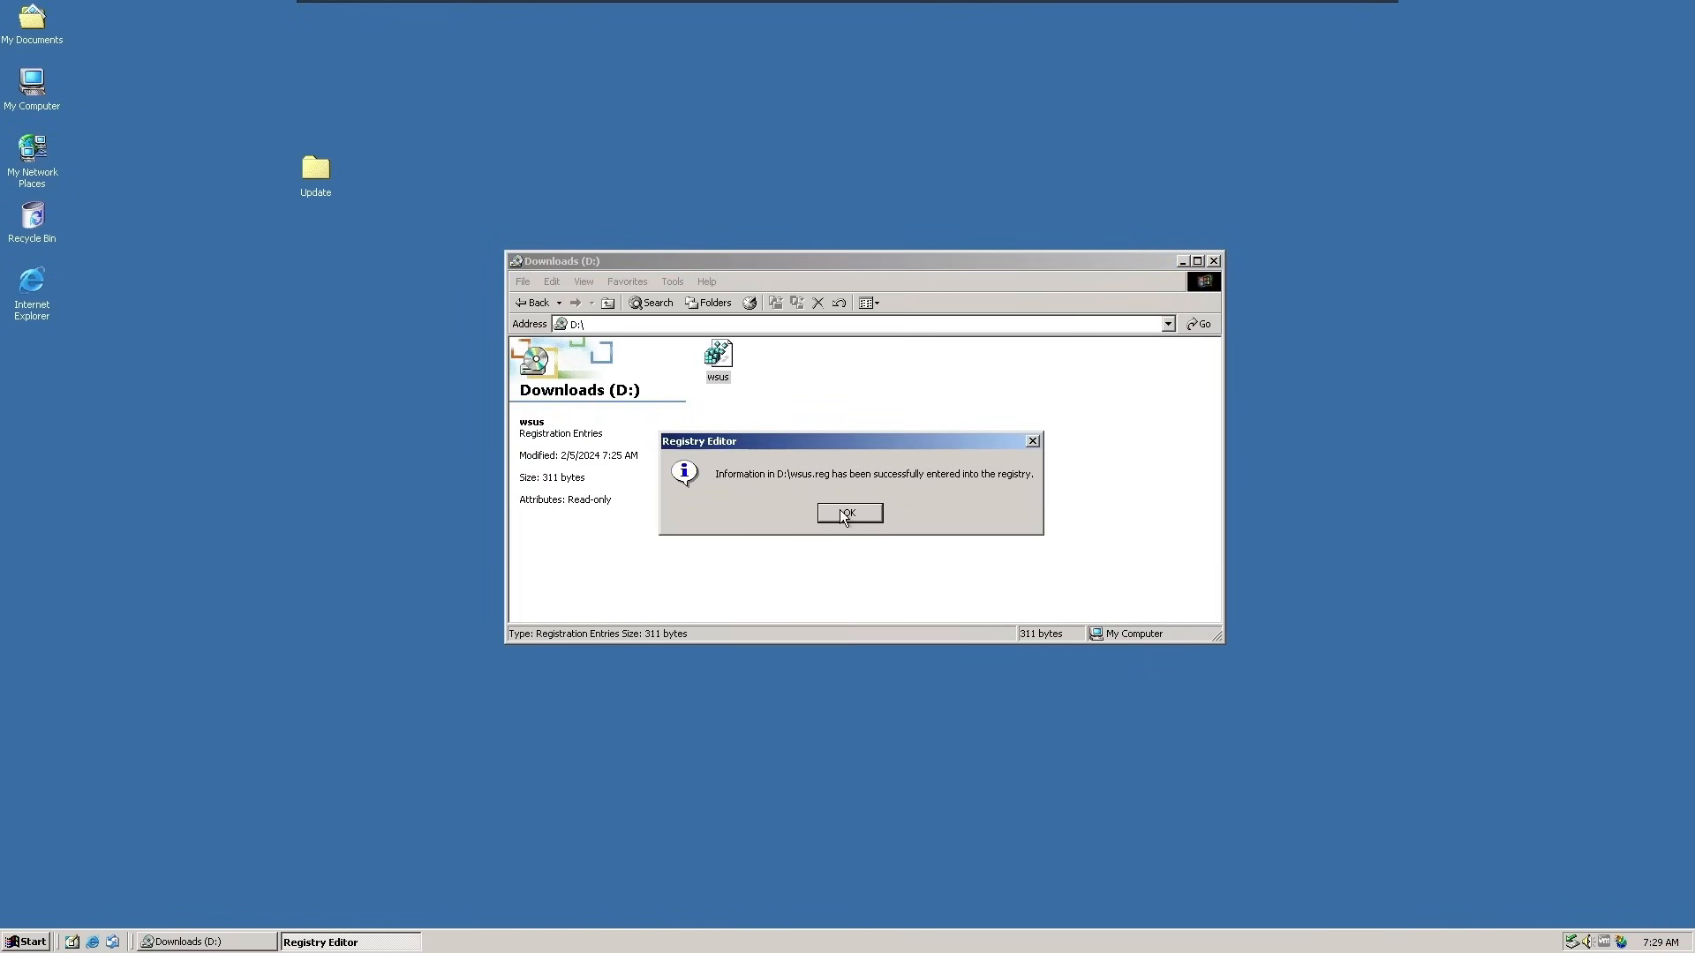
pyautogui.click(849, 512)
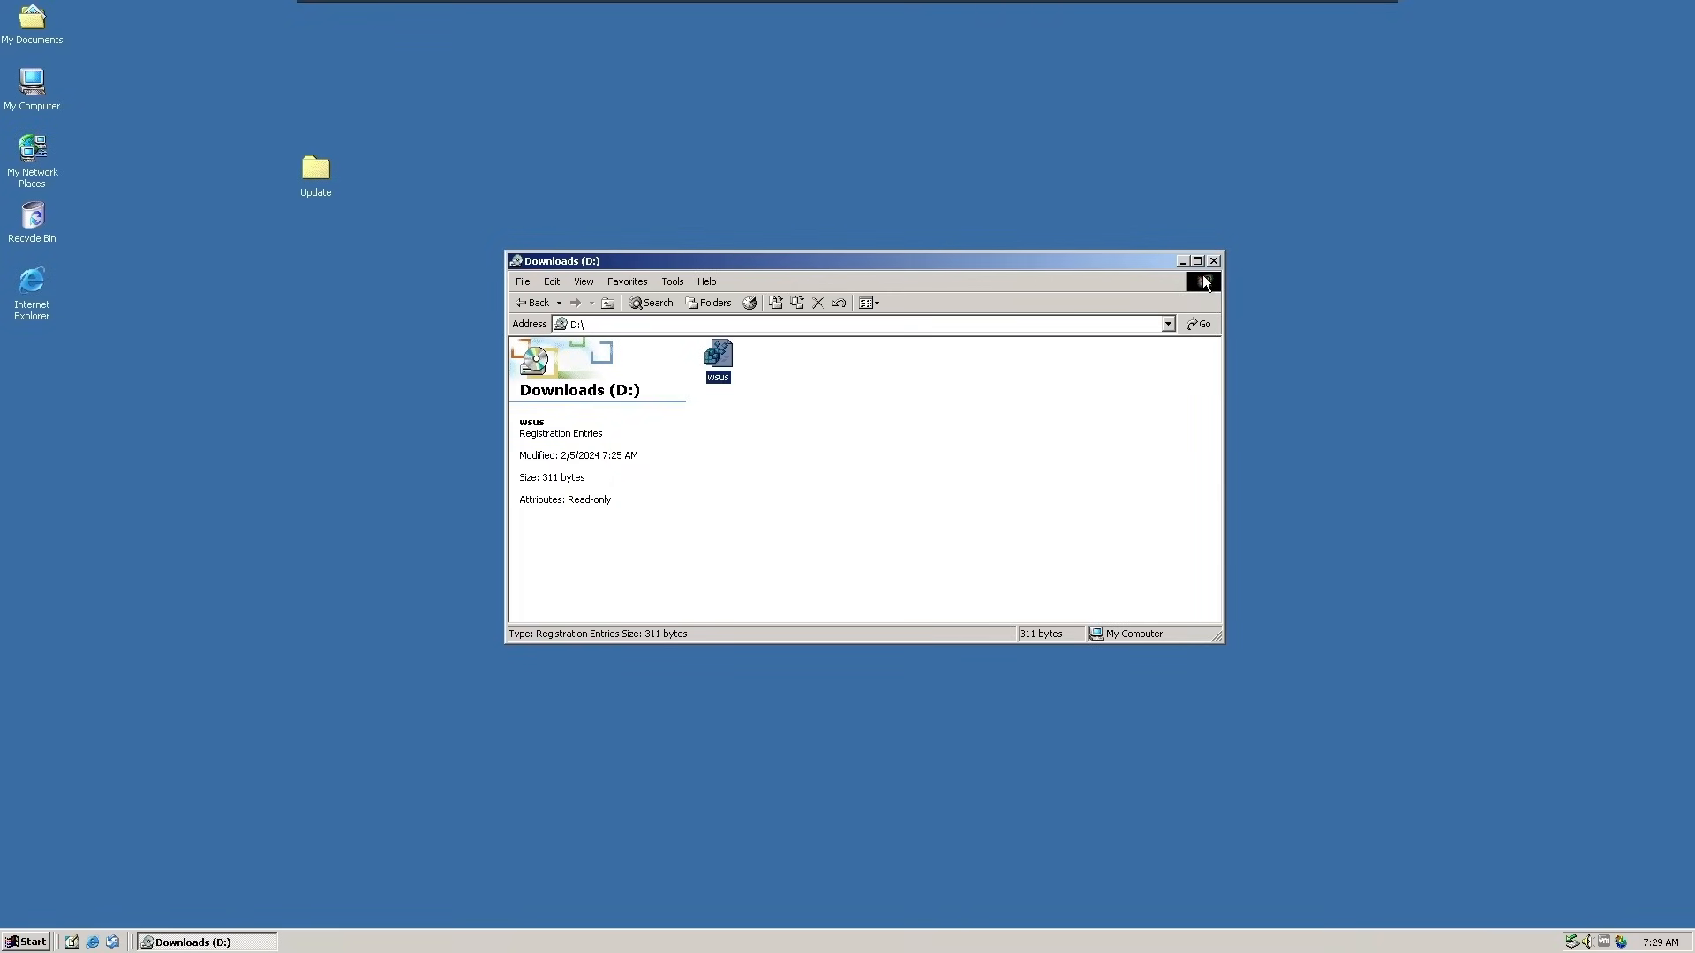
pyautogui.click(1210, 262)
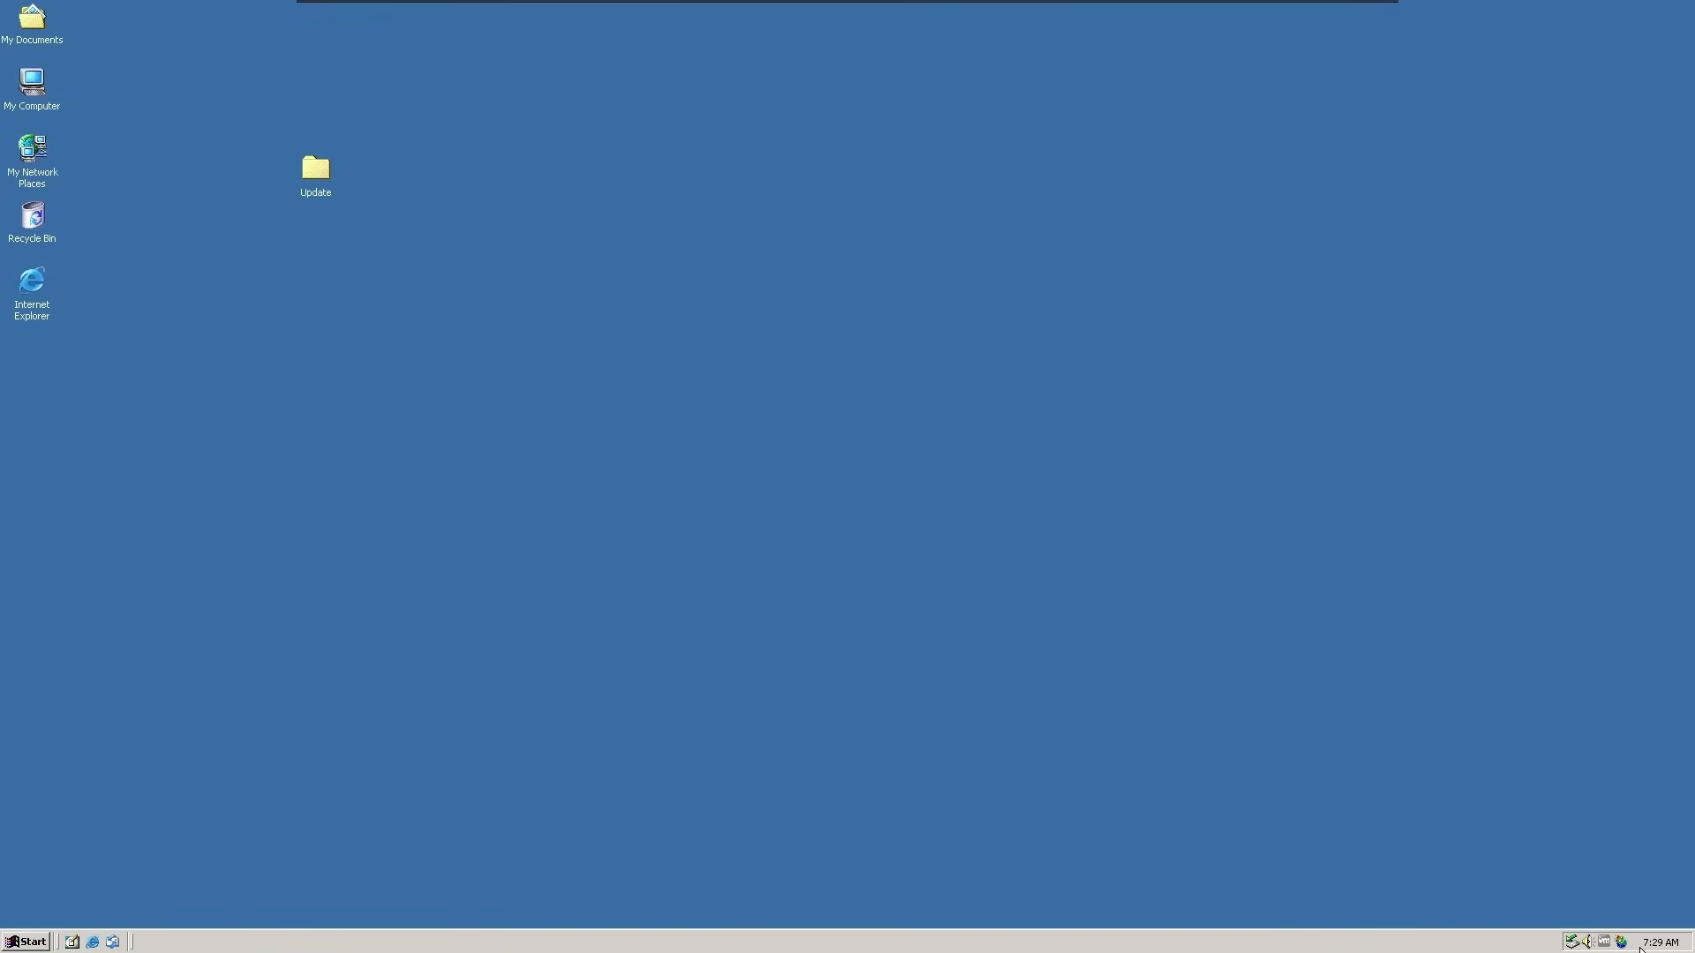
pyautogui.moveTo(1626, 943)
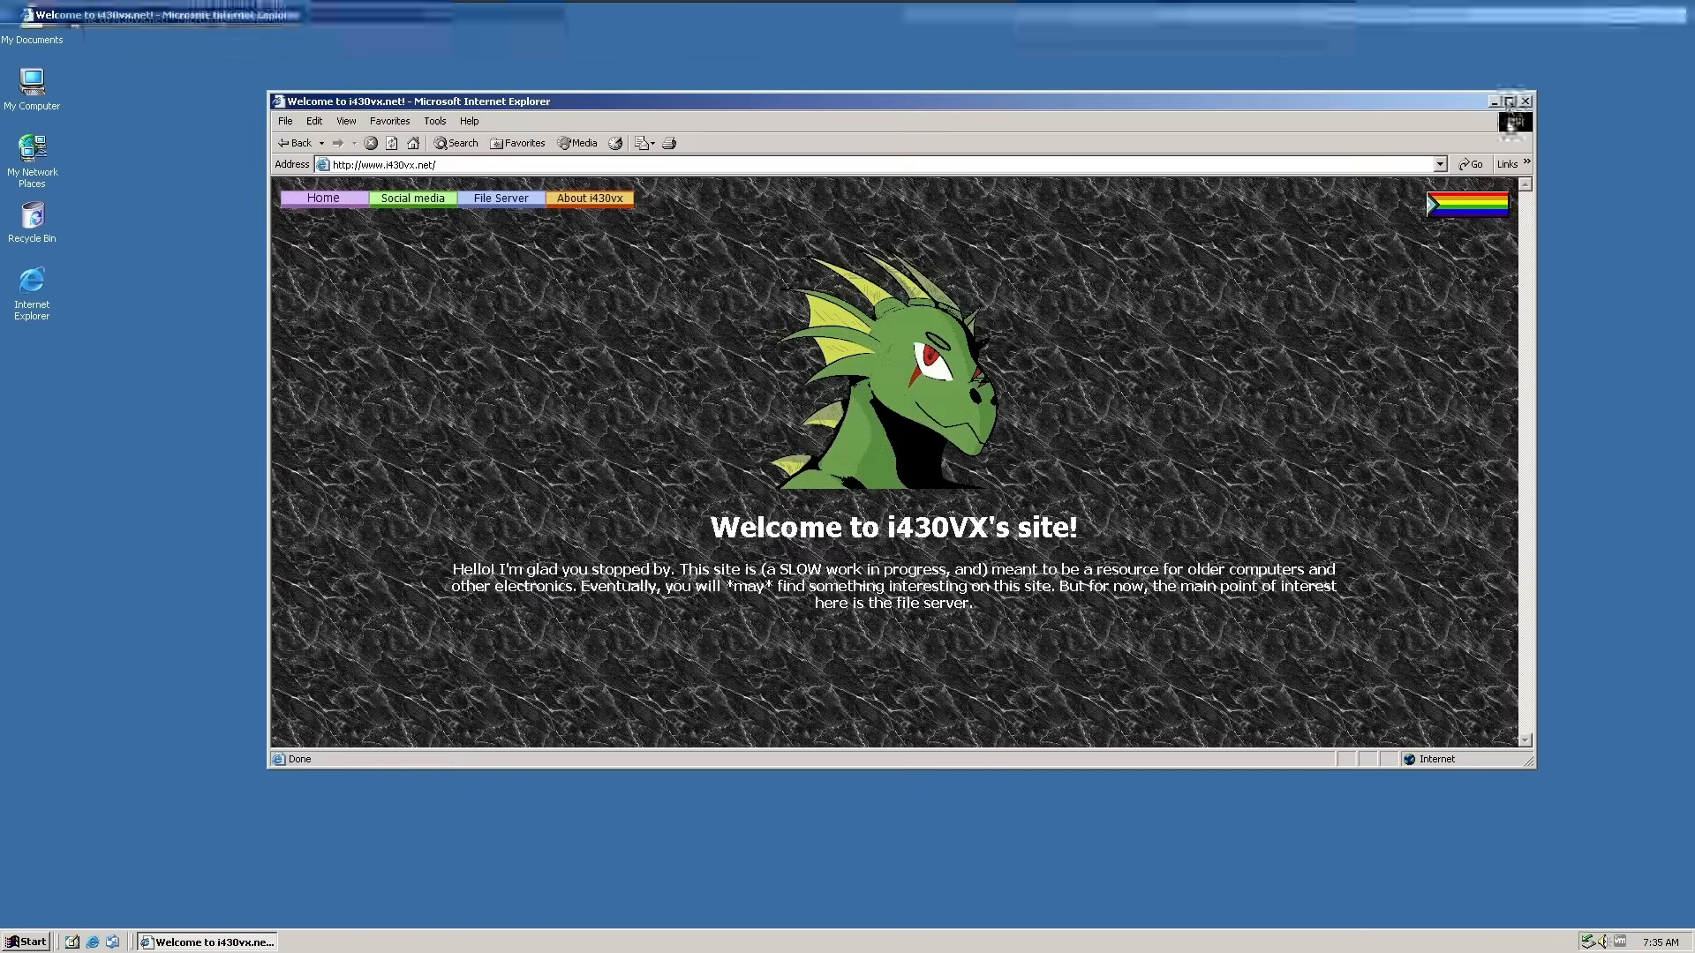
# Step: Maximize IE and start the LibreOffice Portable download from the file server's Extended kernel ONLY folder
pyautogui.click(1511, 102)
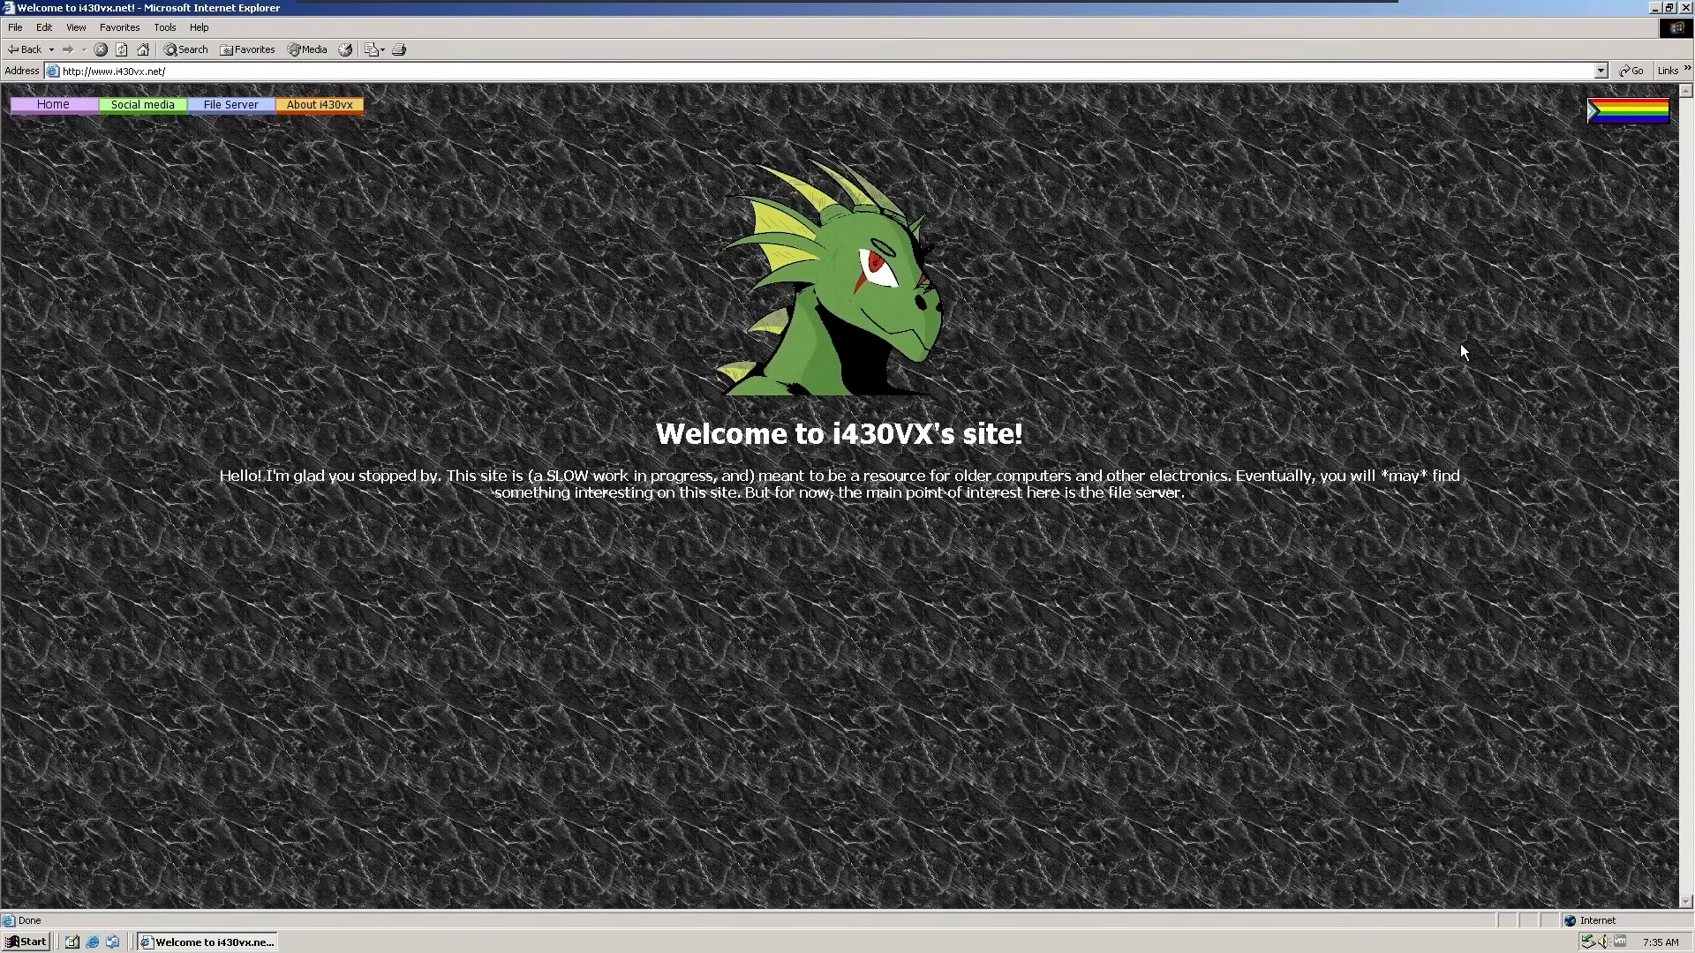
pyautogui.moveTo(1465, 378)
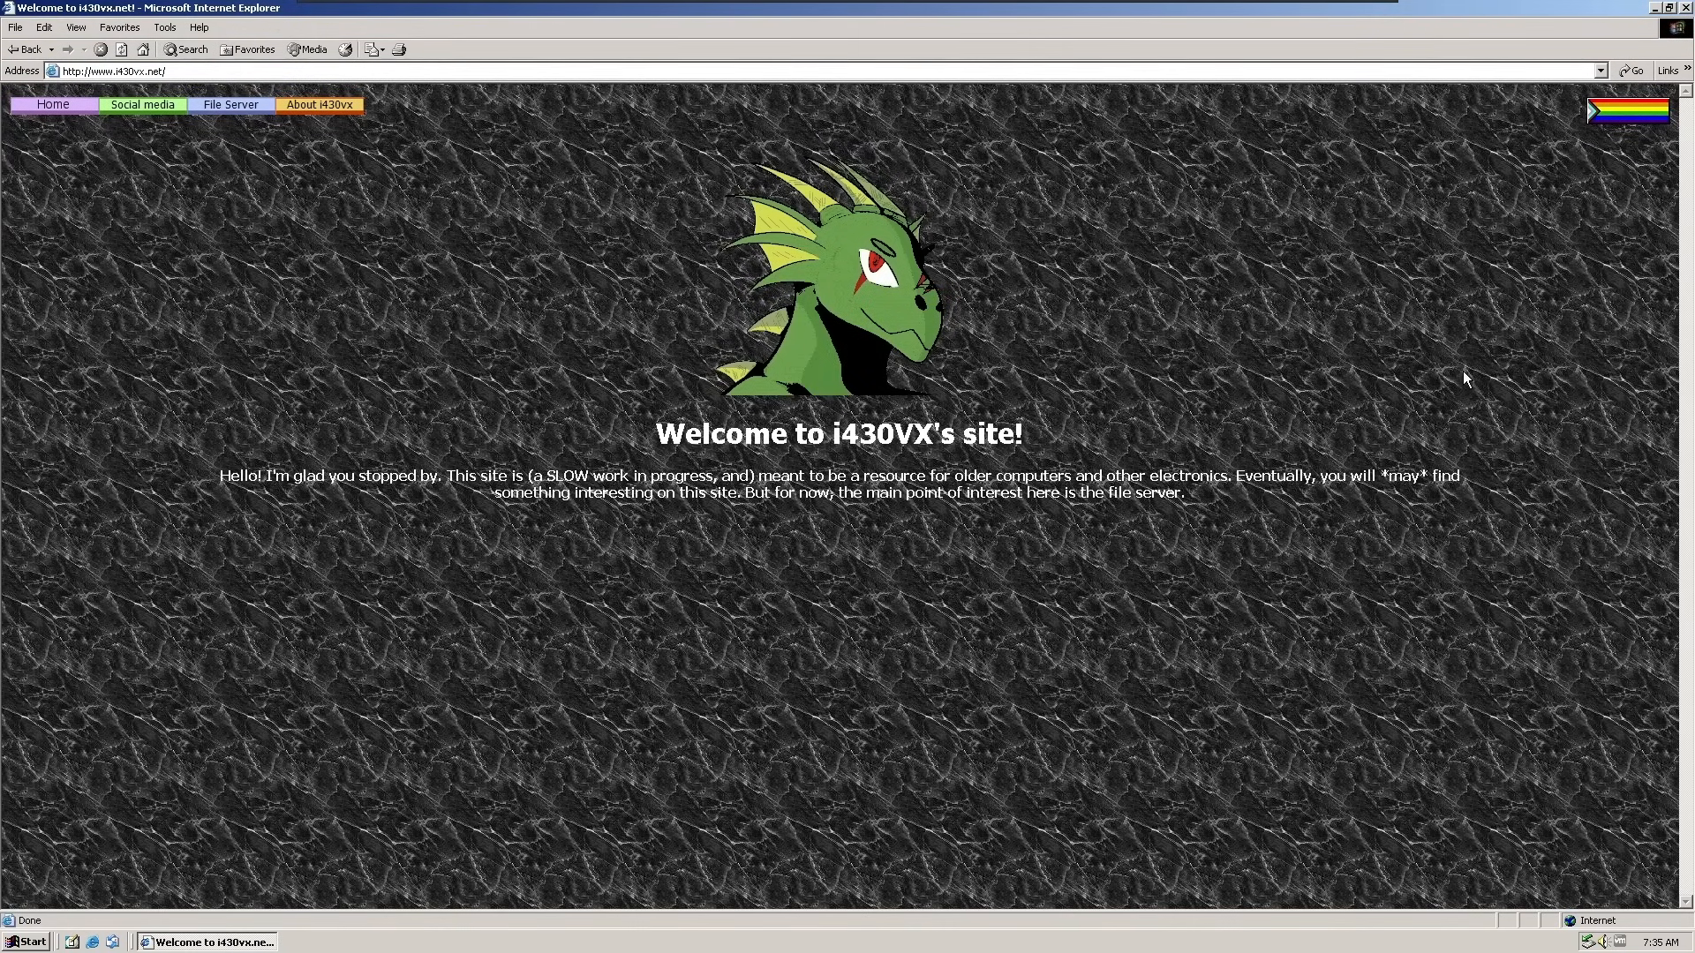
pyautogui.click(229, 105)
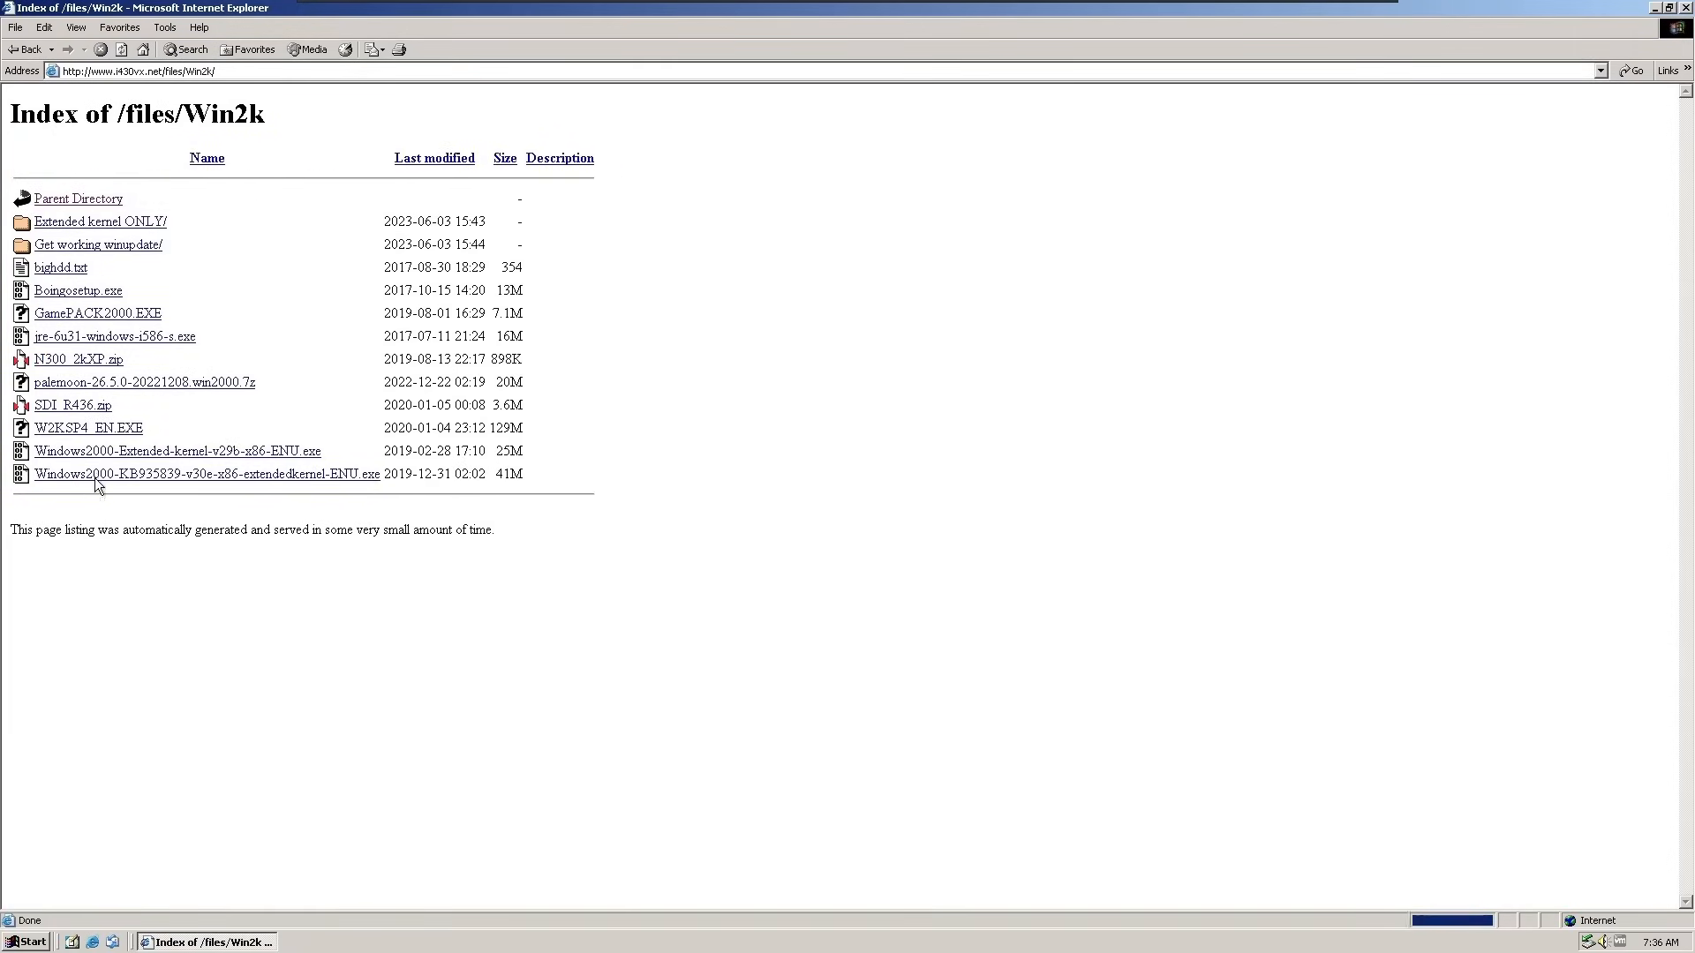
pyautogui.moveTo(99, 222)
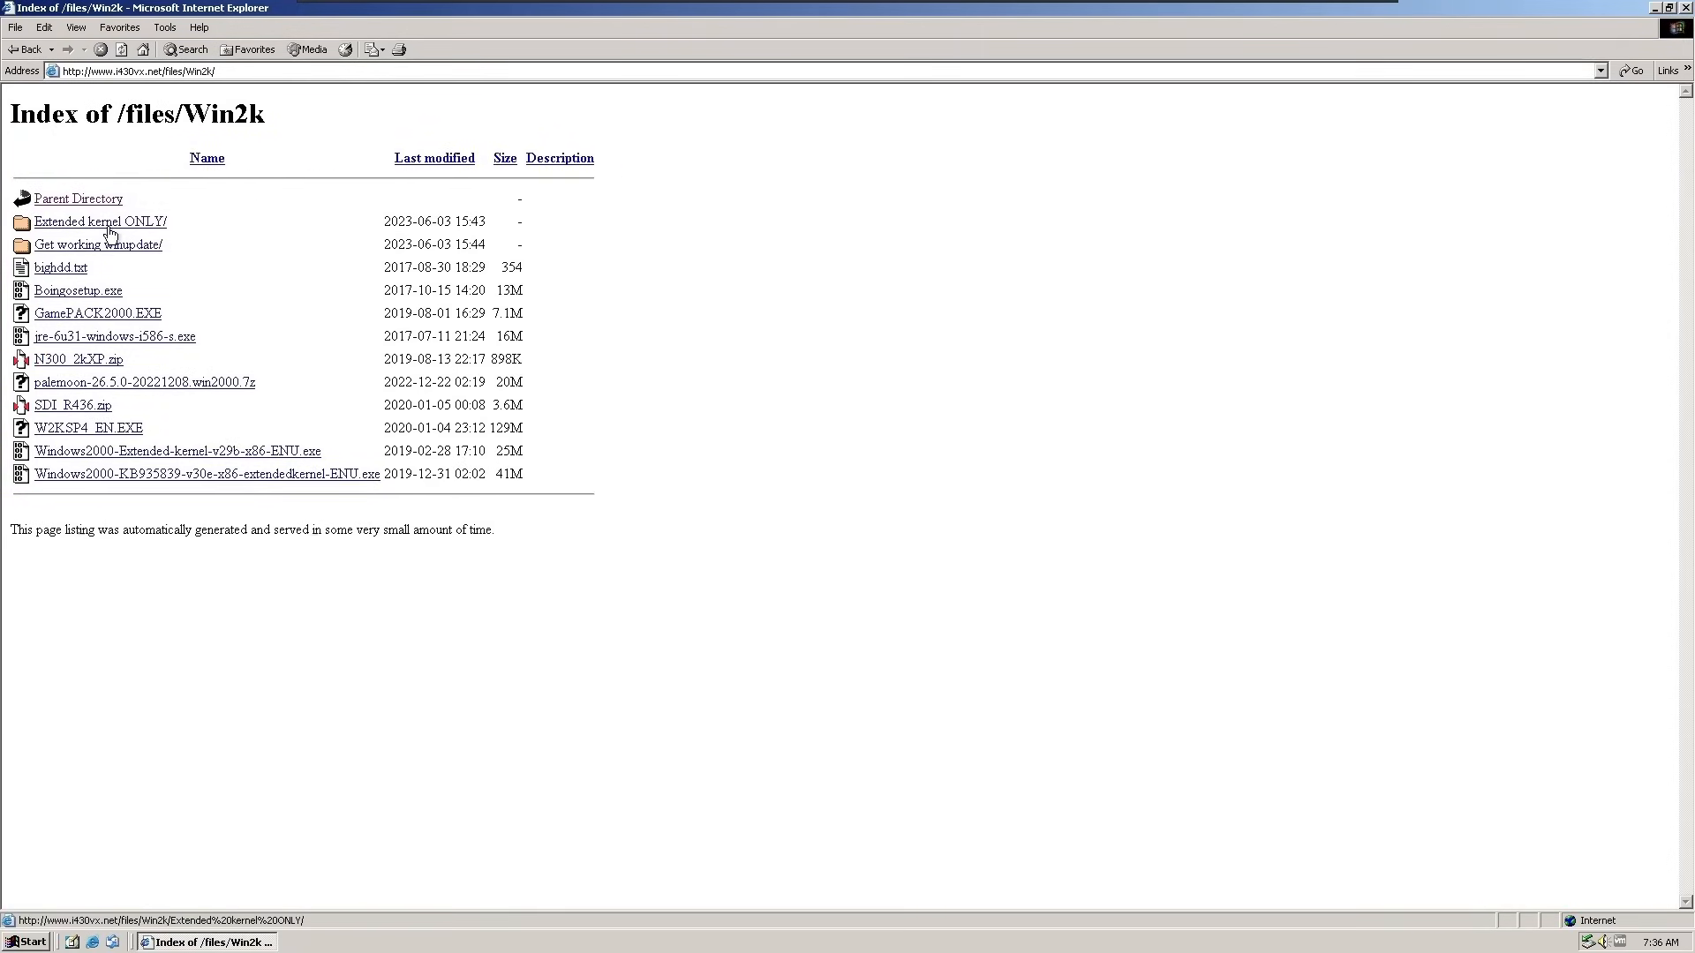
pyautogui.moveTo(159, 193)
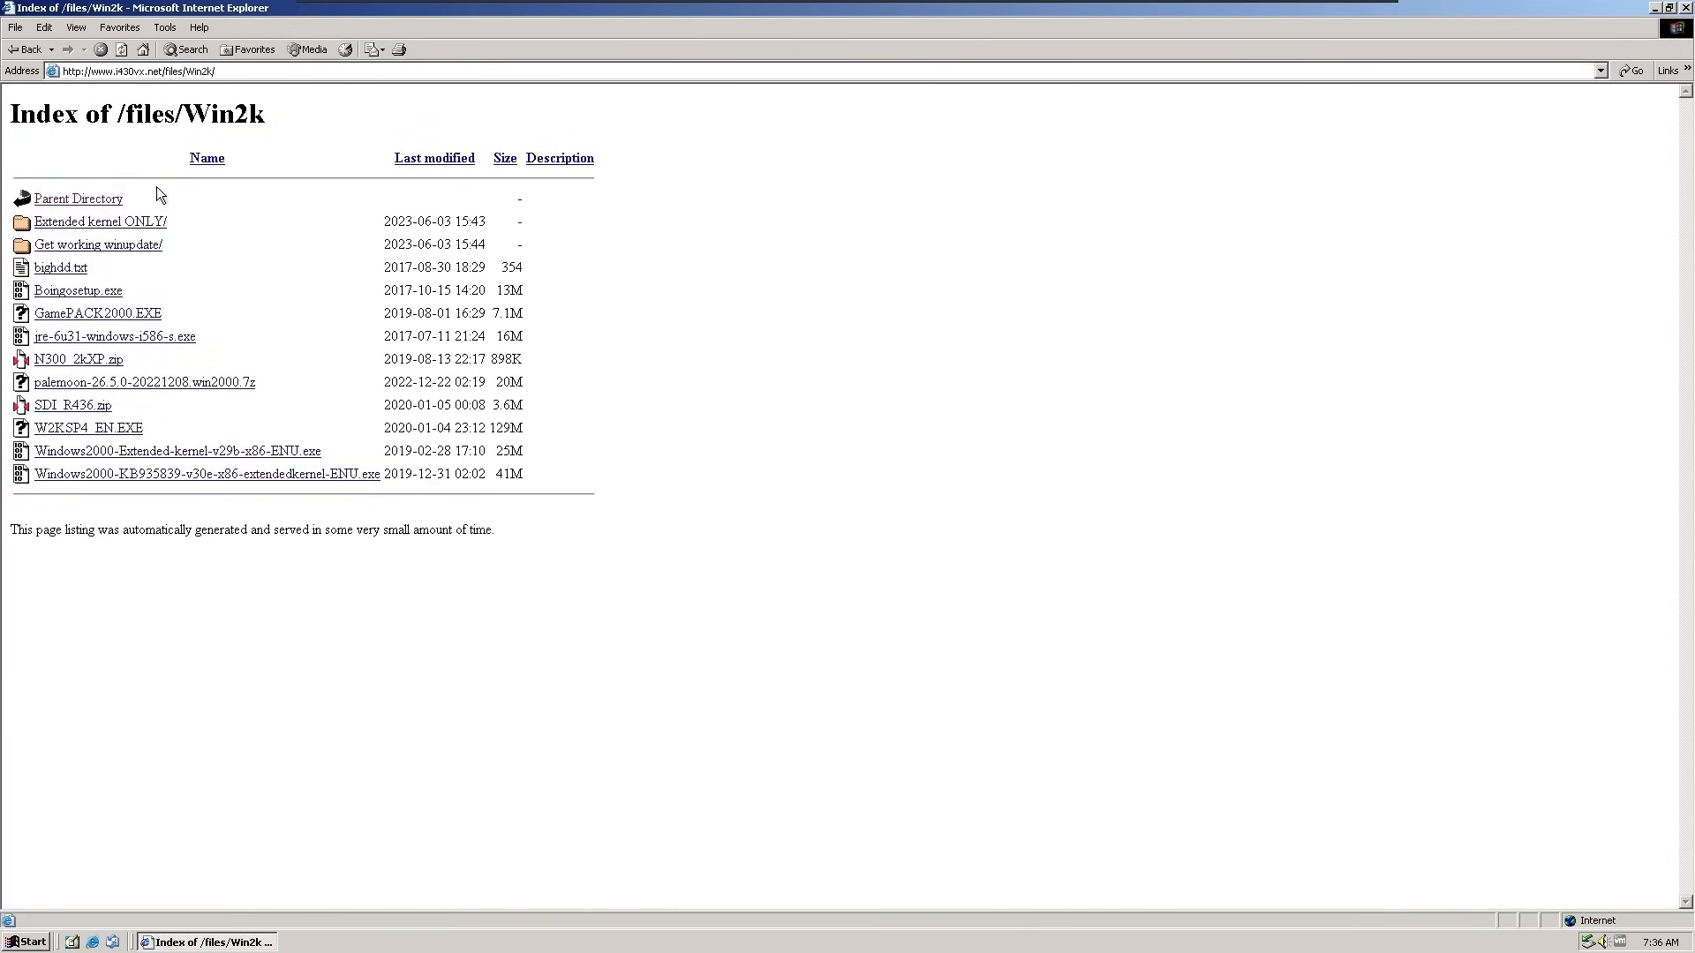
pyautogui.click(99, 222)
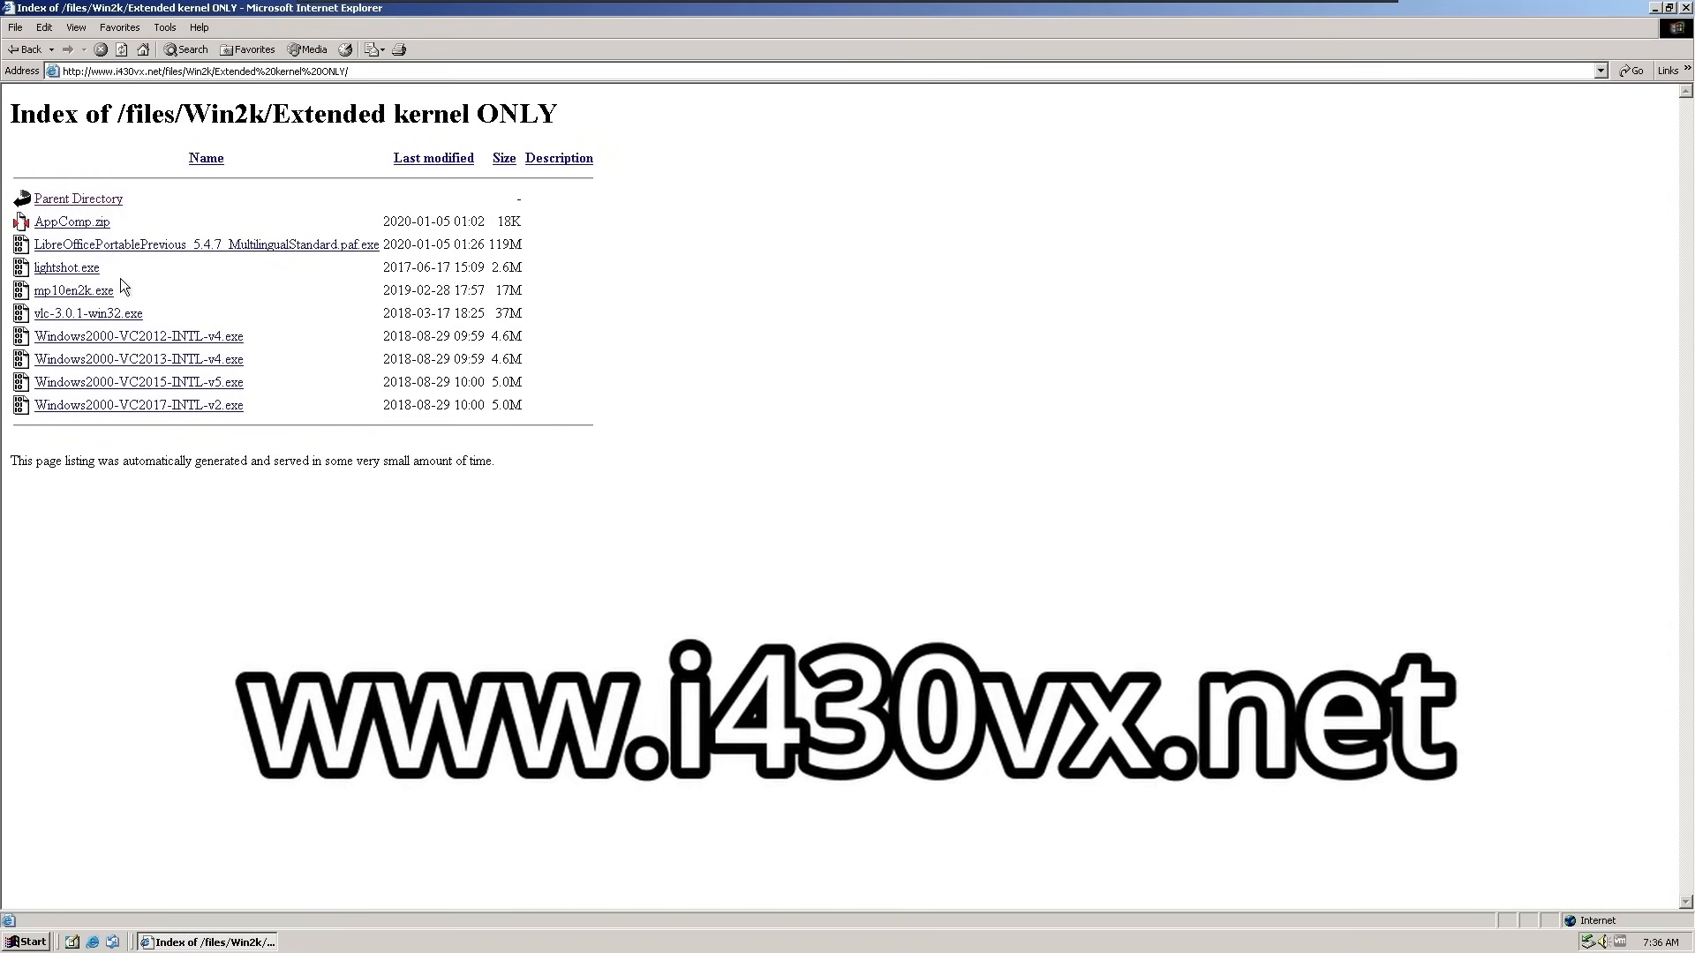
pyautogui.click(205, 244)
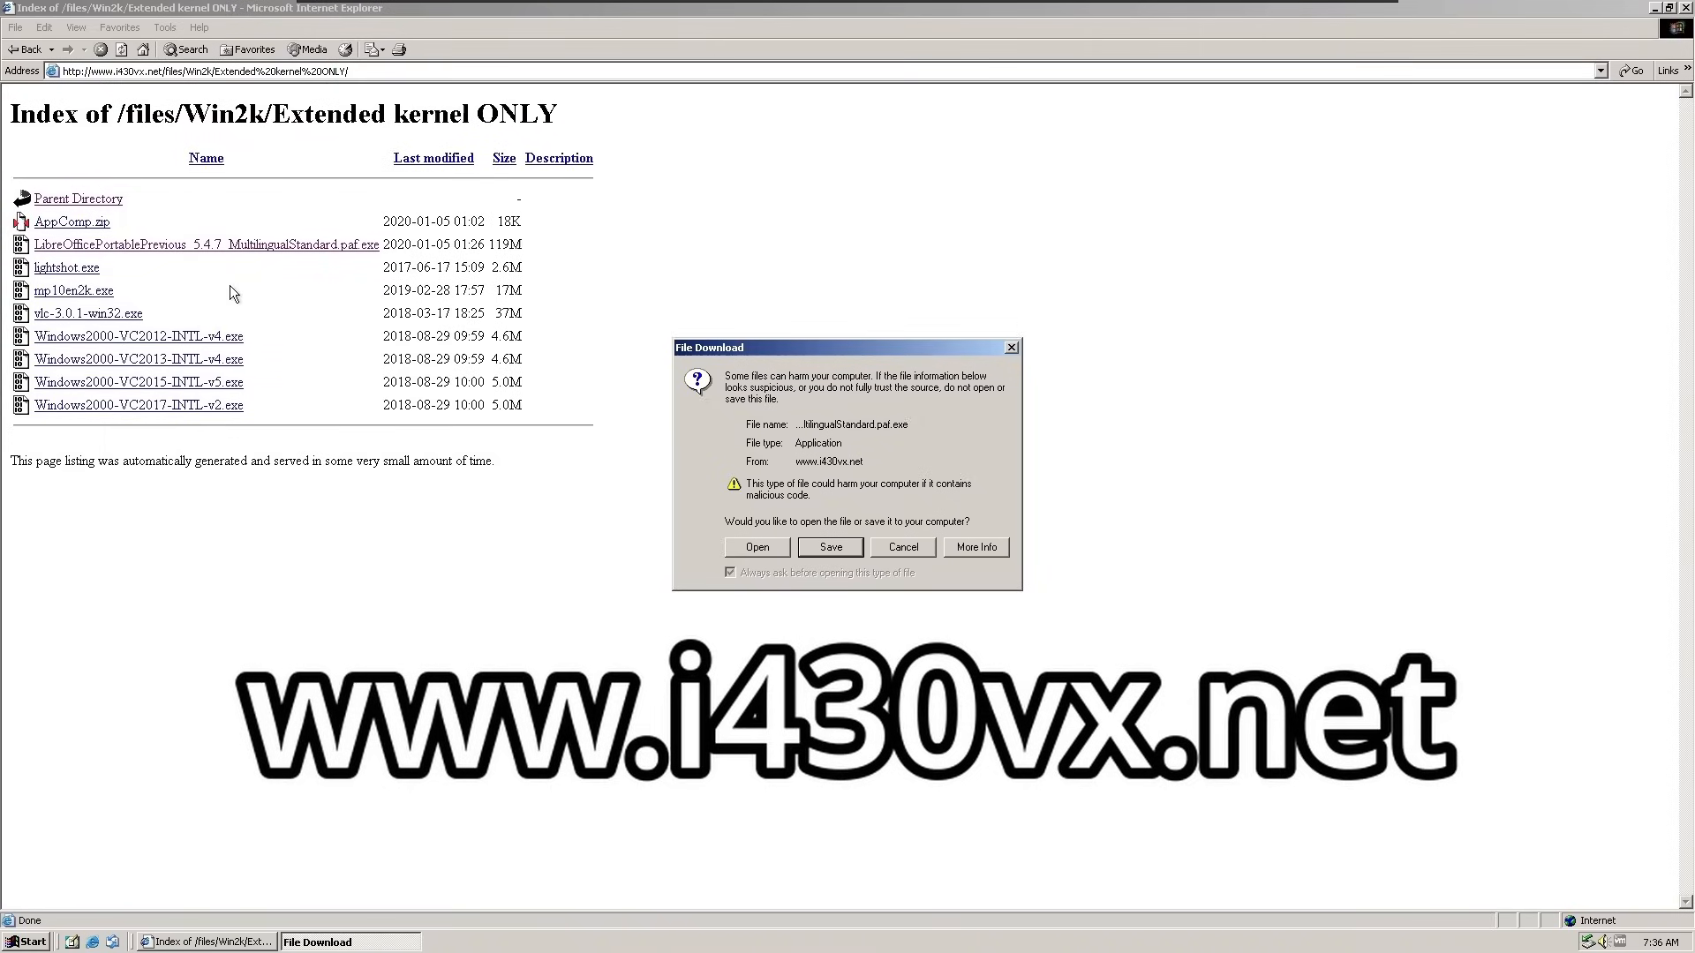
pyautogui.moveTo(828, 551)
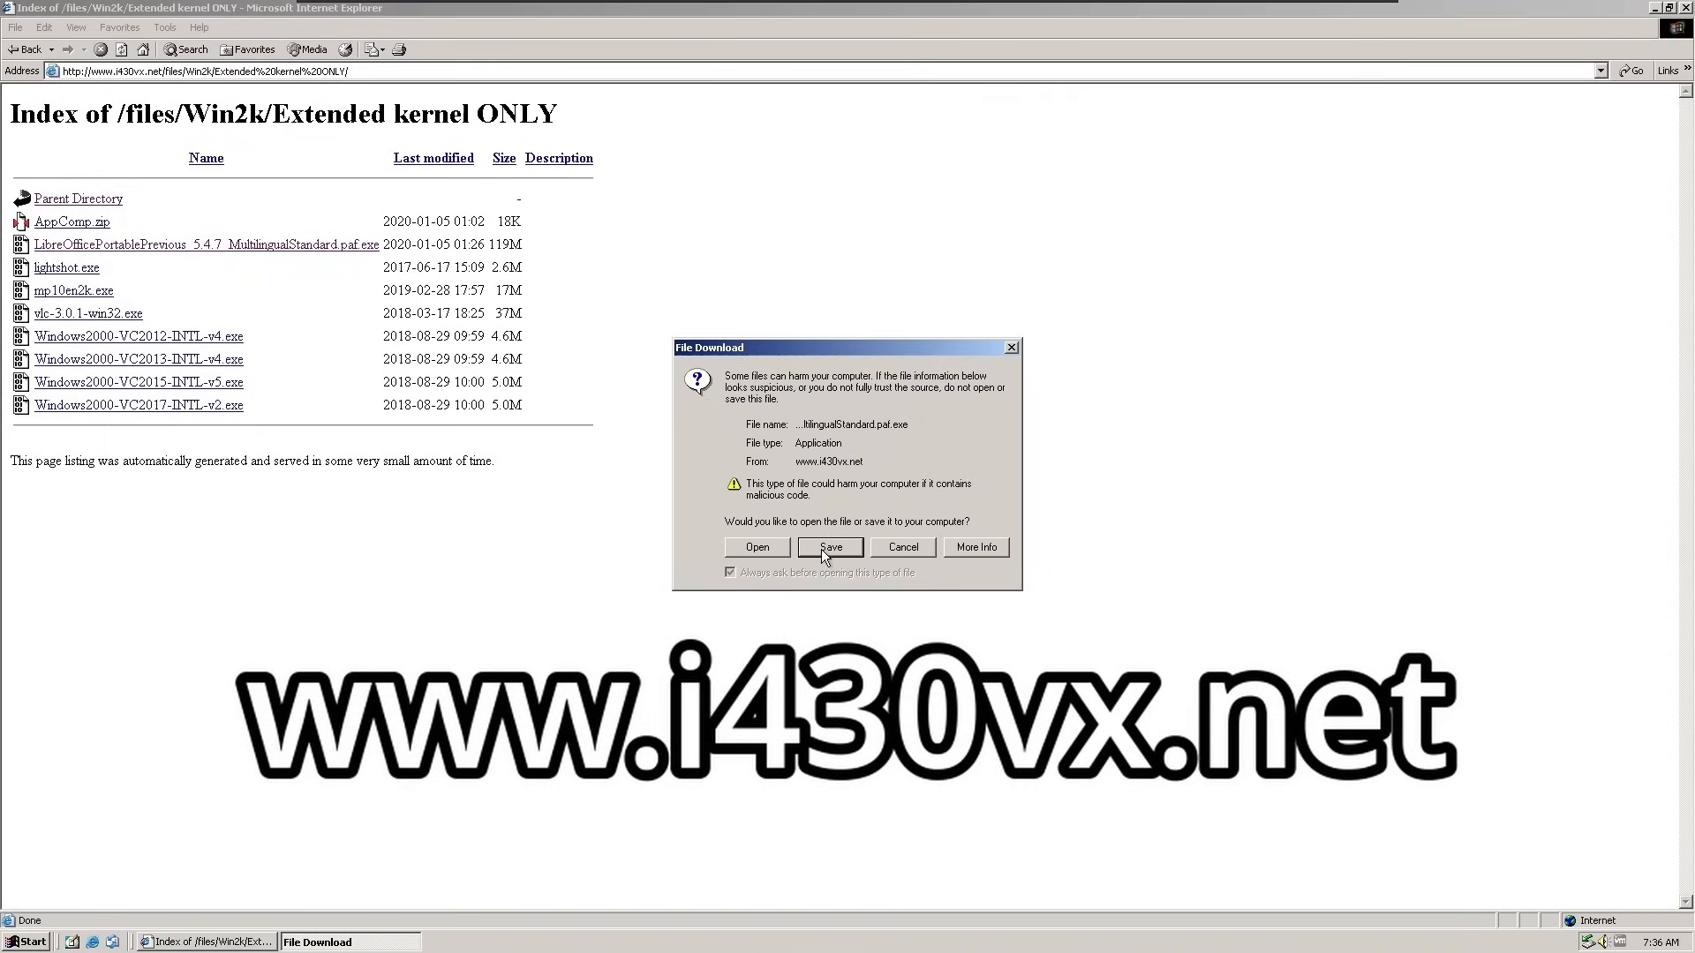
# Step: Save the installer download into My Documents
pyautogui.click(829, 547)
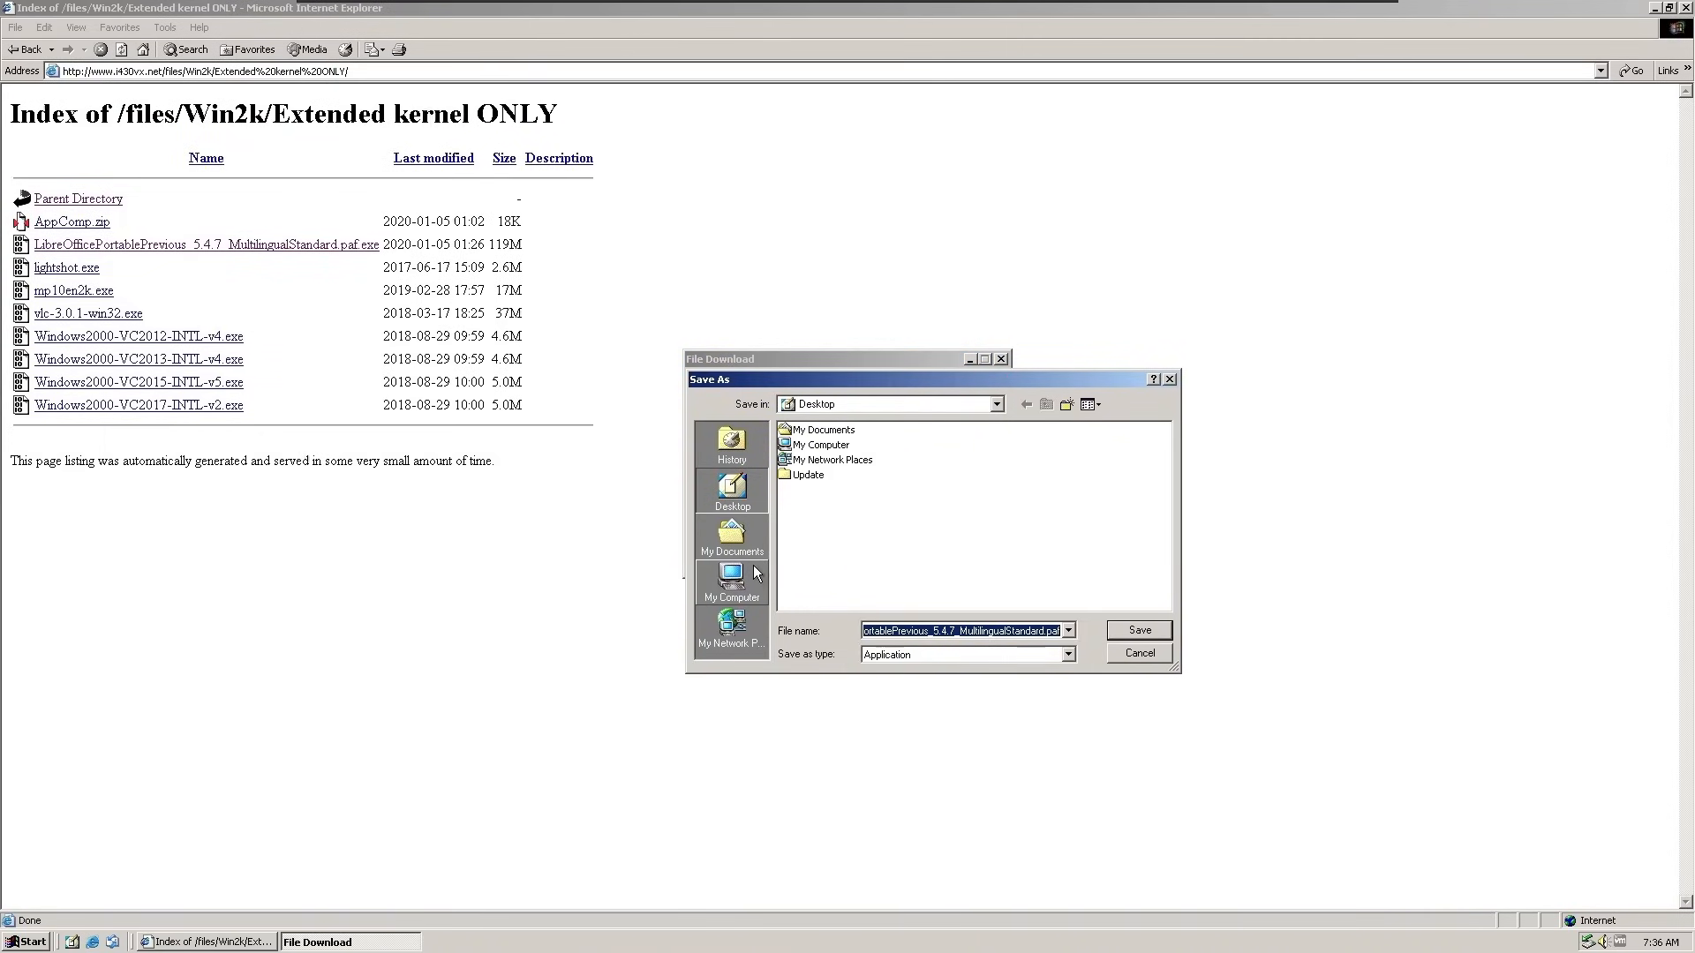
pyautogui.click(731, 535)
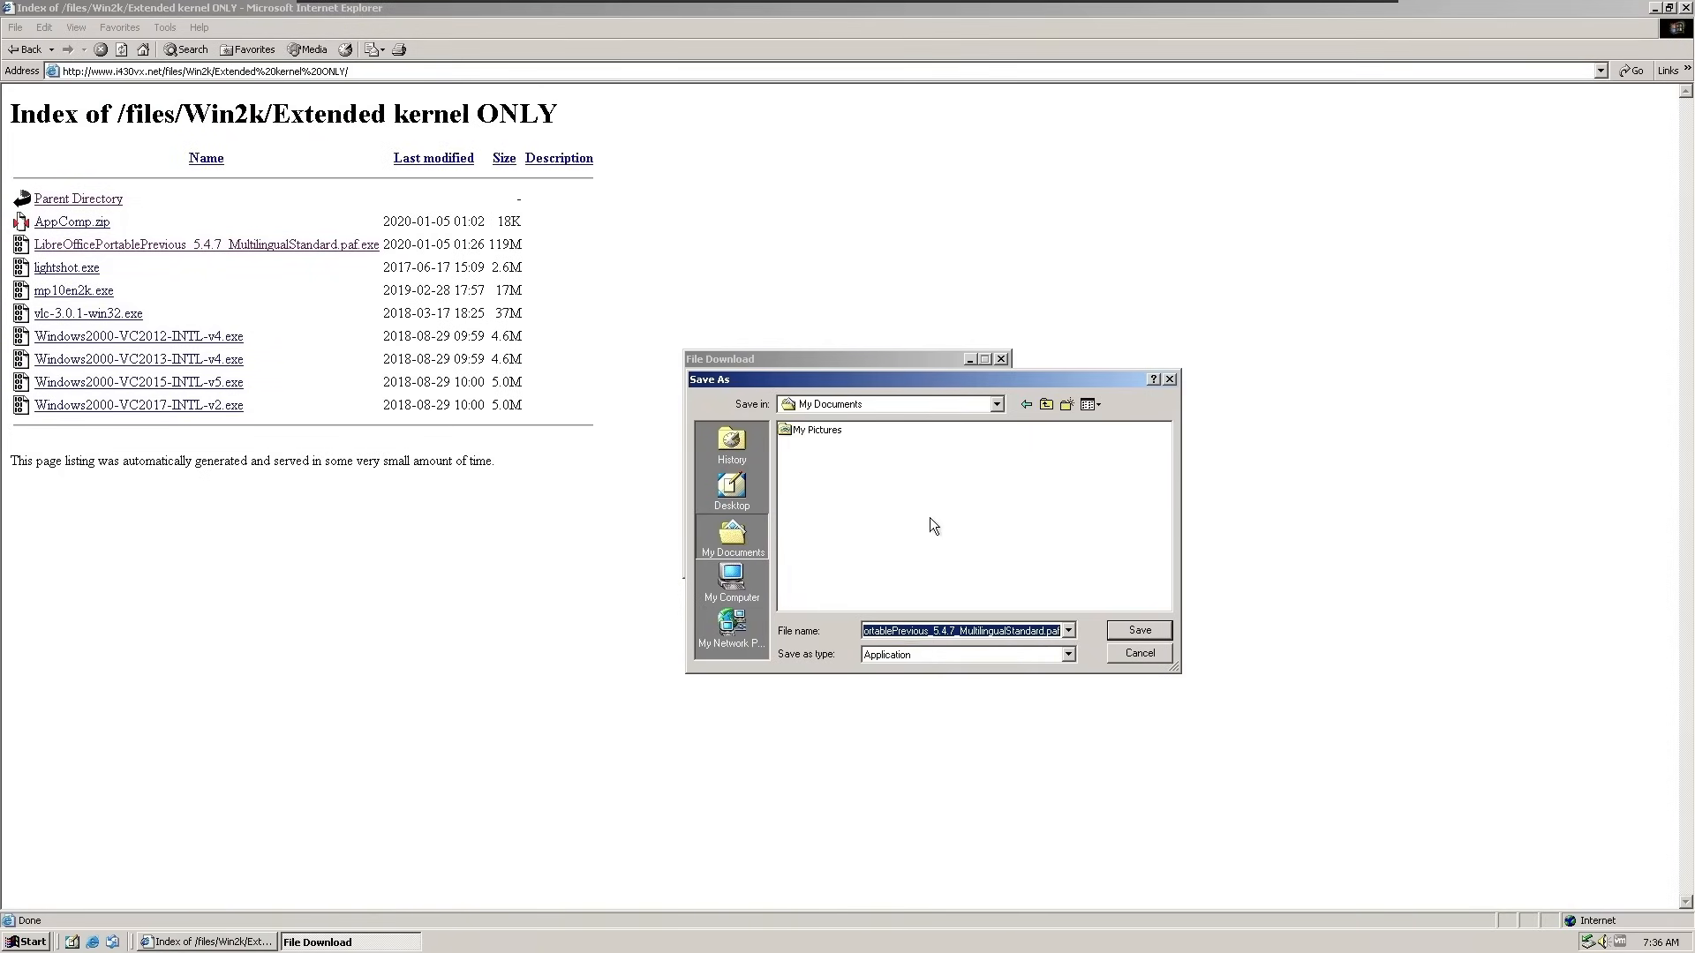
pyautogui.click(1137, 631)
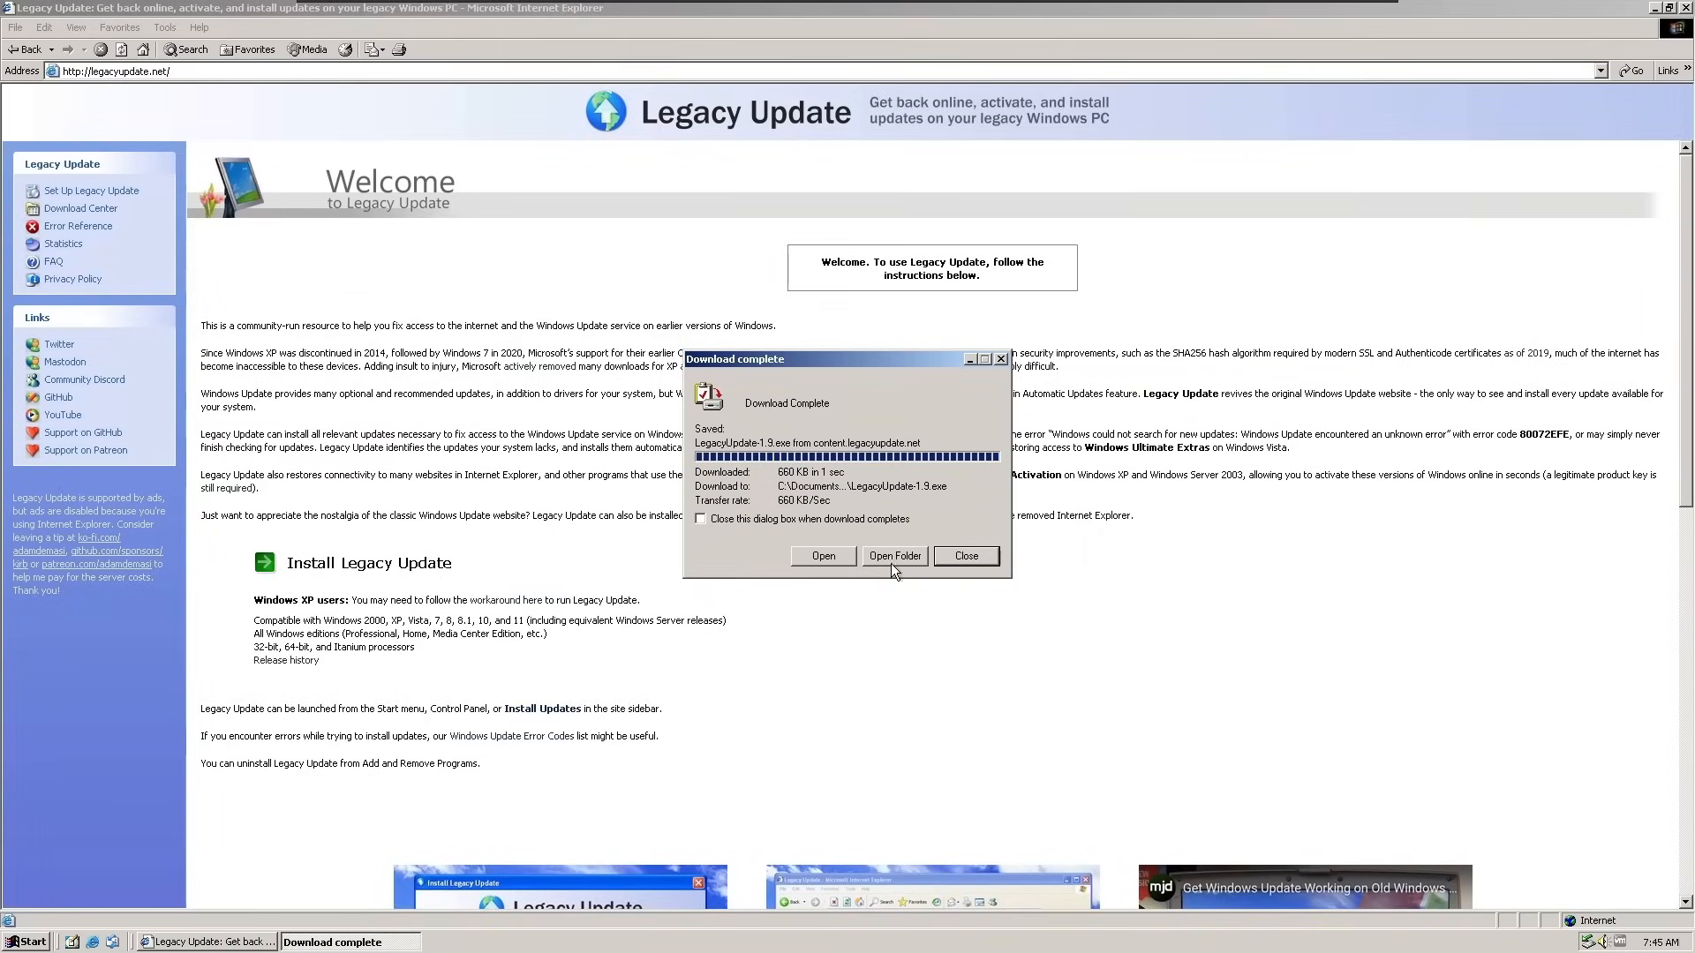
# Step: Run the downloaded LegacyUpdate-1.9.exe with root certificate and Legacy Update components ticked
pyautogui.click(964, 556)
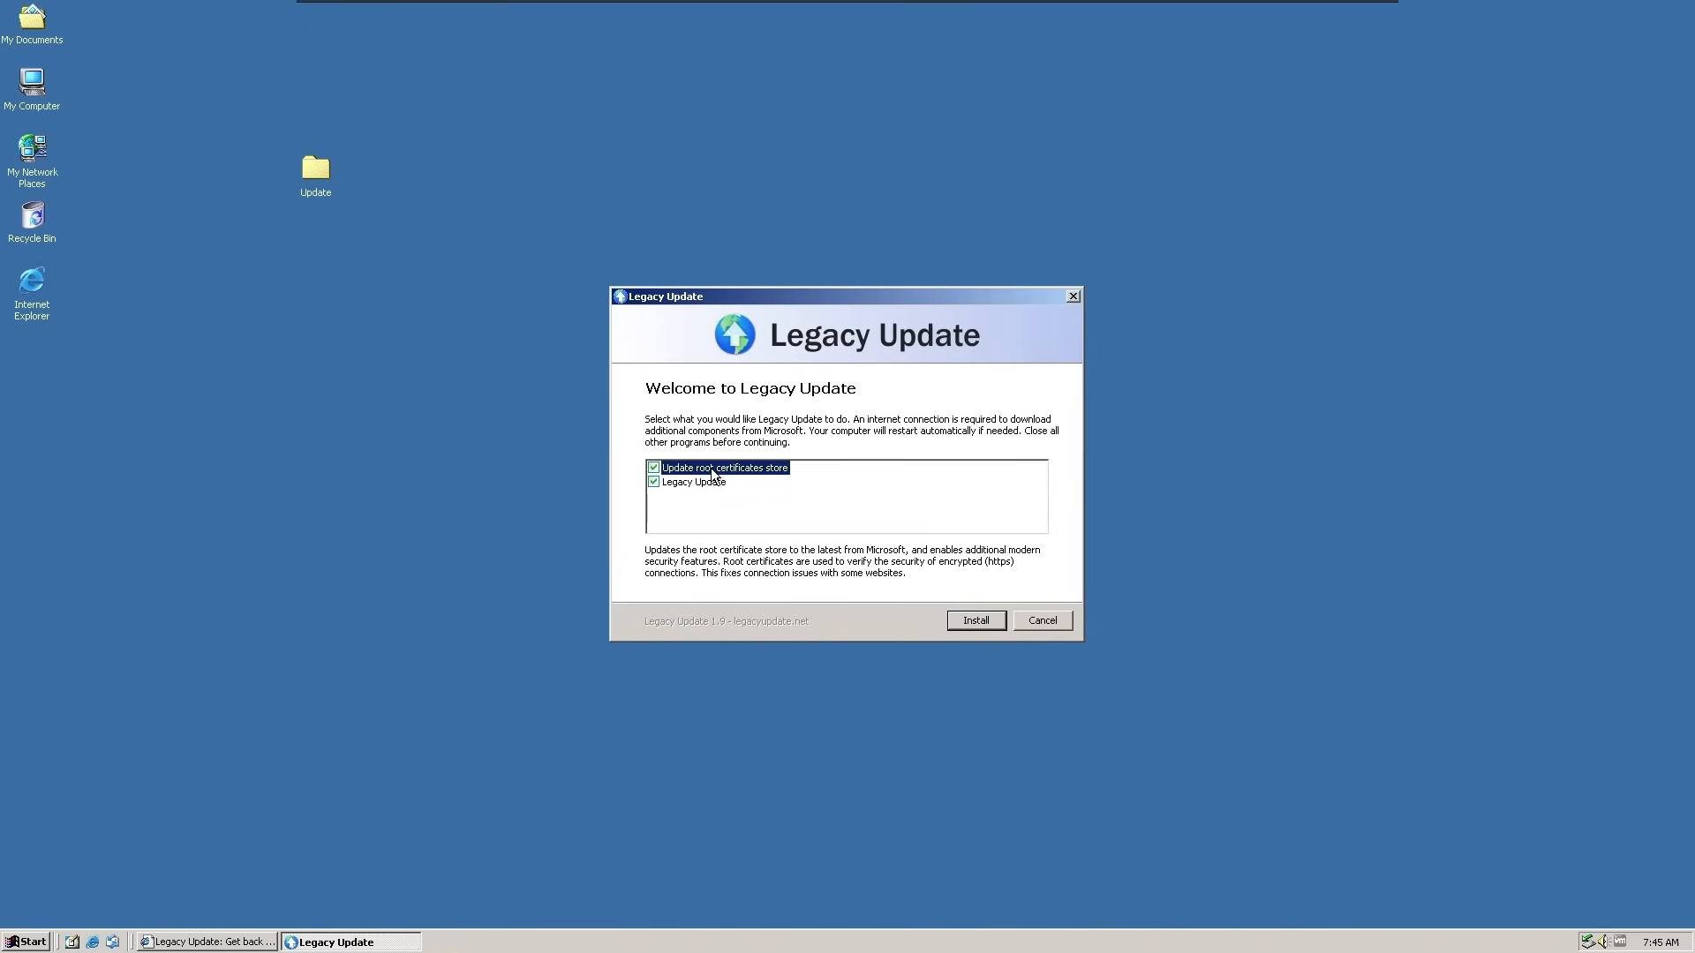
pyautogui.click(974, 620)
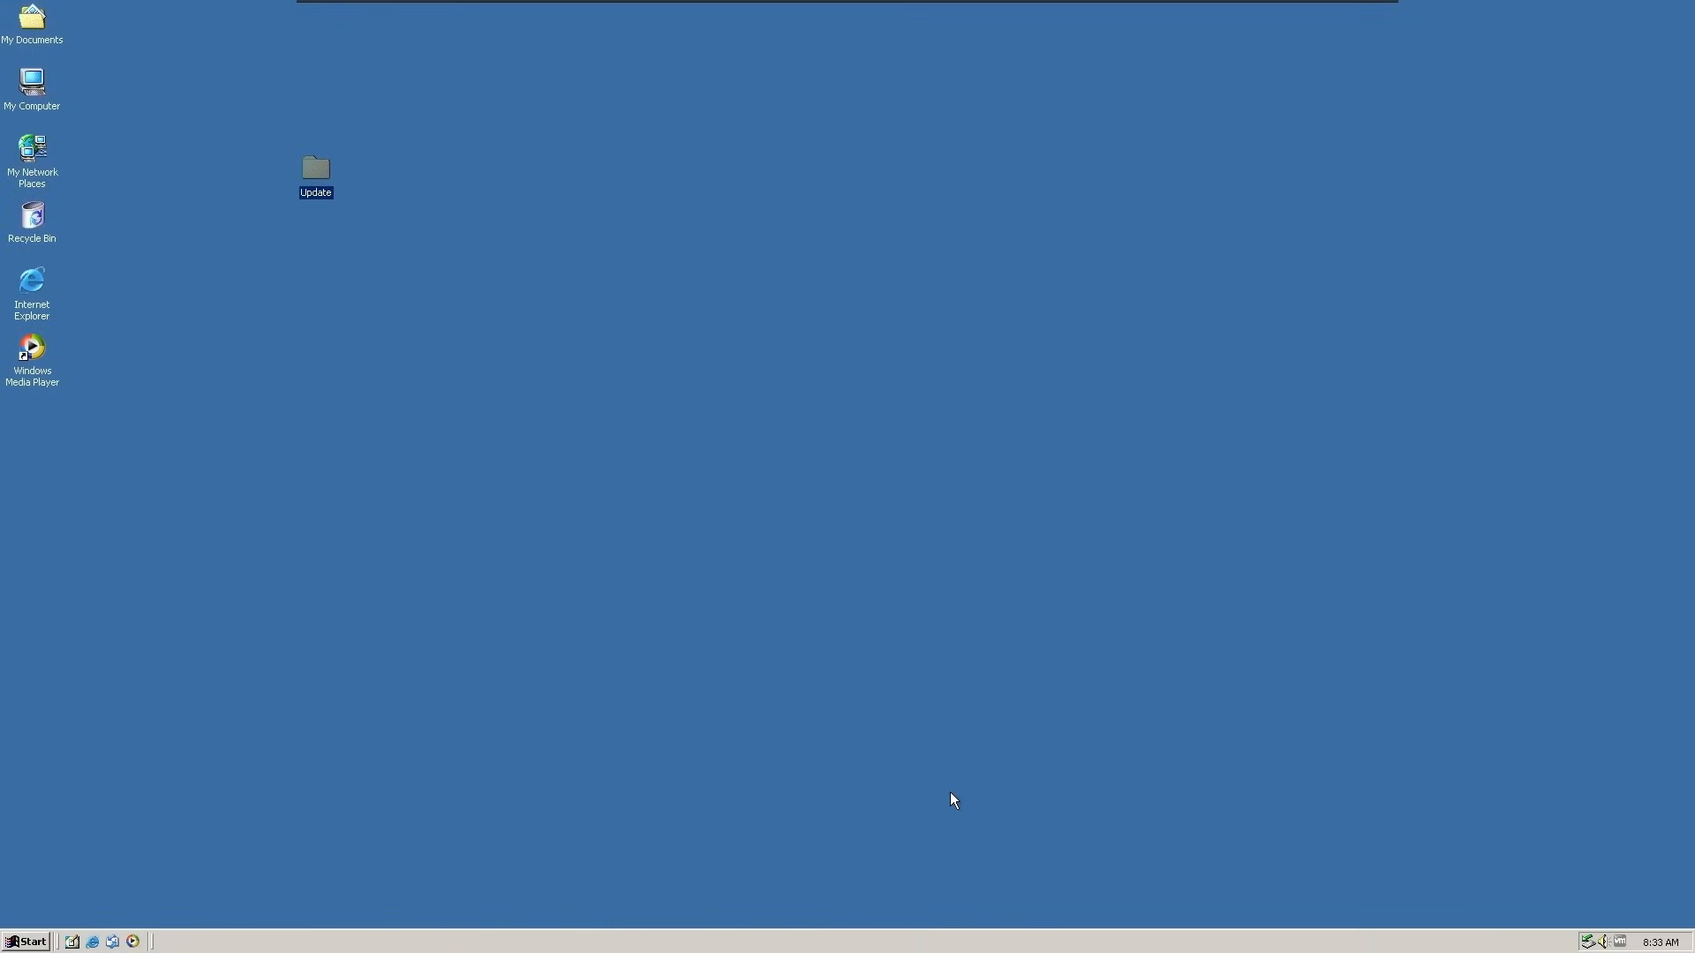
pyautogui.moveTo(46, 219)
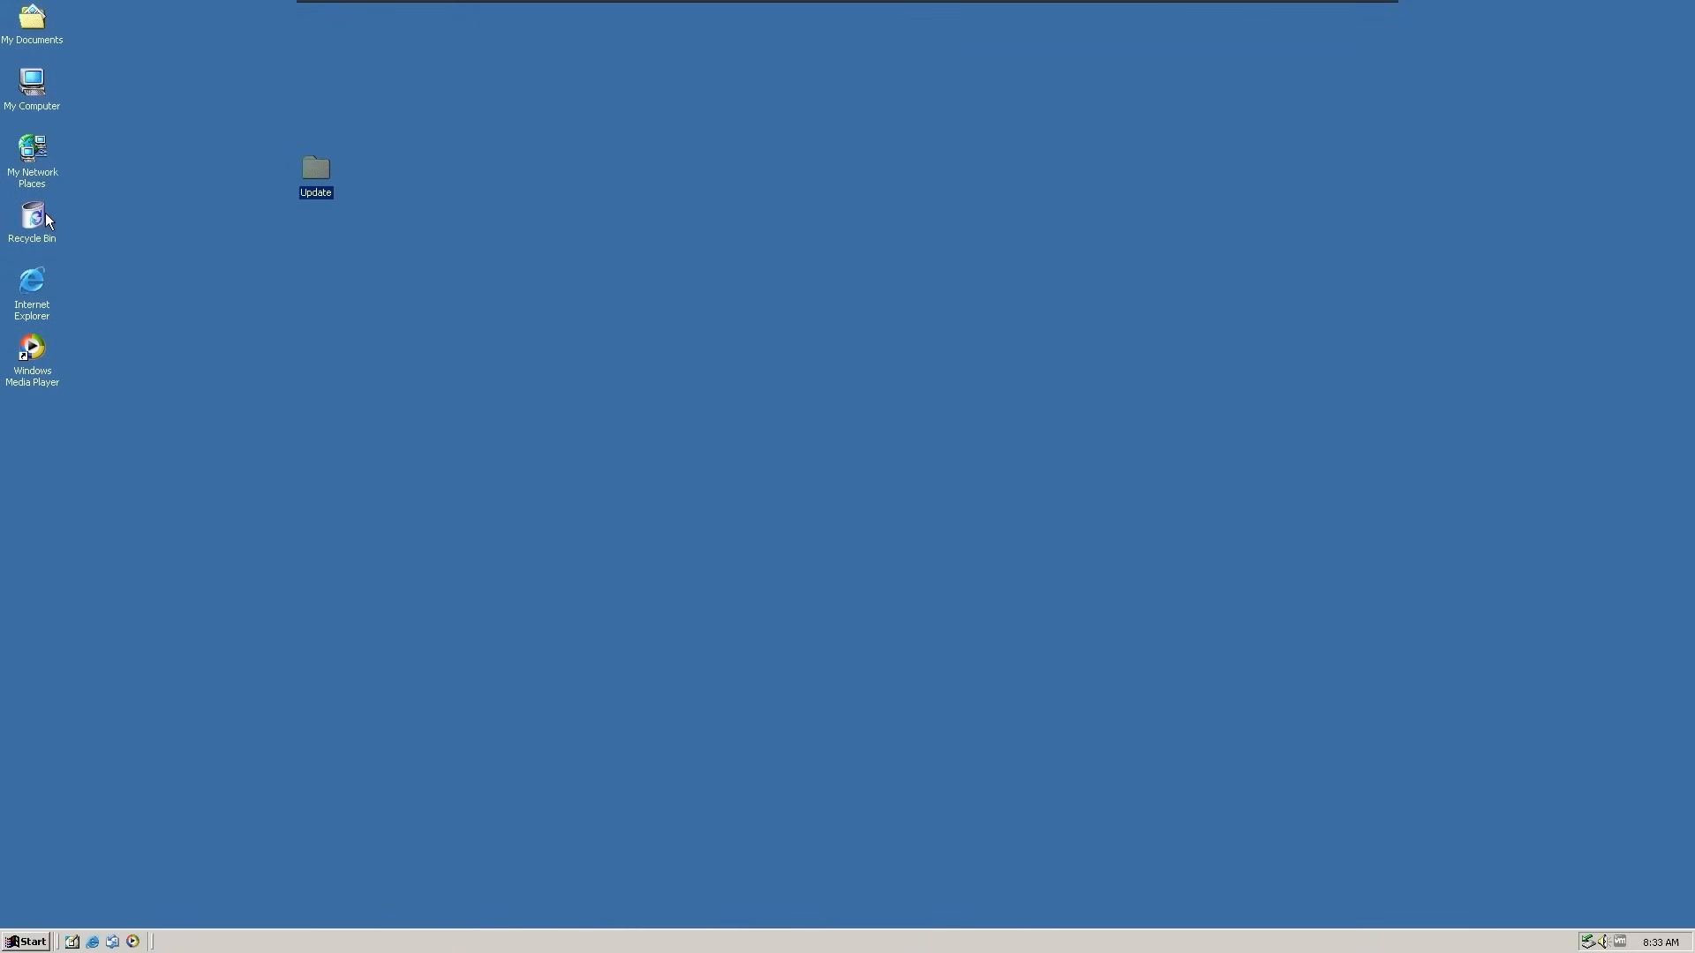
# Step: Run the Extended Kernel v3.0e setup from the KernelEx drive, accept the license and dismiss the ngen.exe error
pyautogui.doubleClick(32, 80)
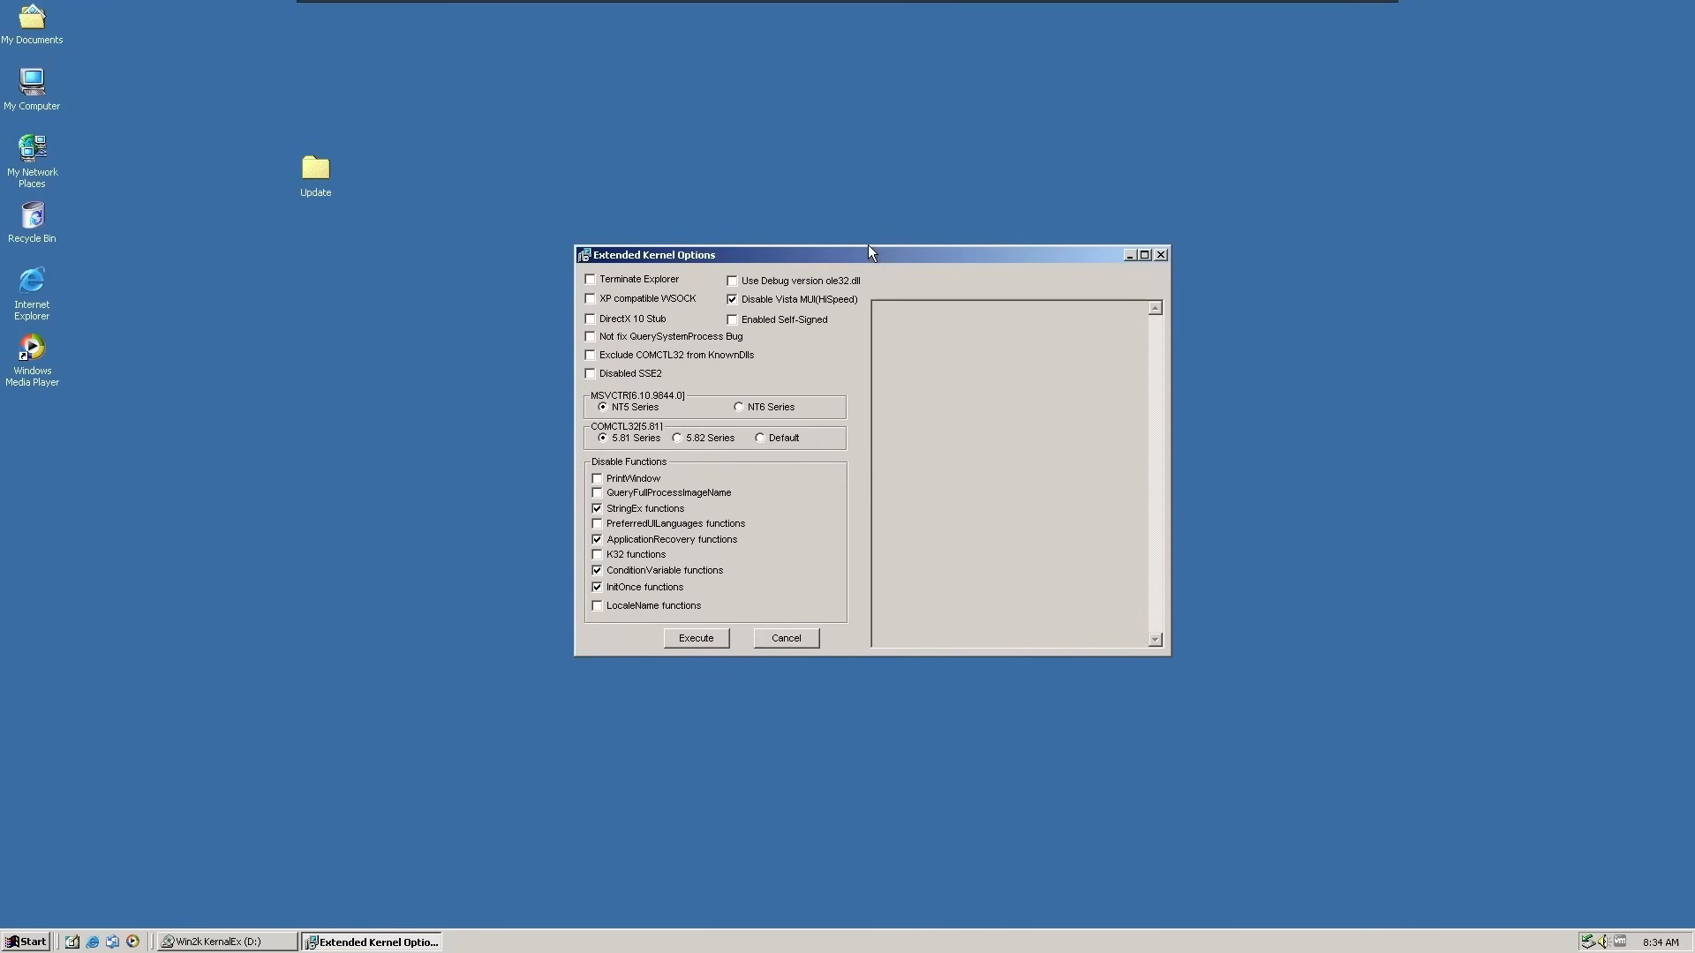
pyautogui.click(695, 637)
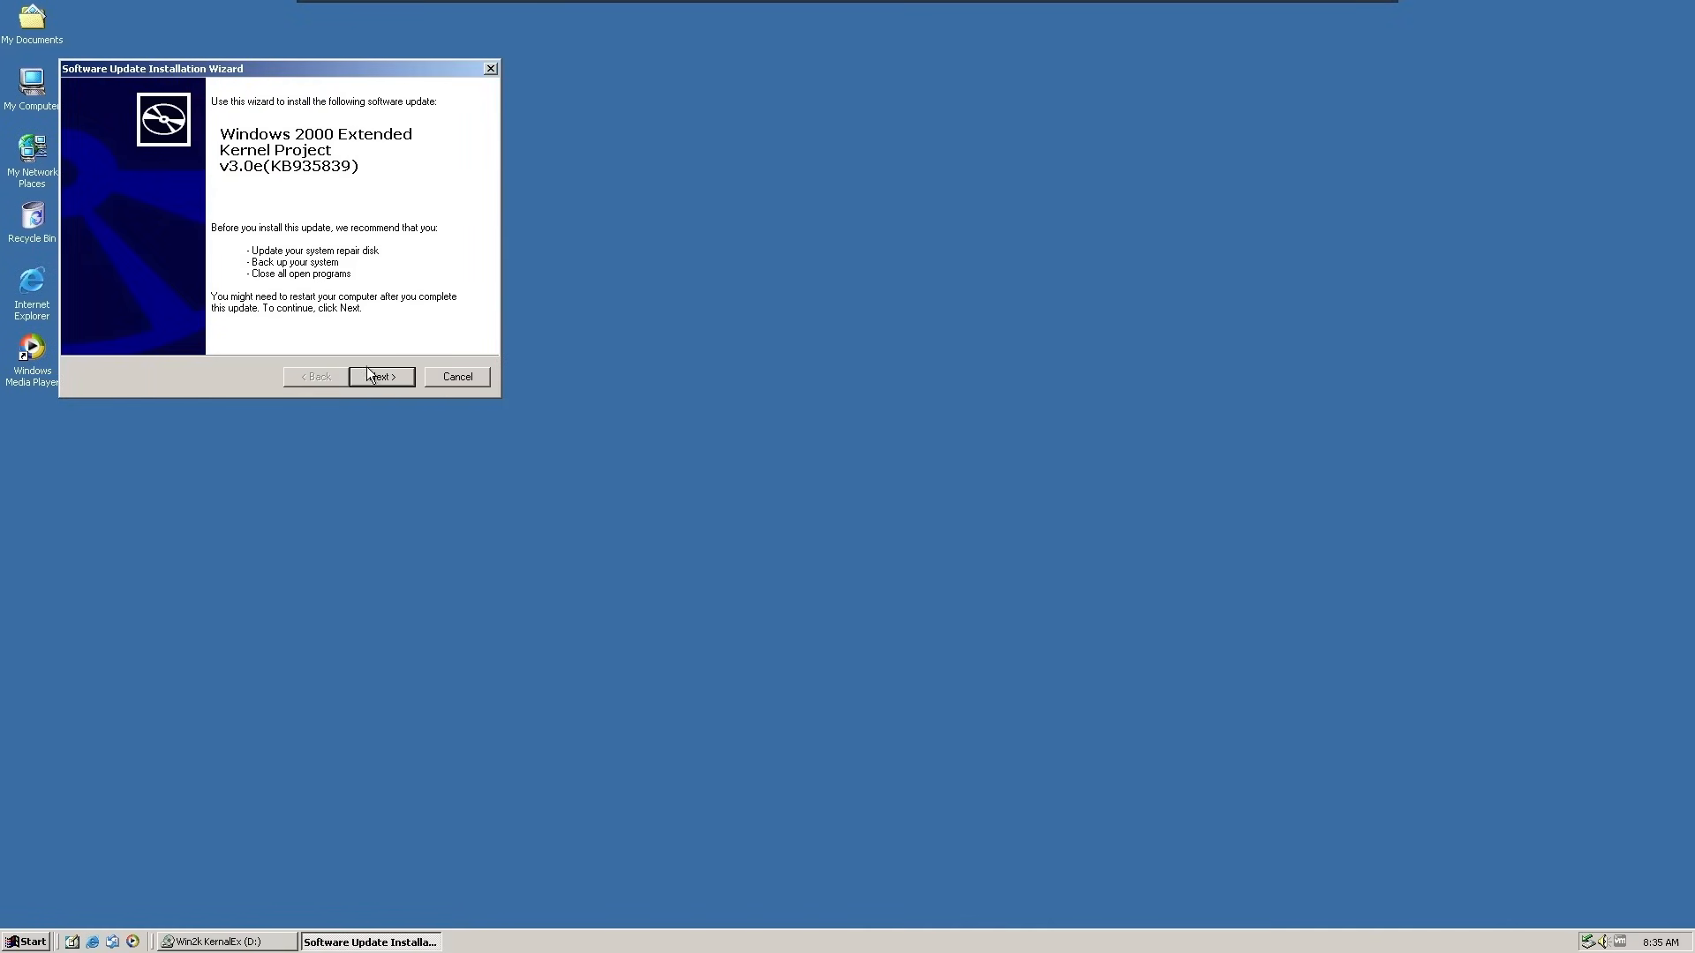
pyautogui.click(380, 376)
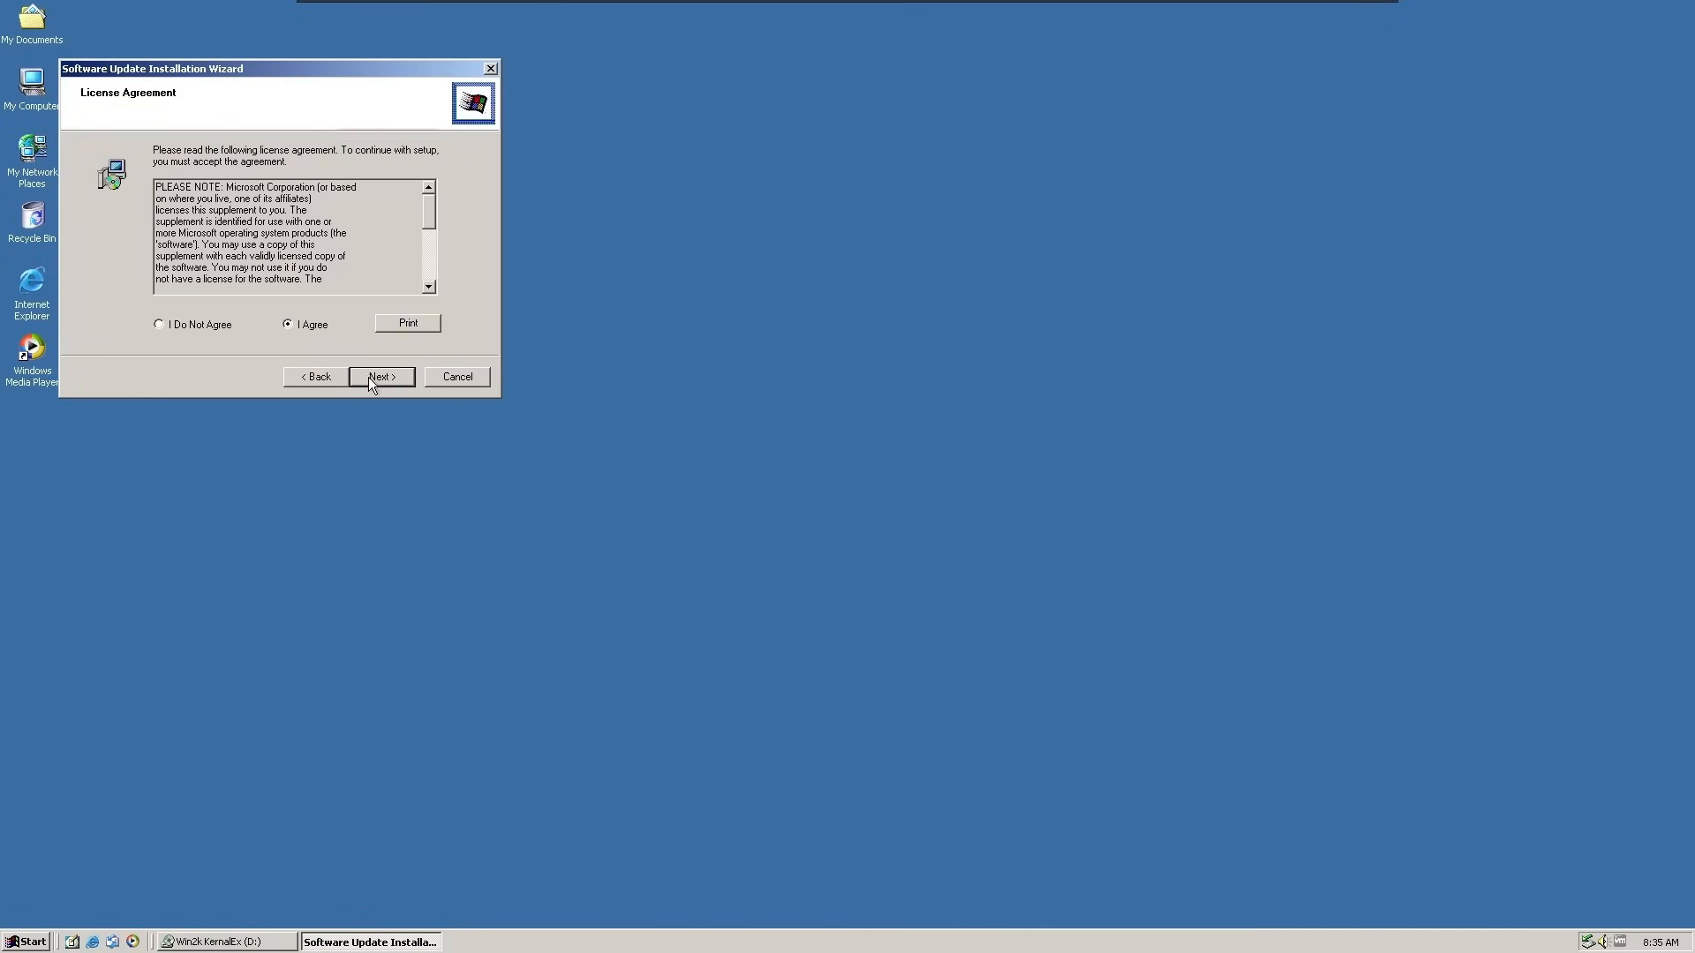
pyautogui.click(382, 376)
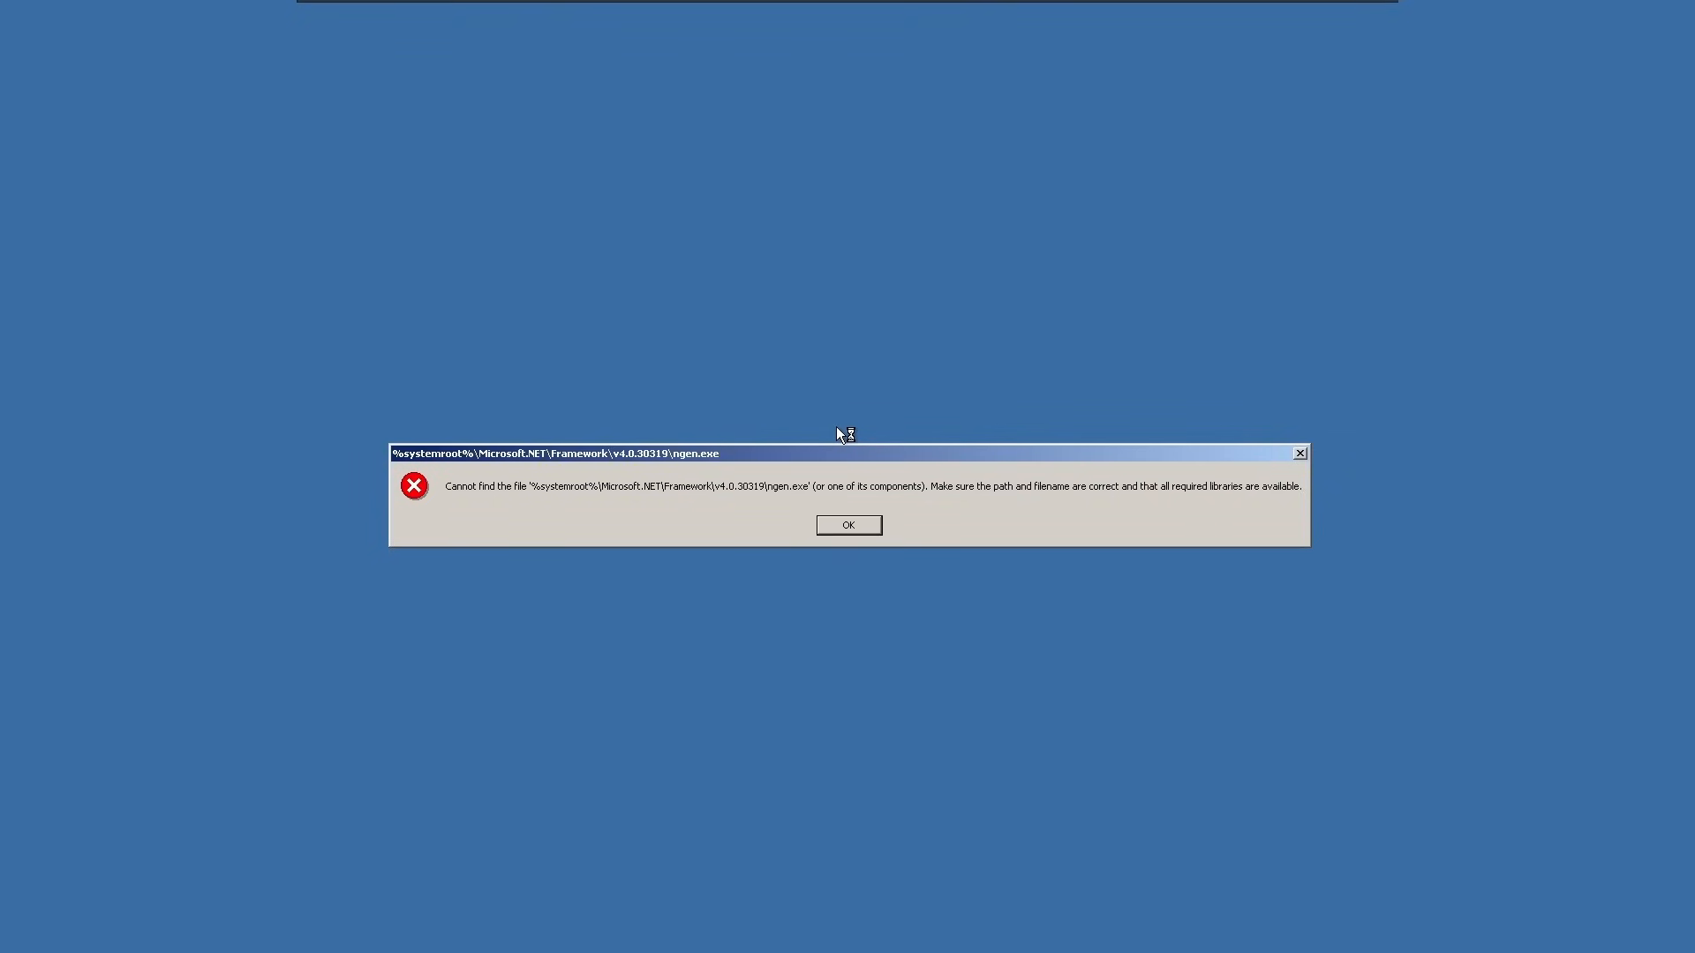
pyautogui.moveTo(1035, 619)
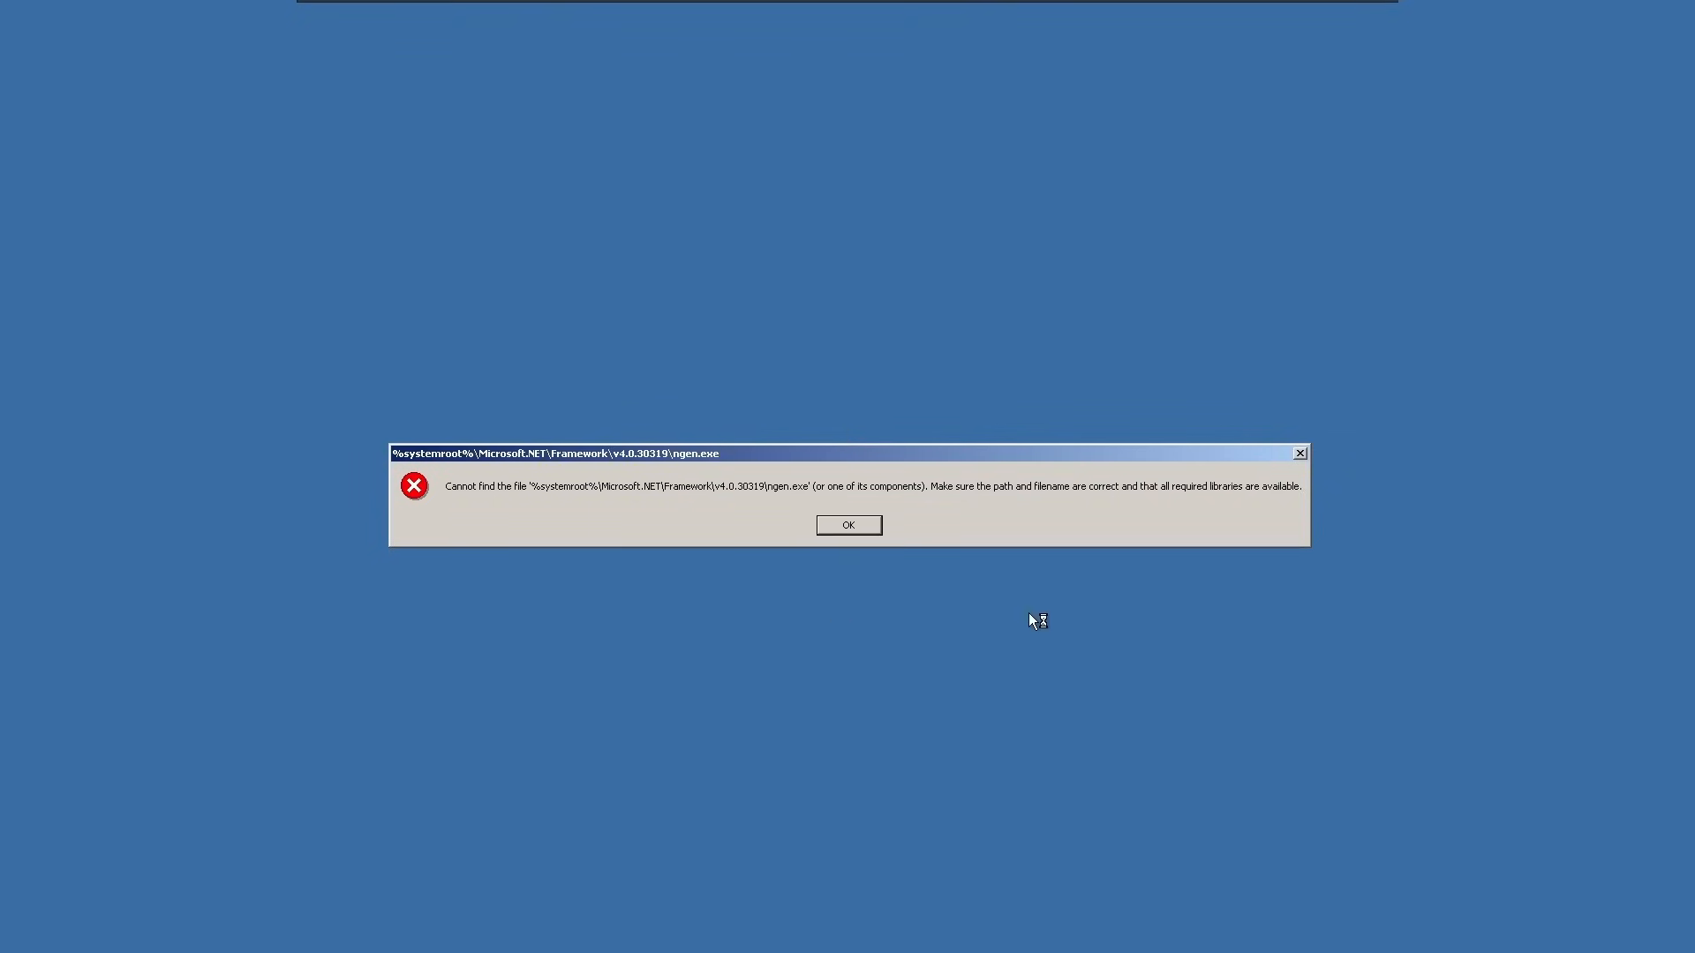
pyautogui.moveTo(946, 595)
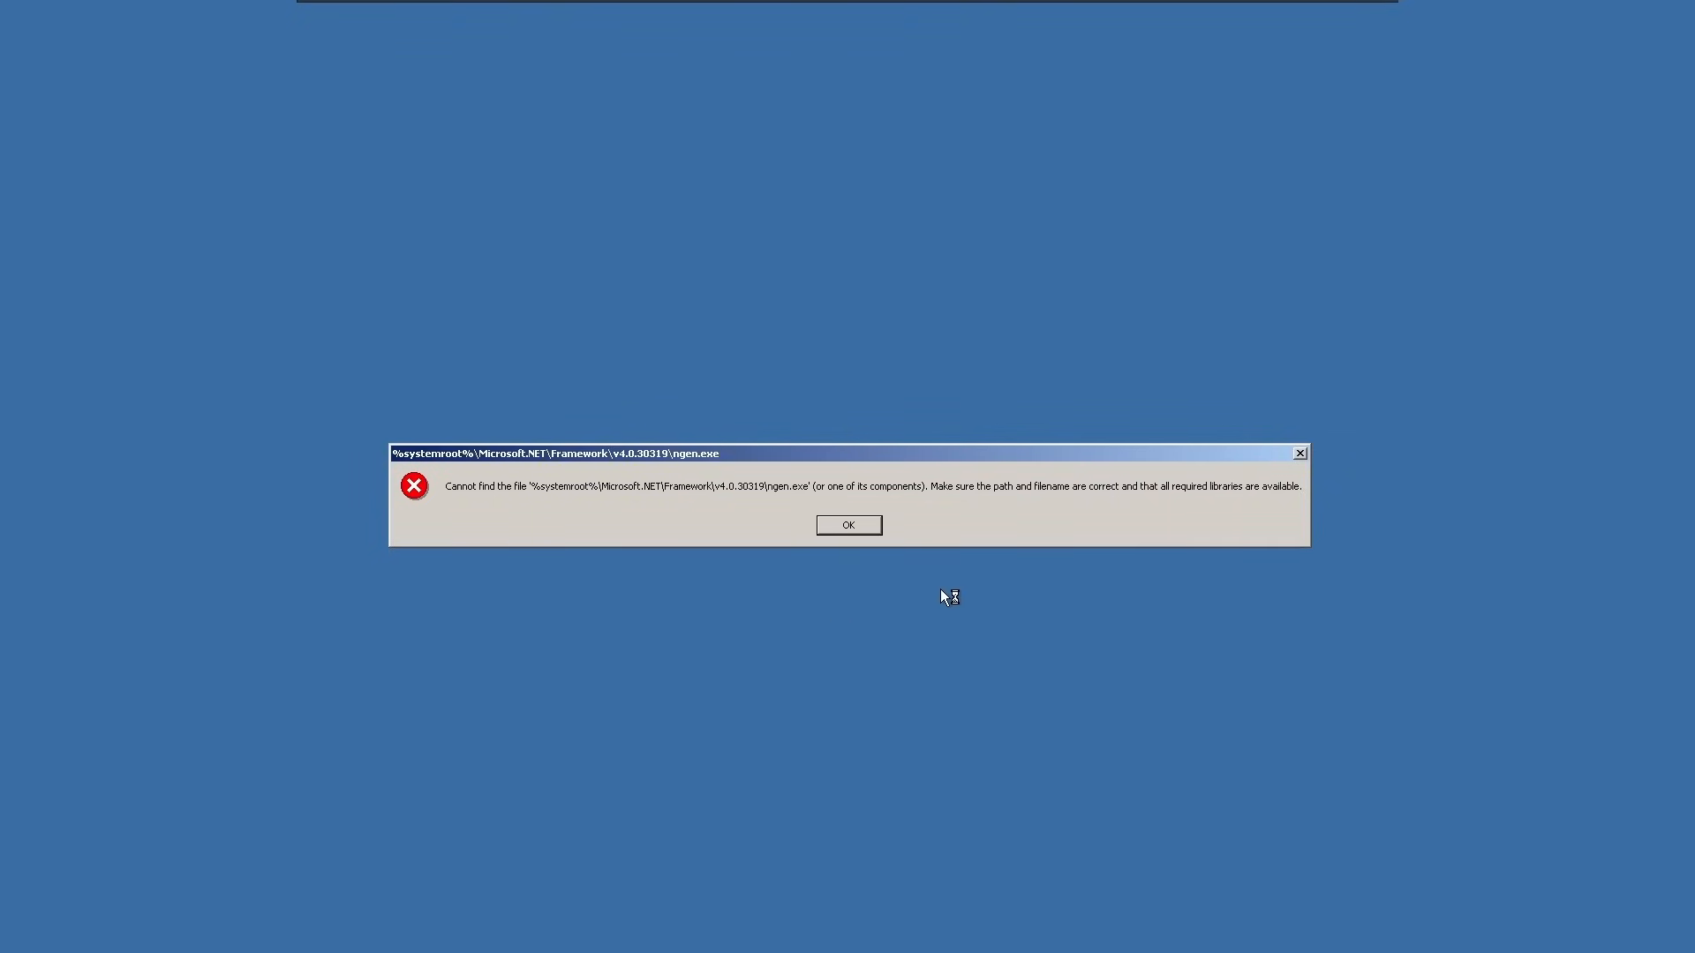
pyautogui.click(847, 526)
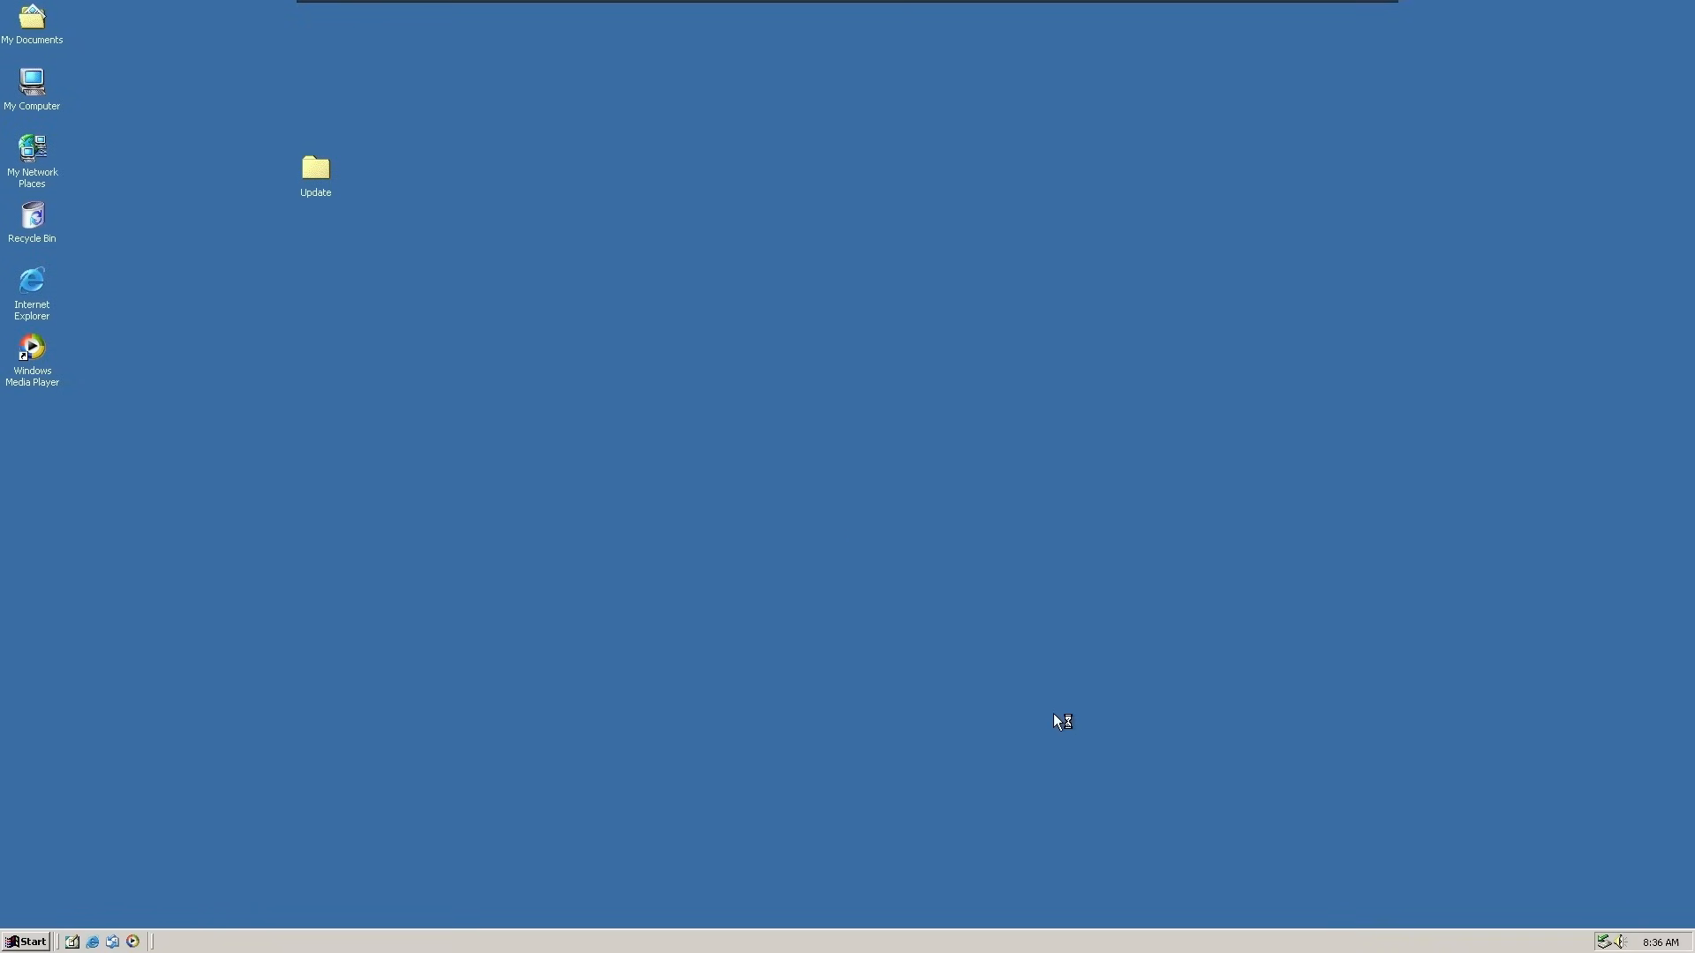
pyautogui.moveTo(35, 108)
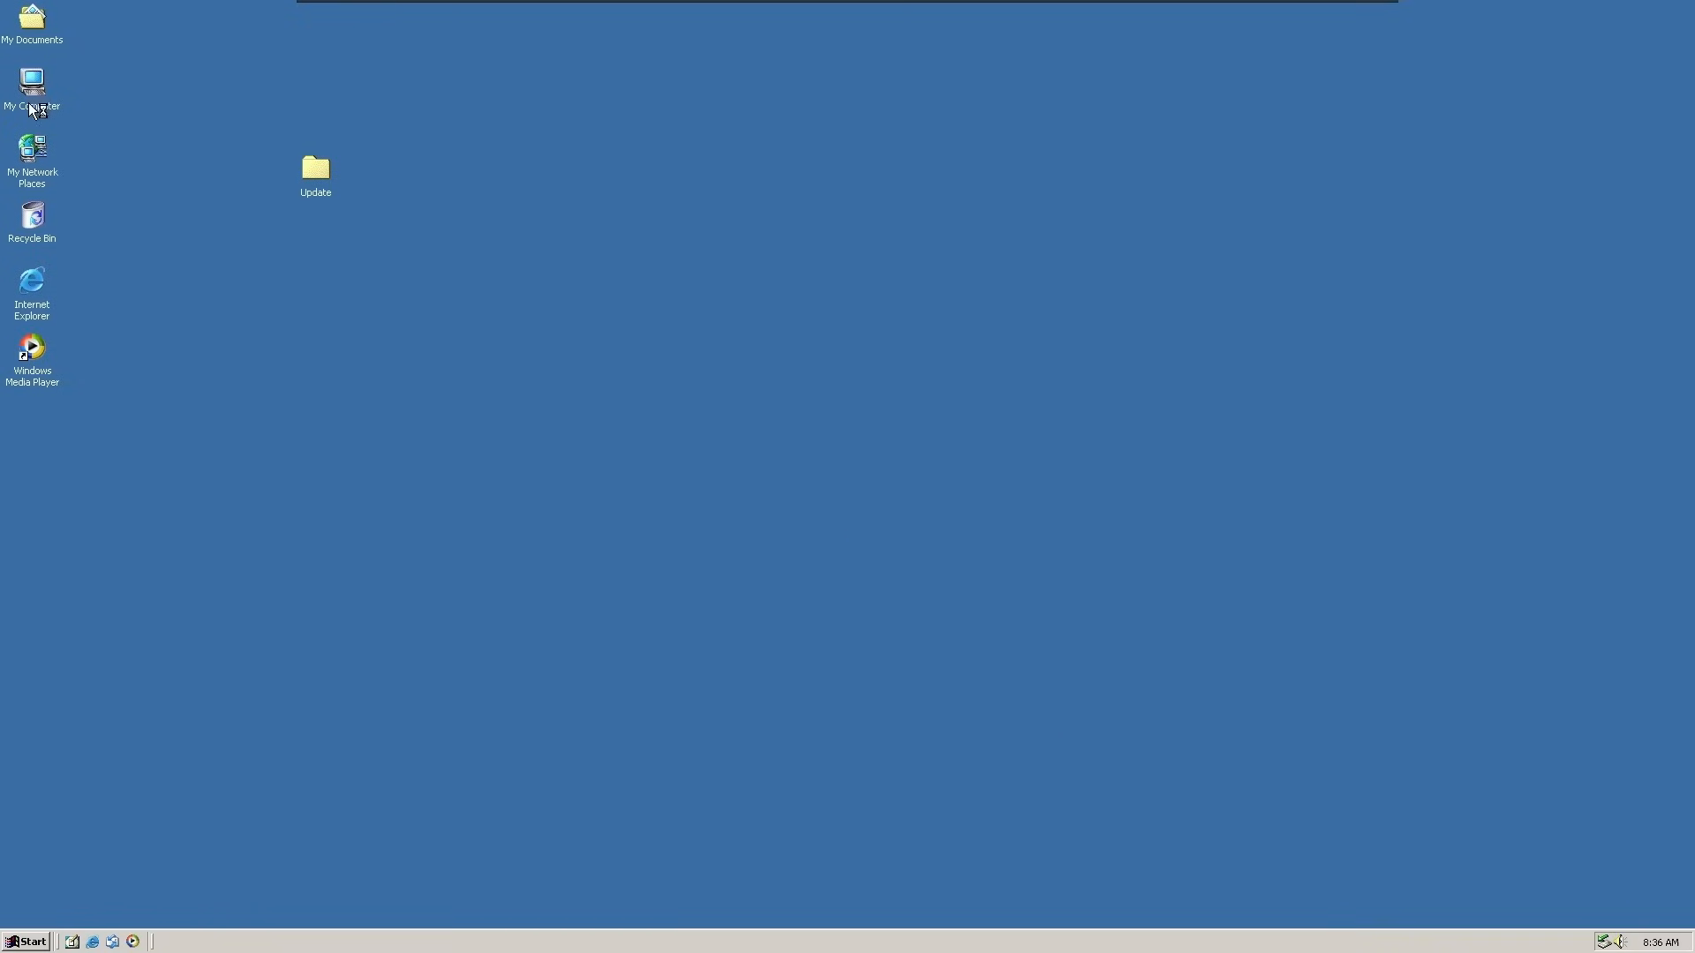
pyautogui.moveTo(40, 295)
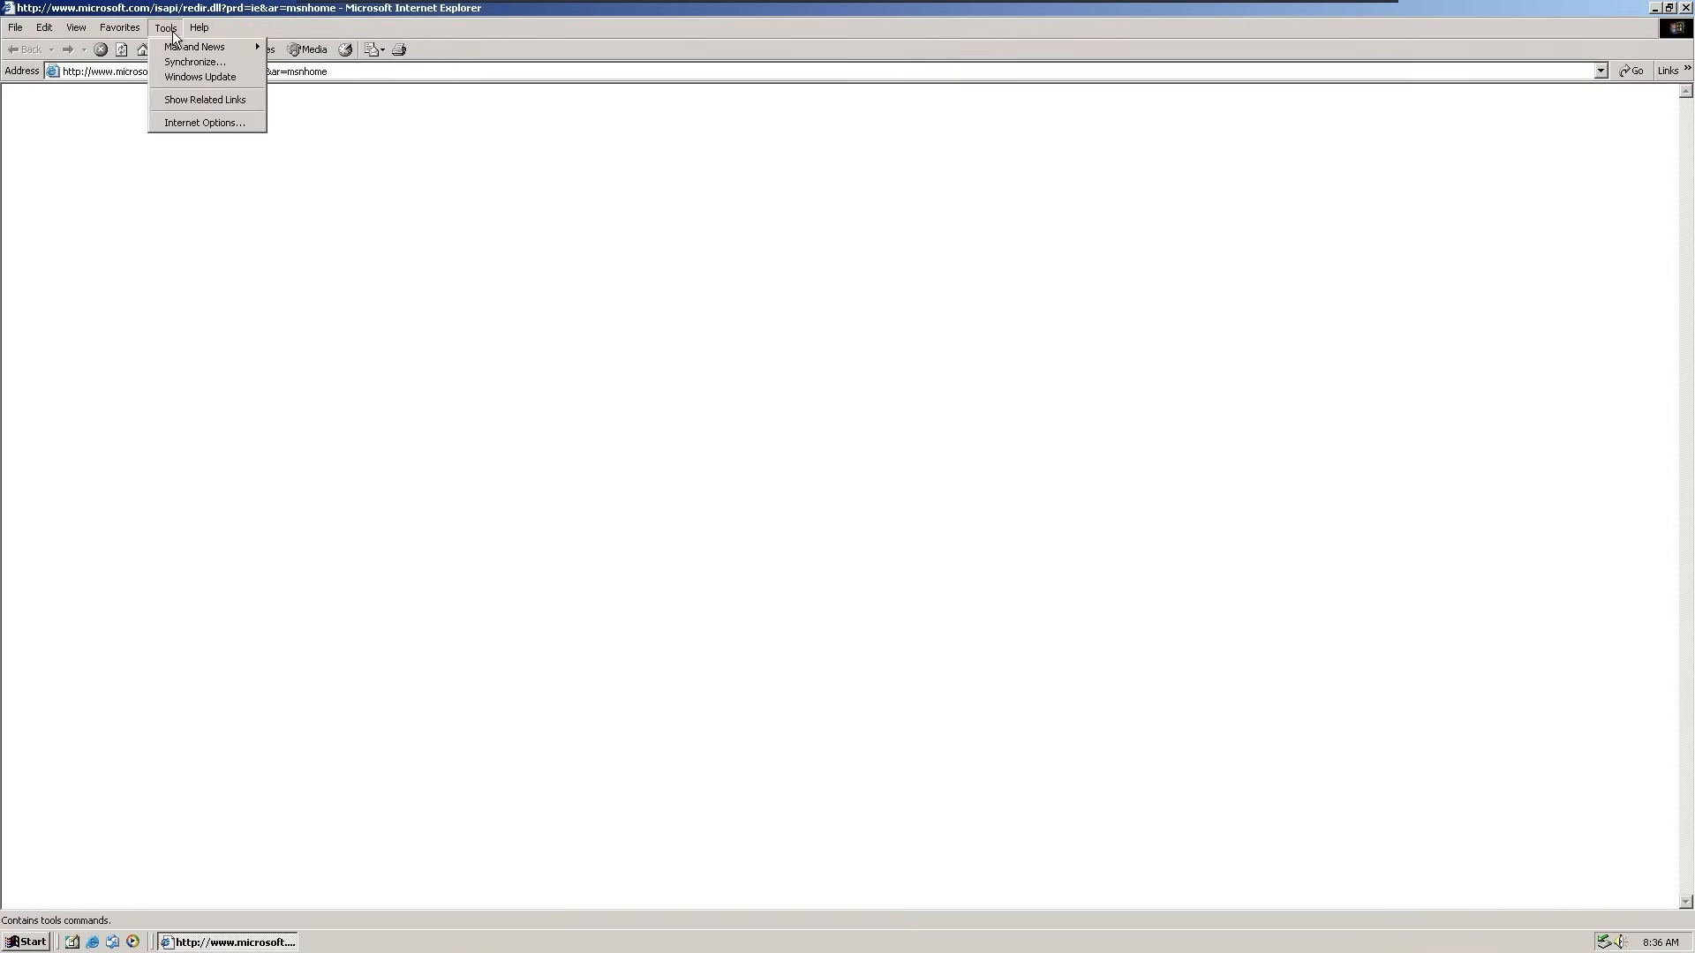
# Step: Enable TLS 1.0, 1.1 and 1.2 in Internet Options Advanced security settings and apply
pyautogui.click(203, 122)
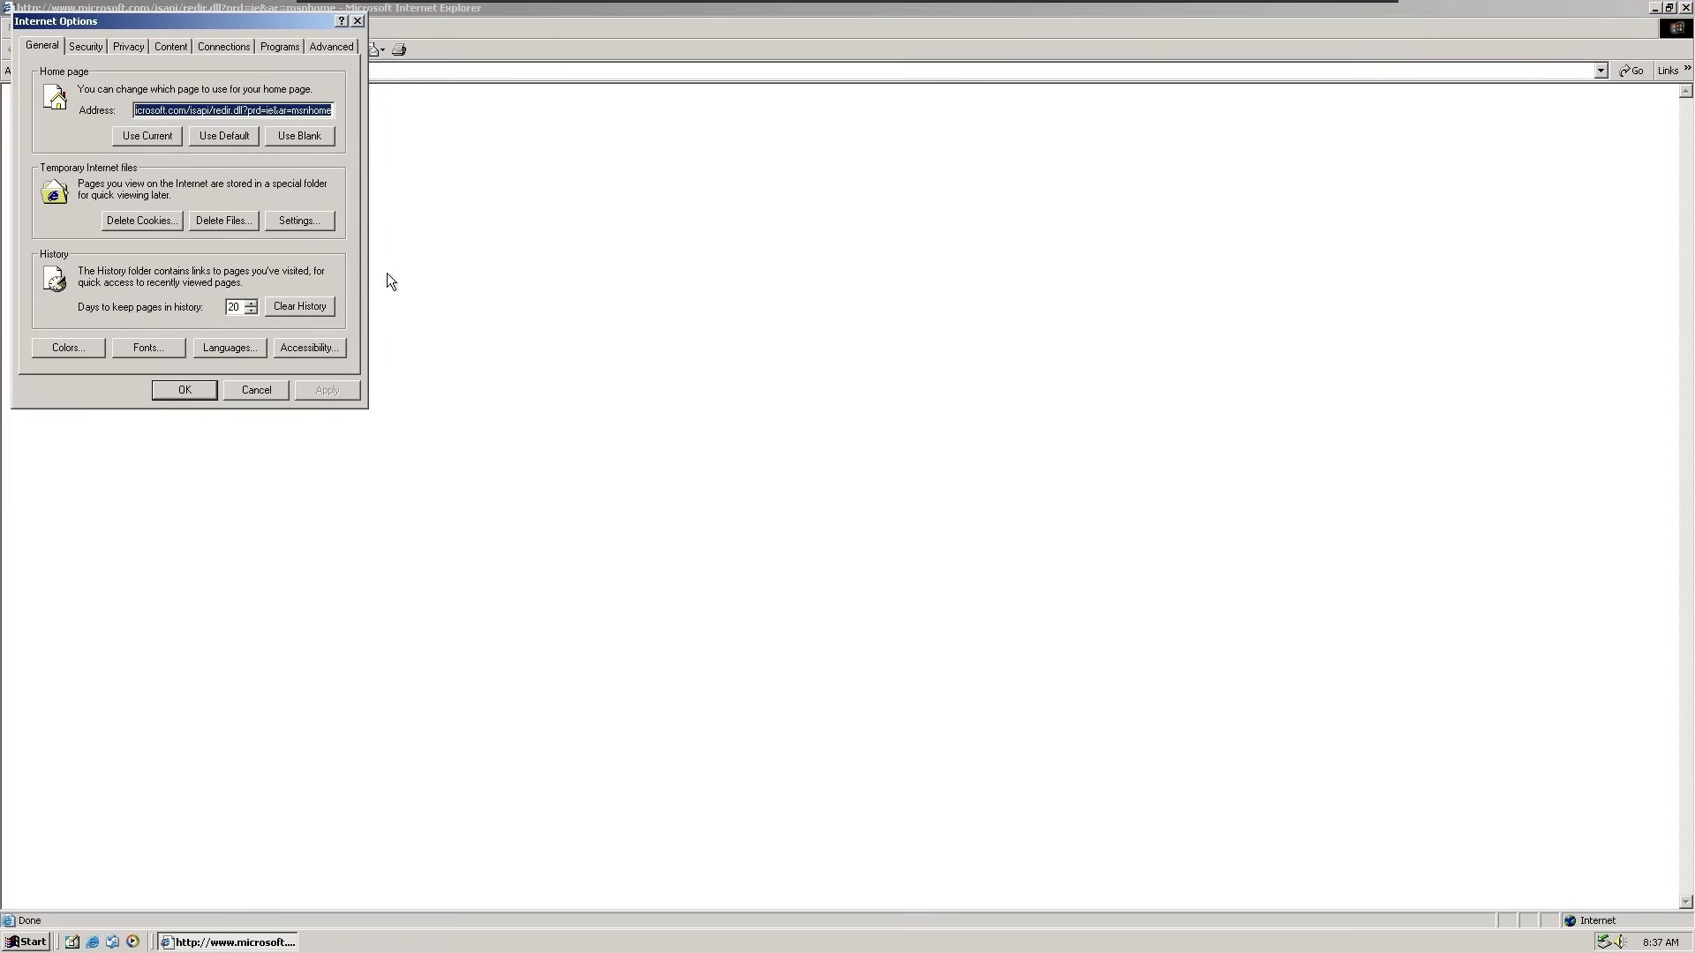
pyautogui.click(330, 46)
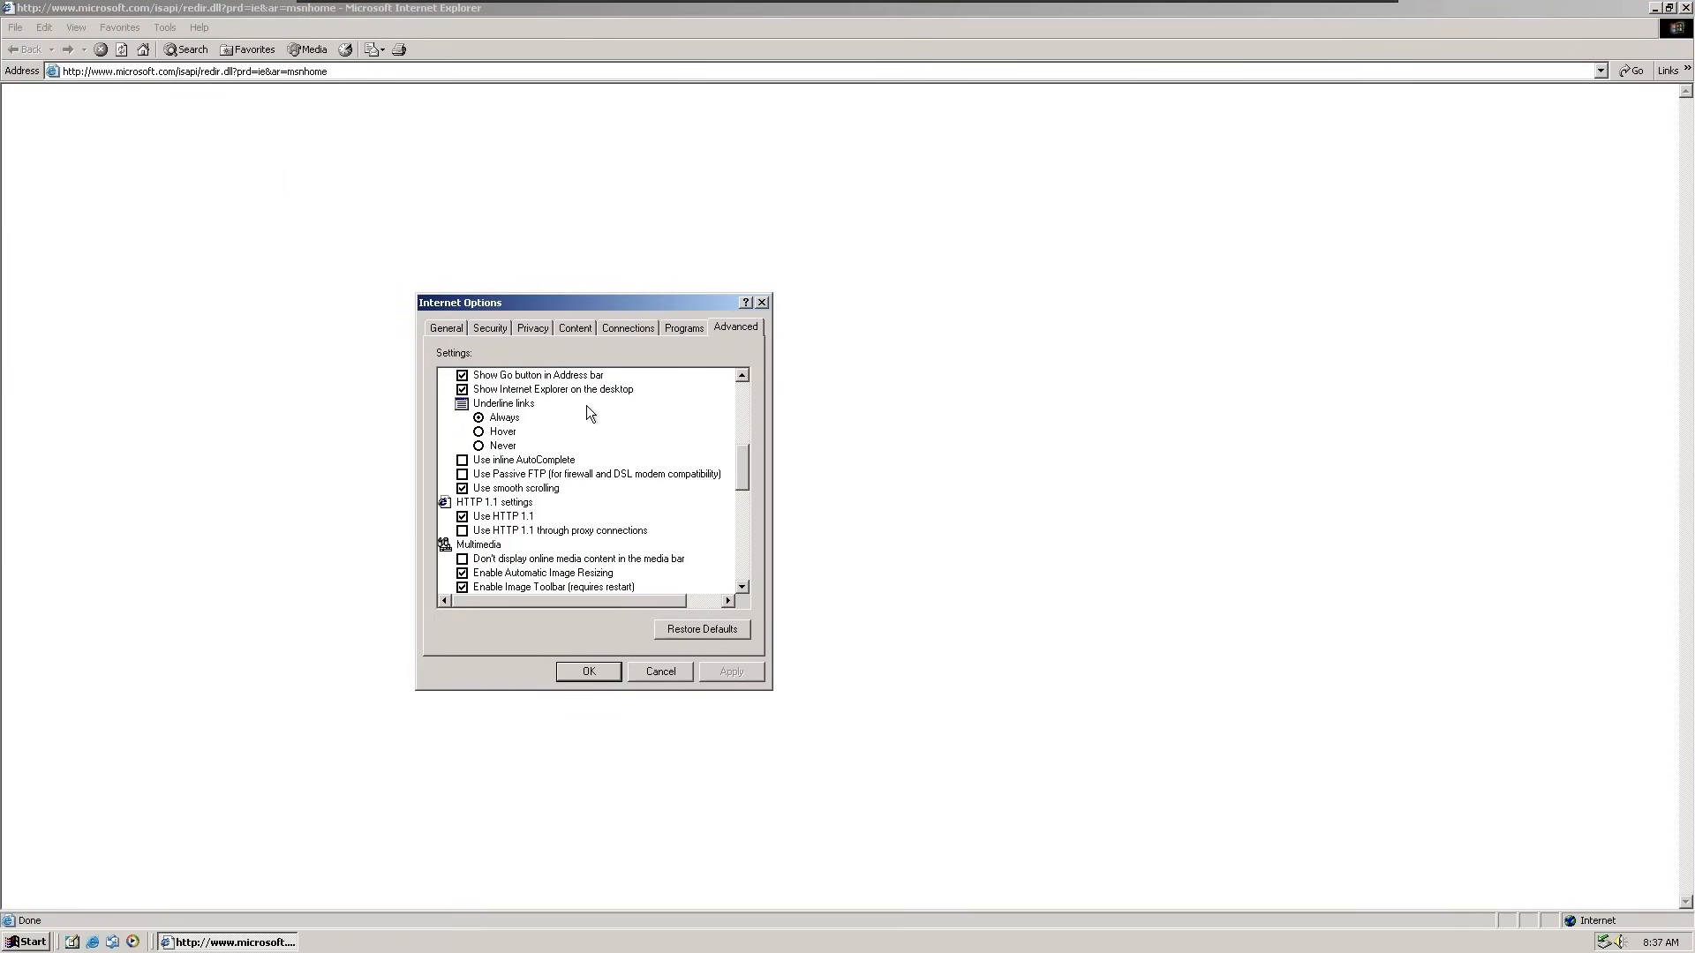
pyautogui.scroll(-3)
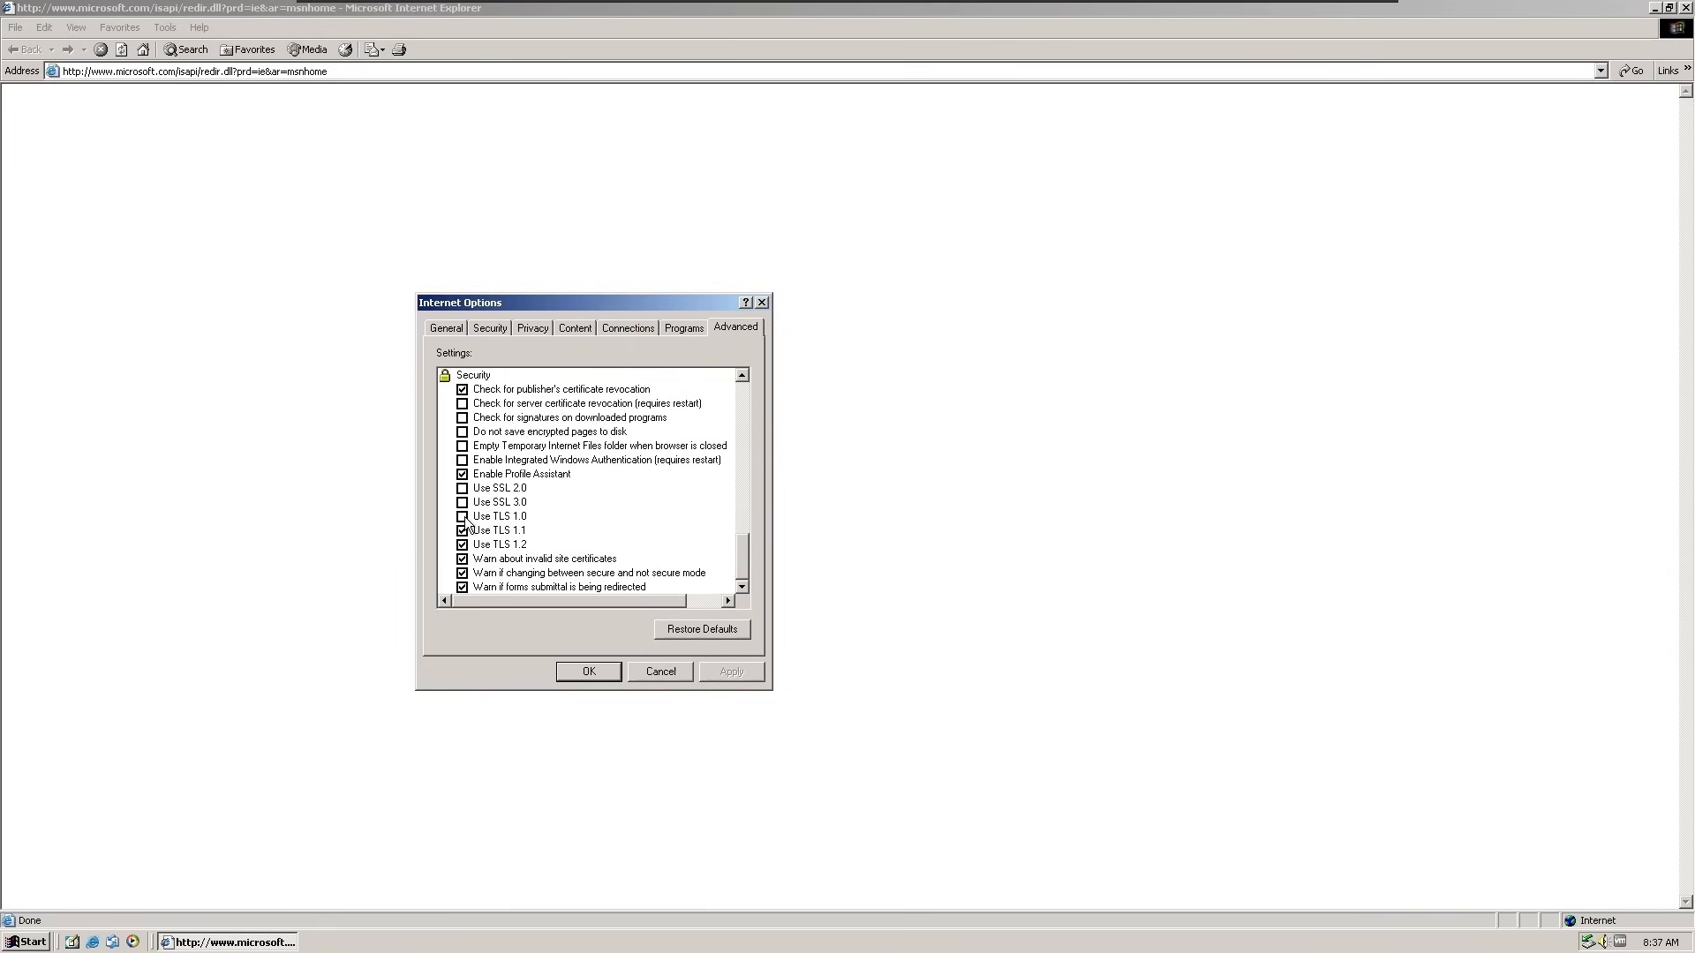
pyautogui.click(463, 515)
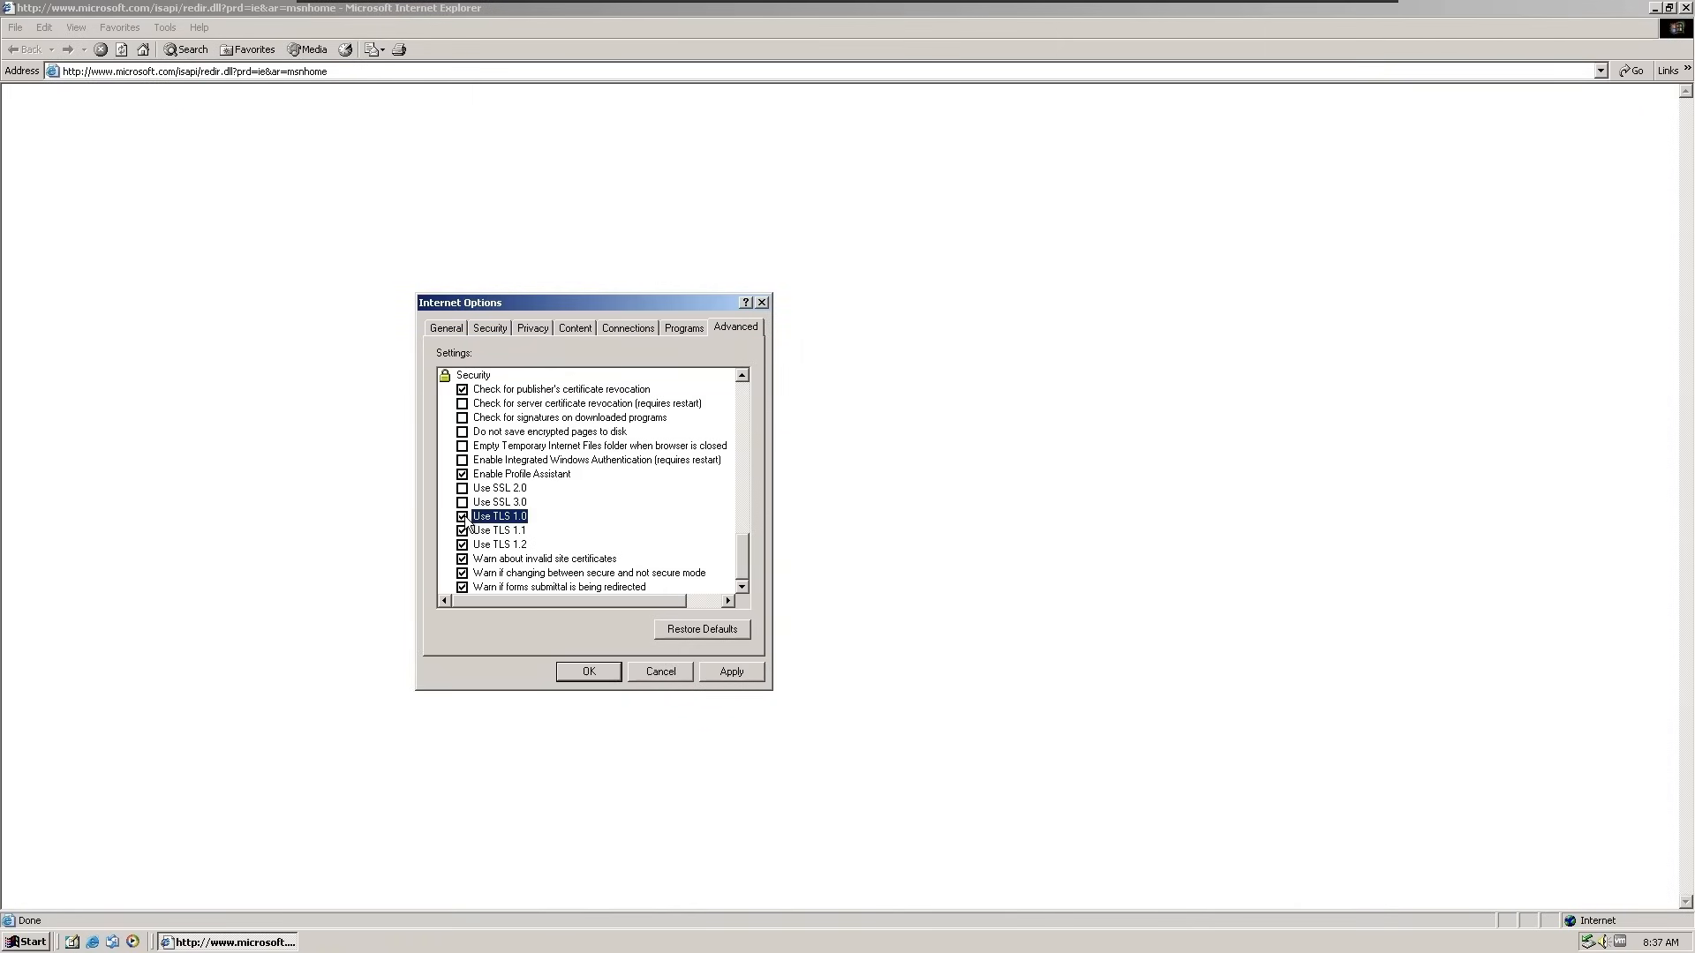
pyautogui.click(463, 515)
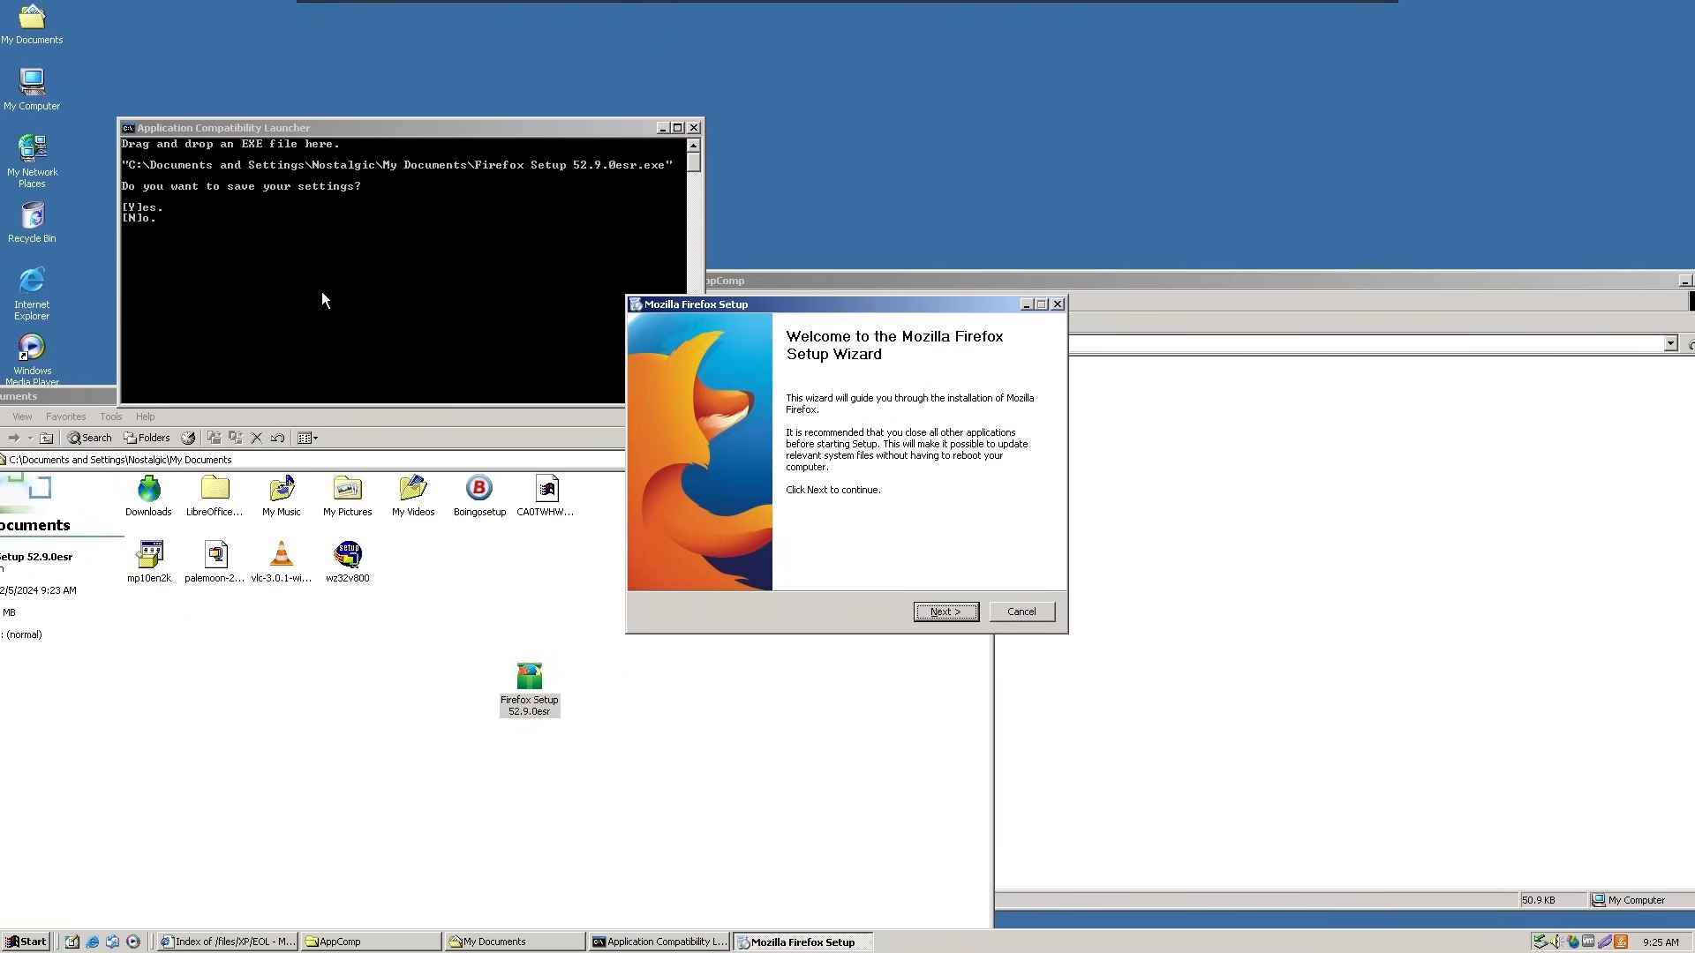
pyautogui.moveTo(762, 637)
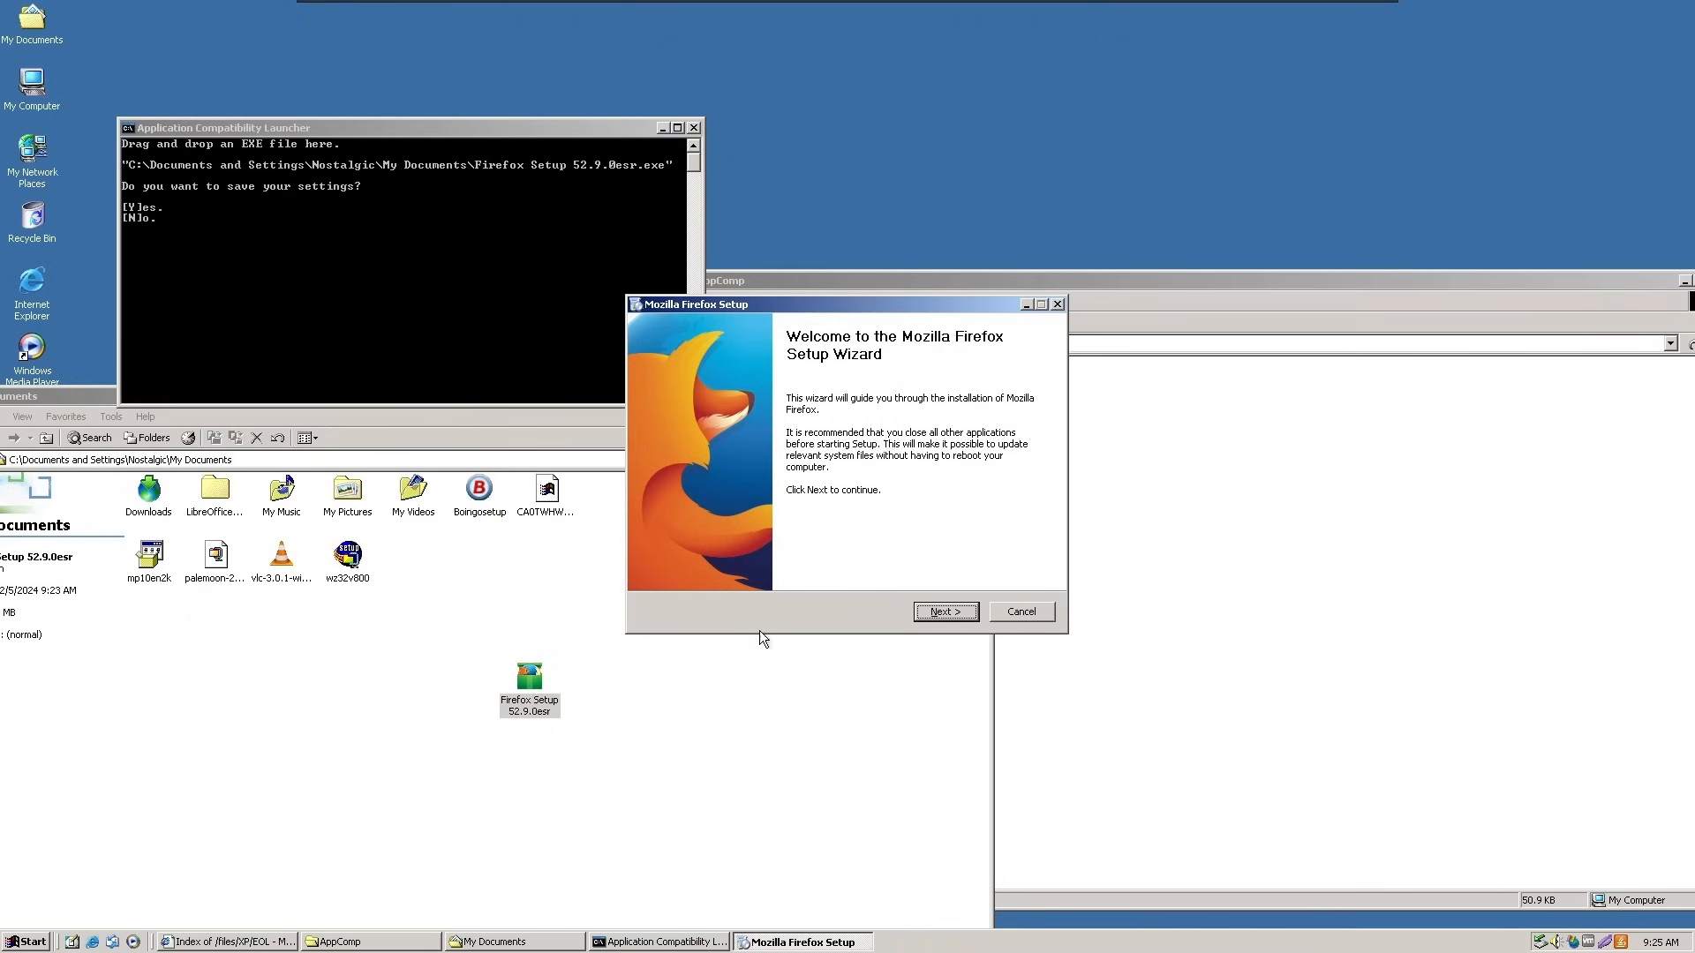
# Step: Step through the Firefox 52.9.0esr setup wizard and continue to the Java installer
pyautogui.click(942, 613)
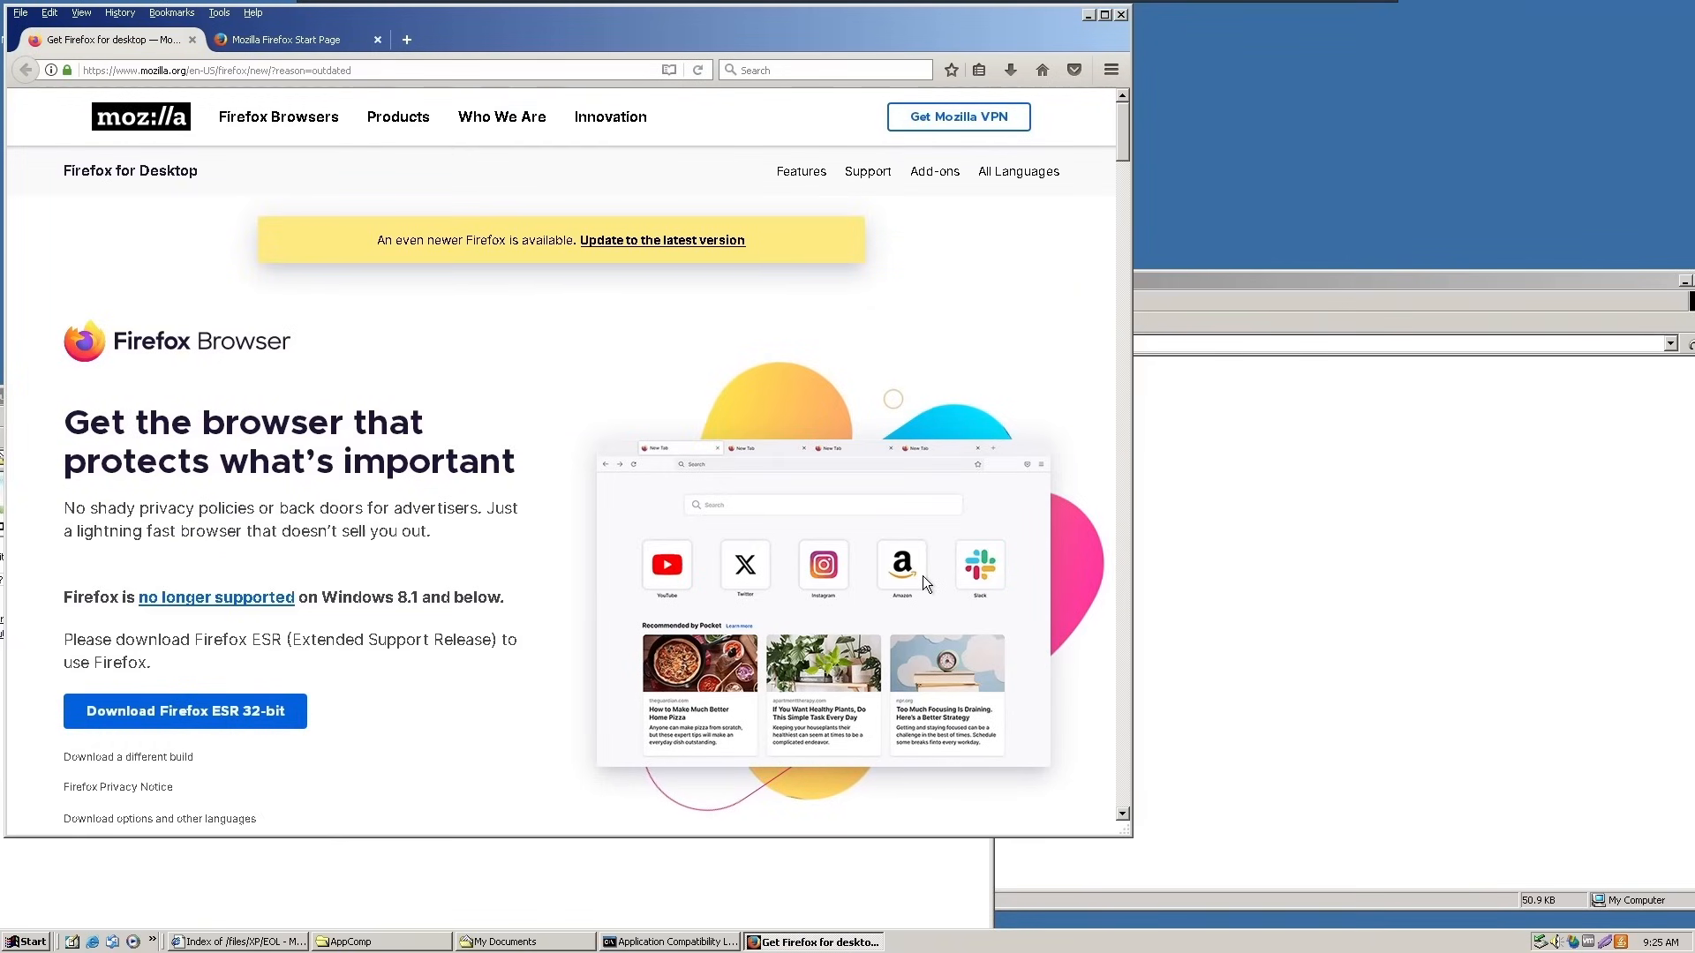
pyautogui.click(1101, 12)
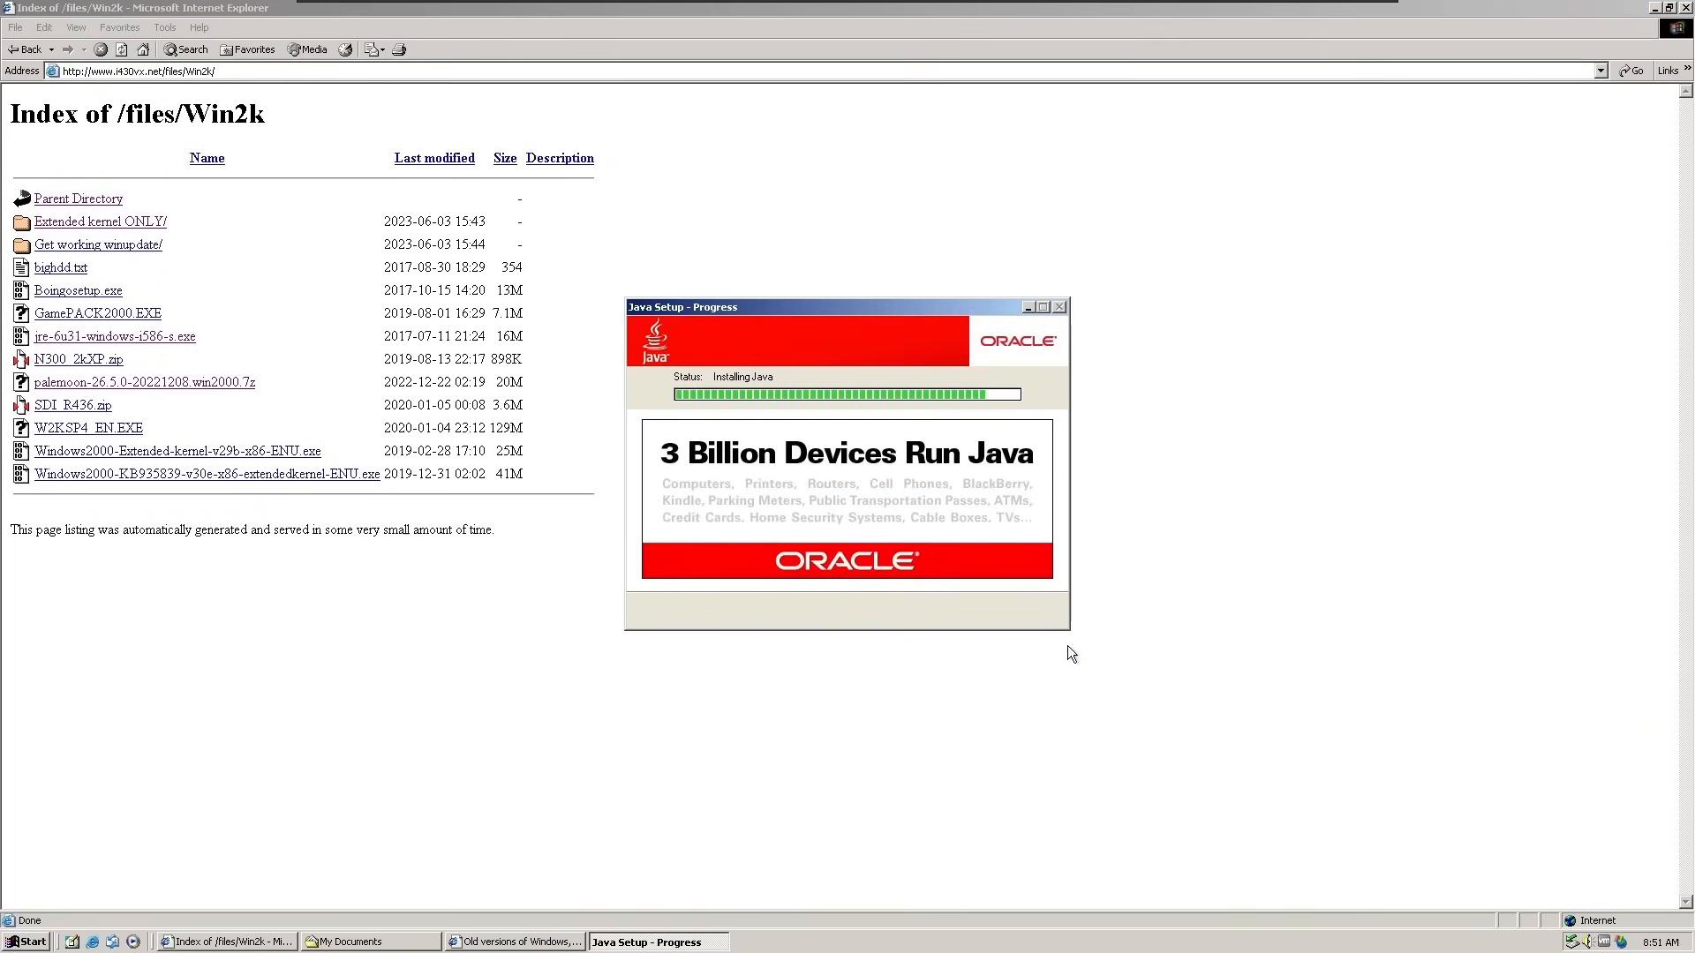
pyautogui.moveTo(1114, 653)
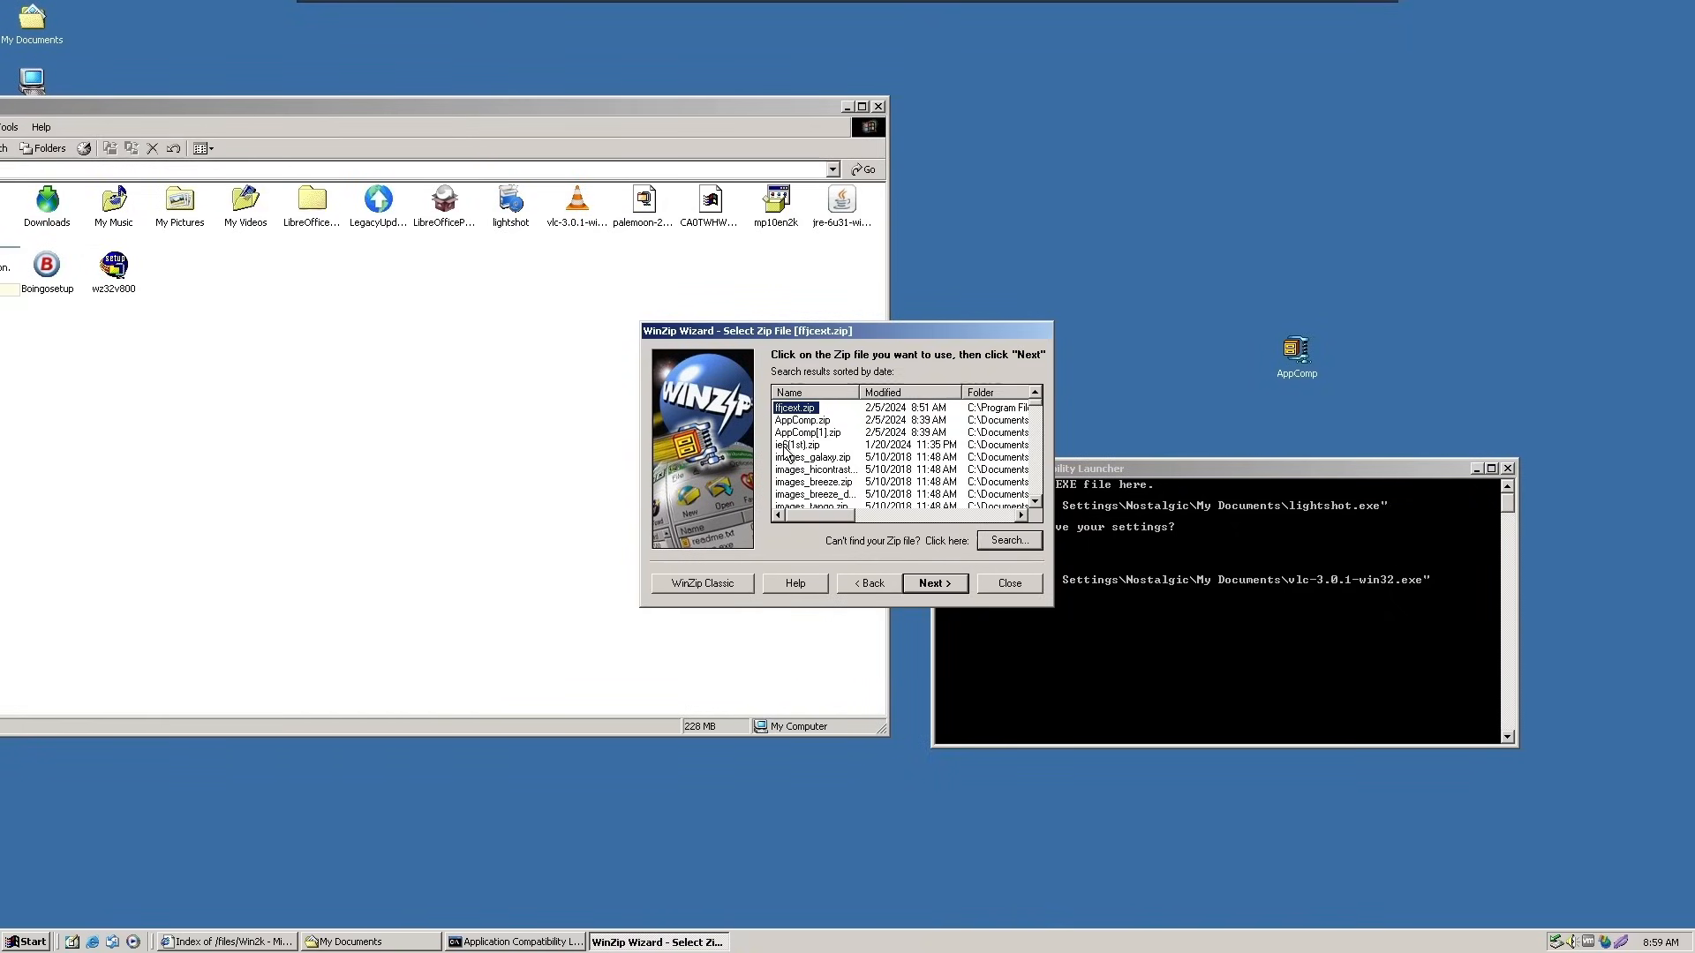
pyautogui.moveTo(630, 201)
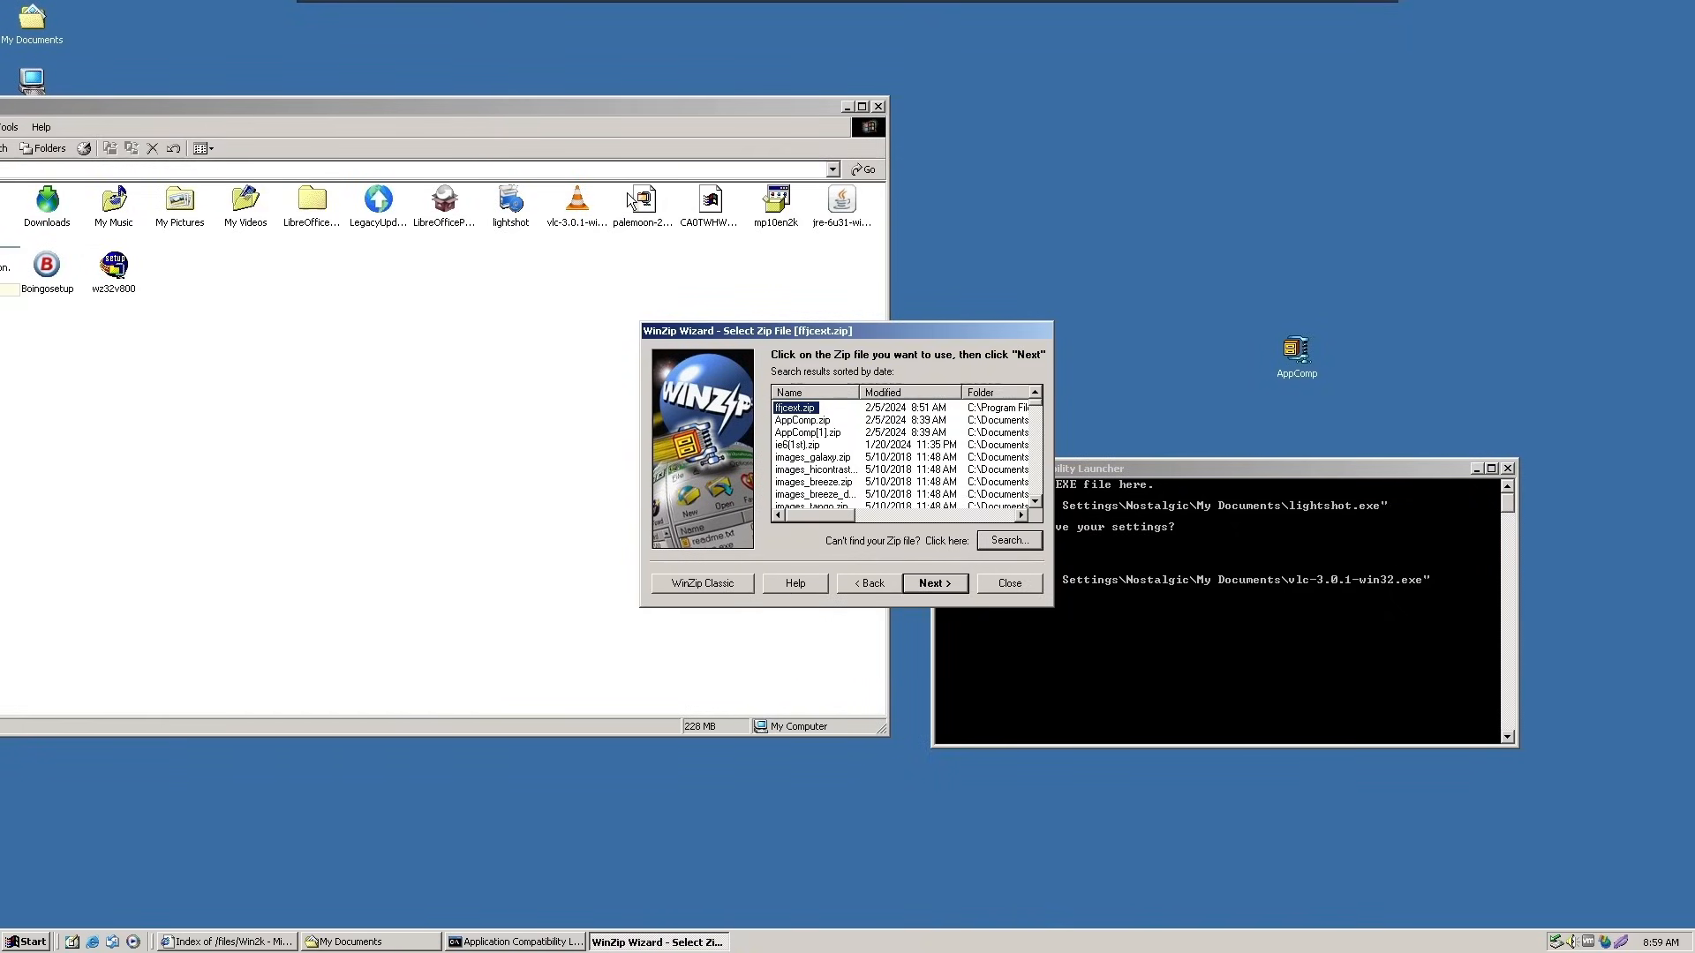
# Step: Dismiss the WinZip Wizard, open the Pale Moon archive in WinZip and agree to its evaluation terms
pyautogui.click(1006, 582)
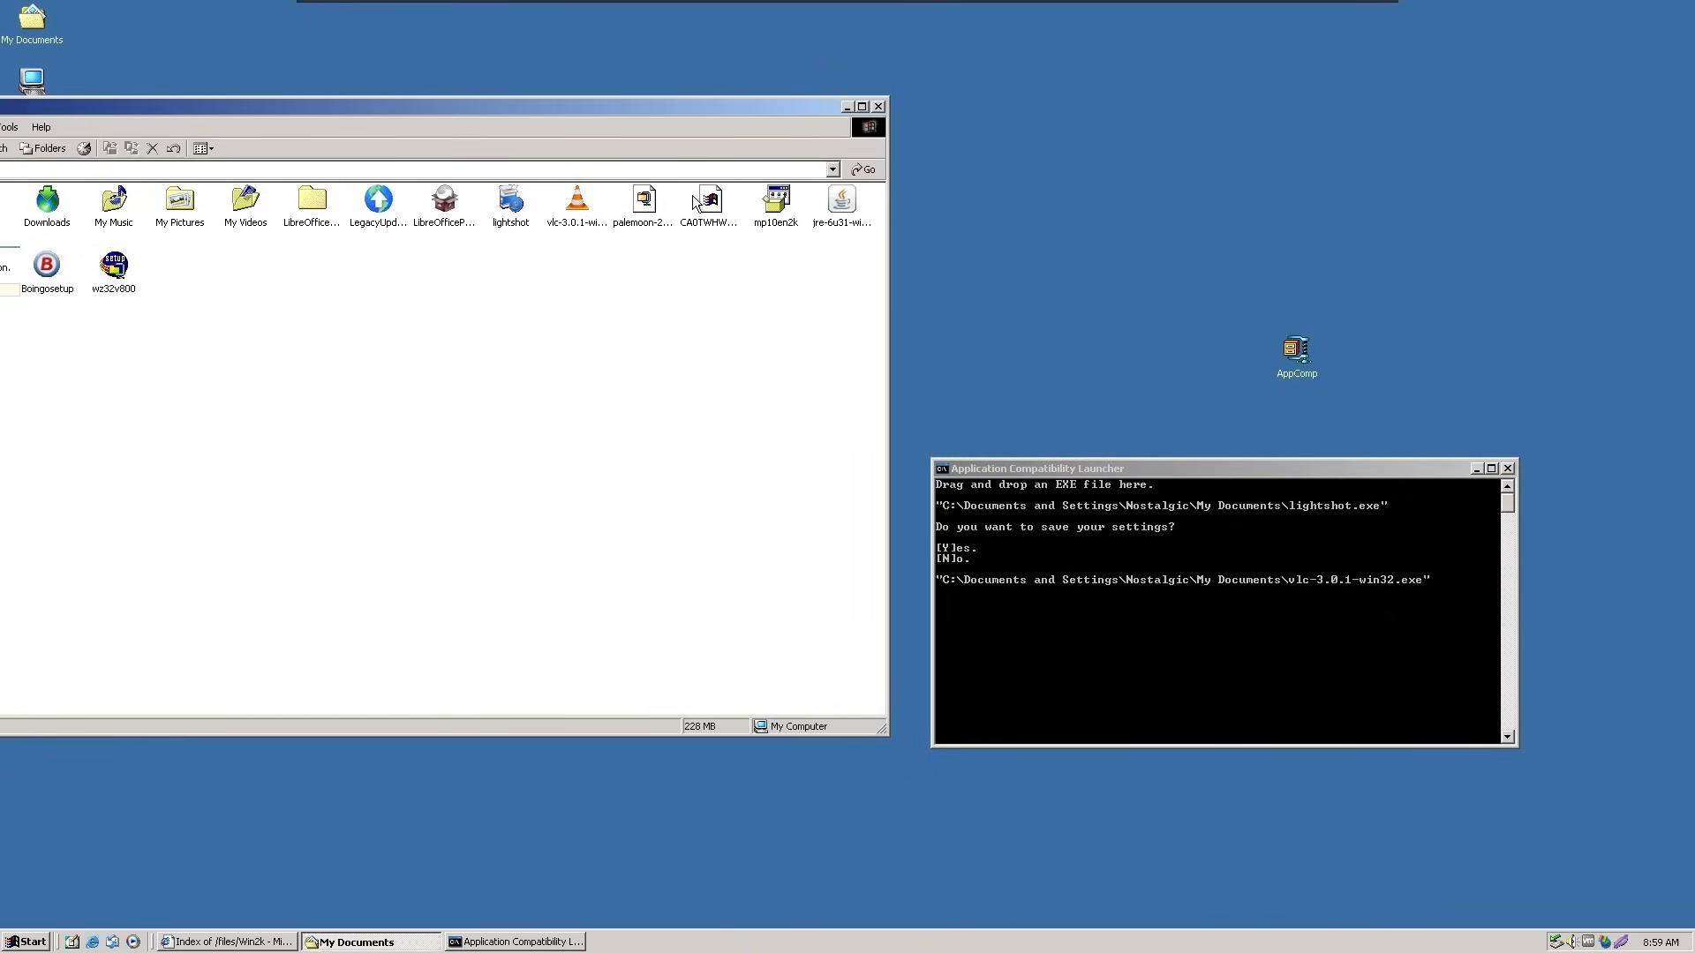
pyautogui.doubleClick(642, 200)
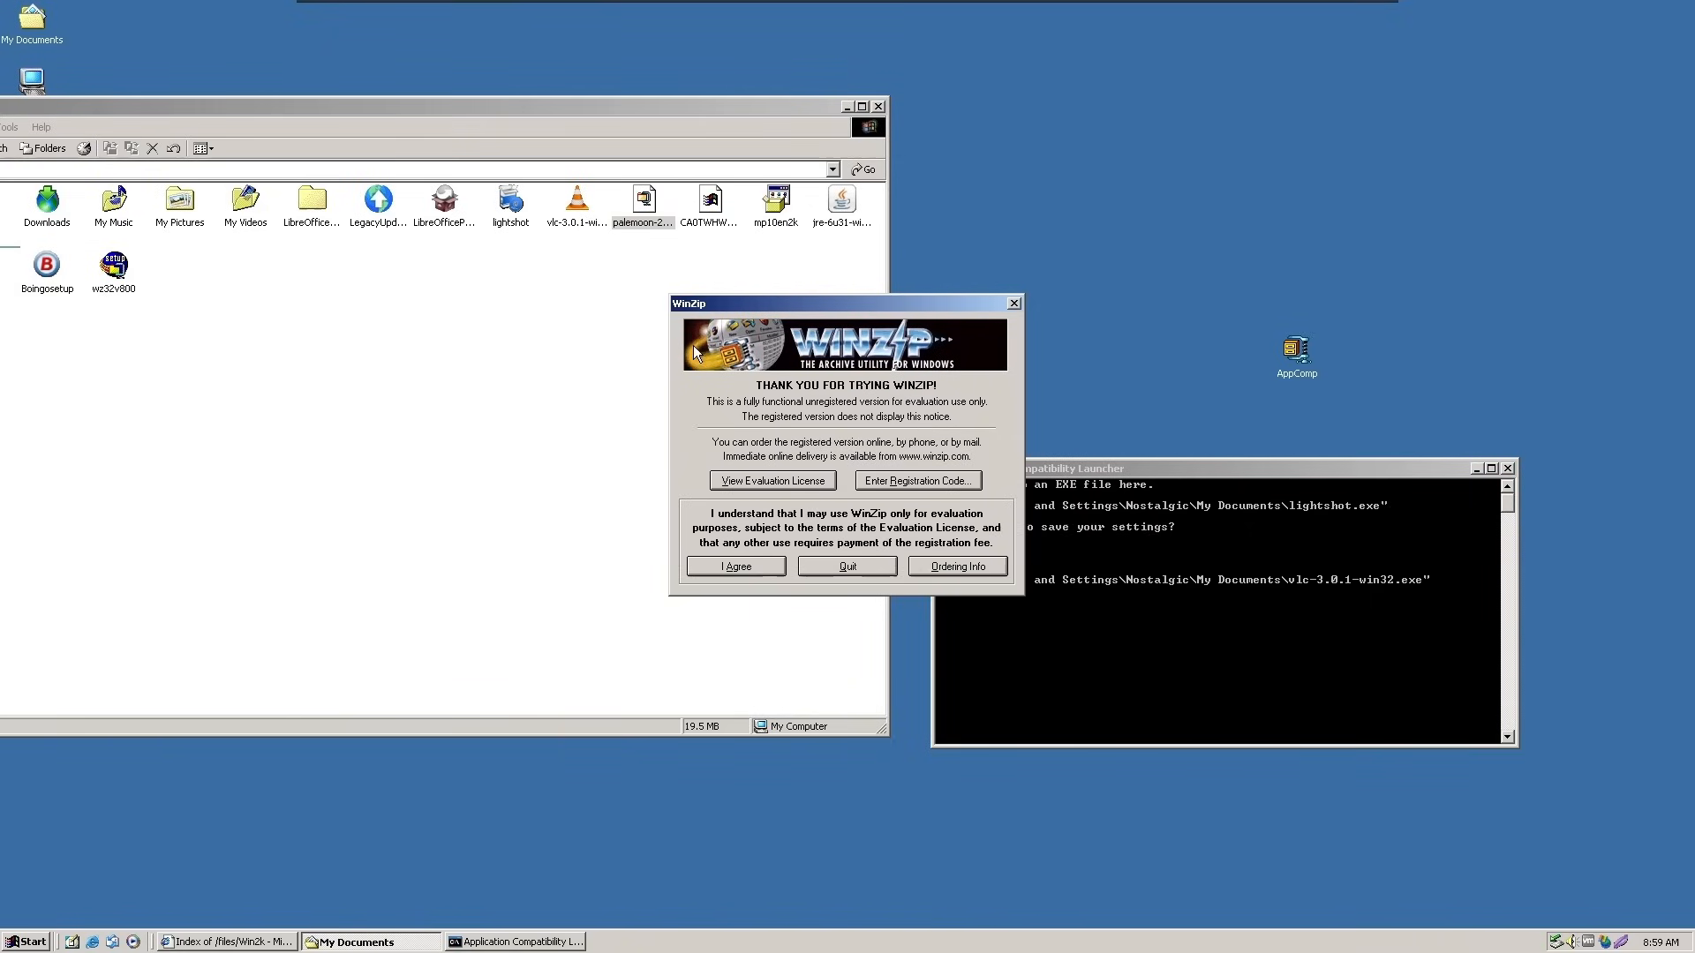
pyautogui.click(735, 567)
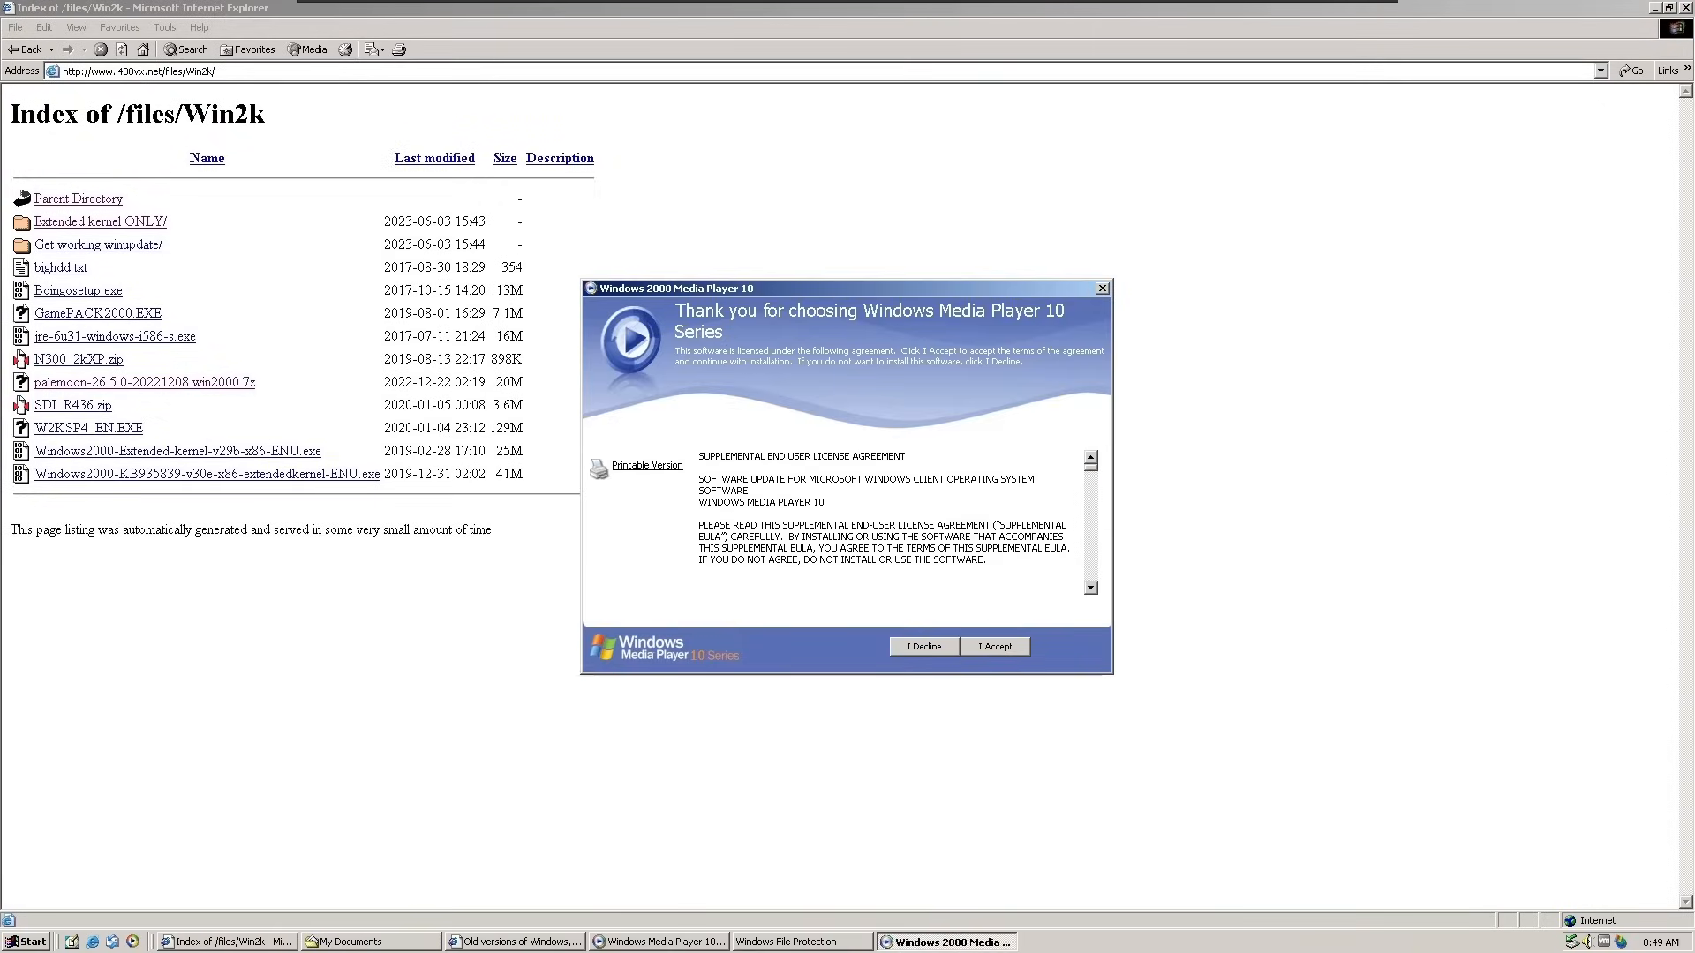
# Step: Accept the Windows Media Player 10 supplemental license agreement
pyautogui.click(992, 646)
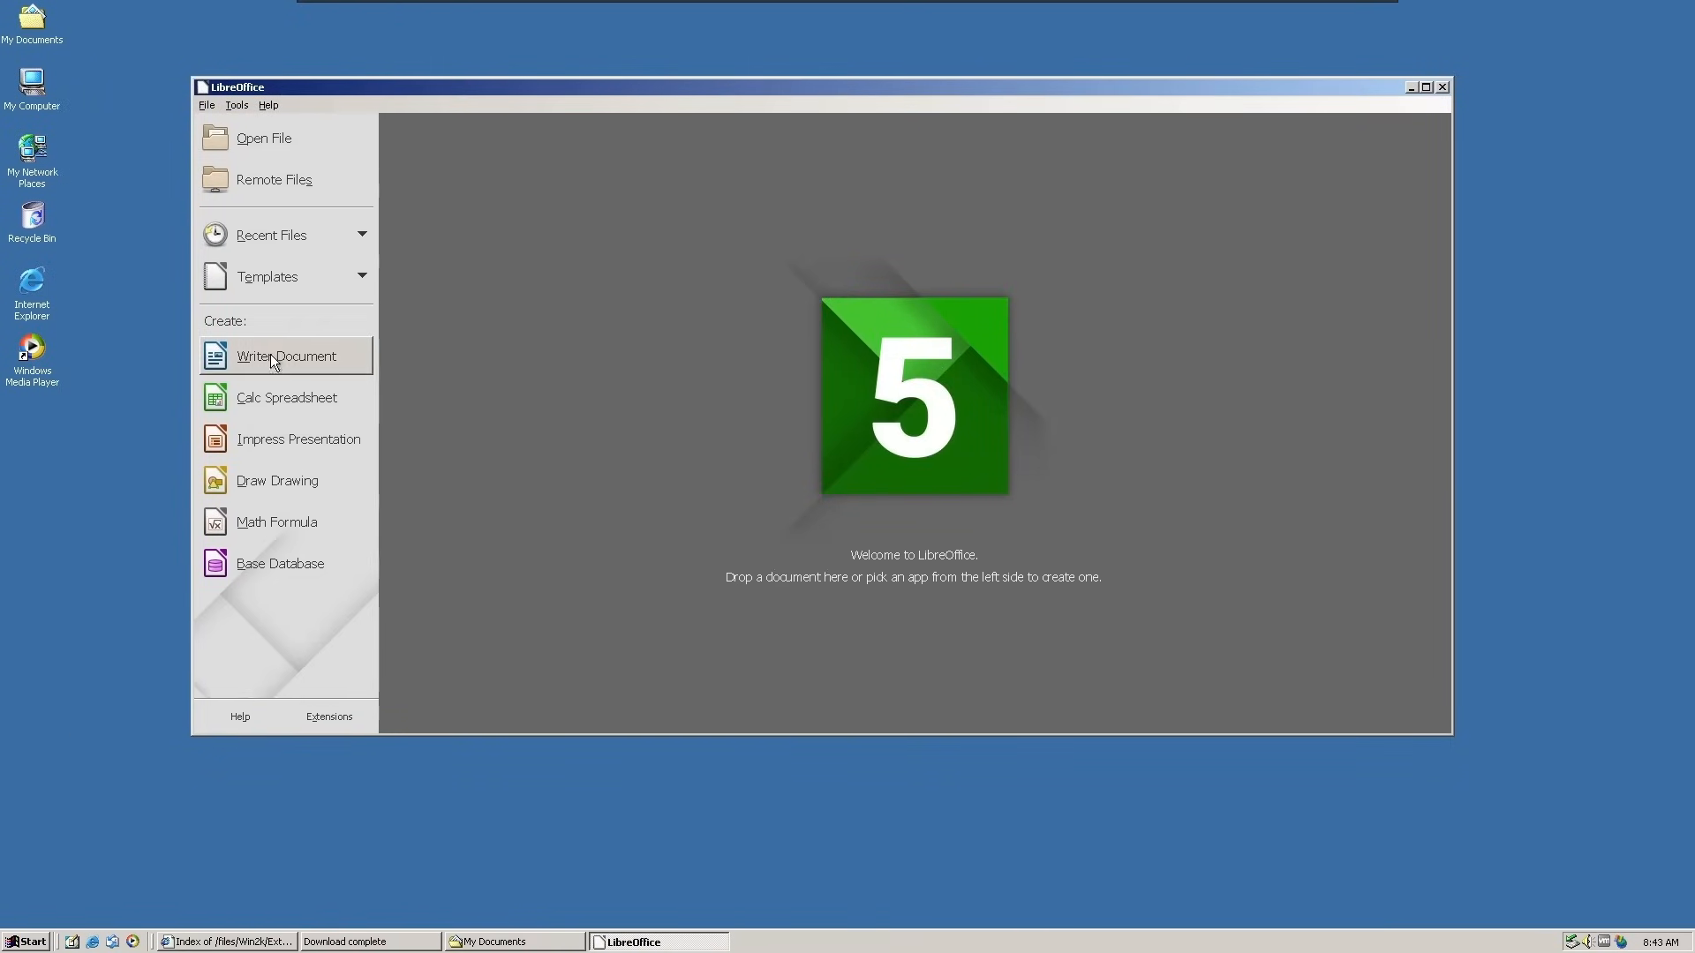
# Step: Create a new blank Writer document from the LibreOffice Start Center
pyautogui.click(286, 355)
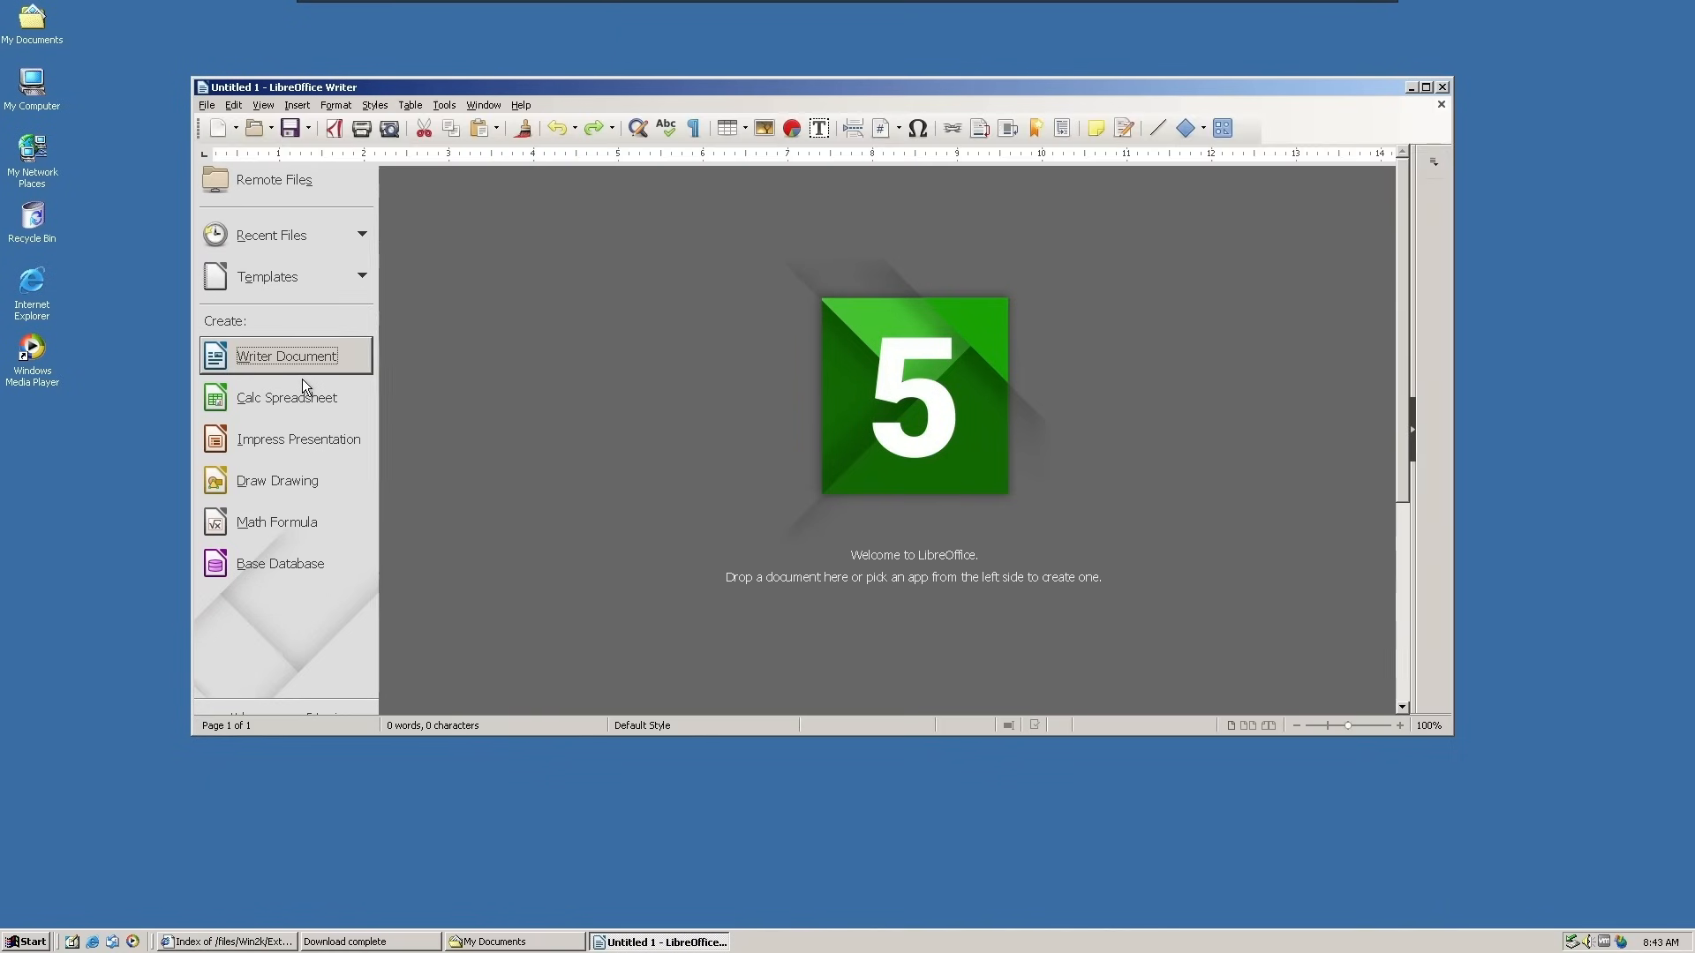
pyautogui.click(286, 355)
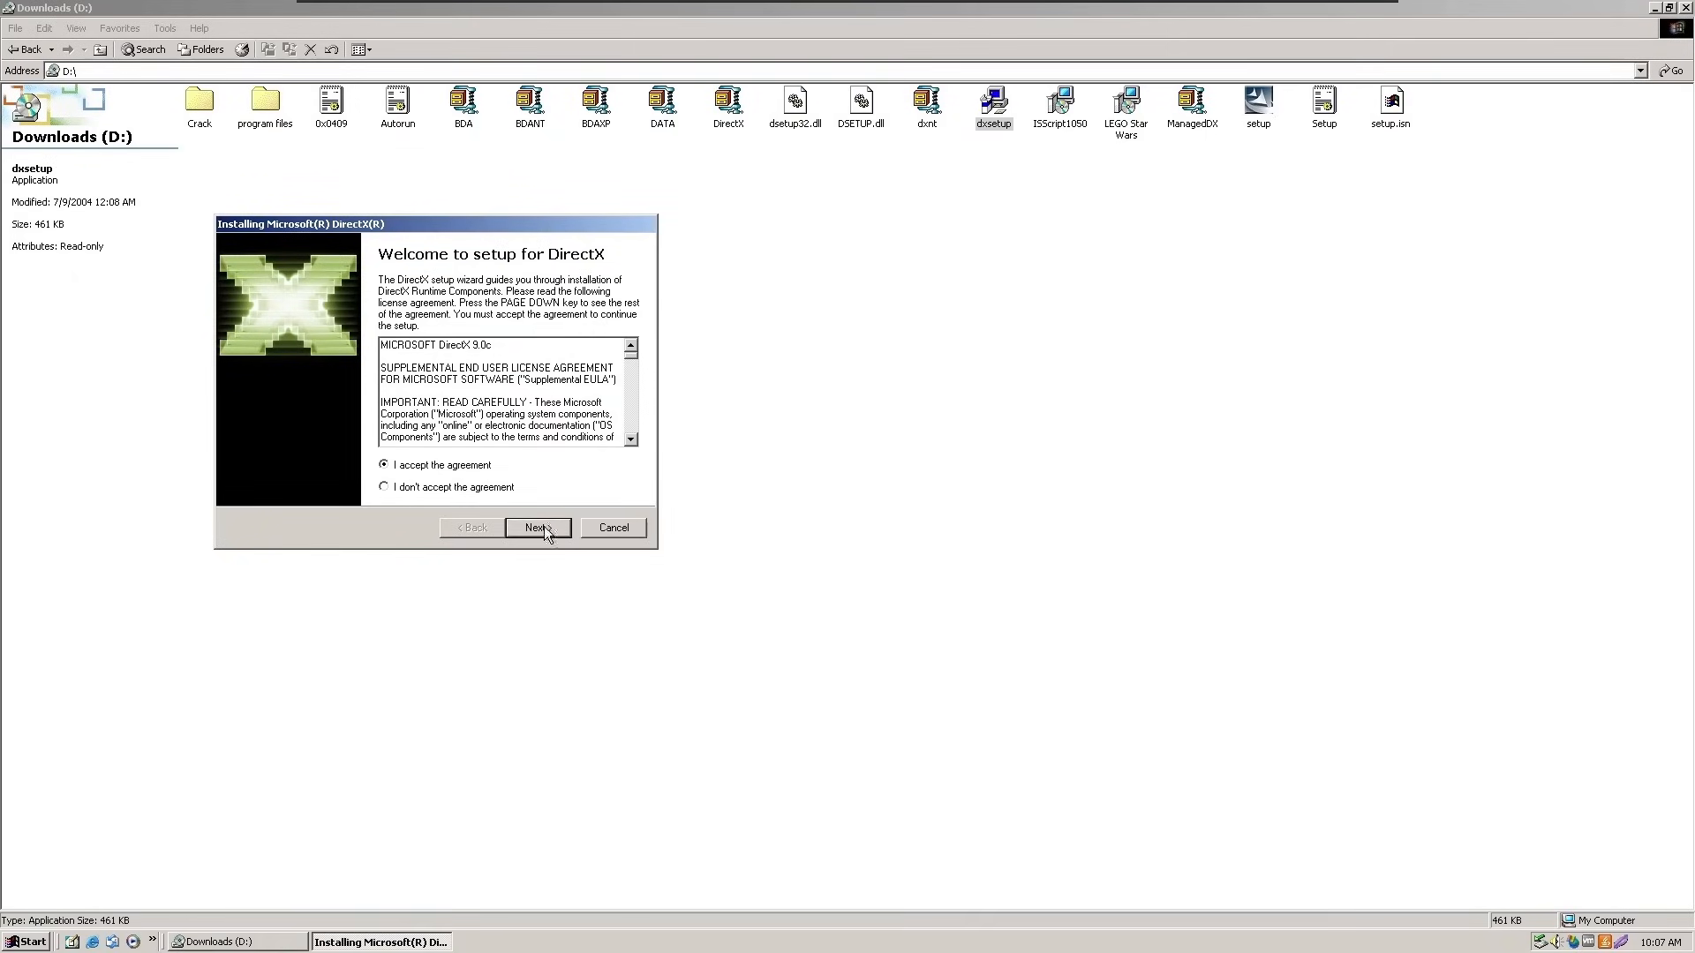
# Step: Accept the DirectX agreement and begin installing its runtime components
pyautogui.click(537, 528)
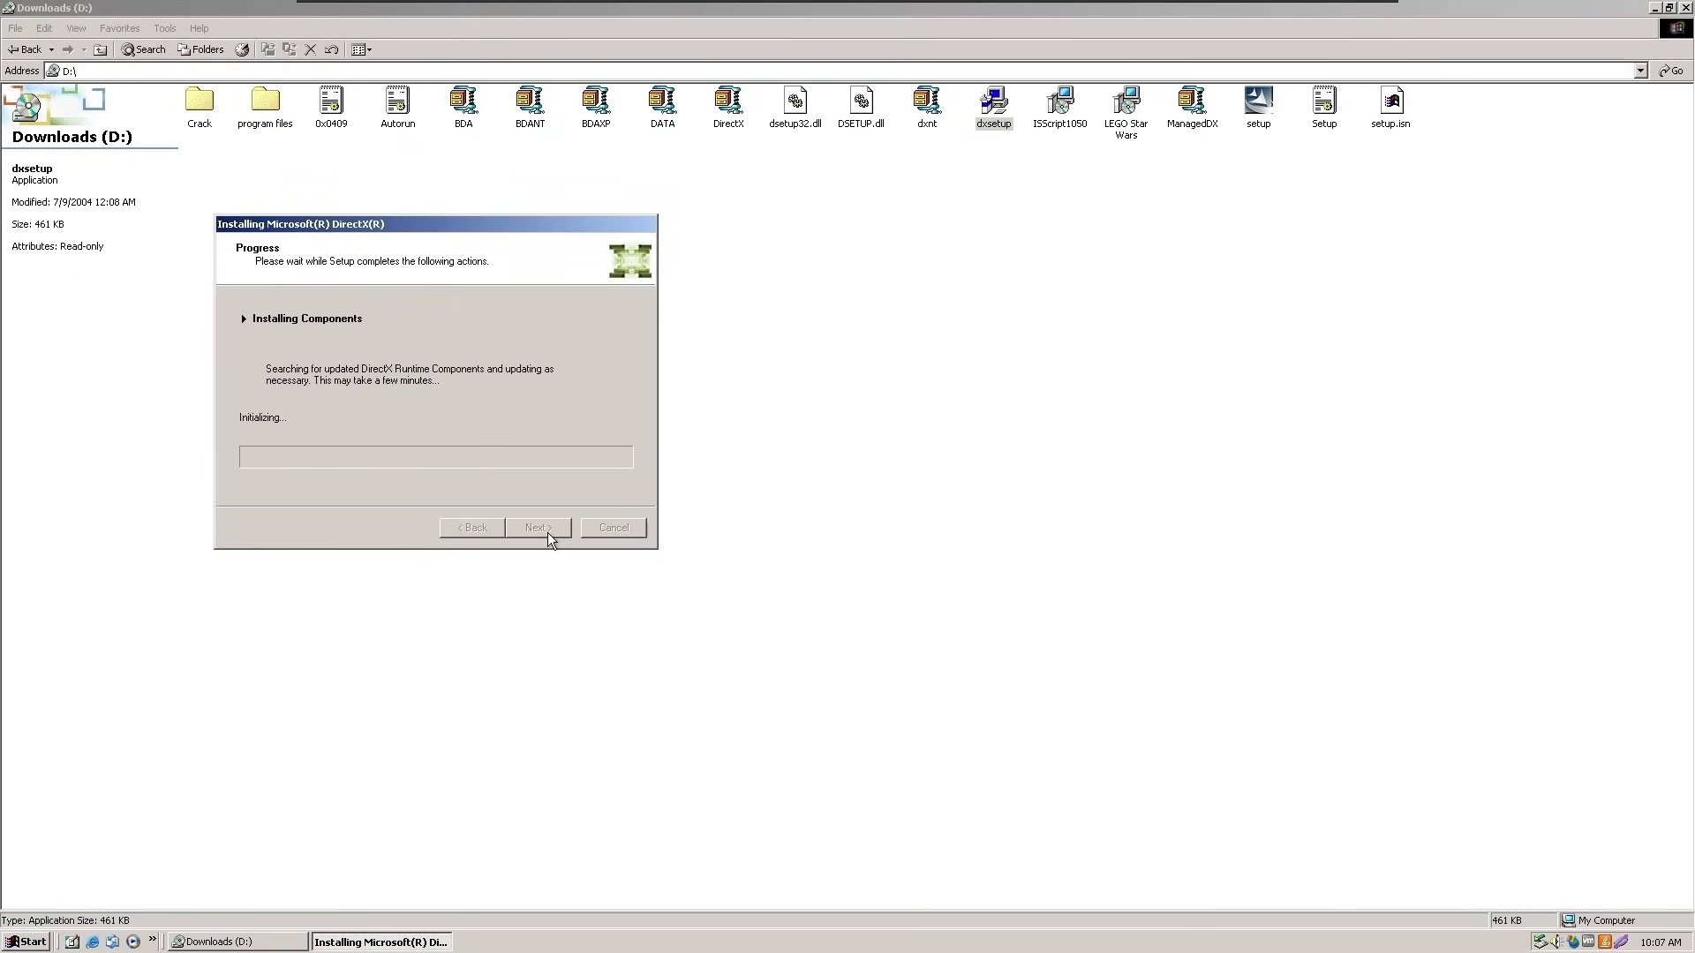
pyautogui.moveTo(572, 563)
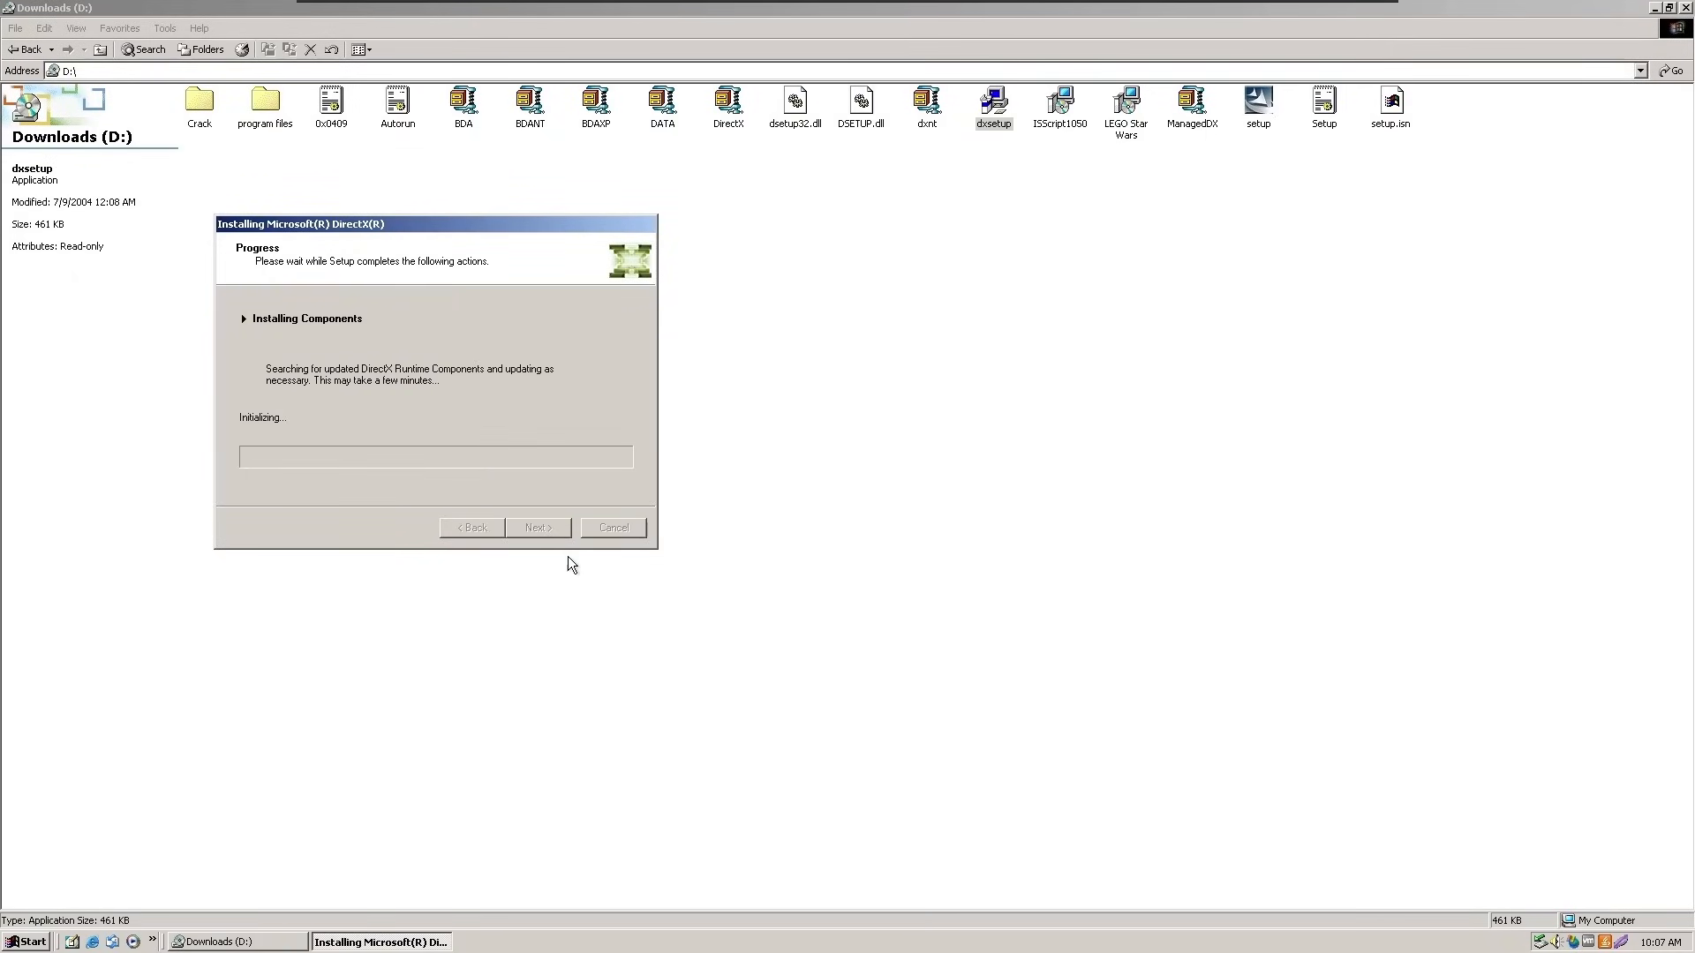
pyautogui.moveTo(893, 575)
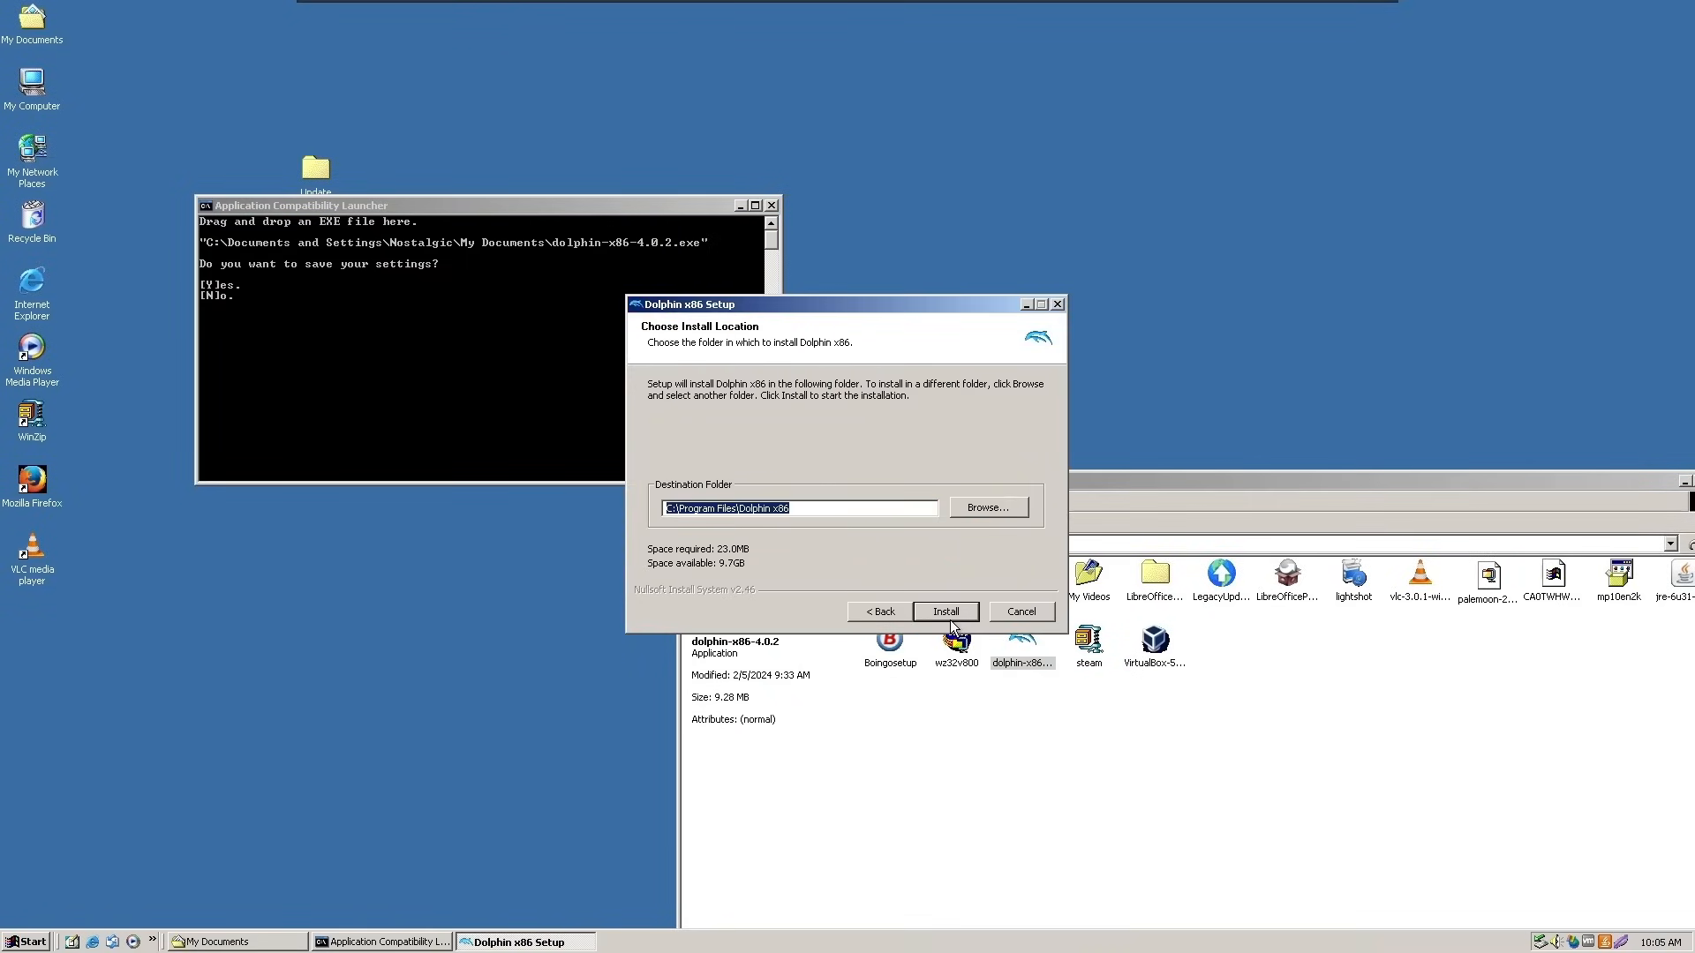
# Step: Install Dolphin x86, then dismiss the DSOUND.dll ordinal-not-found error when it fails to start
pyautogui.click(943, 611)
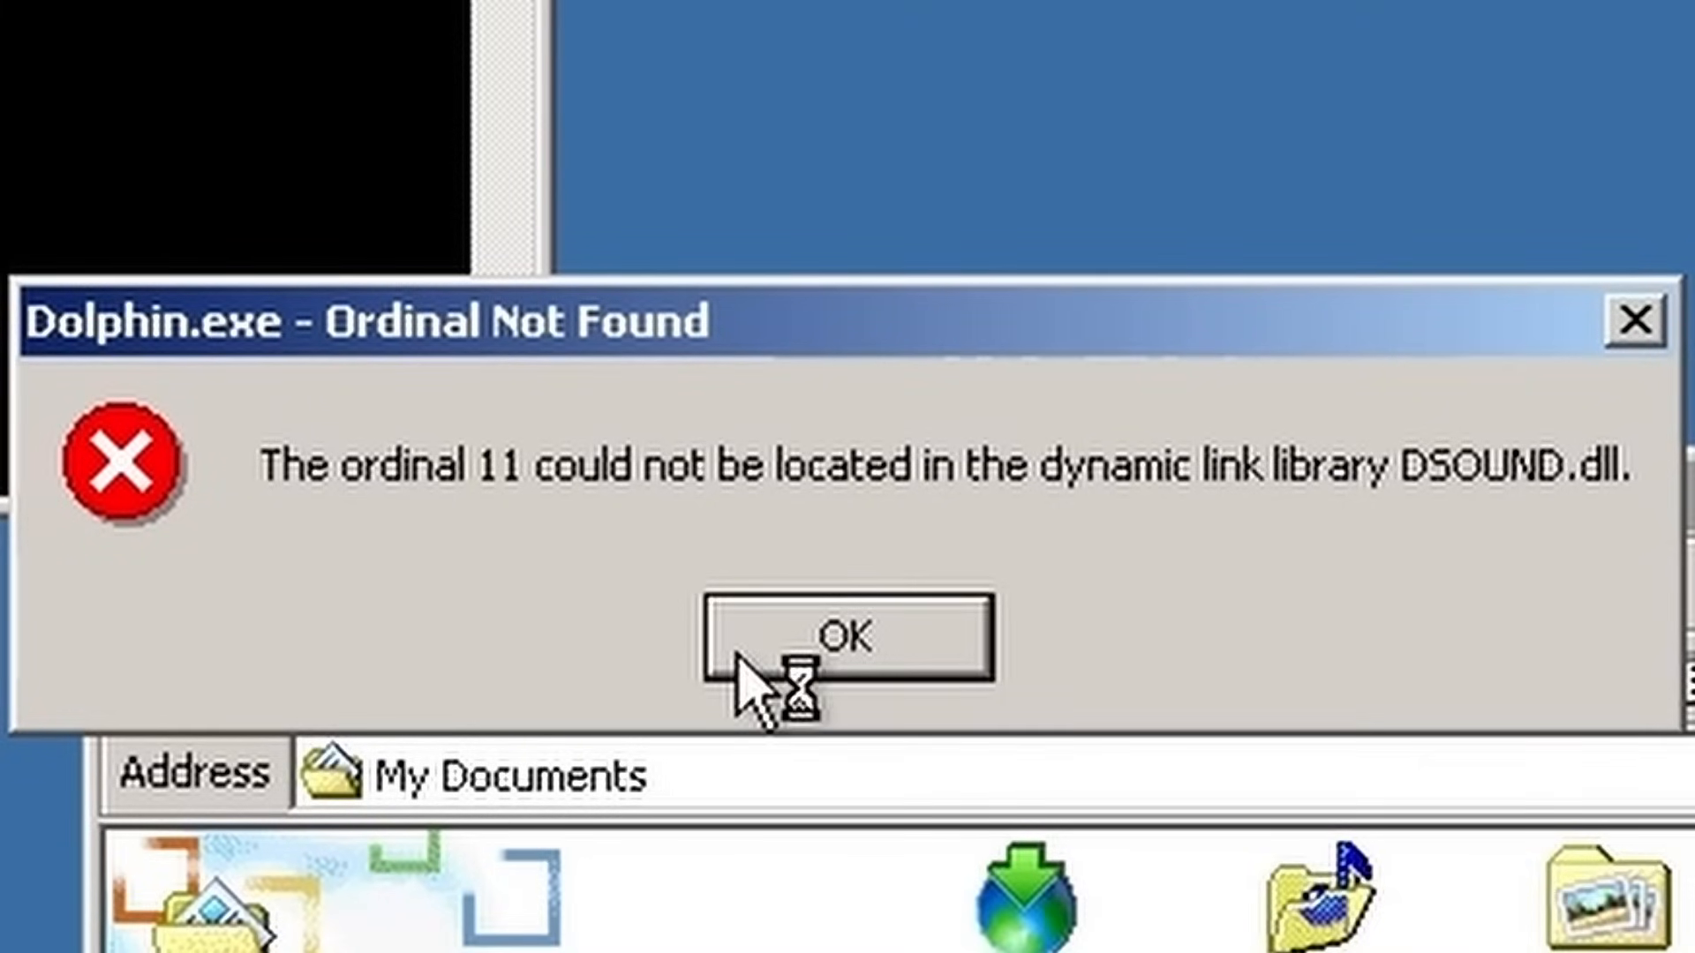
pyautogui.moveTo(1070, 659)
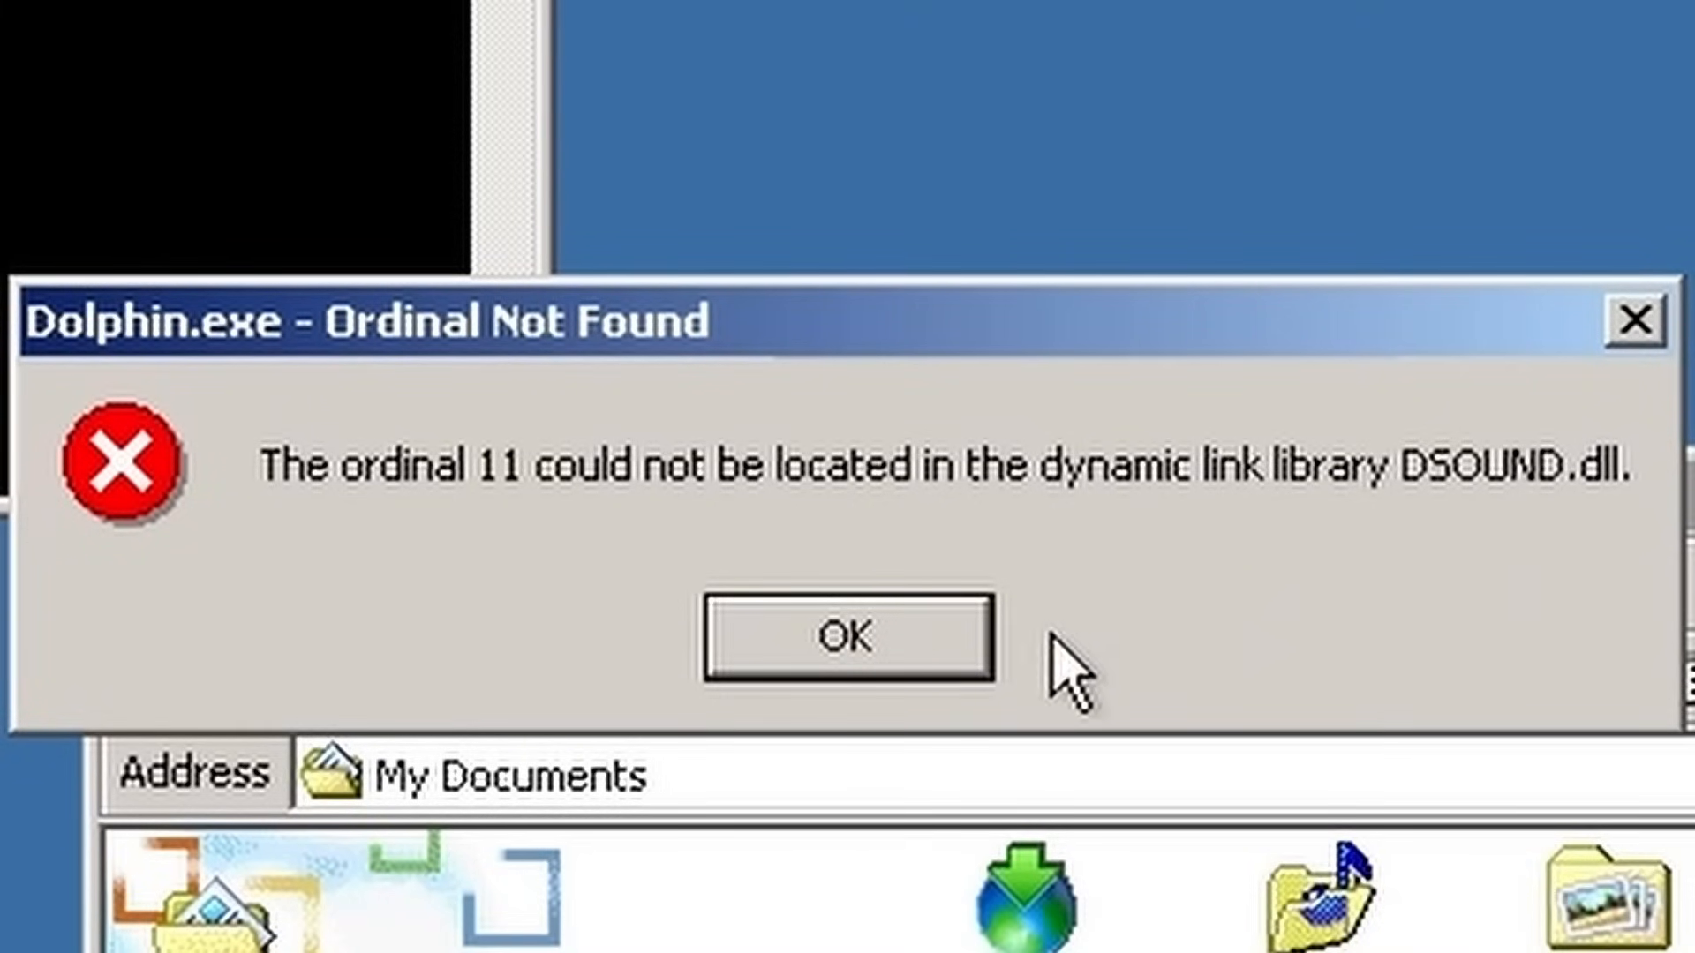
pyautogui.click(845, 637)
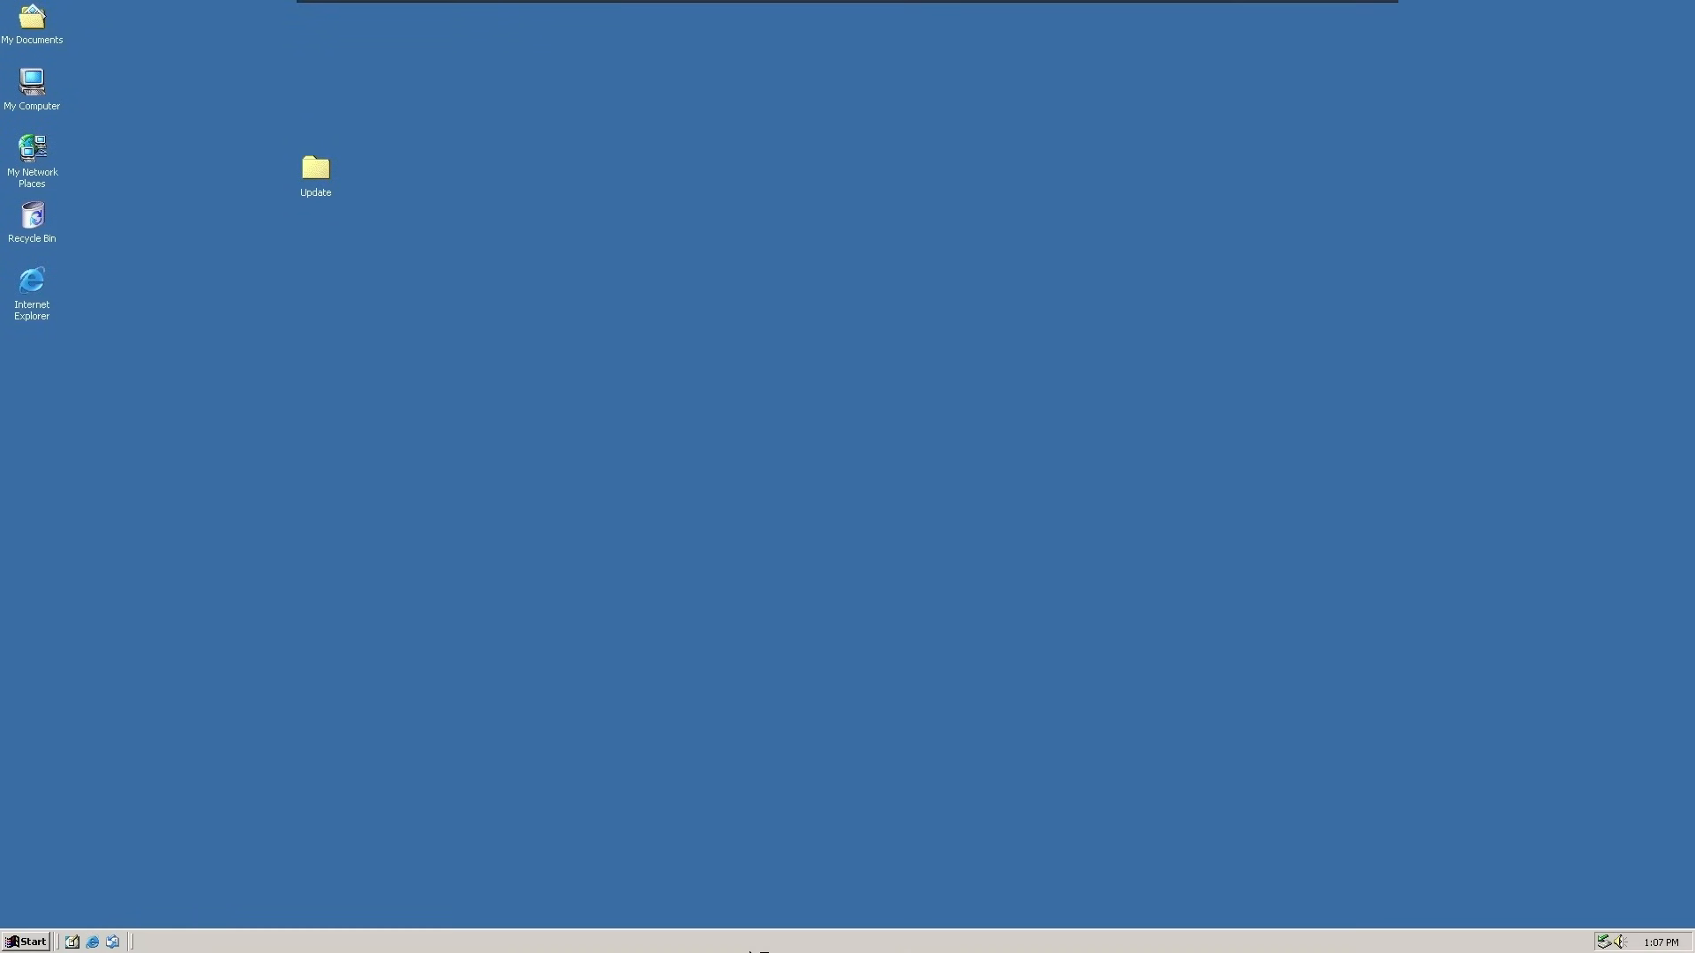
pyautogui.moveTo(219, 757)
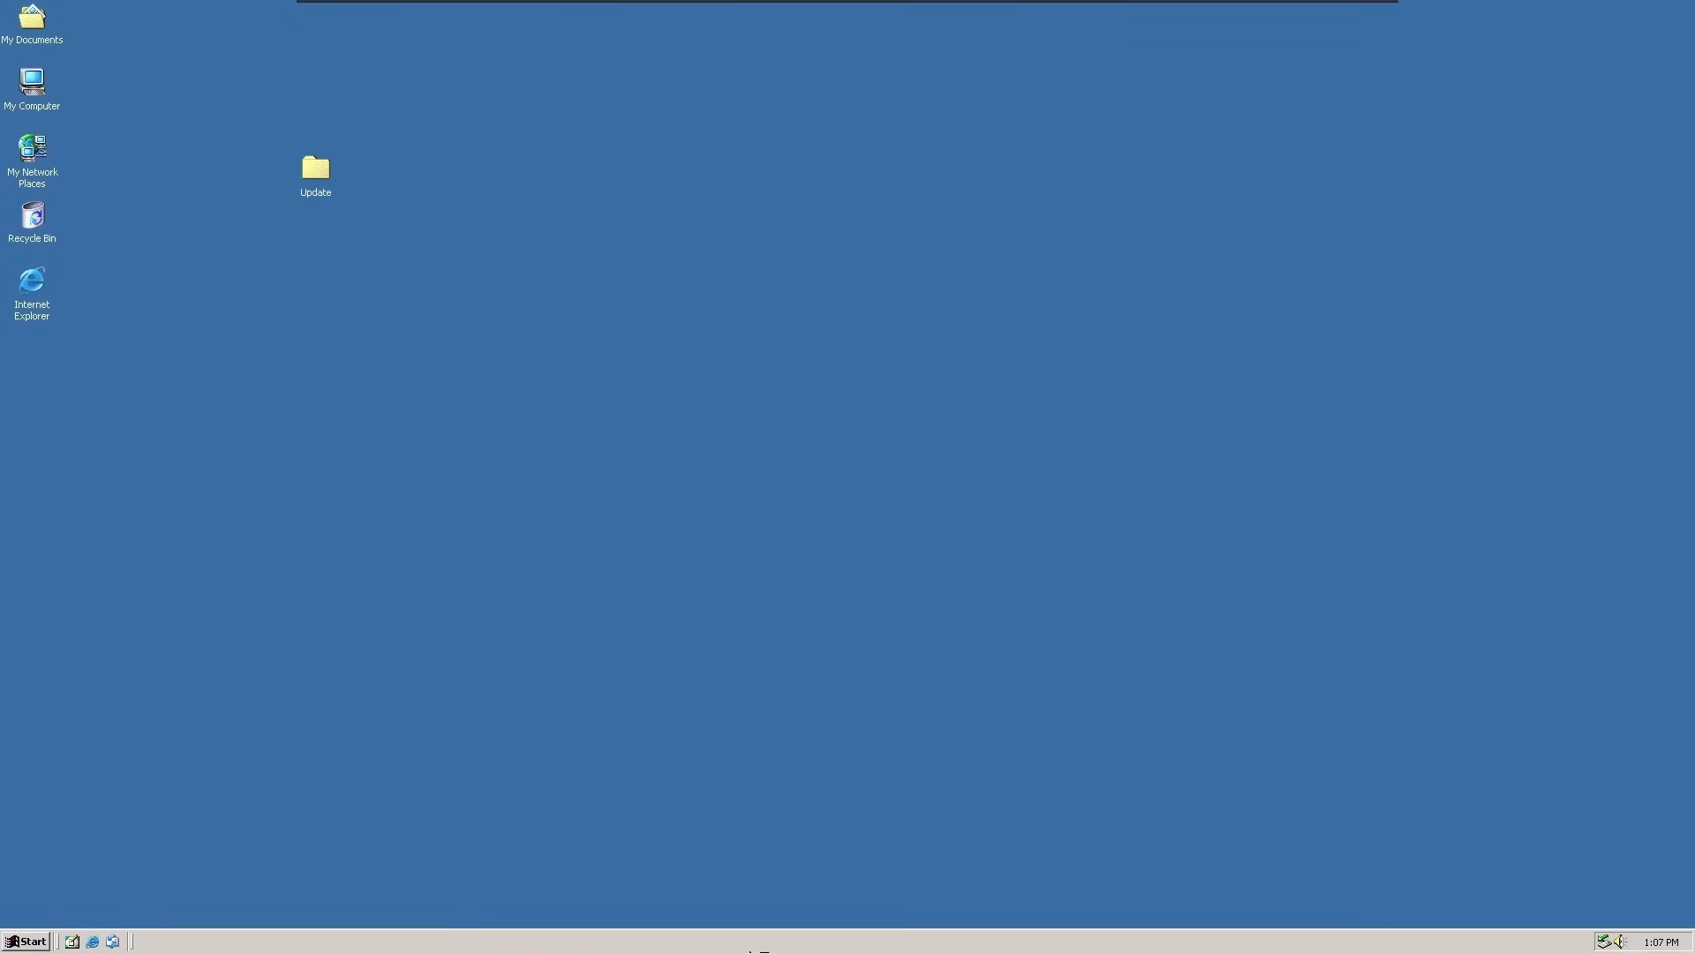
pyautogui.moveTo(217, 757)
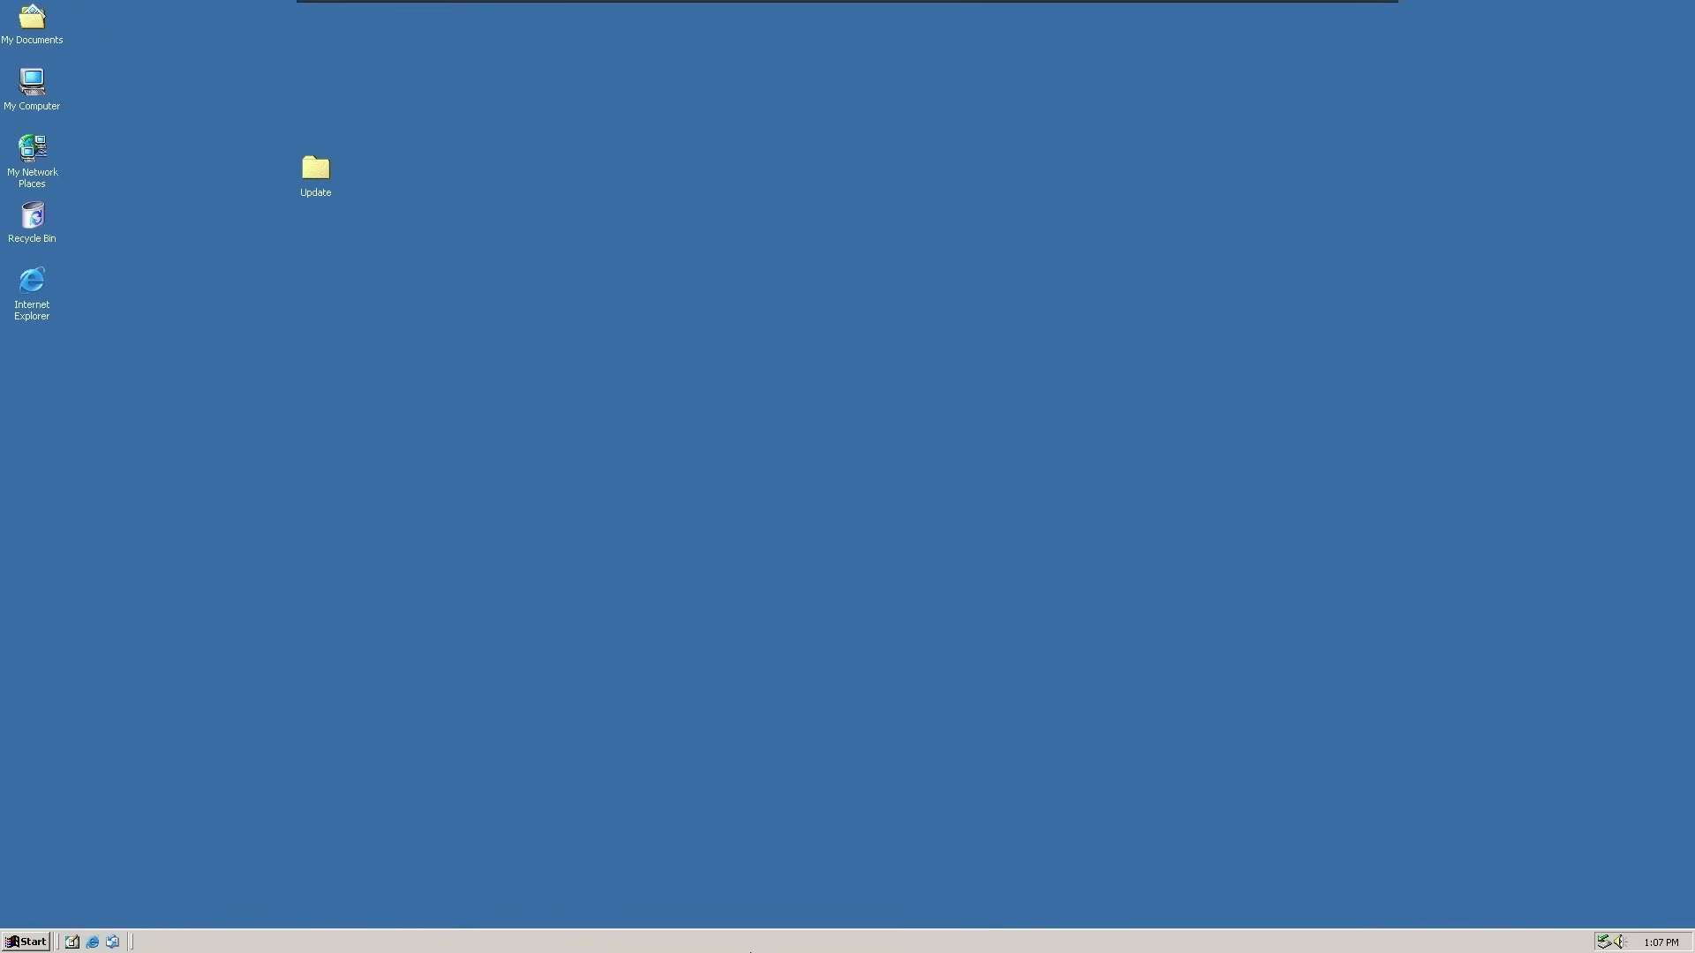
pyautogui.moveTo(198, 632)
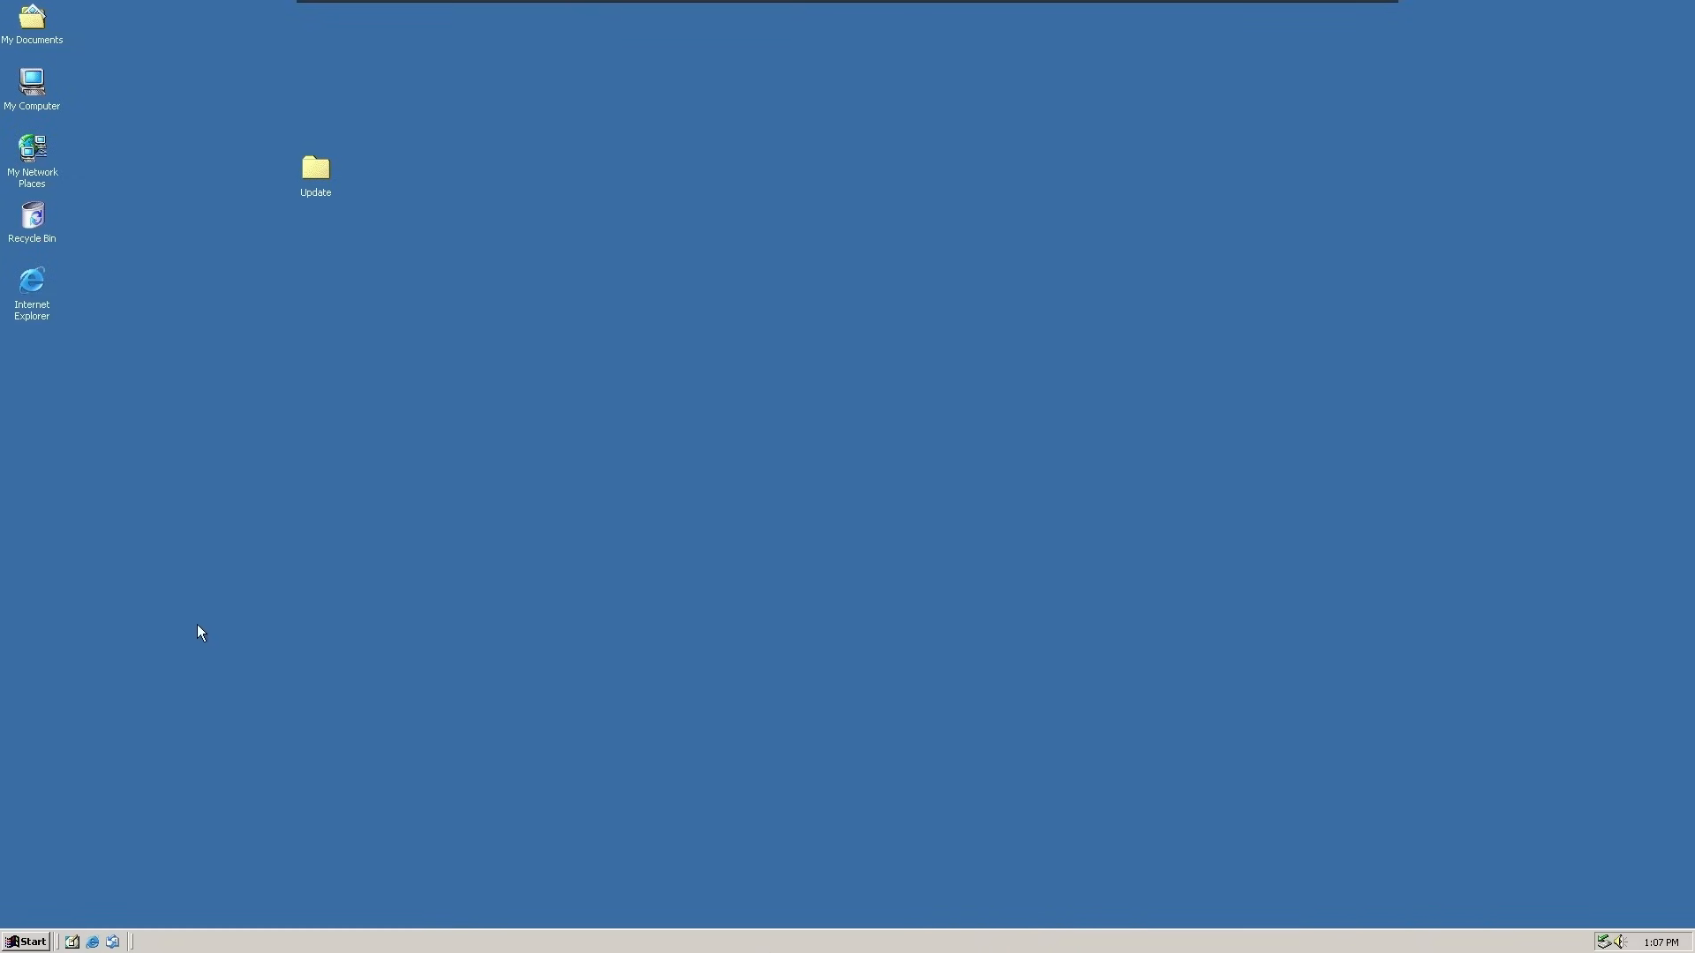
pyautogui.moveTo(762, 916)
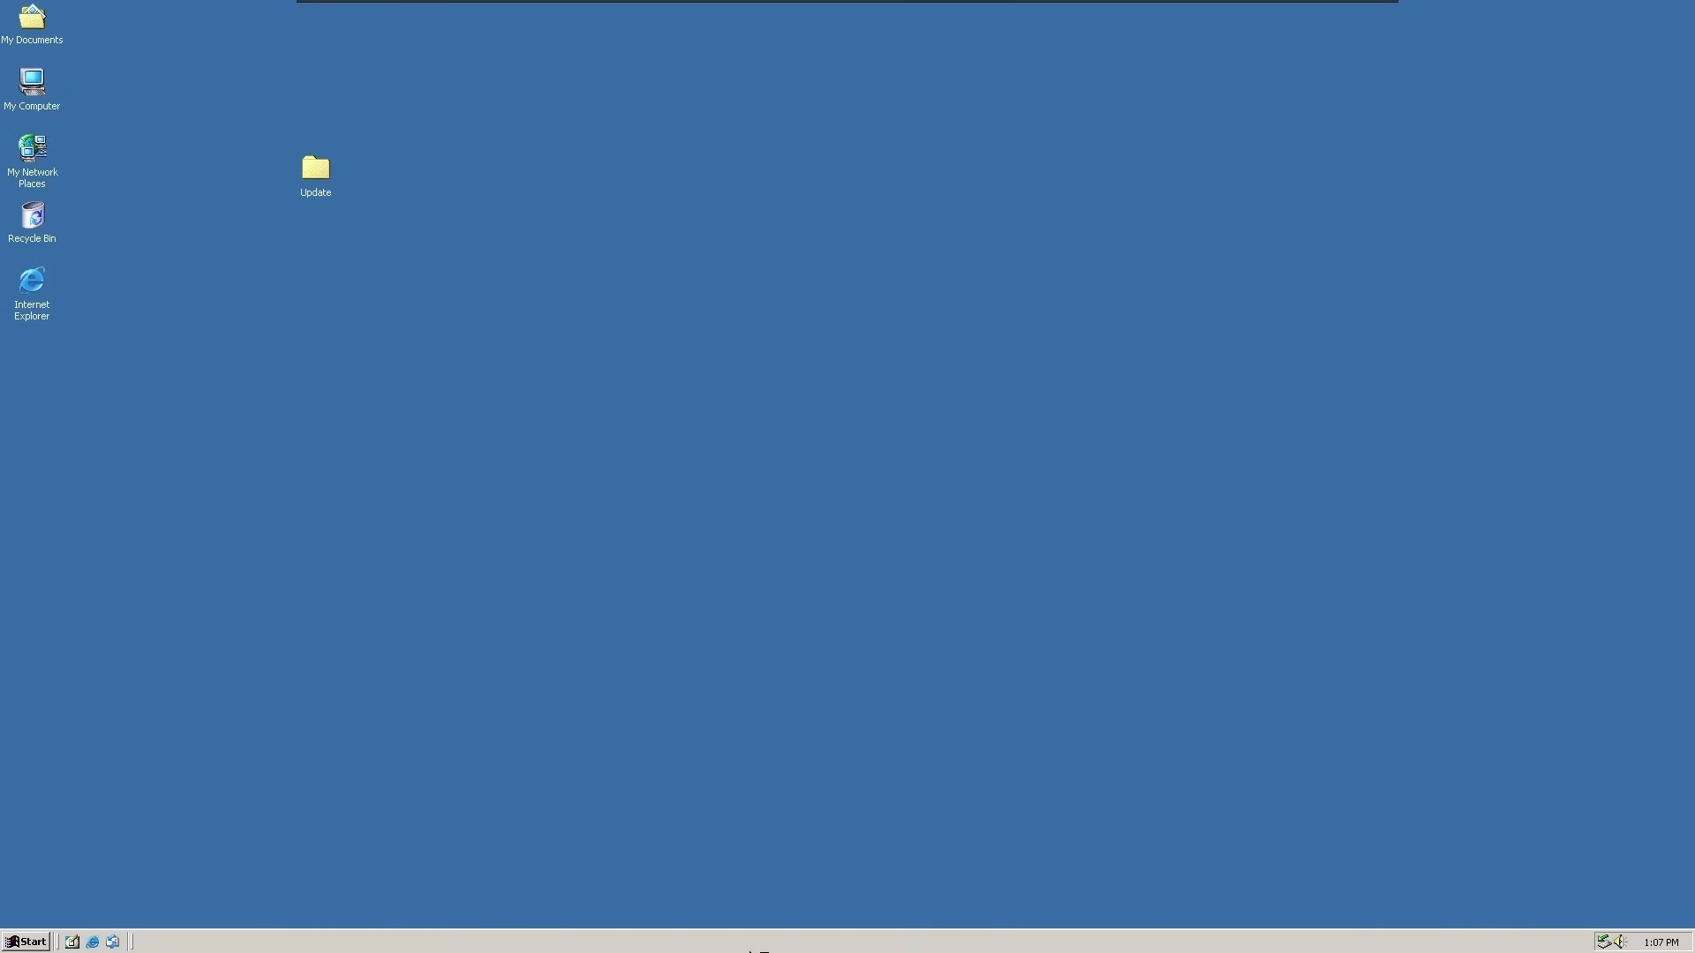
pyautogui.moveTo(219, 757)
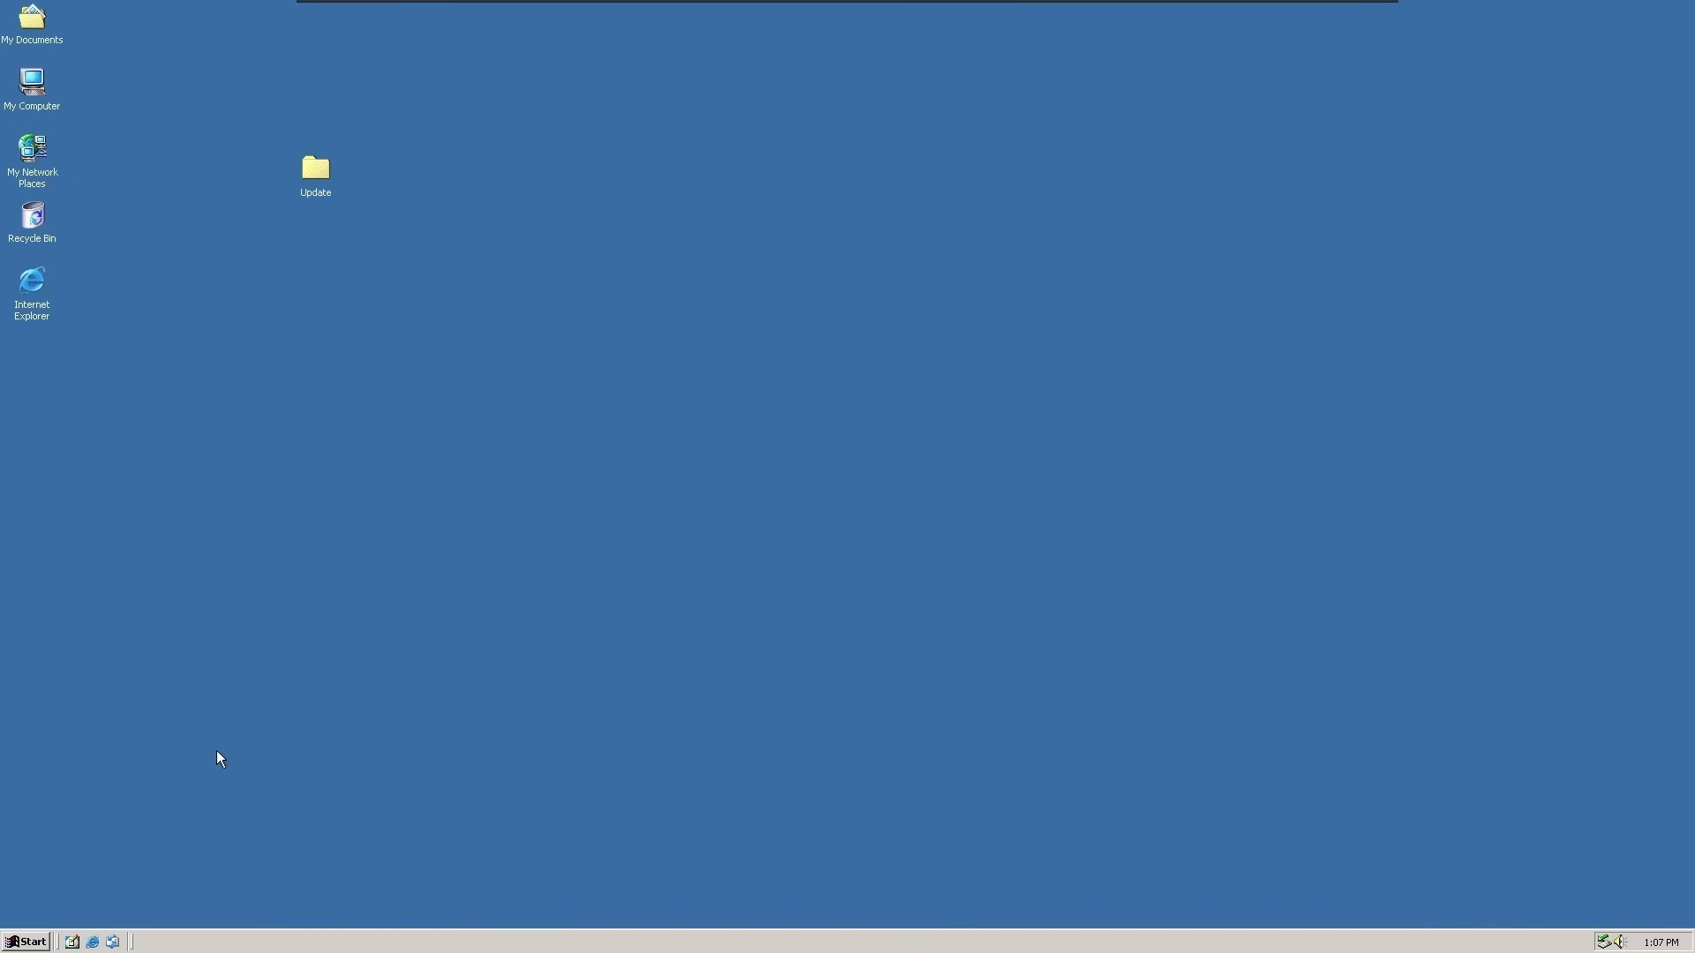